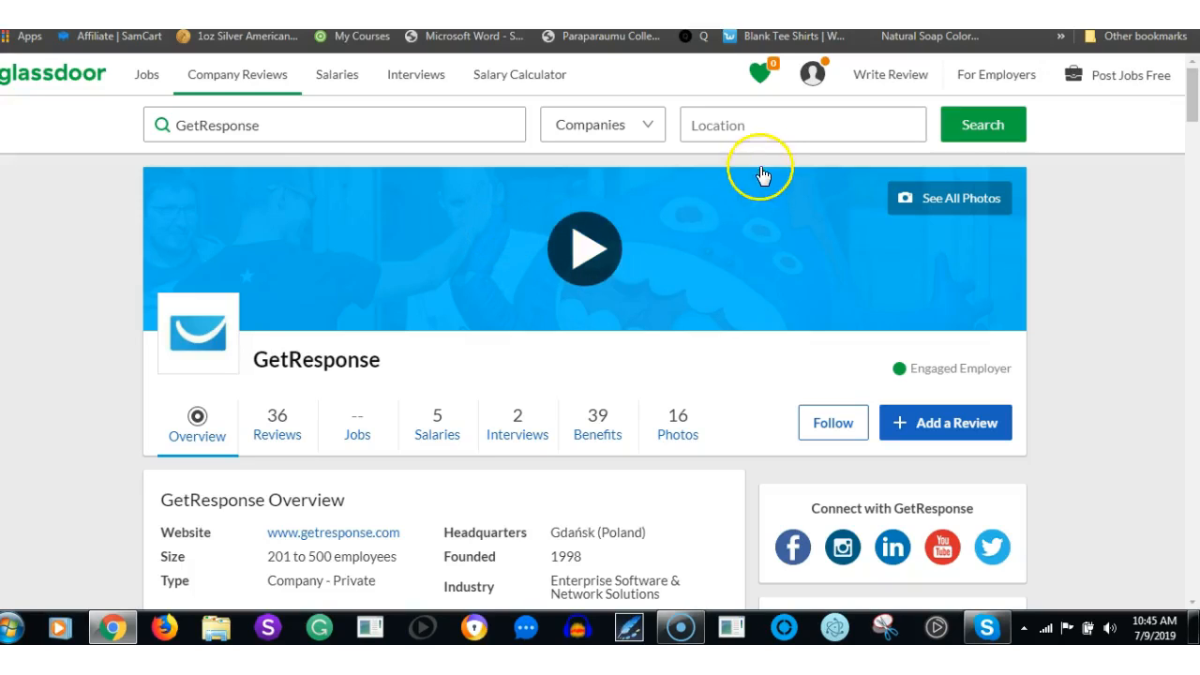
pyautogui.moveTo(652, 77)
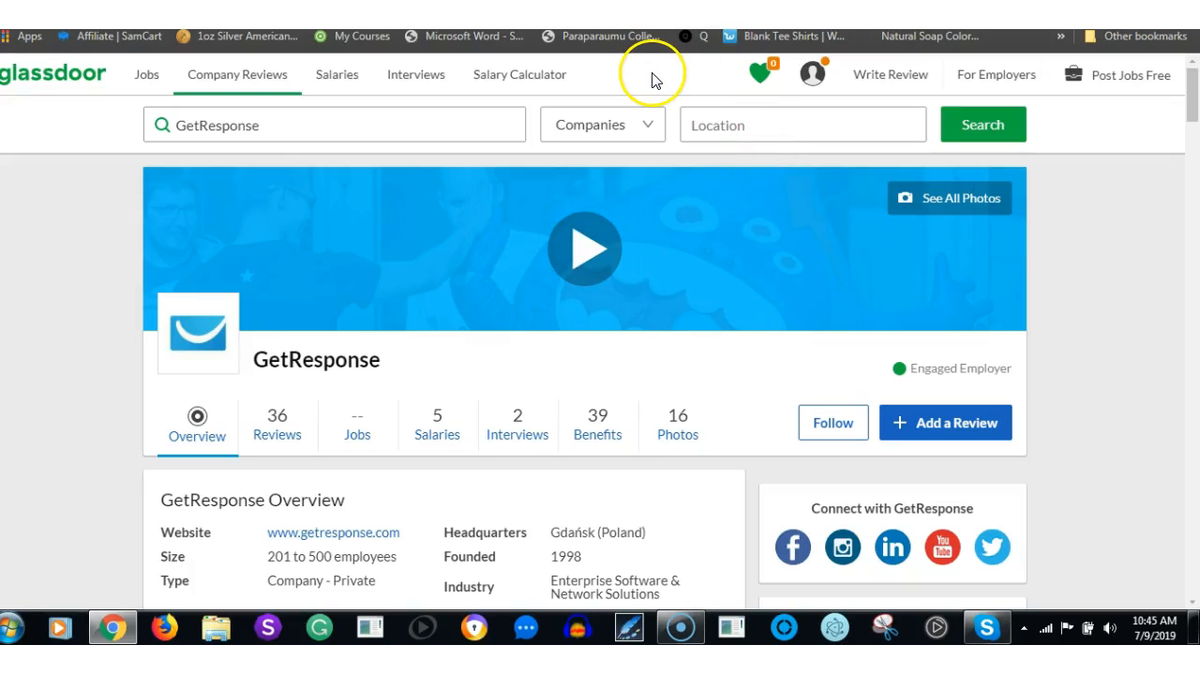
pyautogui.moveTo(655, 79)
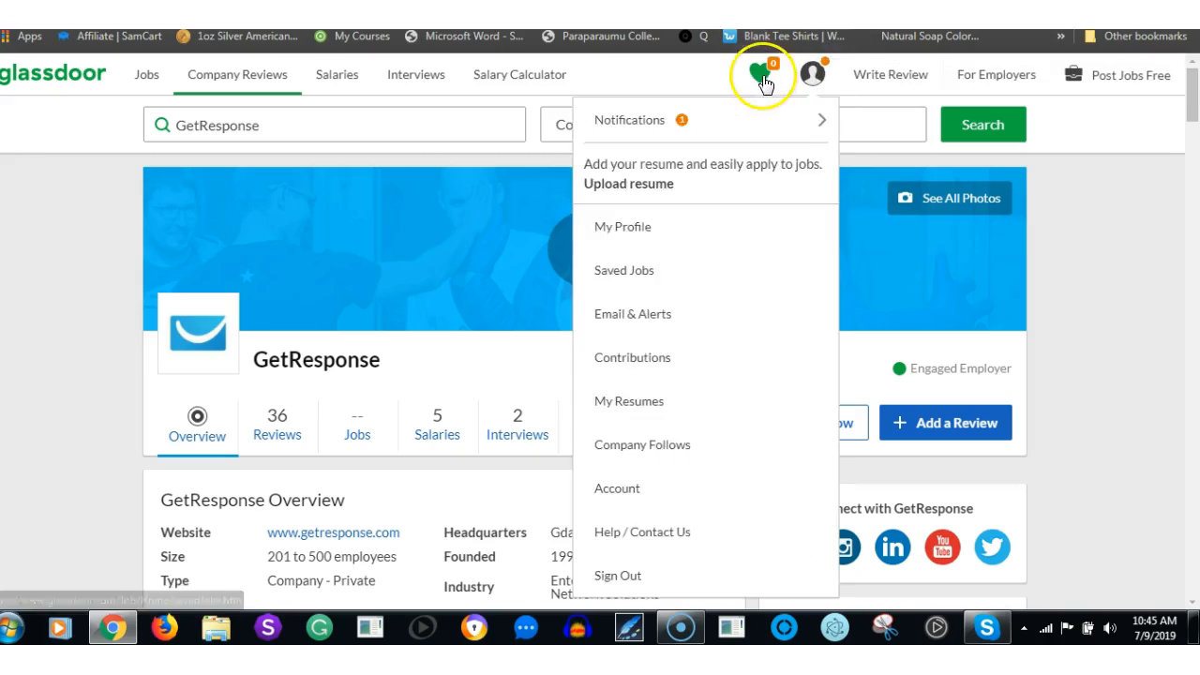
# Dismiss the account menu and scroll through GetResponse's Twitter profile showing 63.6K followers.
pyautogui.click(613, 75)
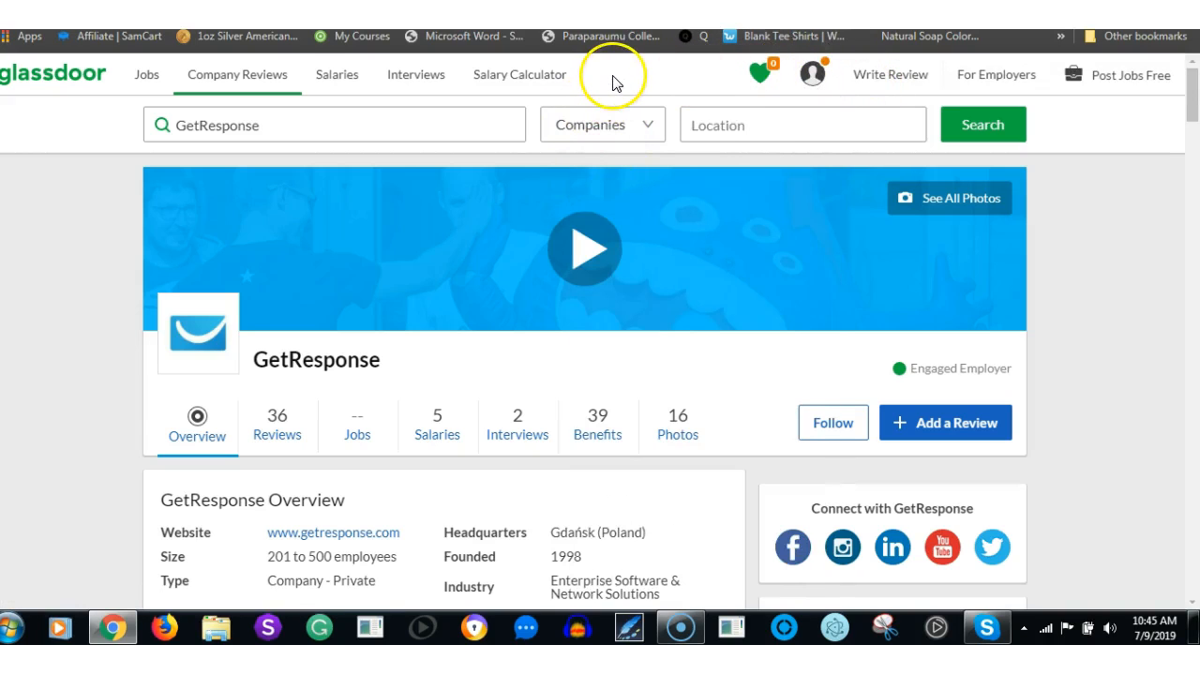
pyautogui.moveTo(630, 154)
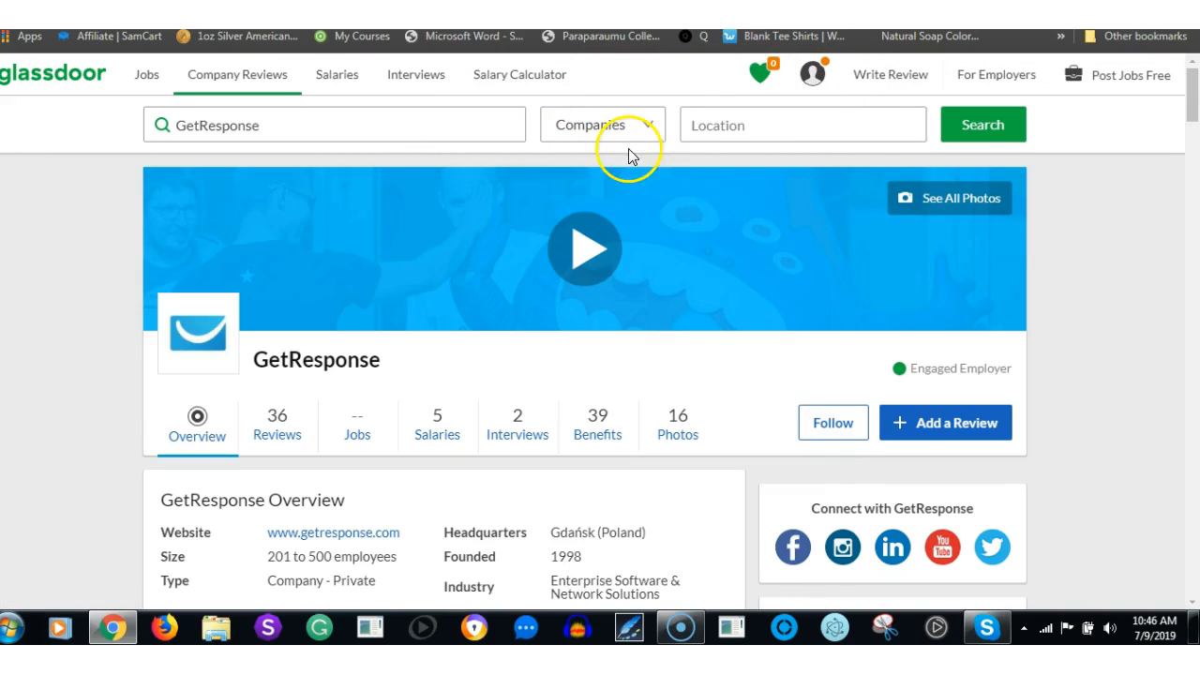
pyautogui.scroll(-3)
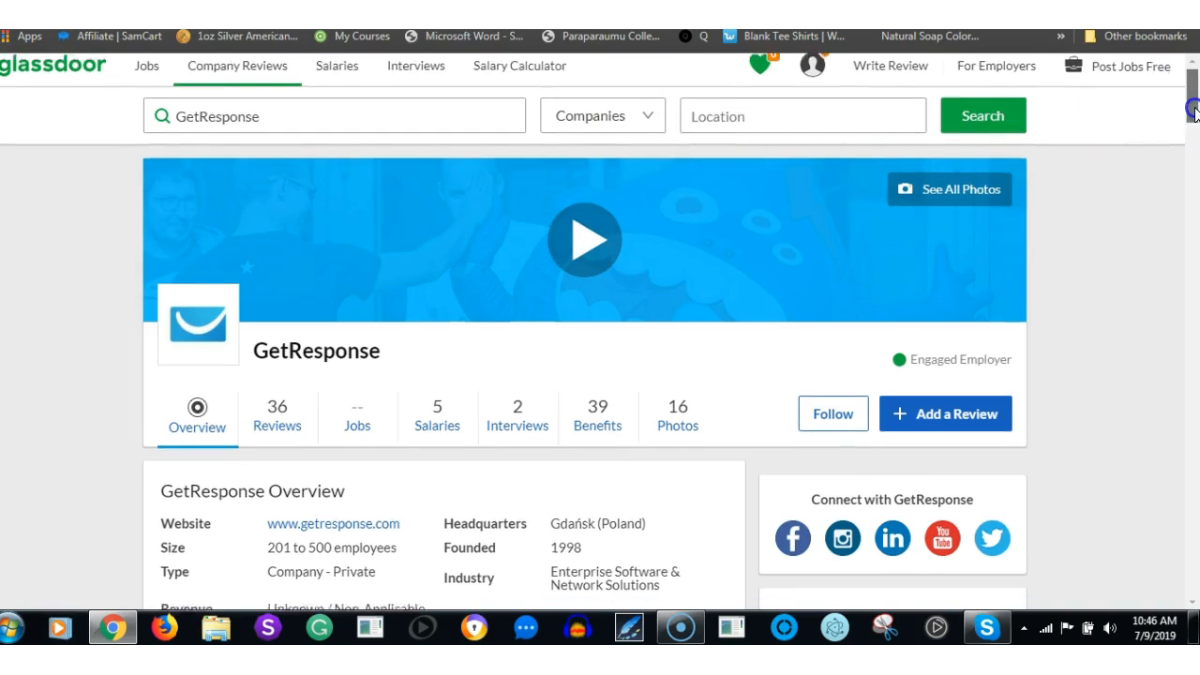
pyautogui.scroll(-3)
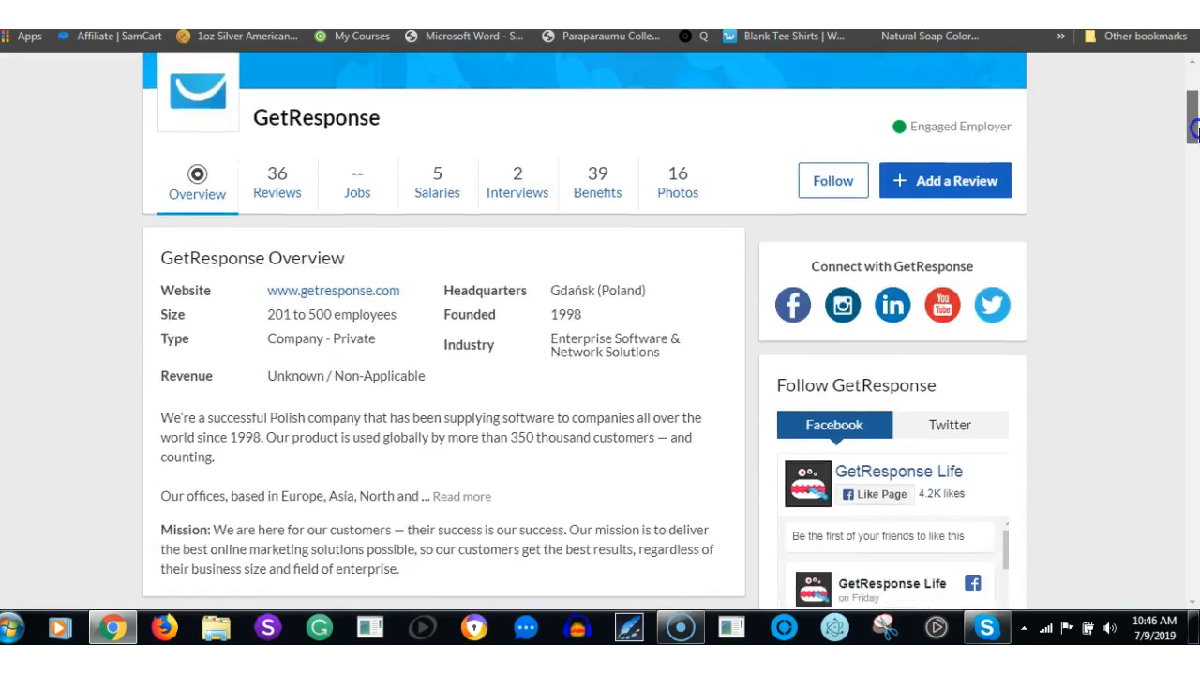
pyautogui.scroll(3)
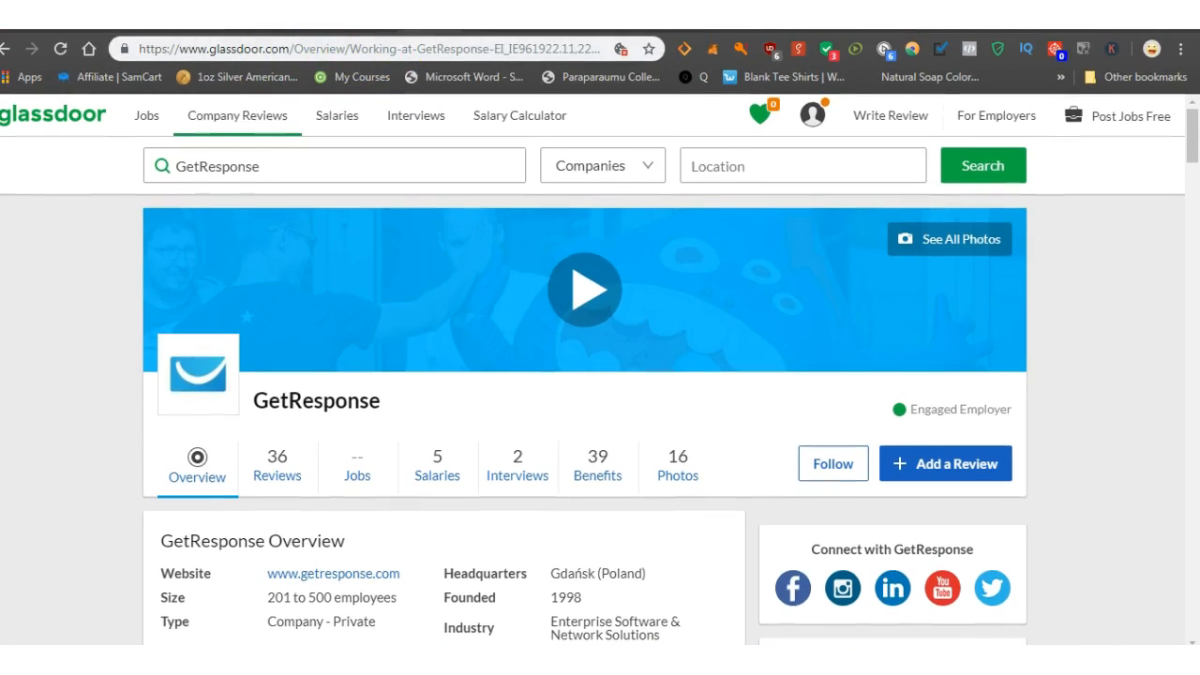
pyautogui.scroll(-3)
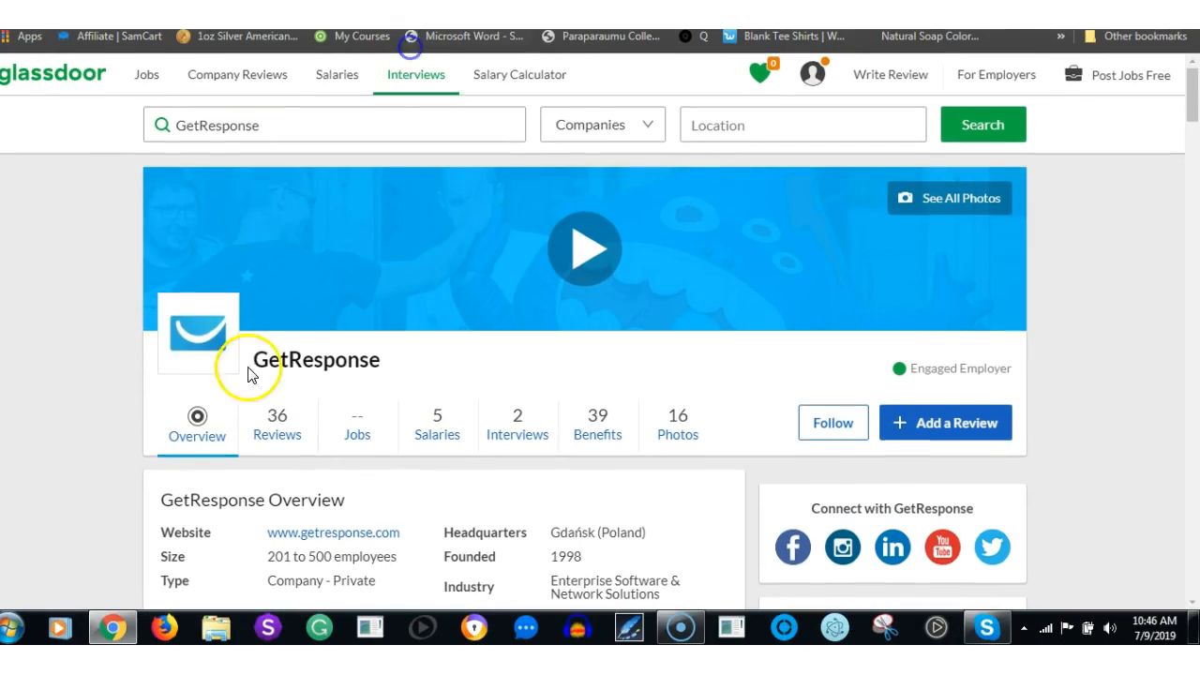
pyautogui.scroll(-3)
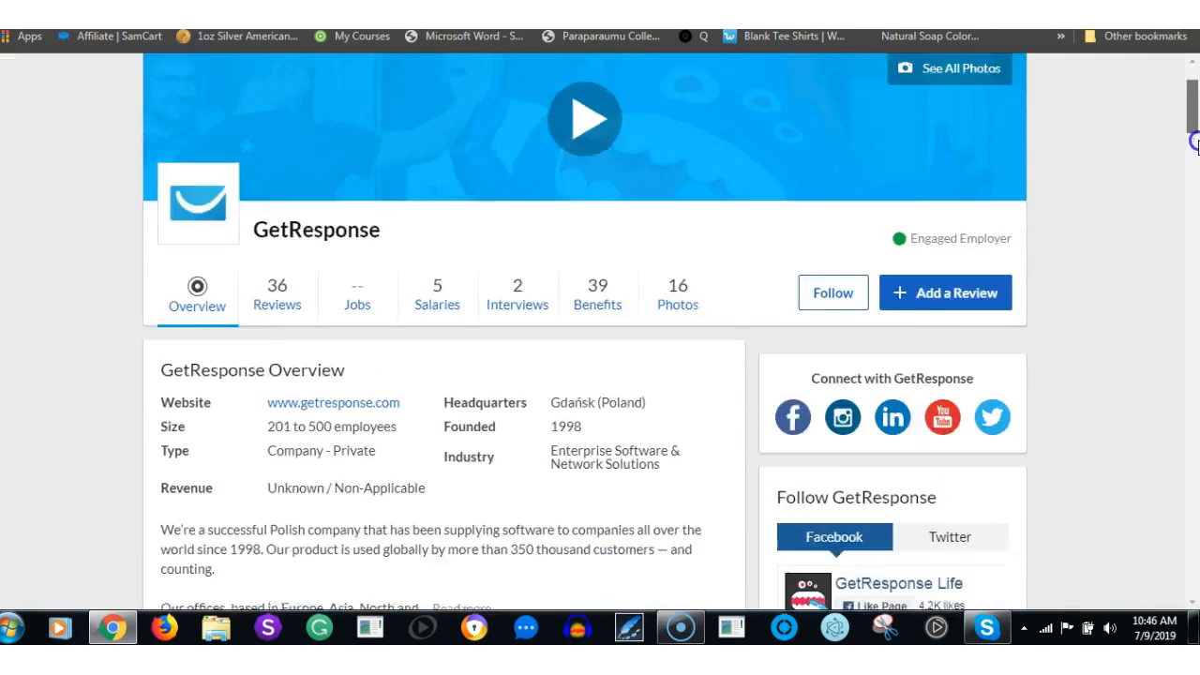
pyautogui.scroll(-3)
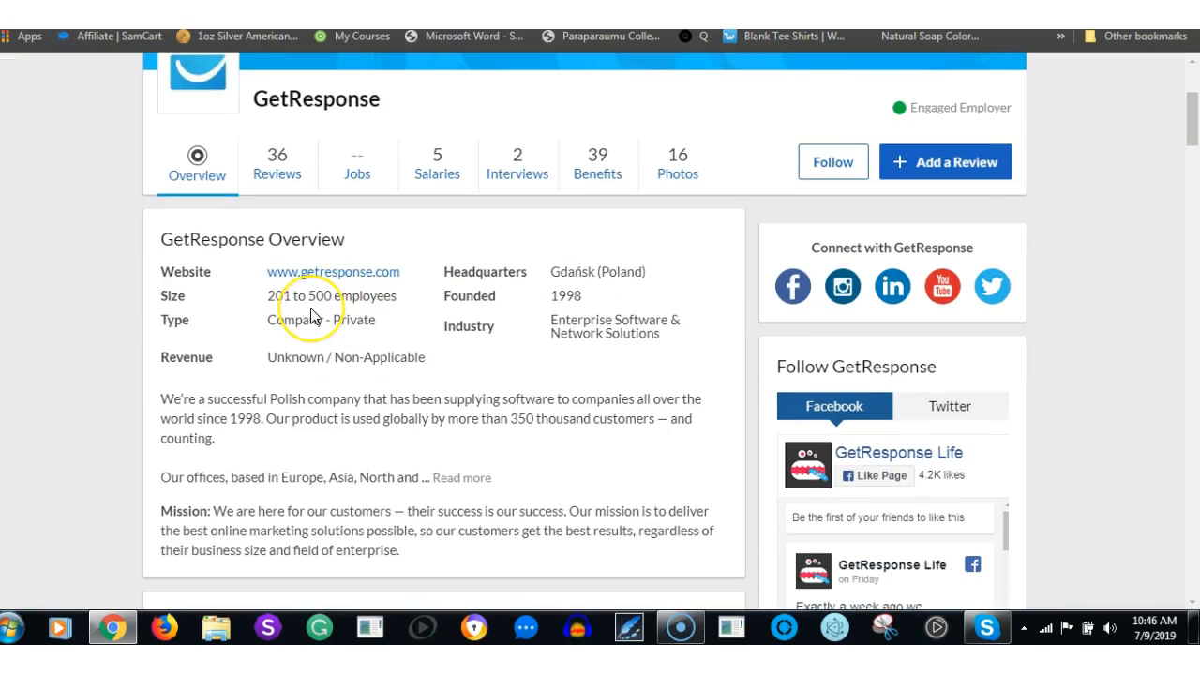
pyautogui.moveTo(311, 311)
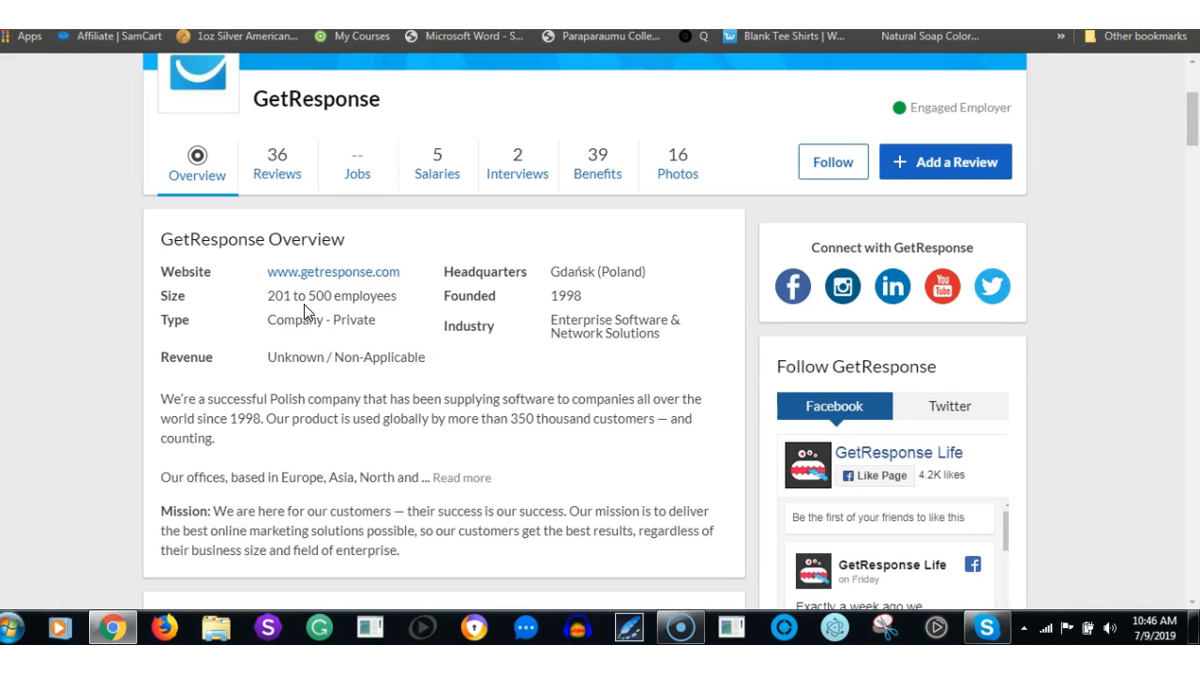
pyautogui.moveTo(370, 364)
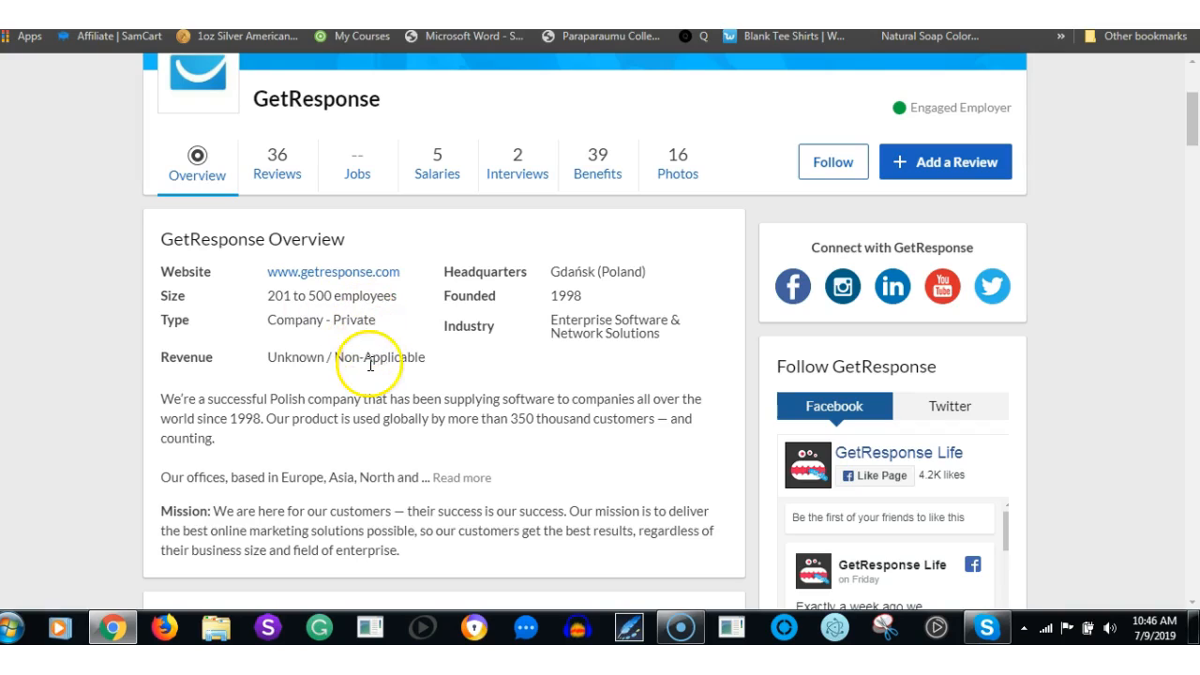
pyautogui.moveTo(592, 293)
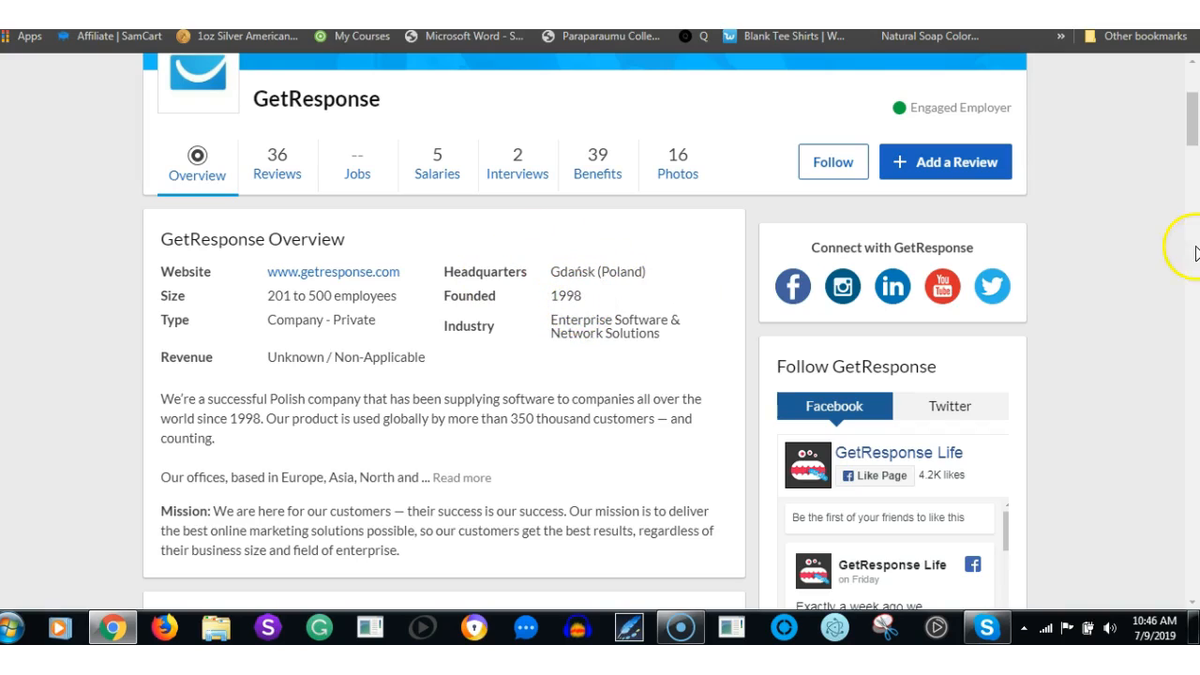
pyautogui.scroll(-3)
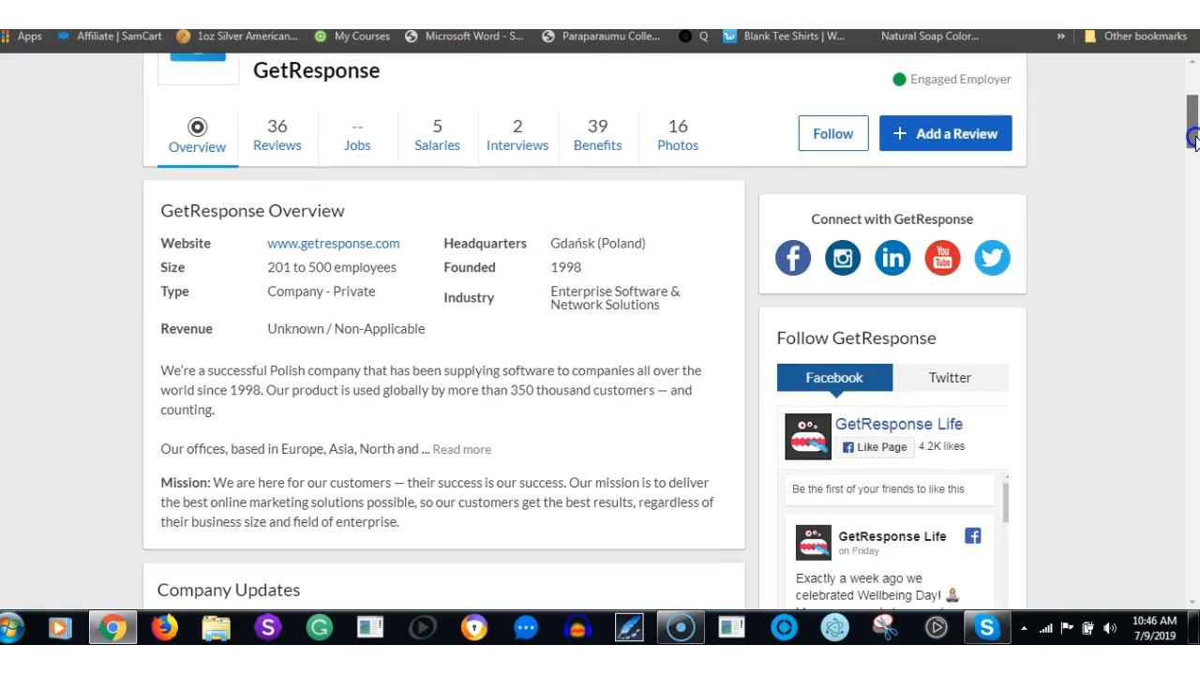
pyautogui.moveTo(649, 285)
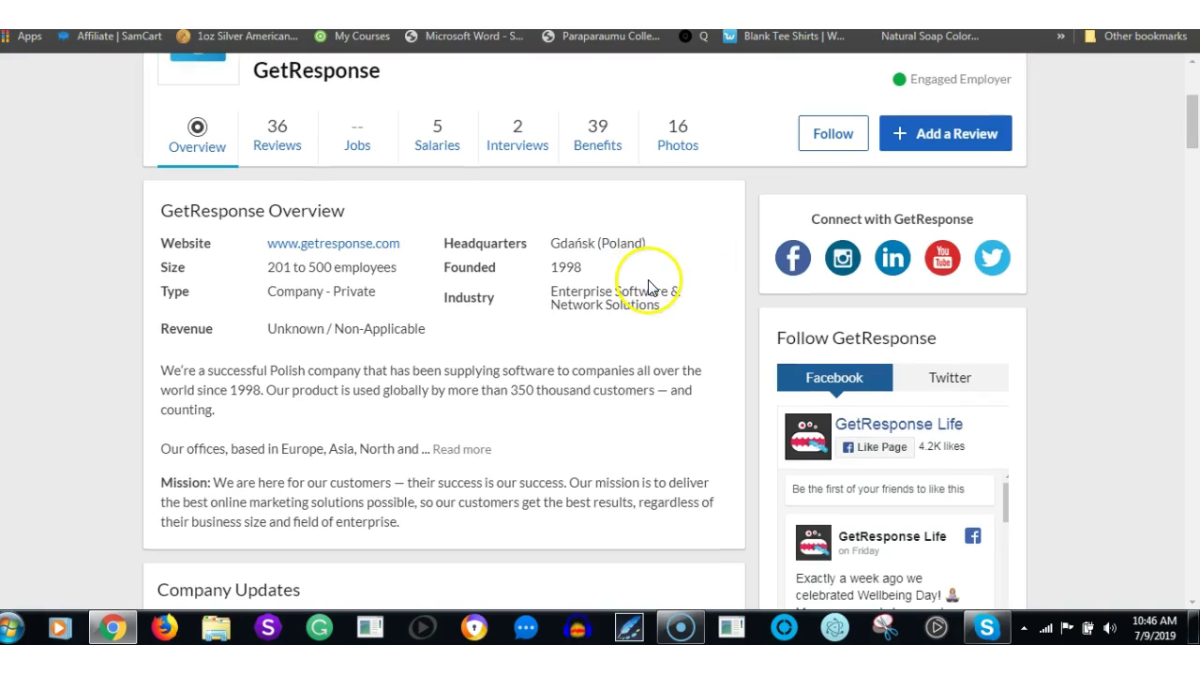
pyautogui.moveTo(260, 392)
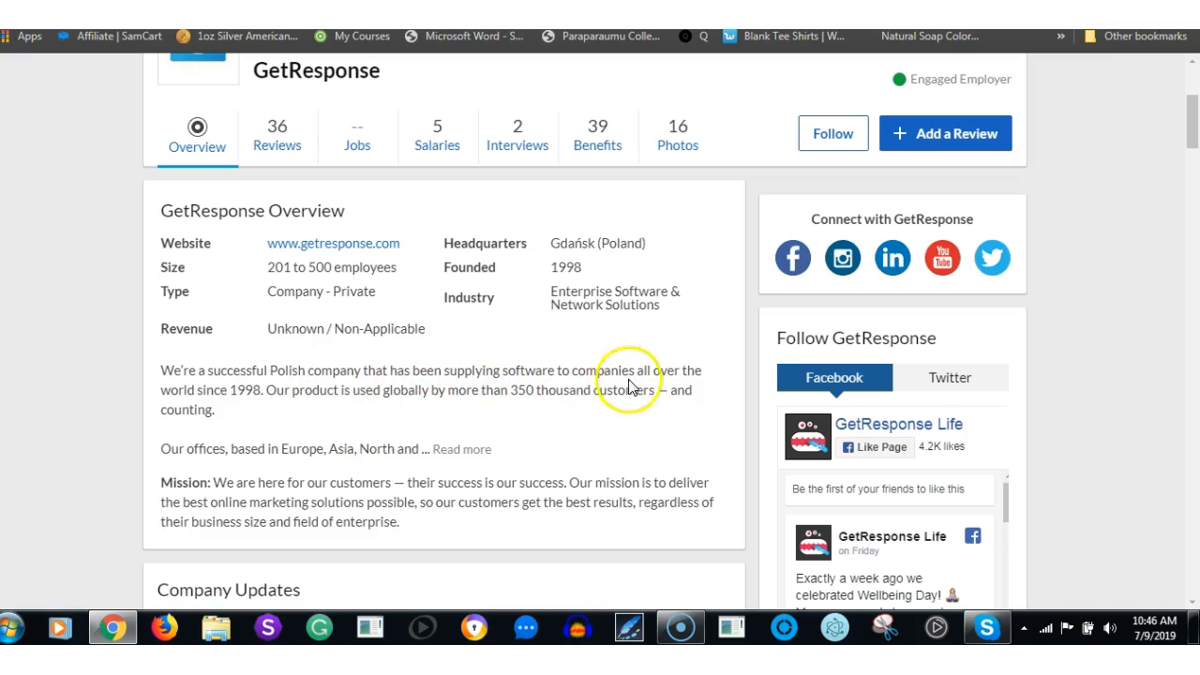
pyautogui.moveTo(223, 416)
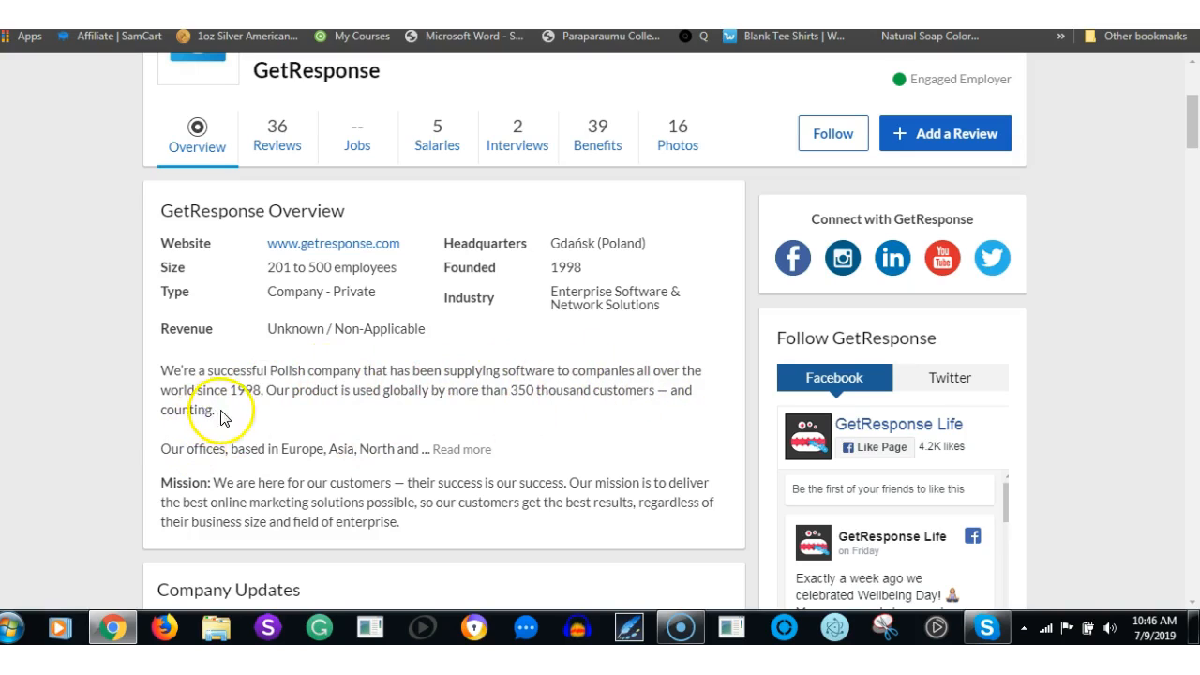
pyautogui.moveTo(517, 398)
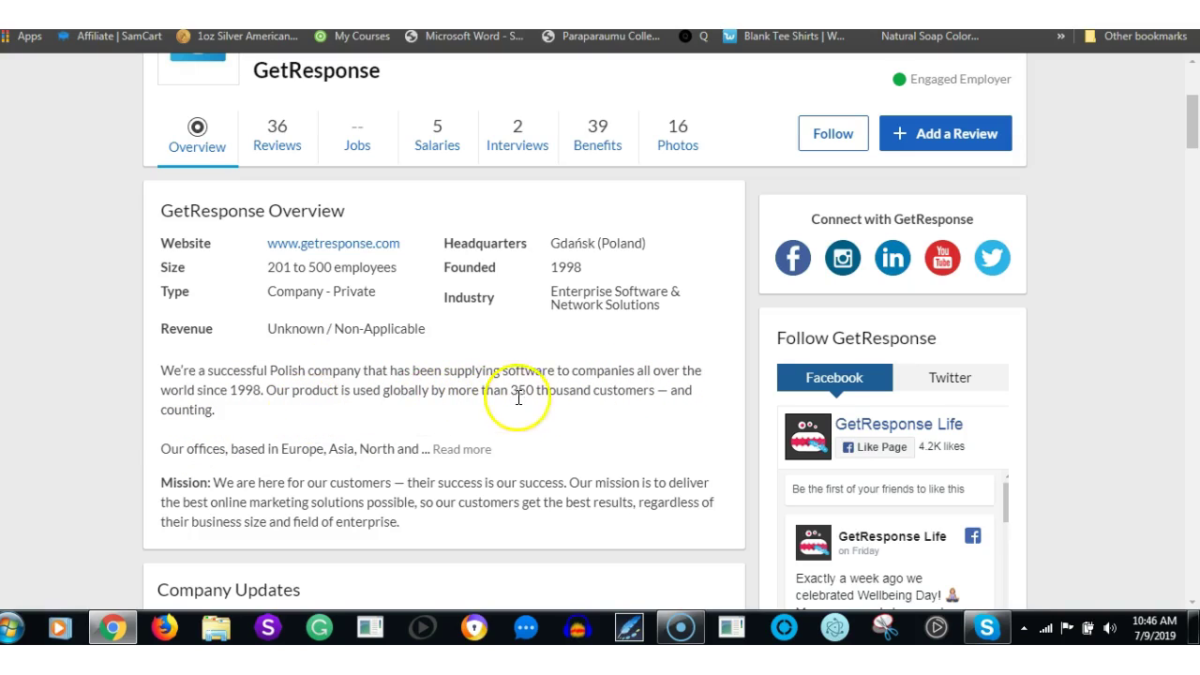
pyautogui.moveTo(274, 445)
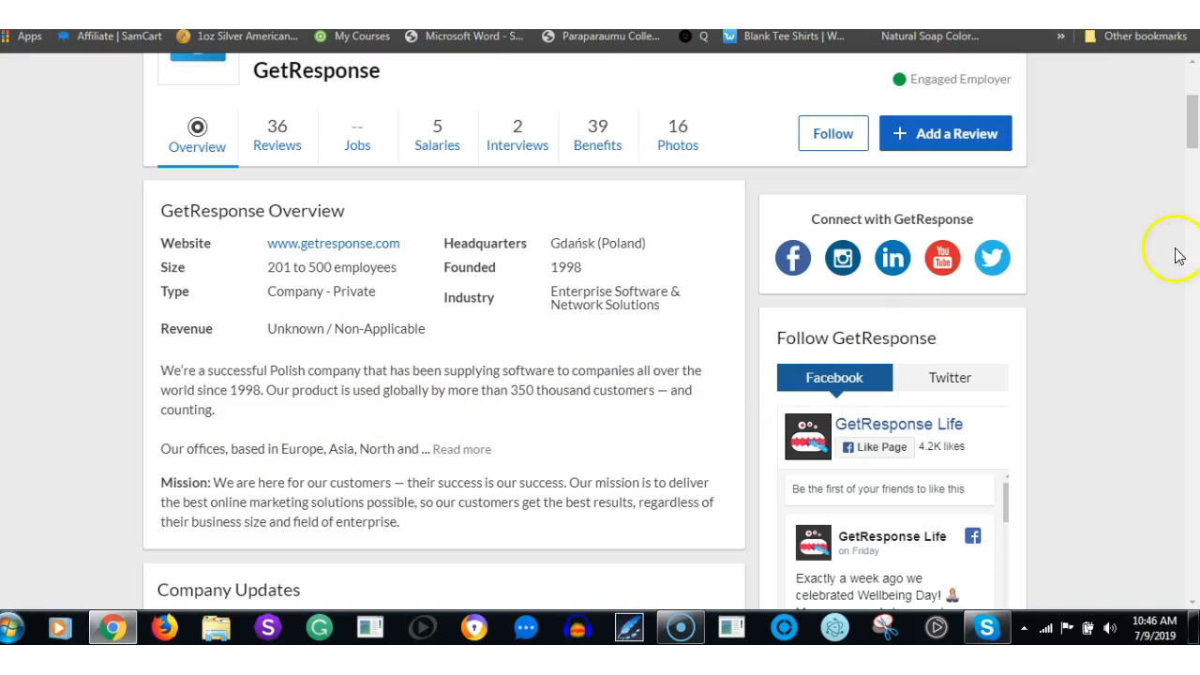
pyautogui.scroll(-3)
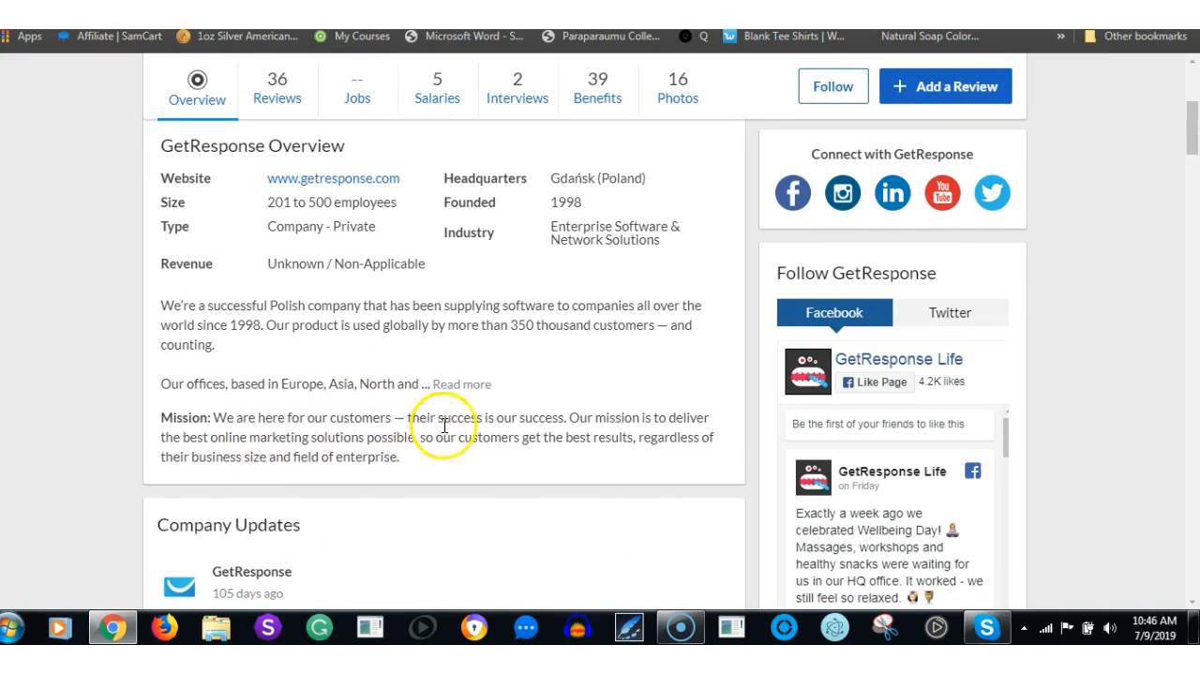
pyautogui.moveTo(259, 435)
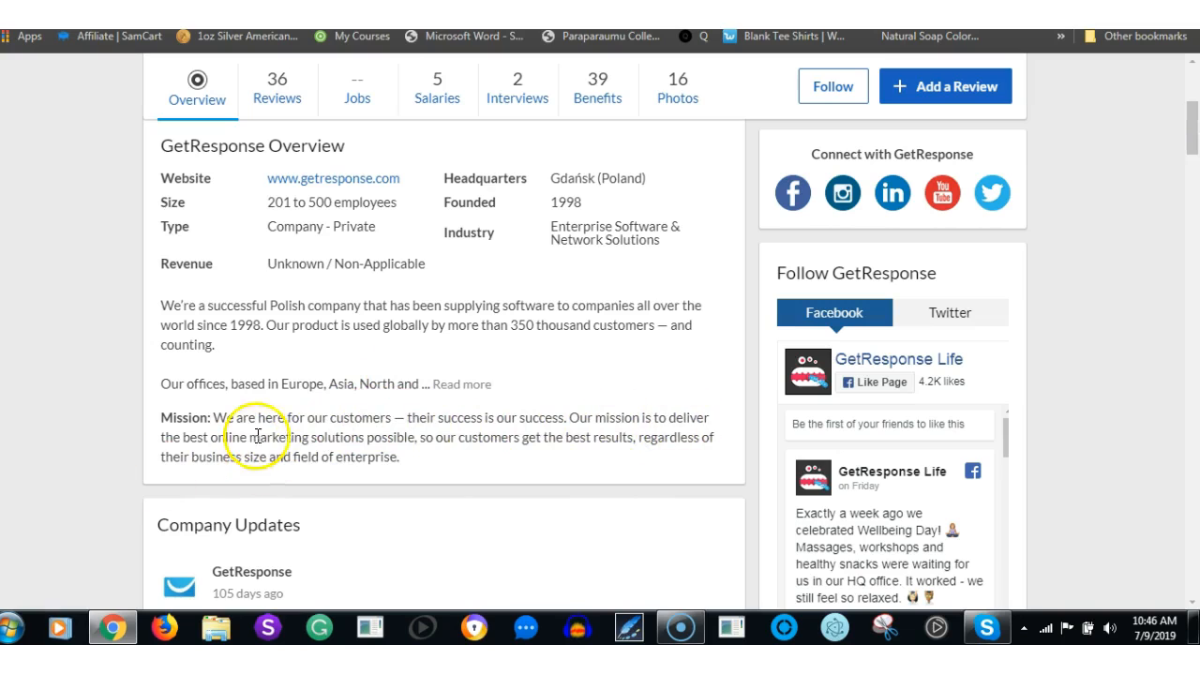
pyautogui.moveTo(575, 444)
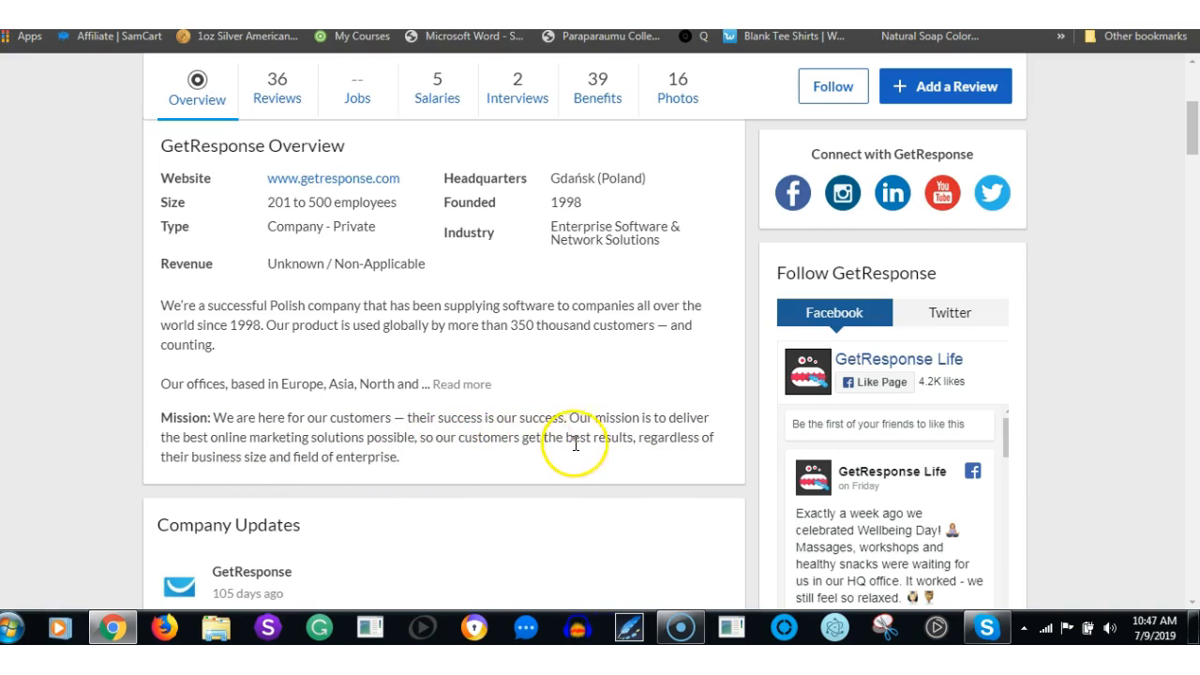
pyautogui.moveTo(289, 476)
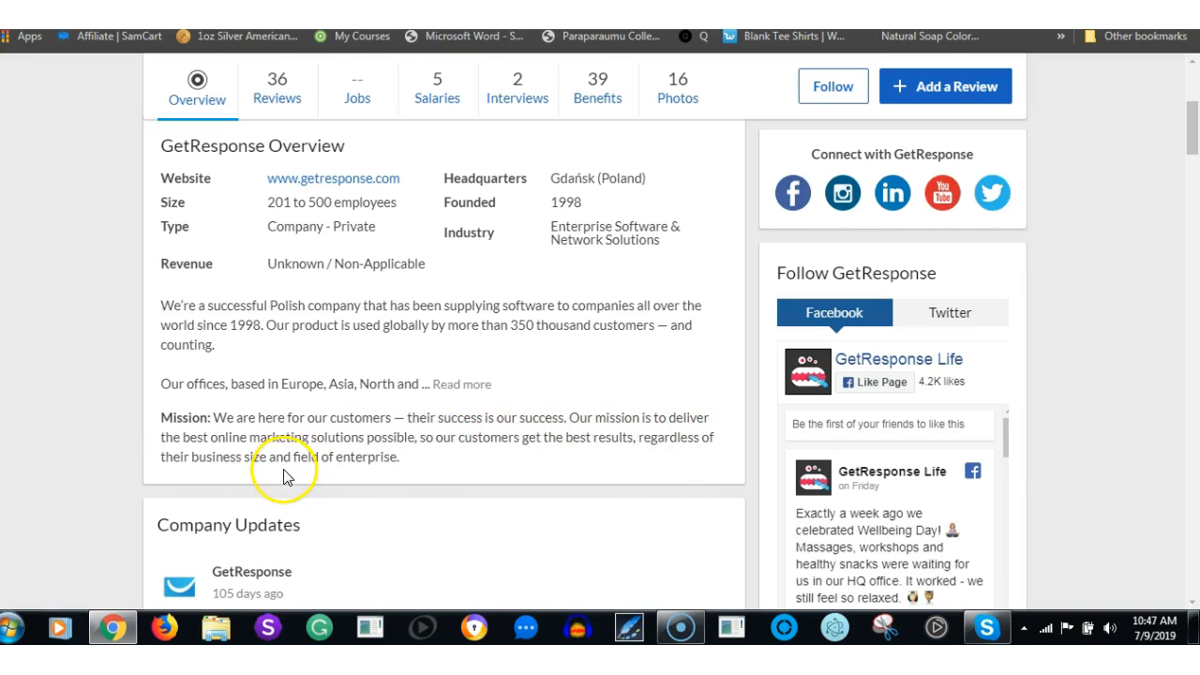
pyautogui.moveTo(668, 56)
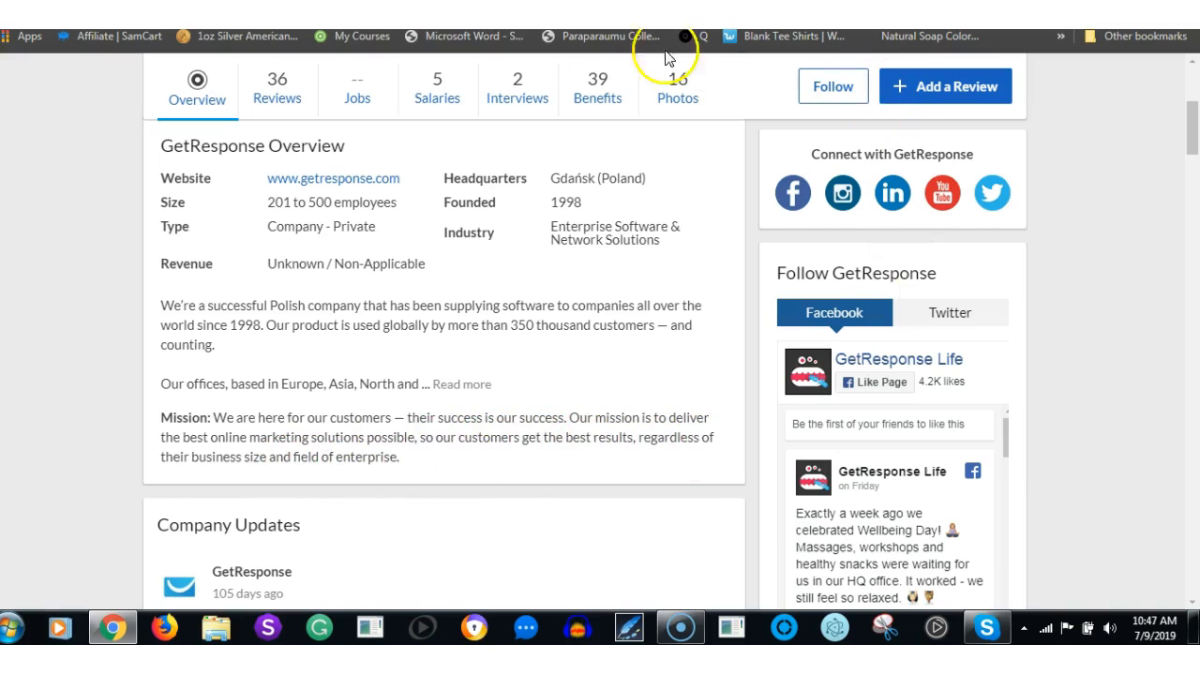
pyautogui.moveTo(574, 248)
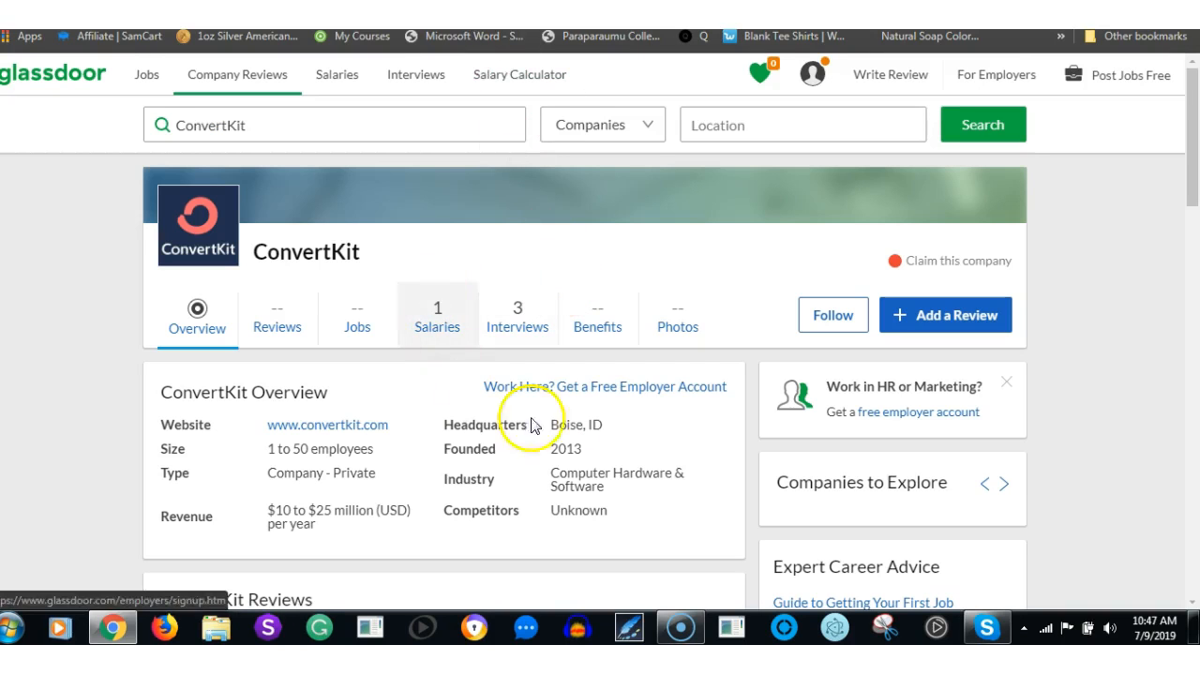
pyautogui.moveTo(600, 469)
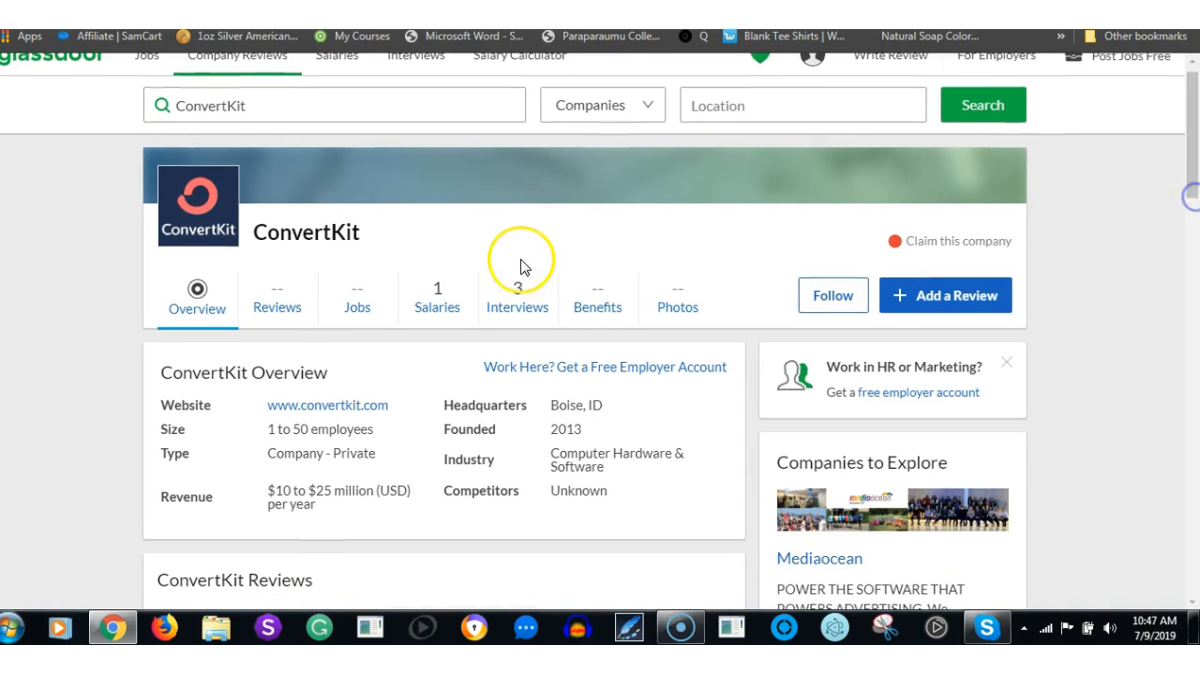
pyautogui.moveTo(390, 459)
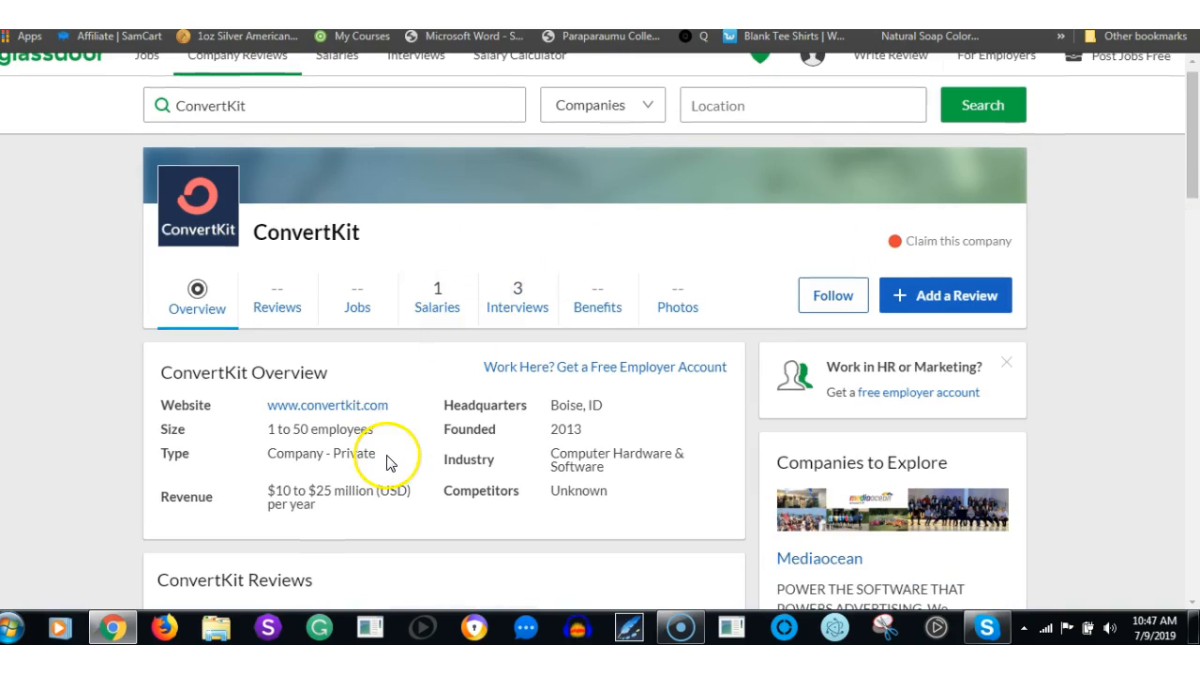
pyautogui.moveTo(341, 534)
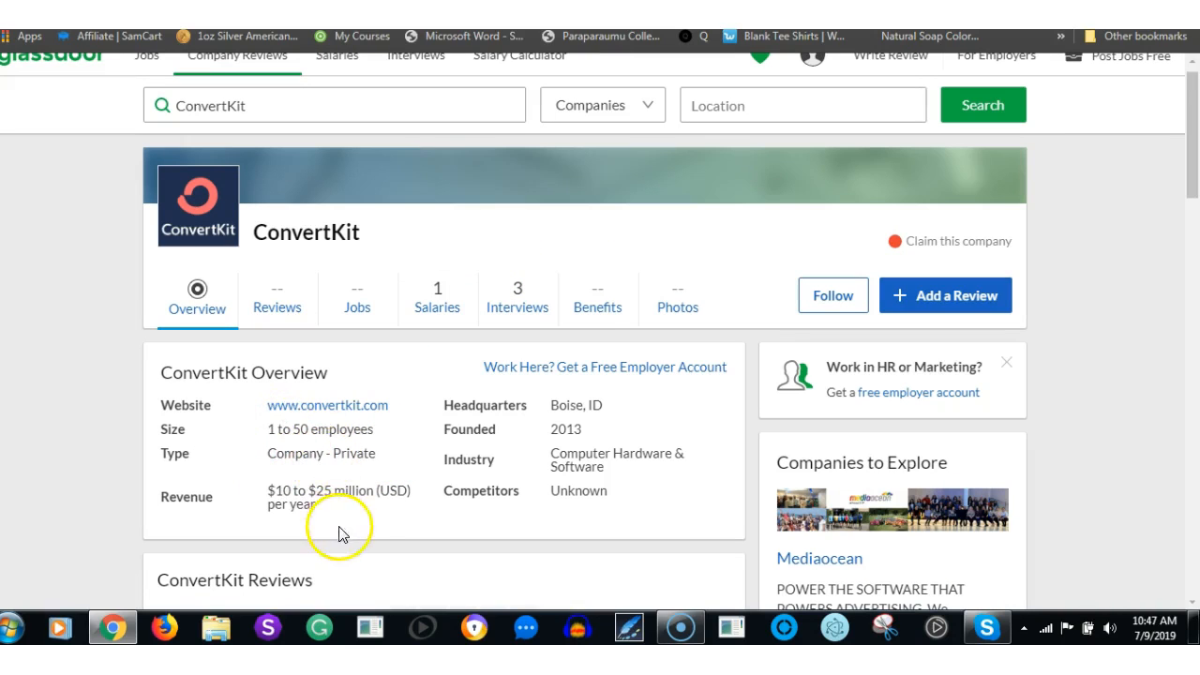
pyautogui.moveTo(559, 483)
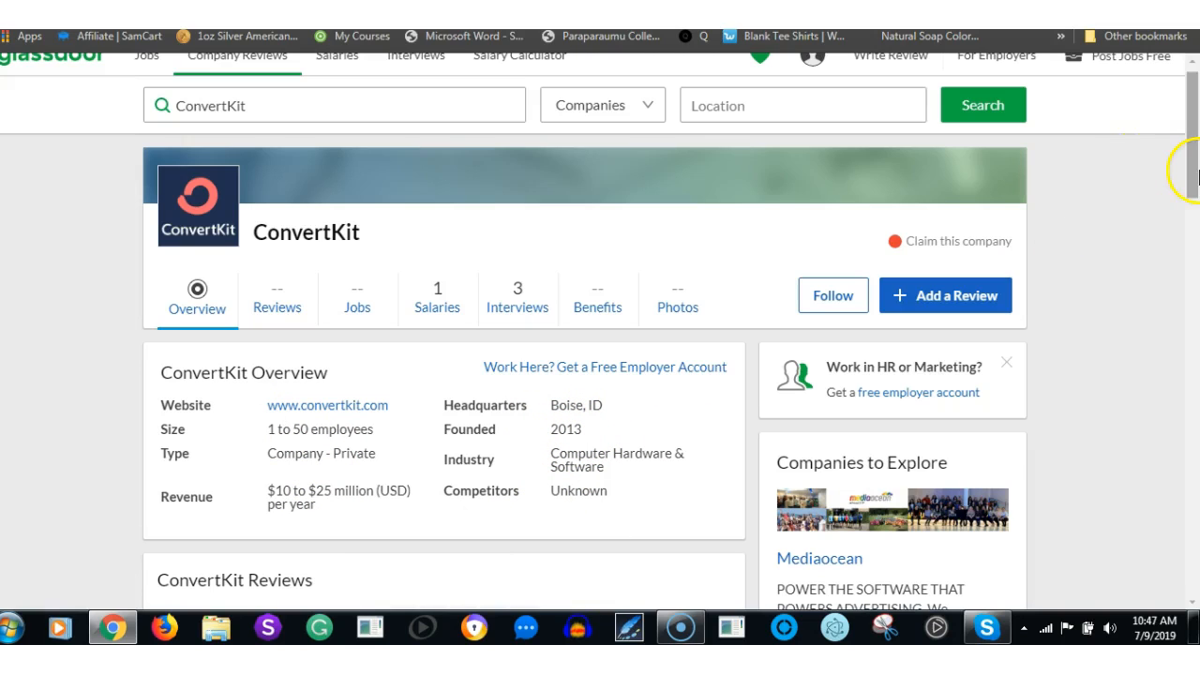
pyautogui.moveTo(1191, 180)
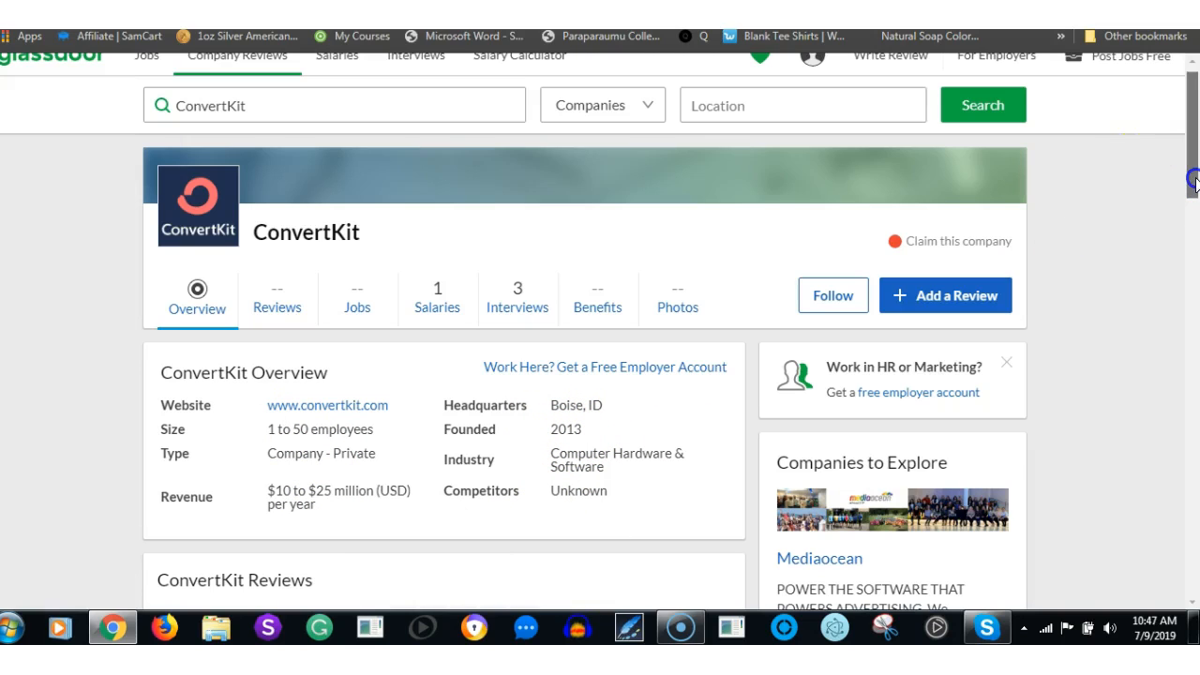
pyautogui.scroll(-3)
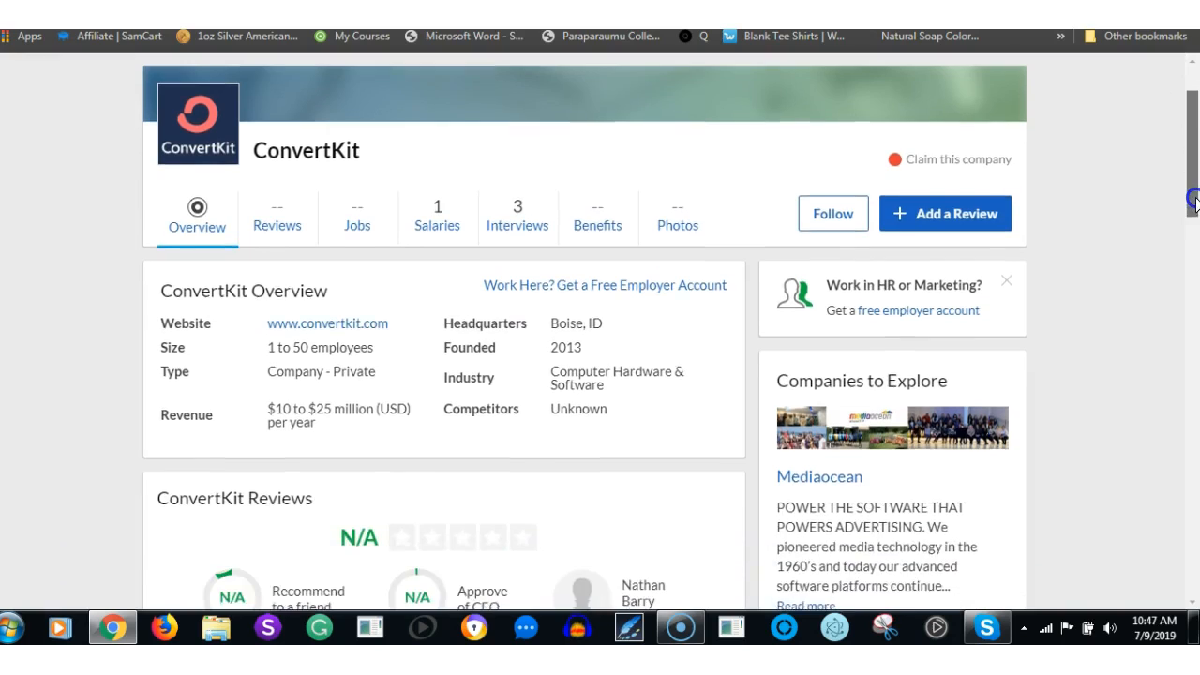
pyautogui.scroll(3)
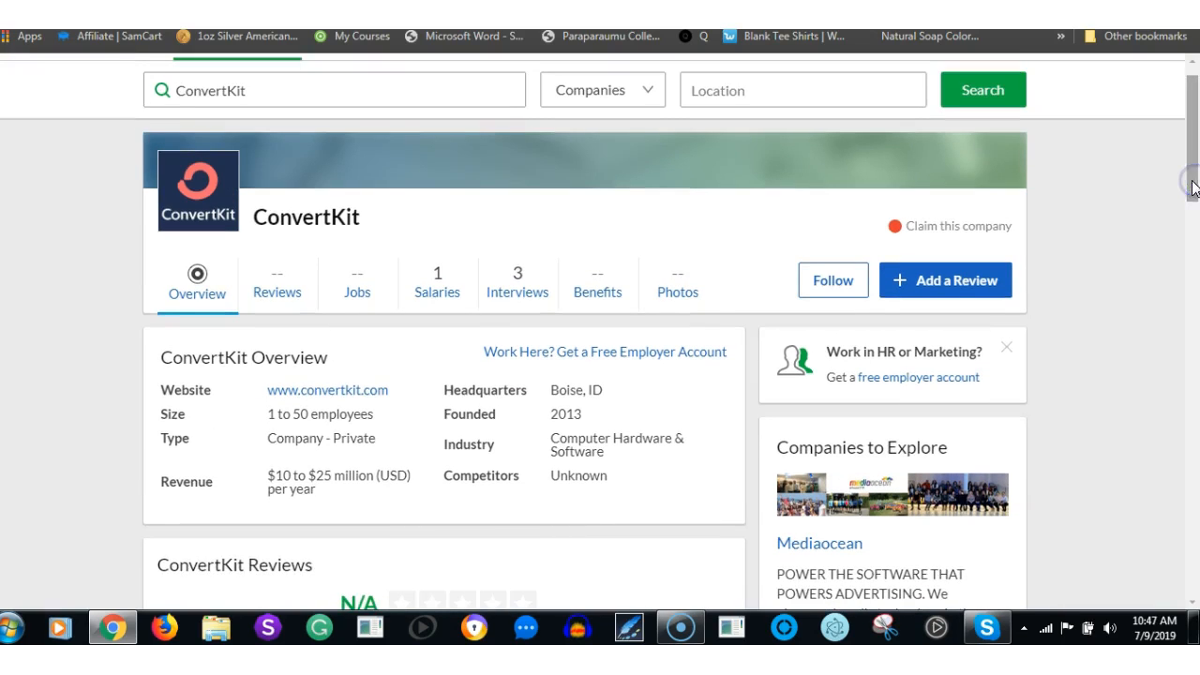
pyautogui.scroll(3)
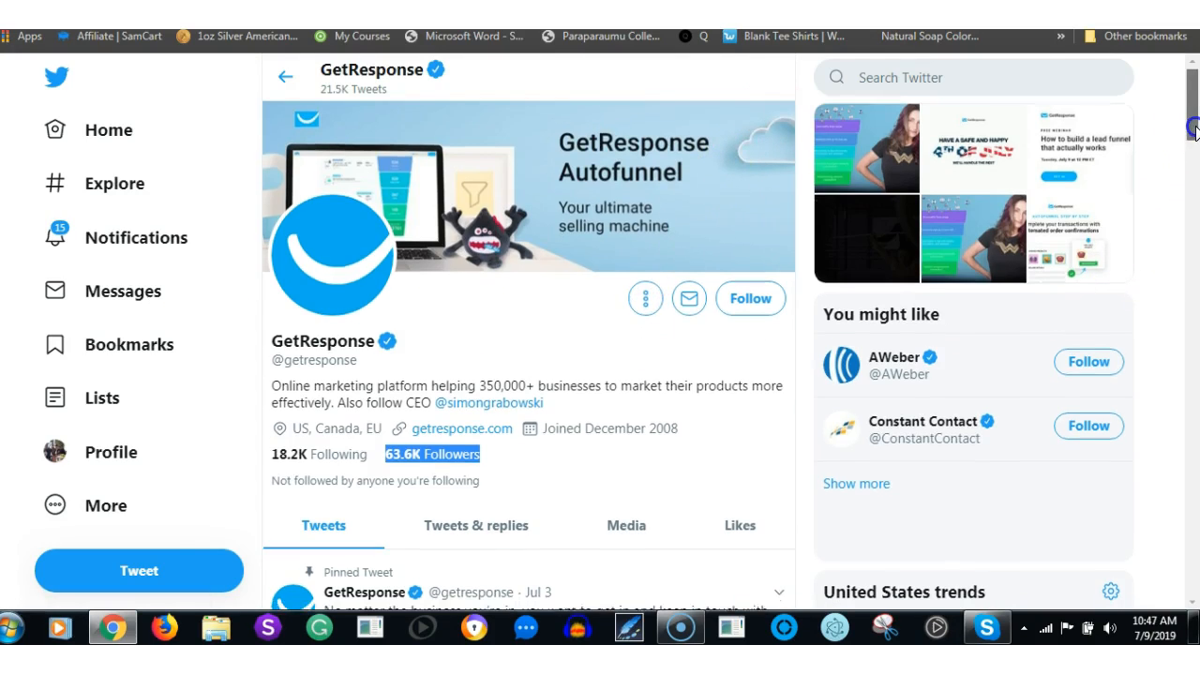
pyautogui.scroll(-3)
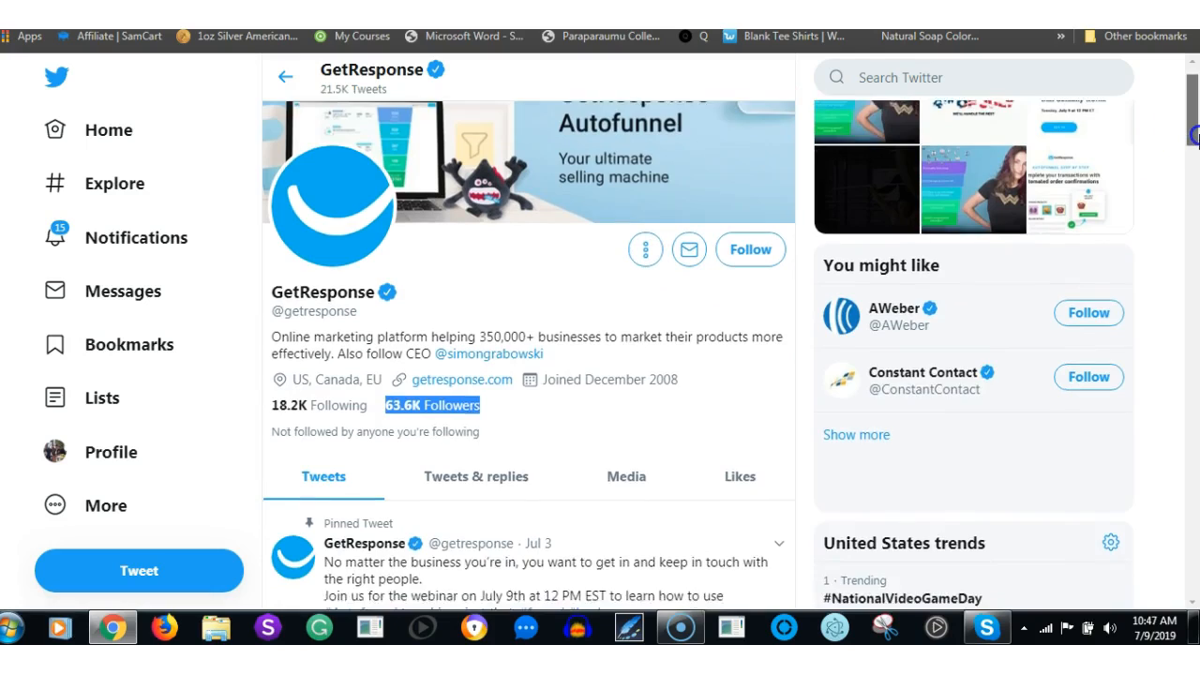
pyautogui.scroll(-3)
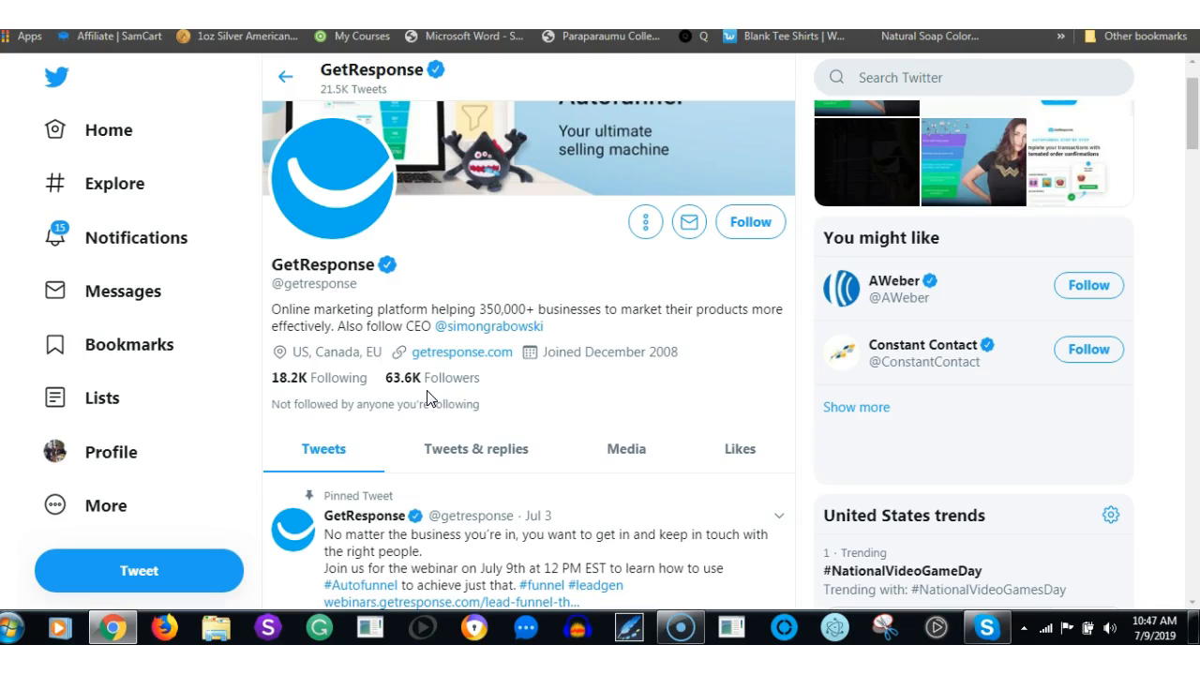
pyautogui.moveTo(428, 401)
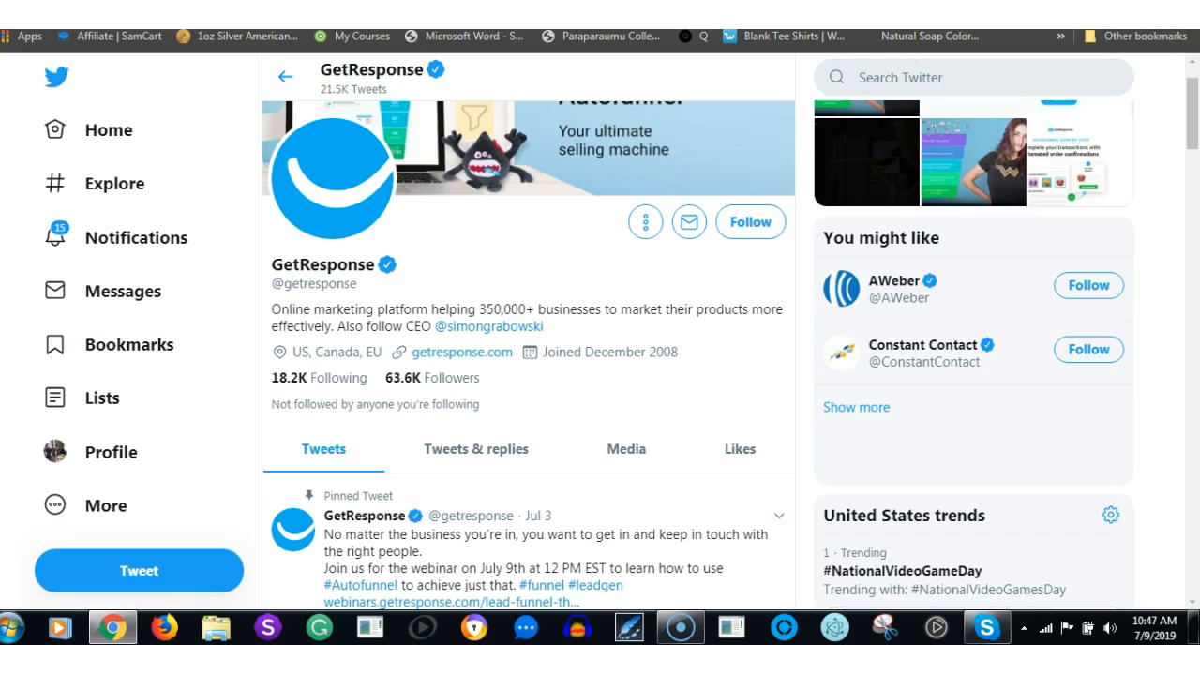
pyautogui.scroll(3)
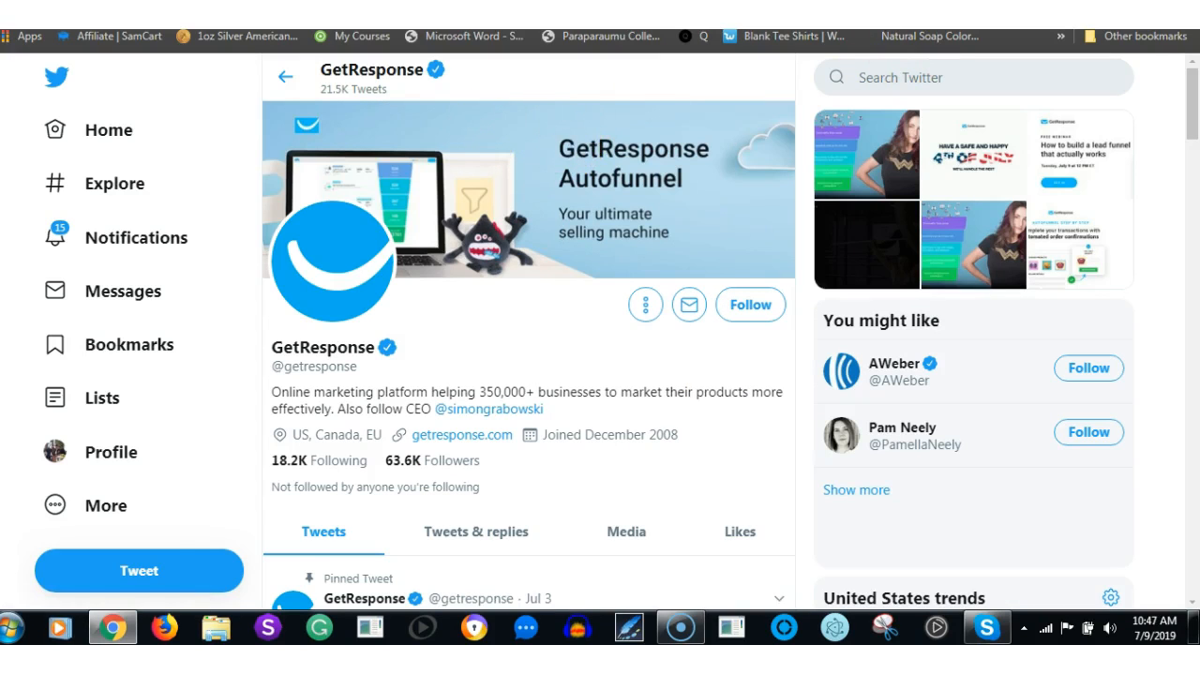
pyautogui.scroll(-3)
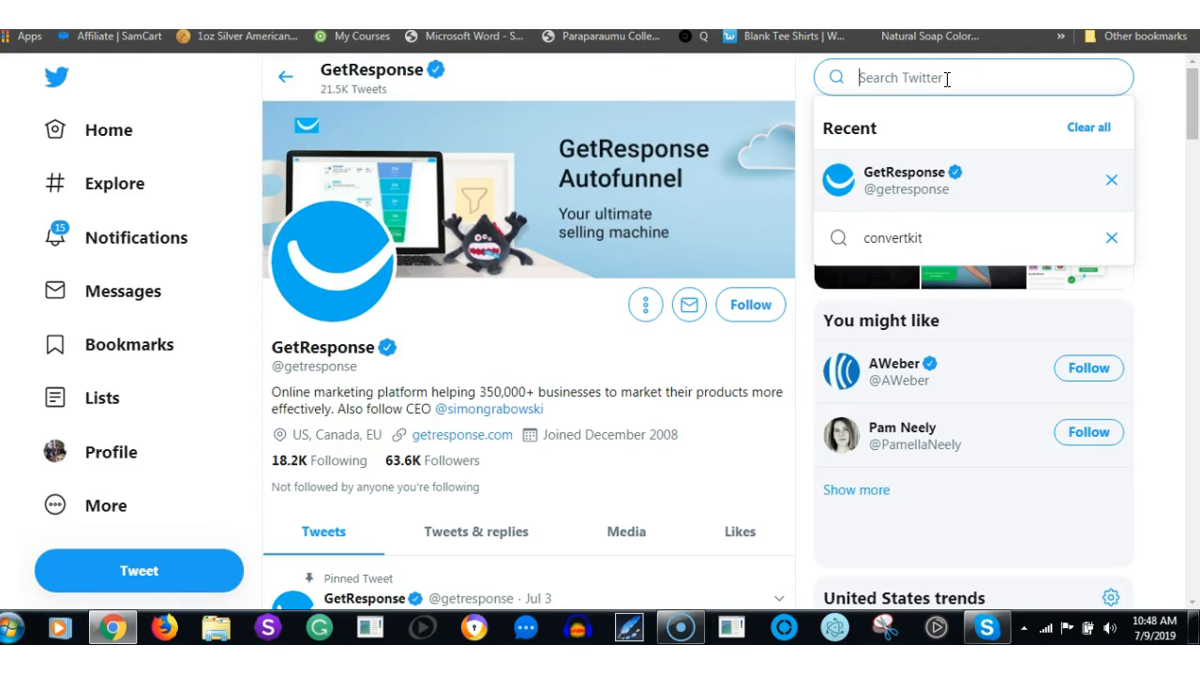
pyautogui.moveTo(903, 236)
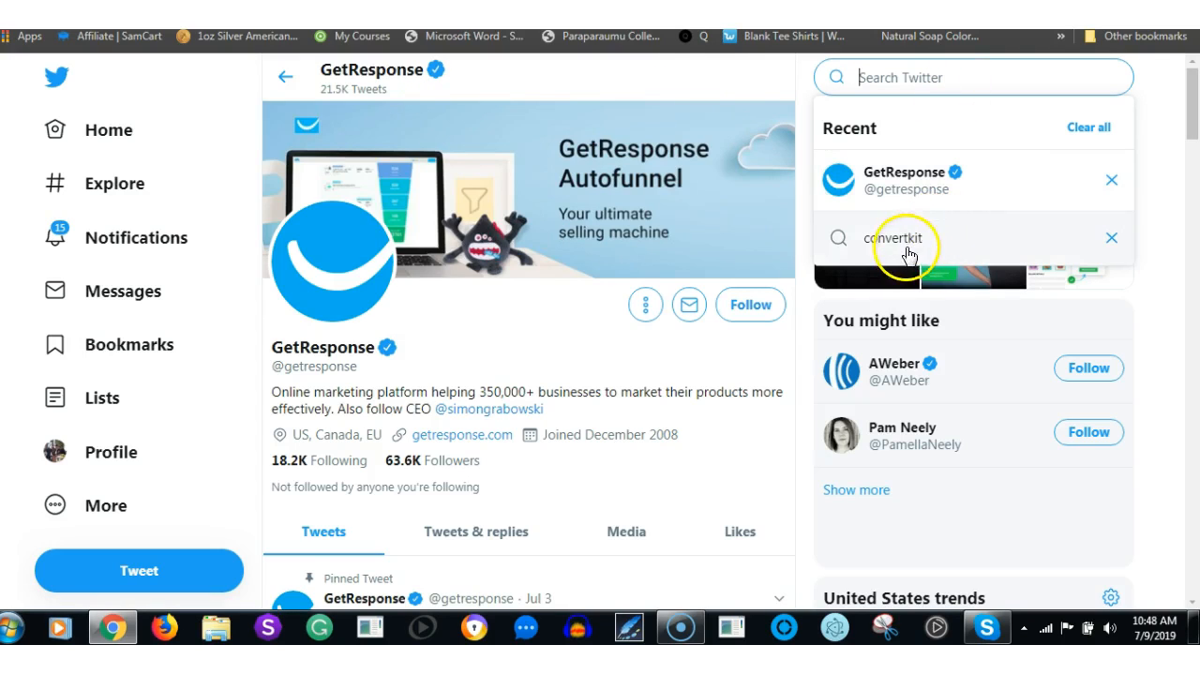
pyautogui.click(900, 236)
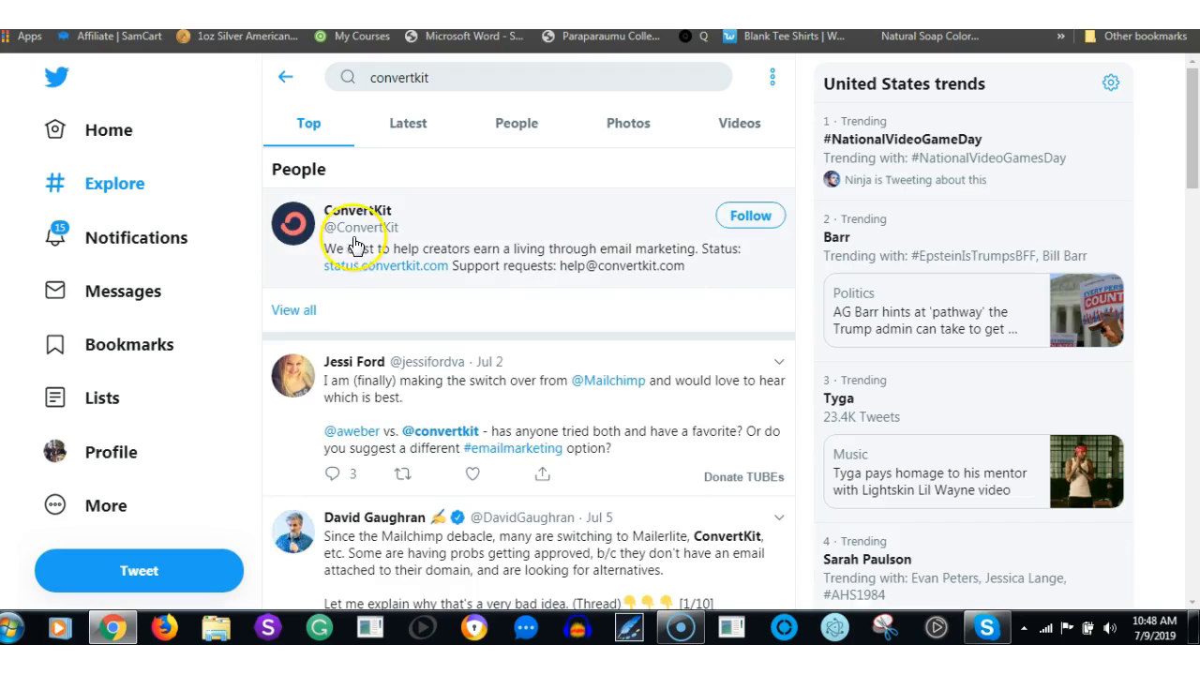
pyautogui.click(356, 210)
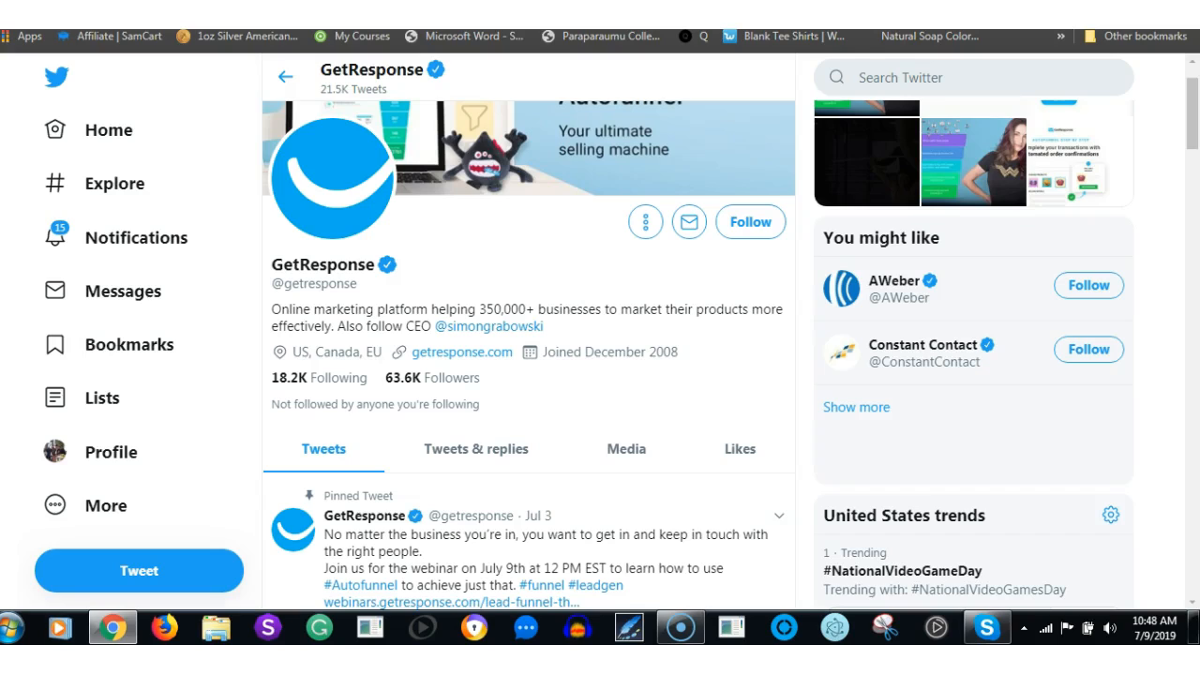
pyautogui.moveTo(672, 337)
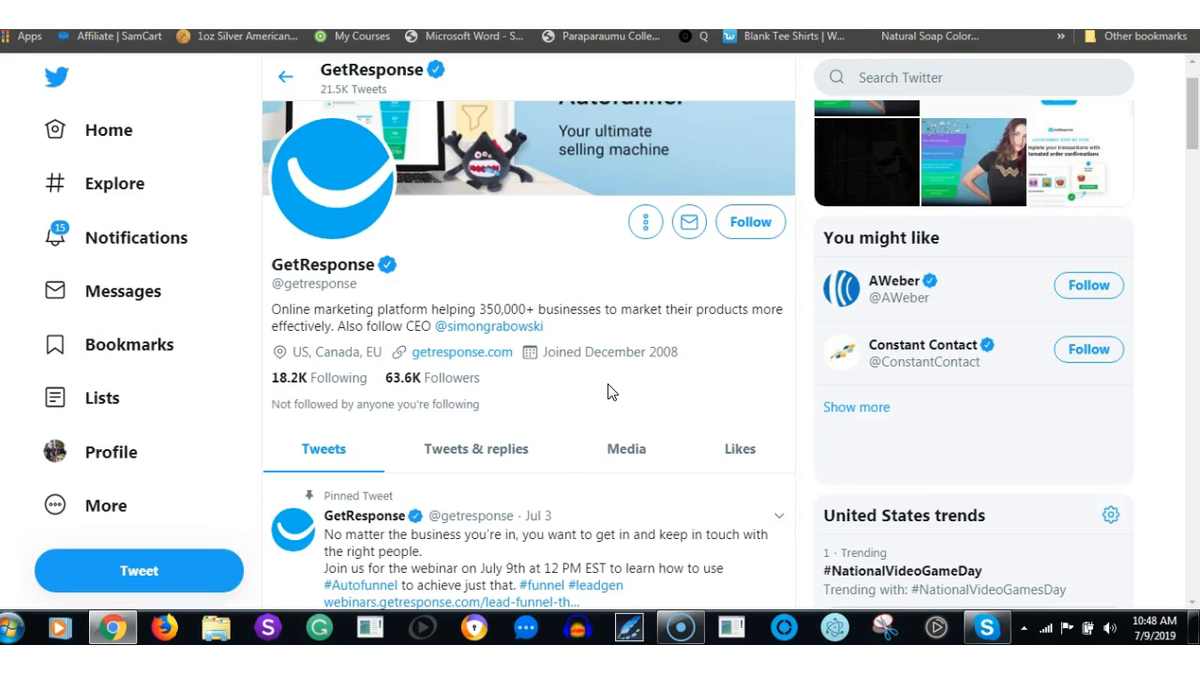
pyautogui.moveTo(424, 394)
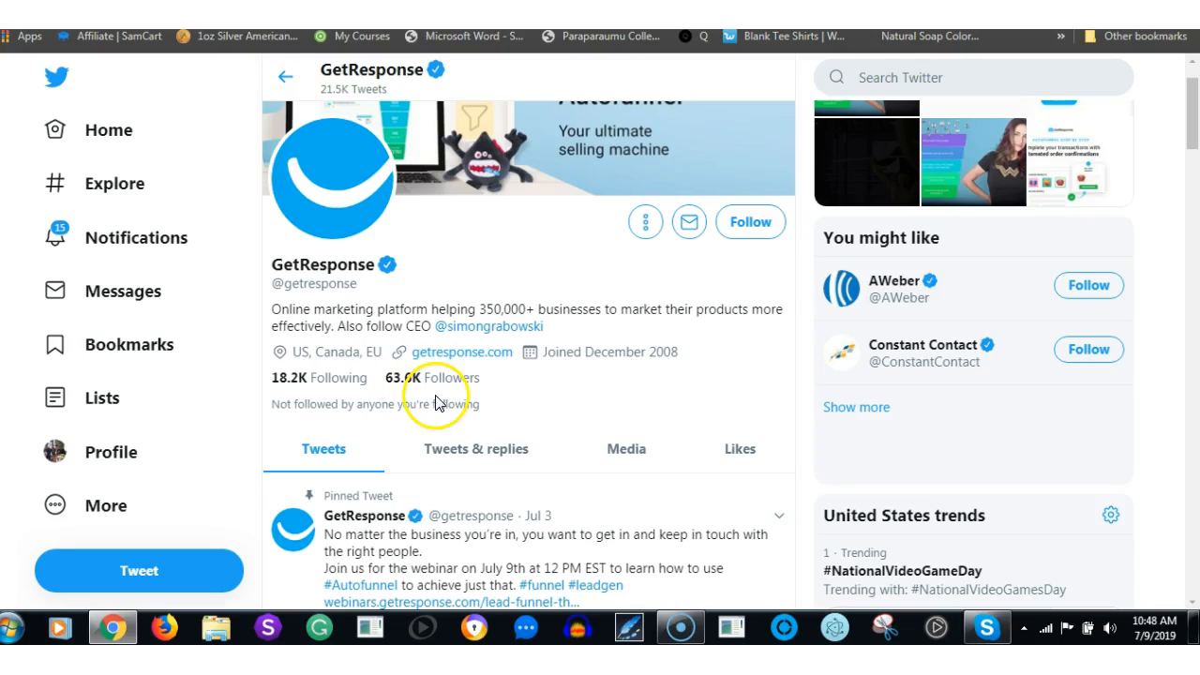
pyautogui.moveTo(435, 394)
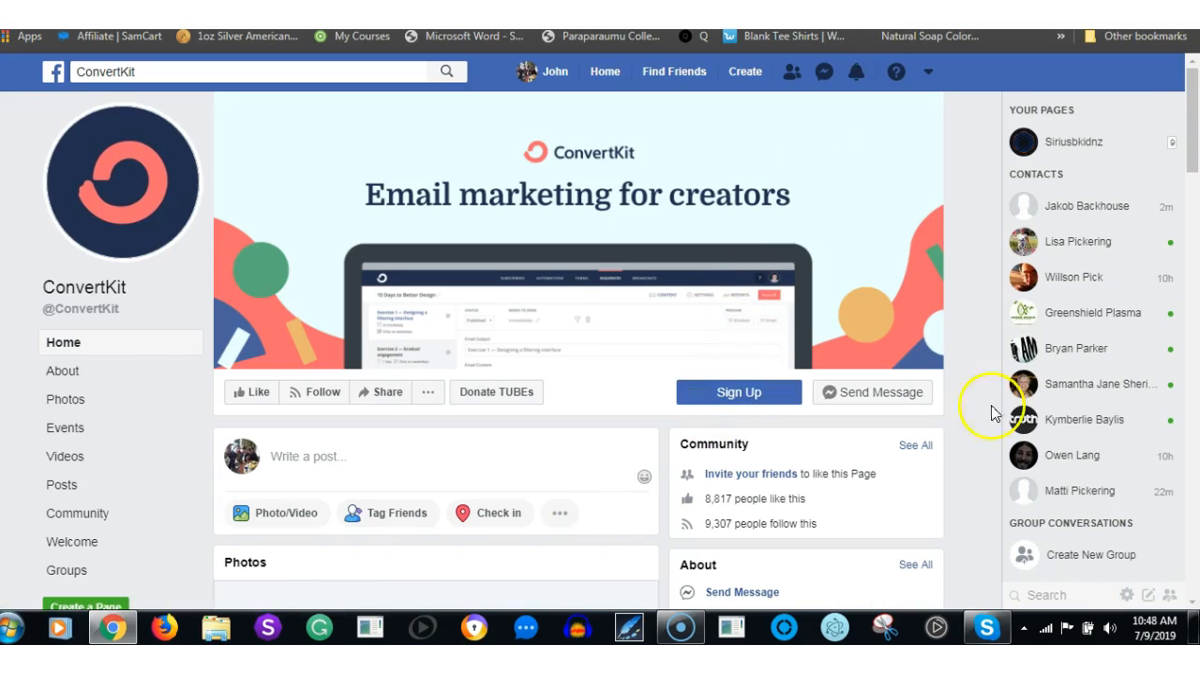
pyautogui.scroll(-3)
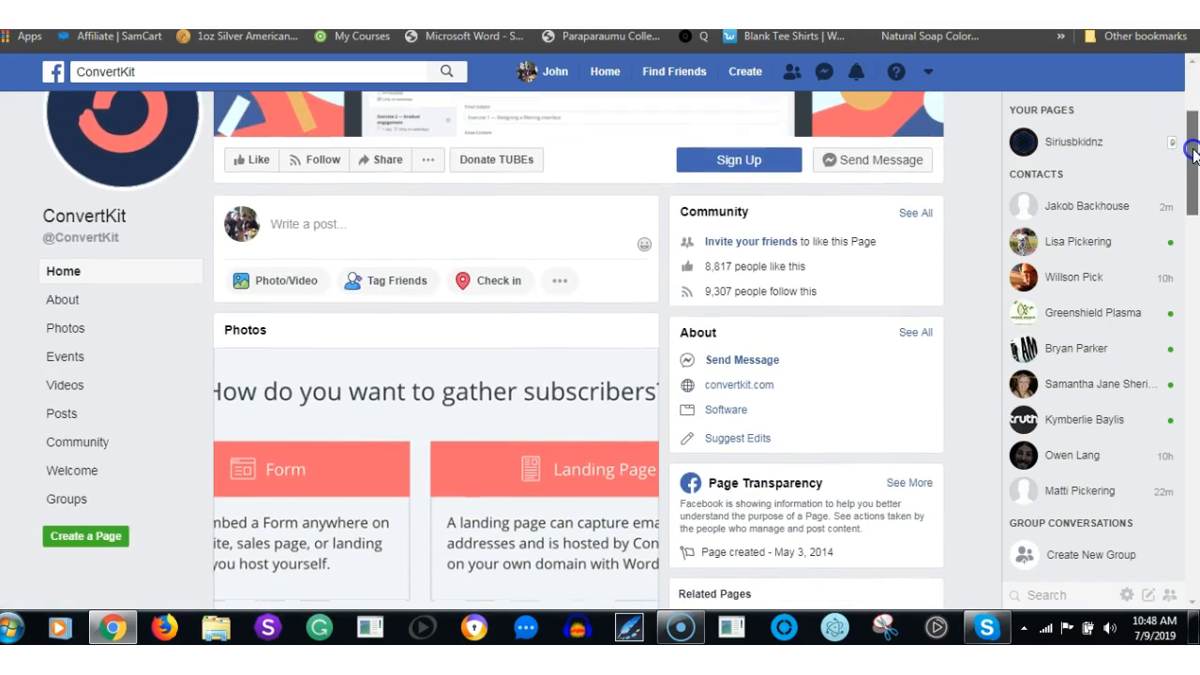
pyautogui.moveTo(622, 484)
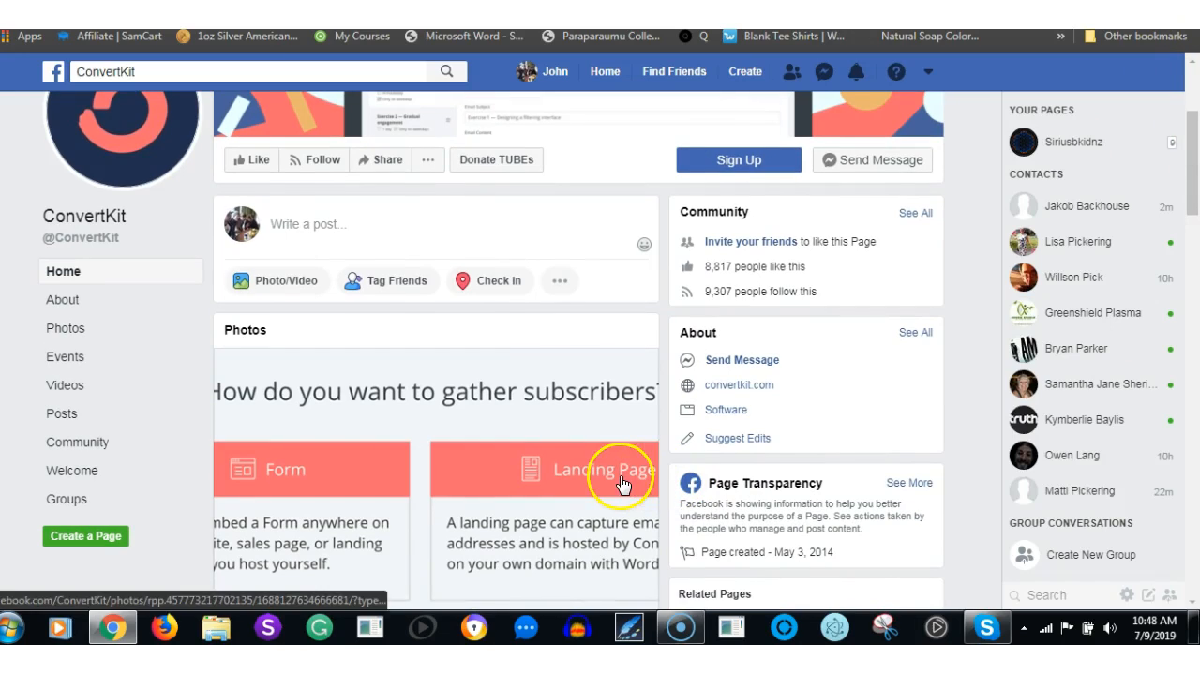
pyautogui.moveTo(791, 547)
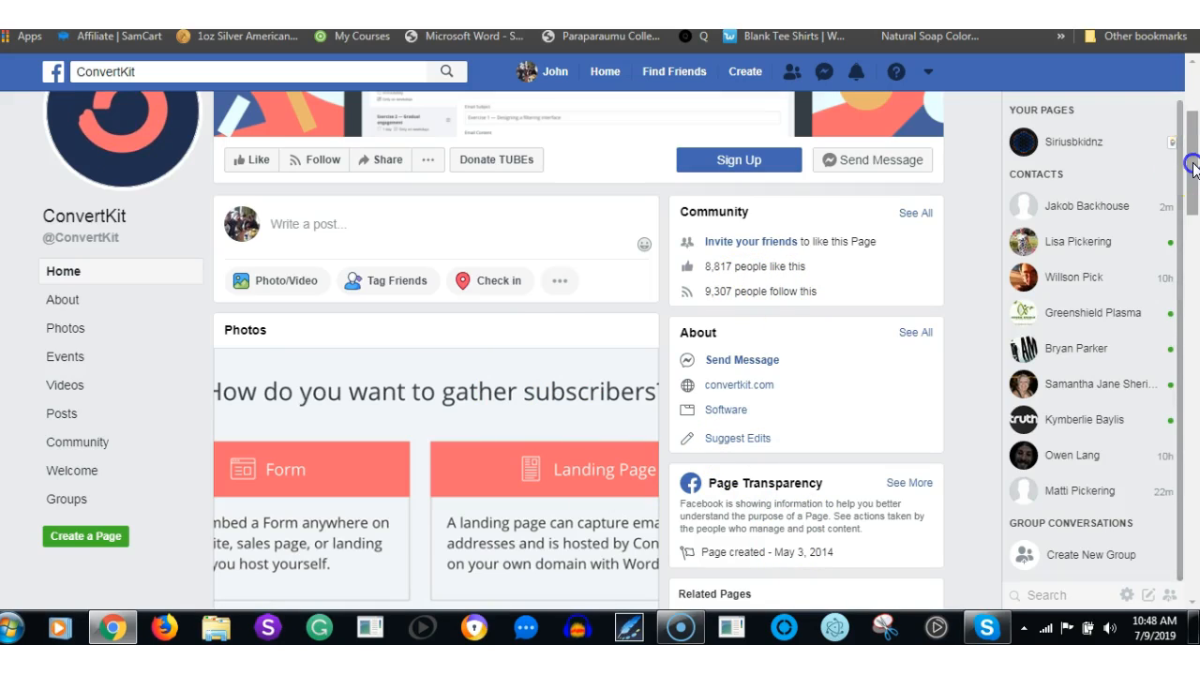
pyautogui.scroll(3)
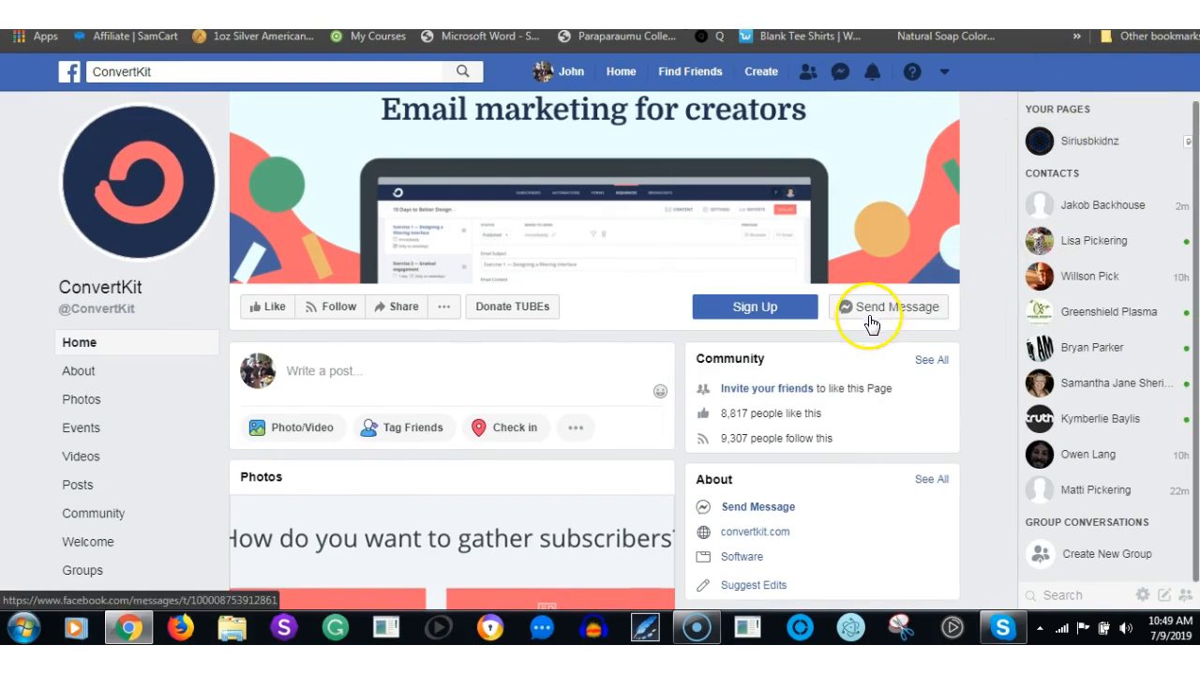
pyautogui.moveTo(769, 459)
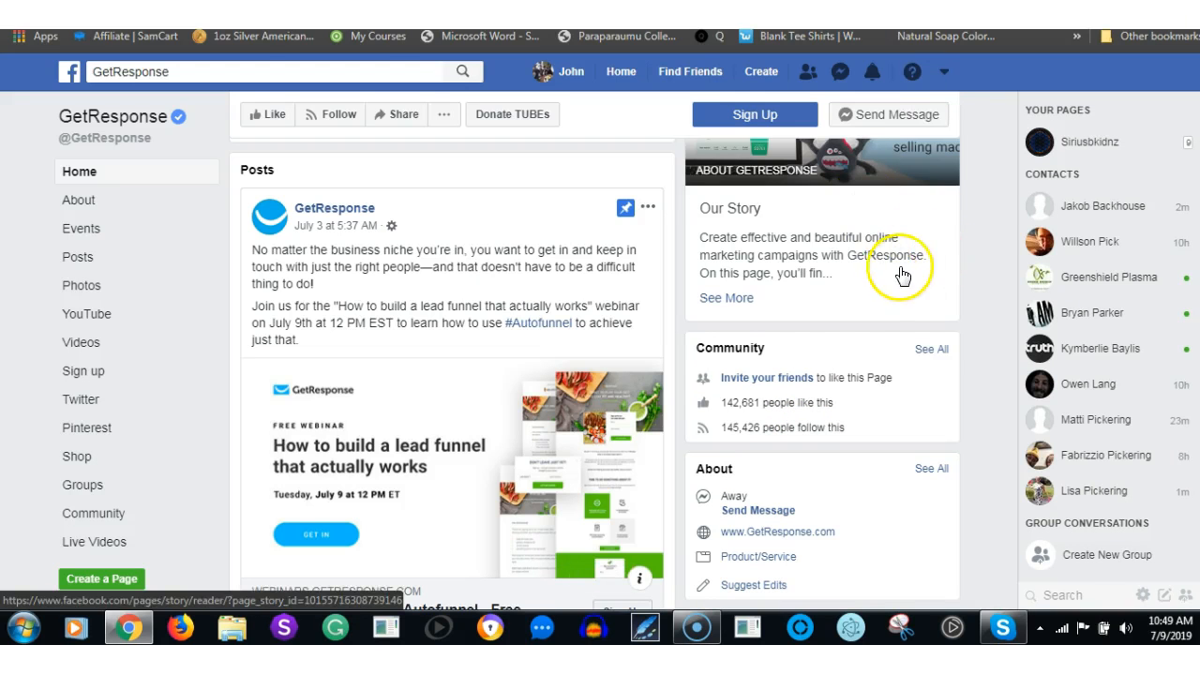
pyautogui.moveTo(834, 342)
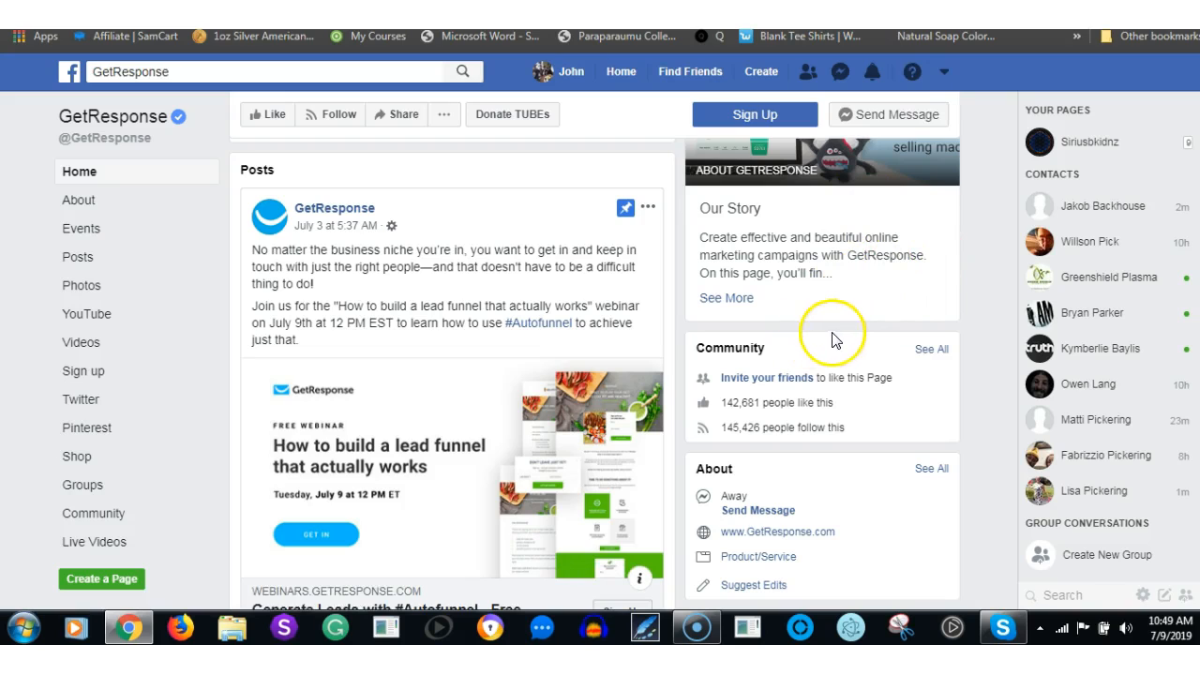
pyautogui.moveTo(808, 447)
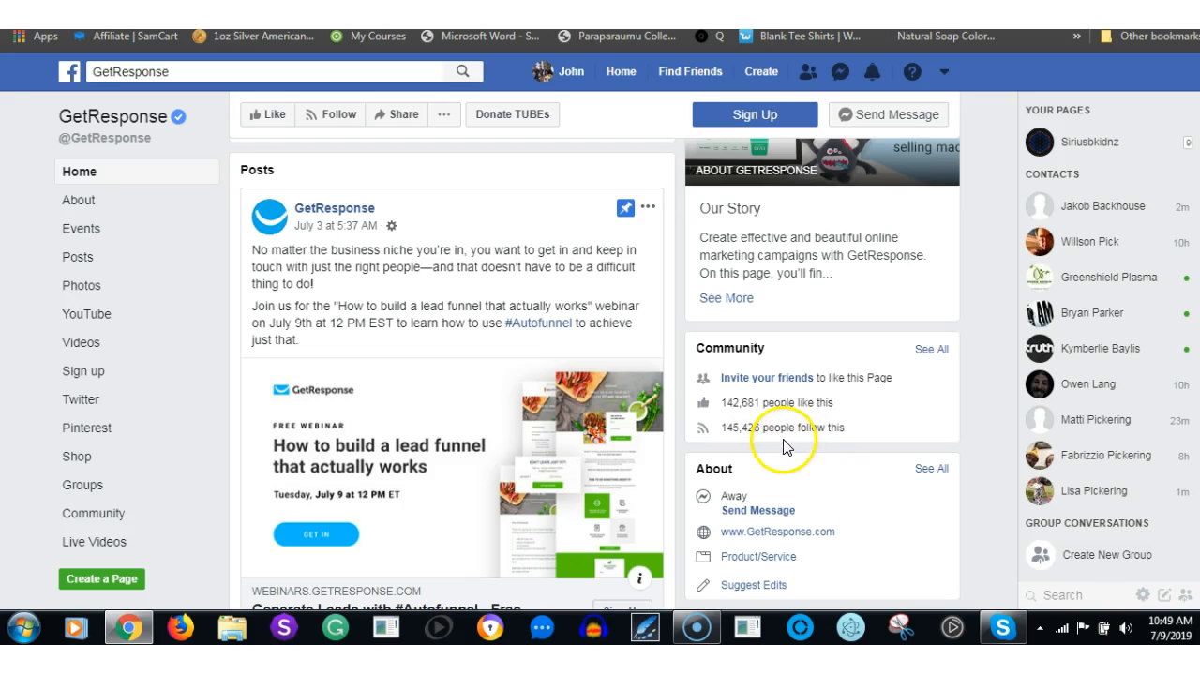
pyautogui.moveTo(793, 456)
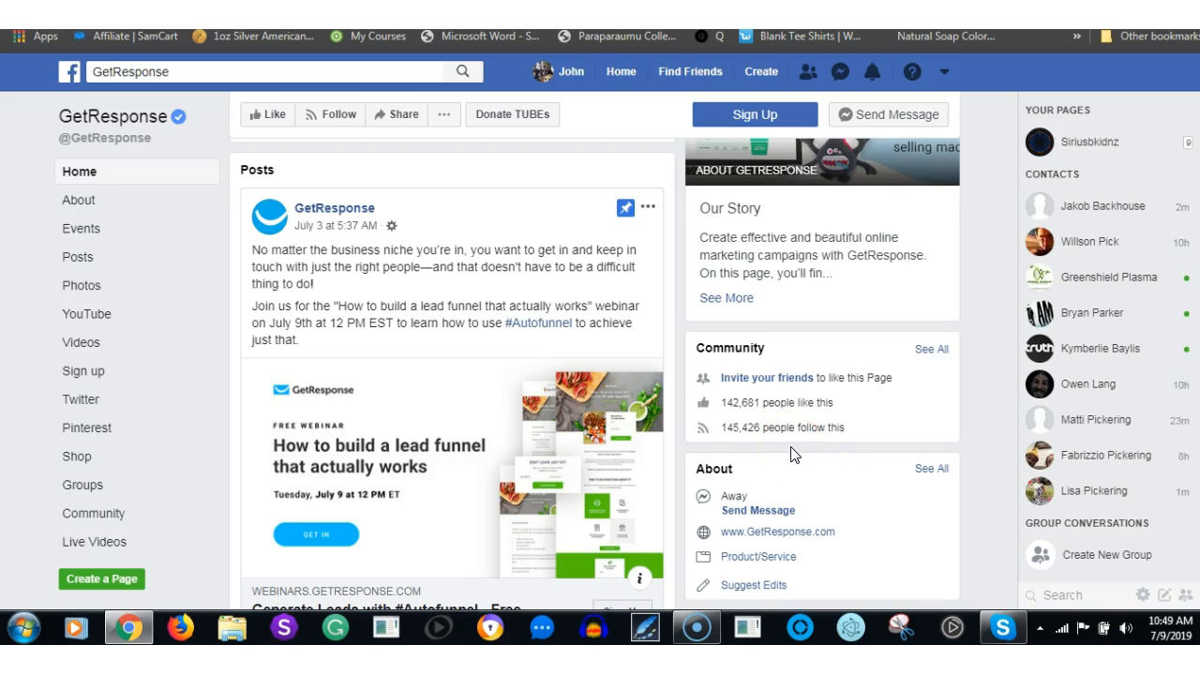
pyautogui.moveTo(848, 422)
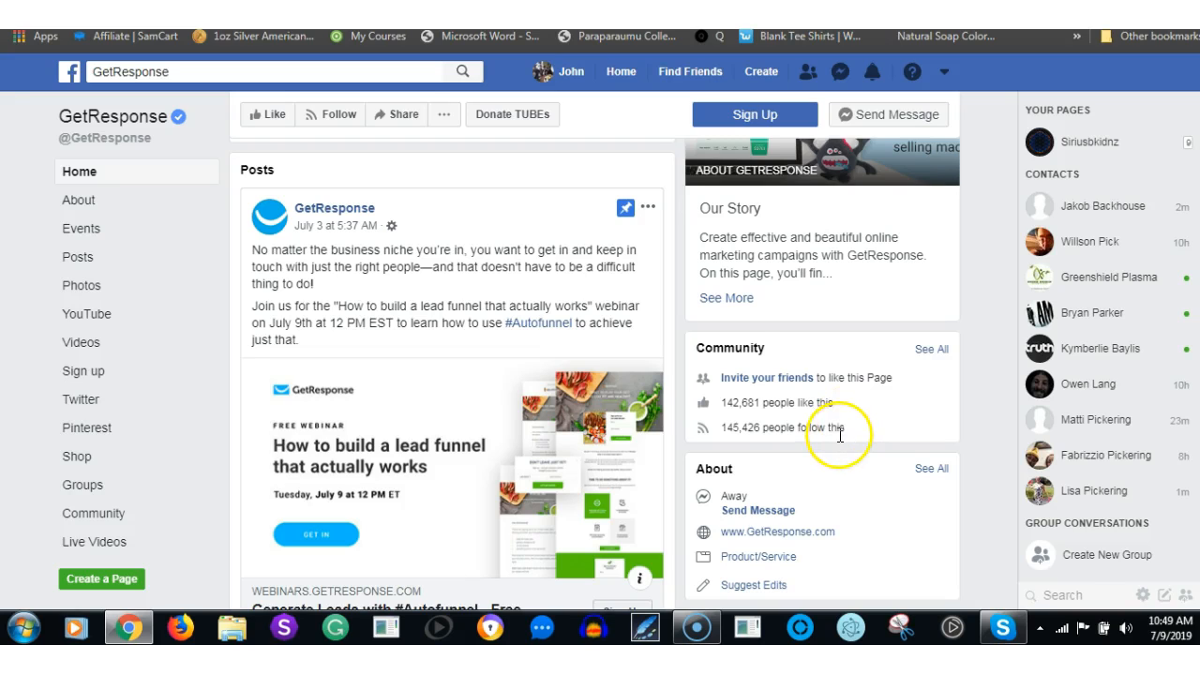
pyautogui.moveTo(778, 422)
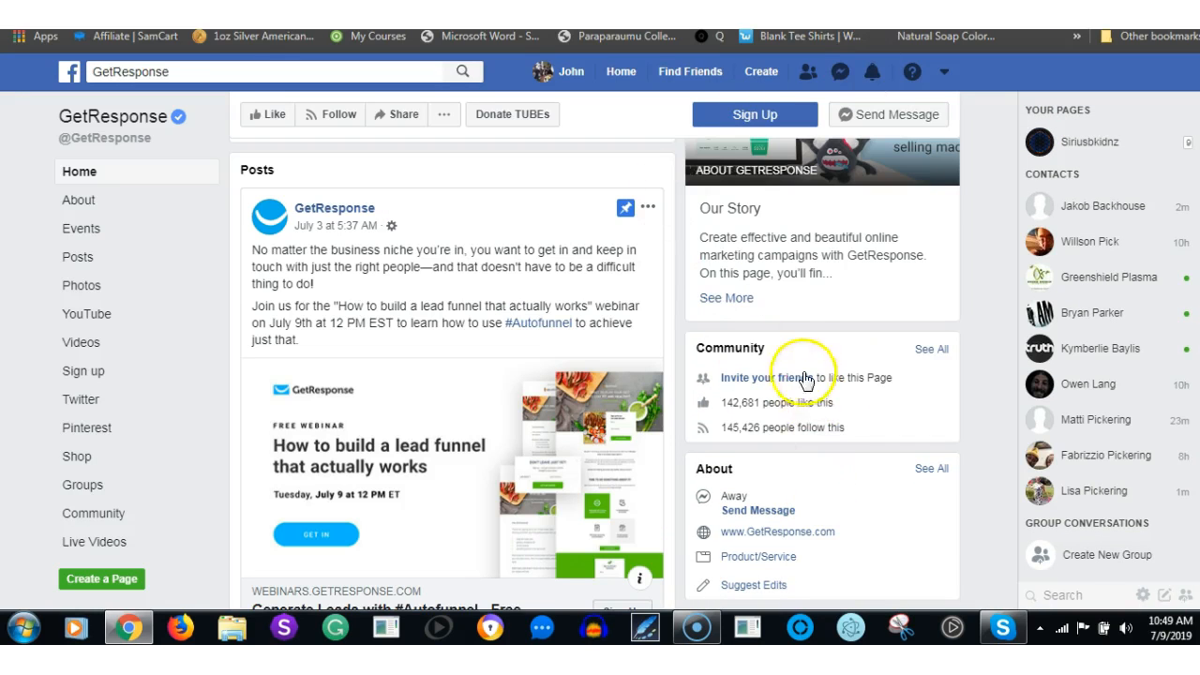
pyautogui.moveTo(802, 377)
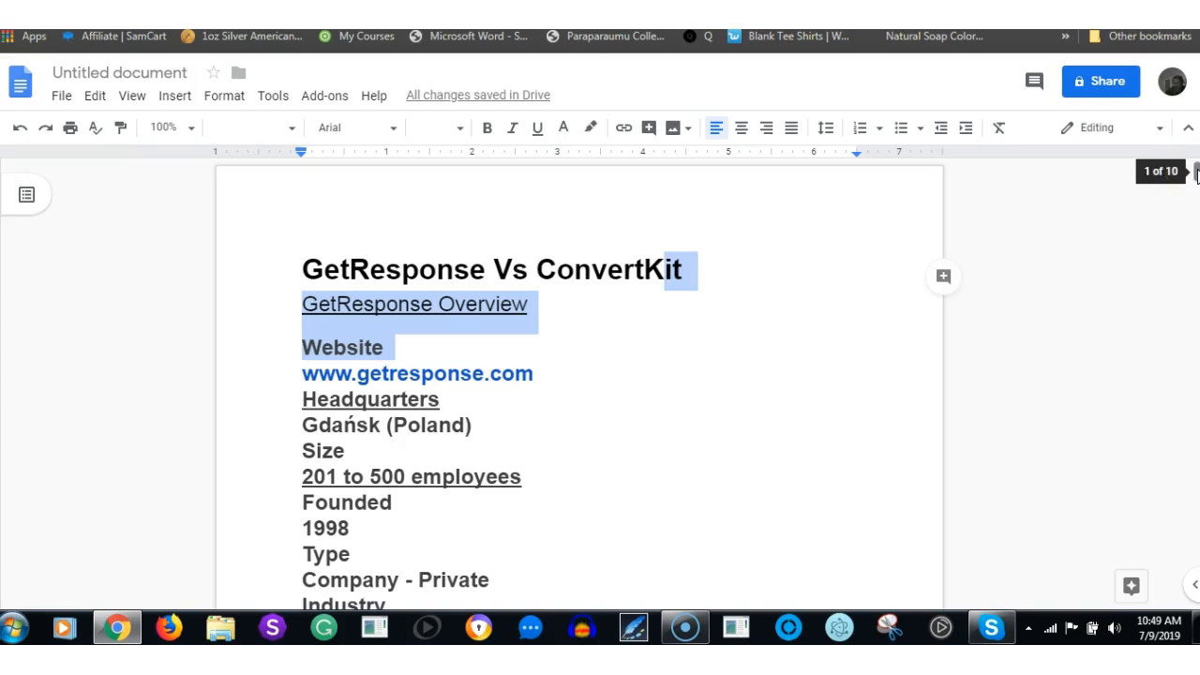
# Scroll to User Satisfaction: ConvertKit 100% vs GetResponse 98%, pricing from $29 vs $10.50.
pyautogui.scroll(-3)
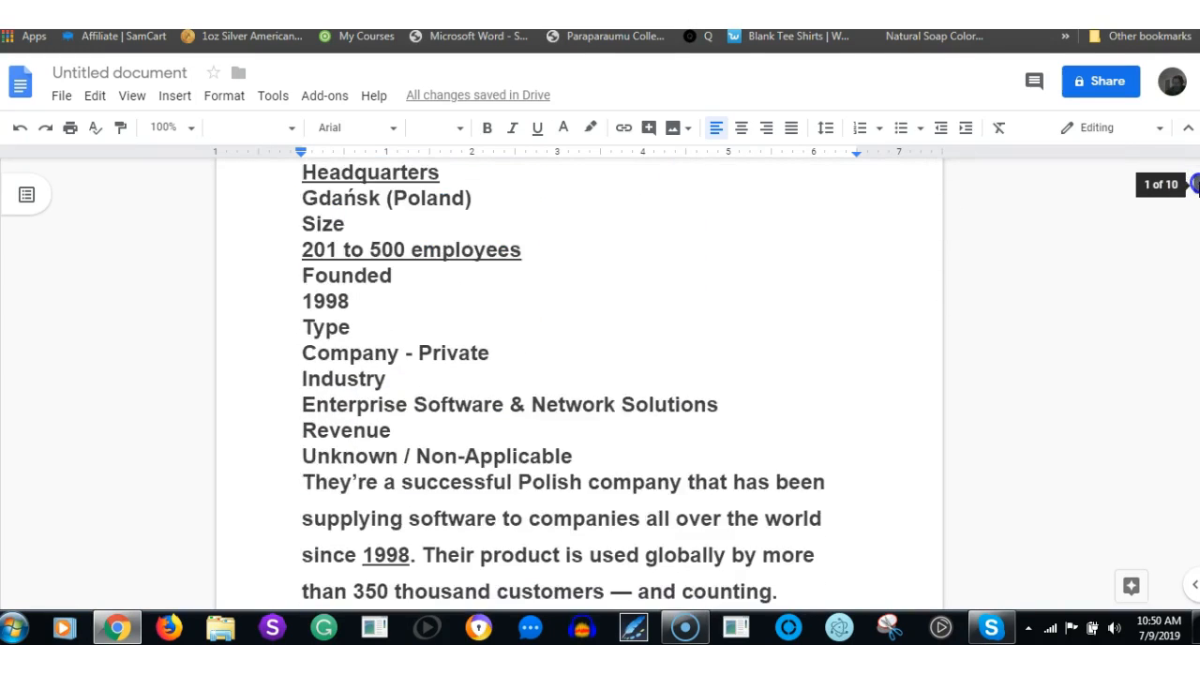
pyautogui.scroll(-3)
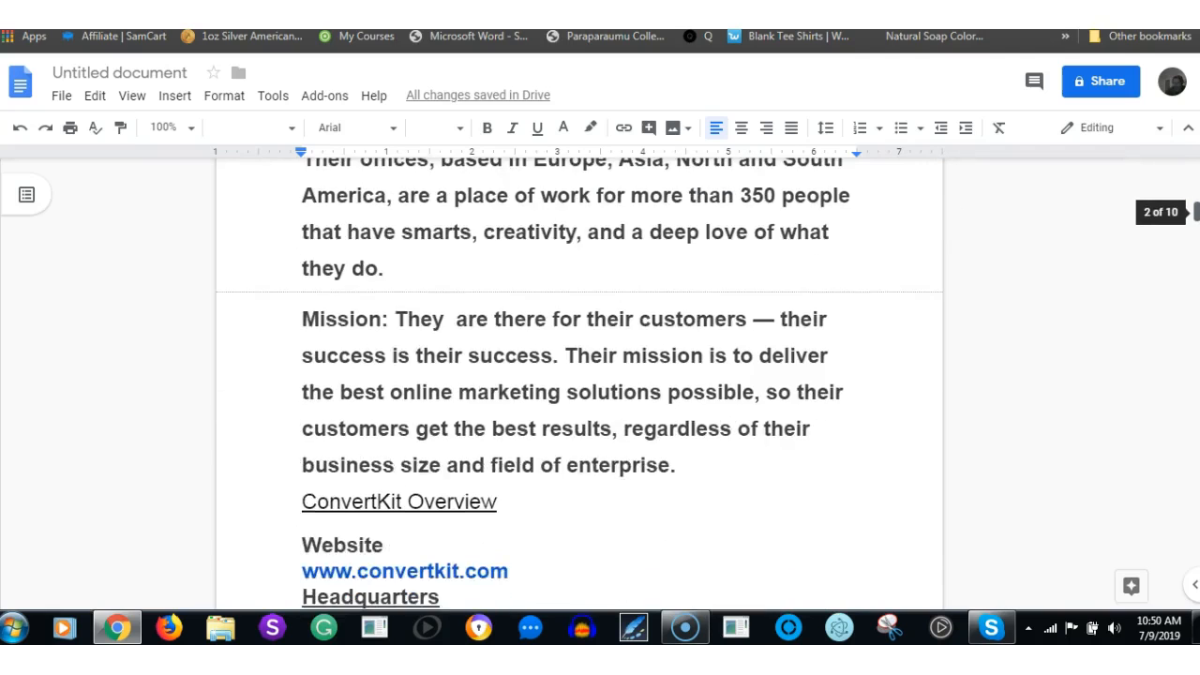
pyautogui.scroll(-3)
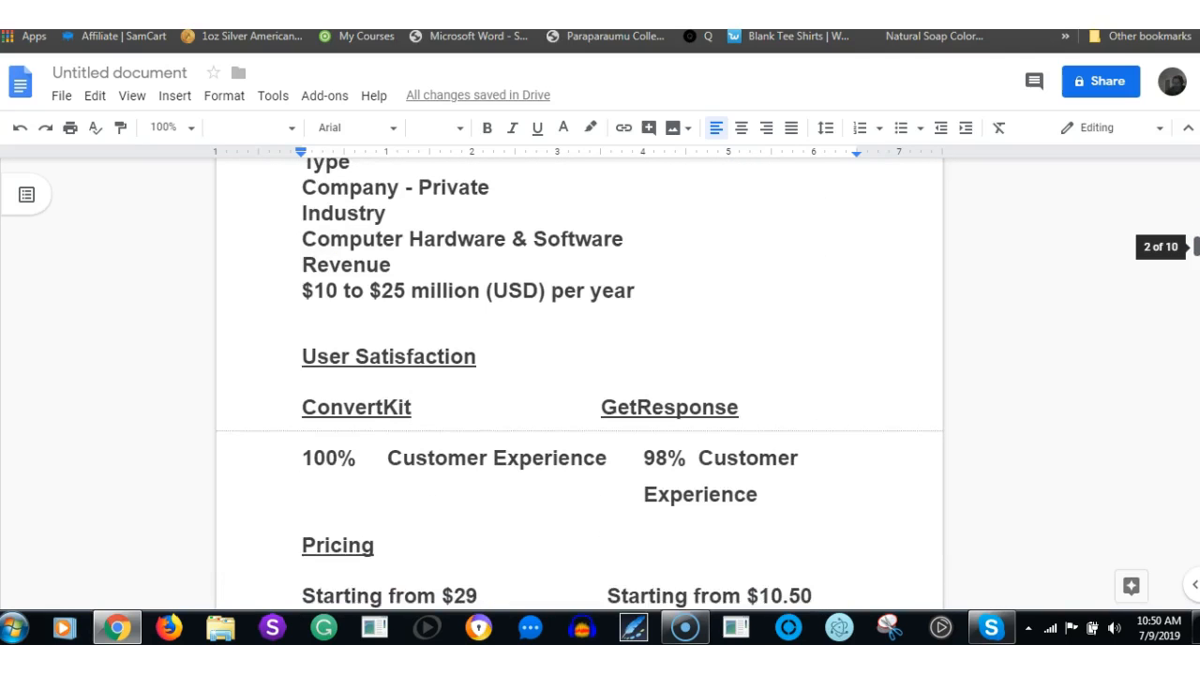
pyautogui.scroll(-3)
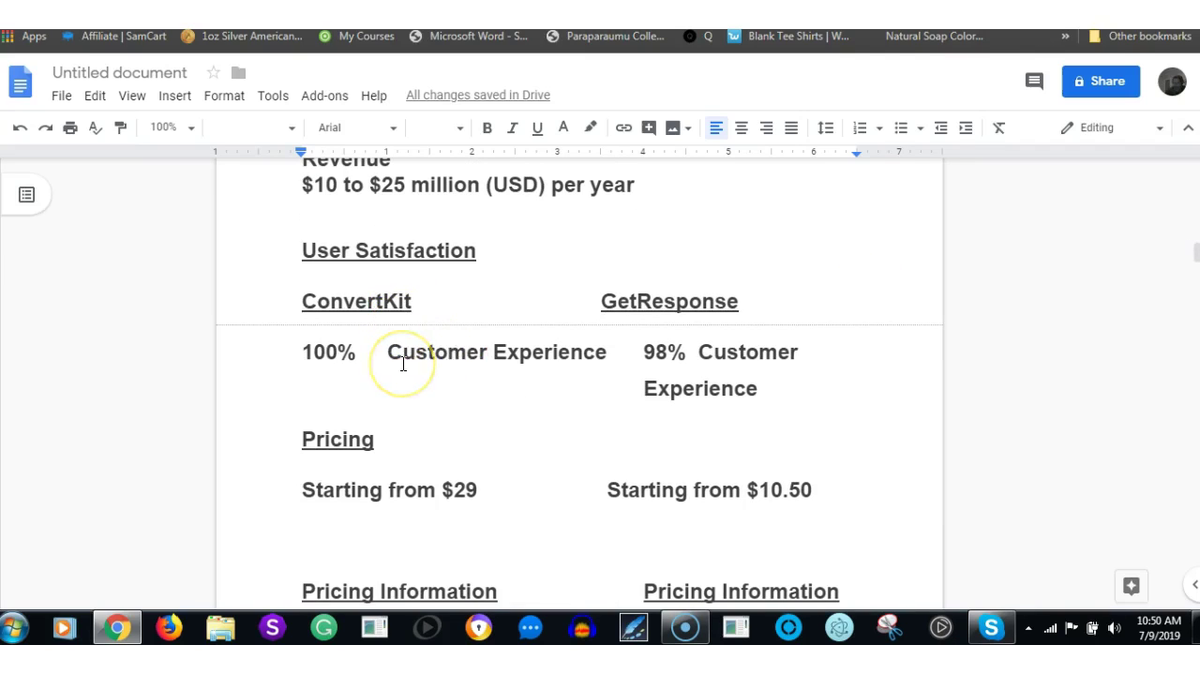
pyautogui.moveTo(420, 394)
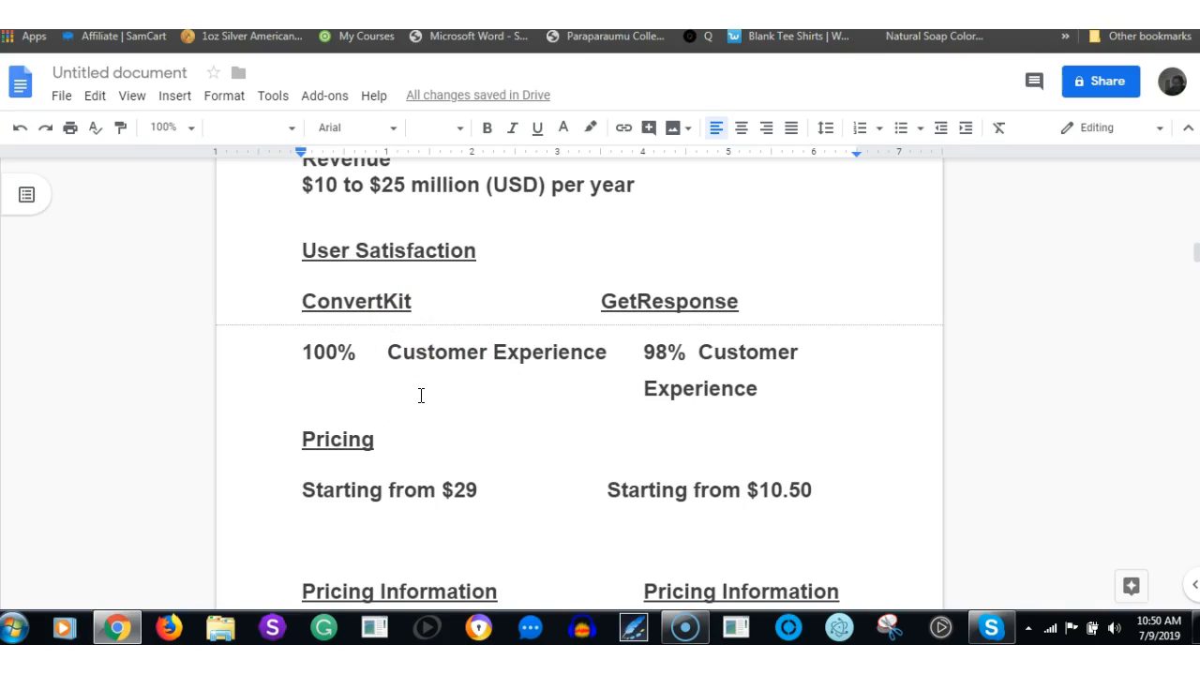
pyautogui.click(345, 375)
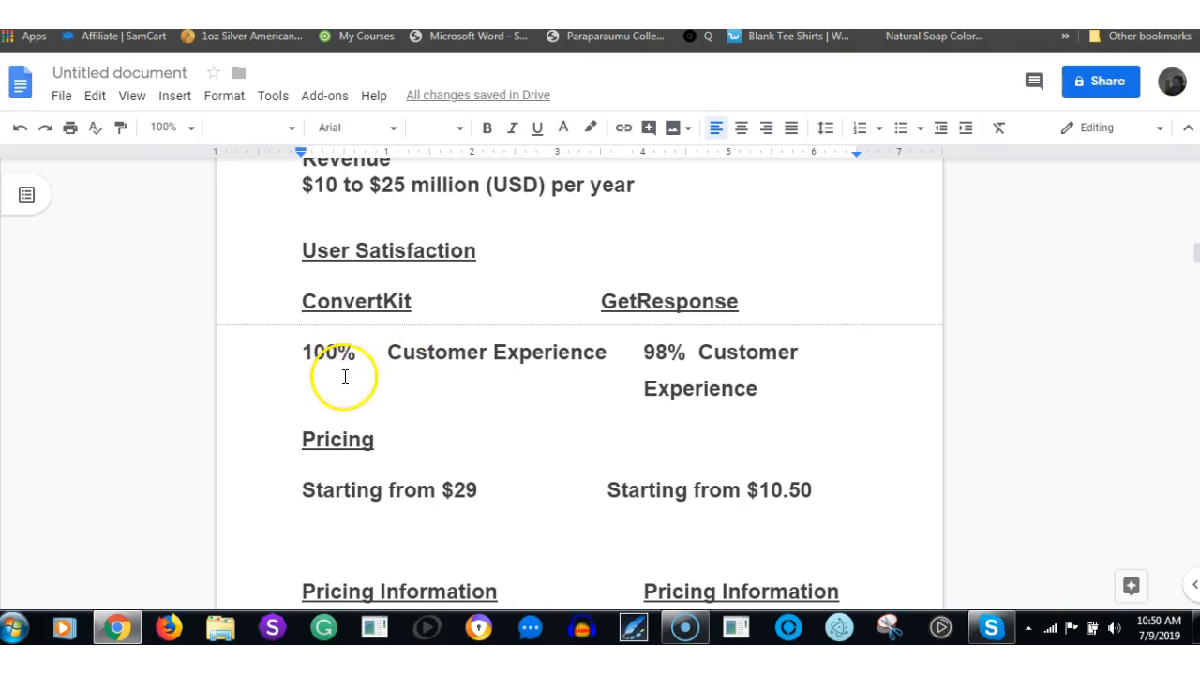
pyautogui.moveTo(687, 366)
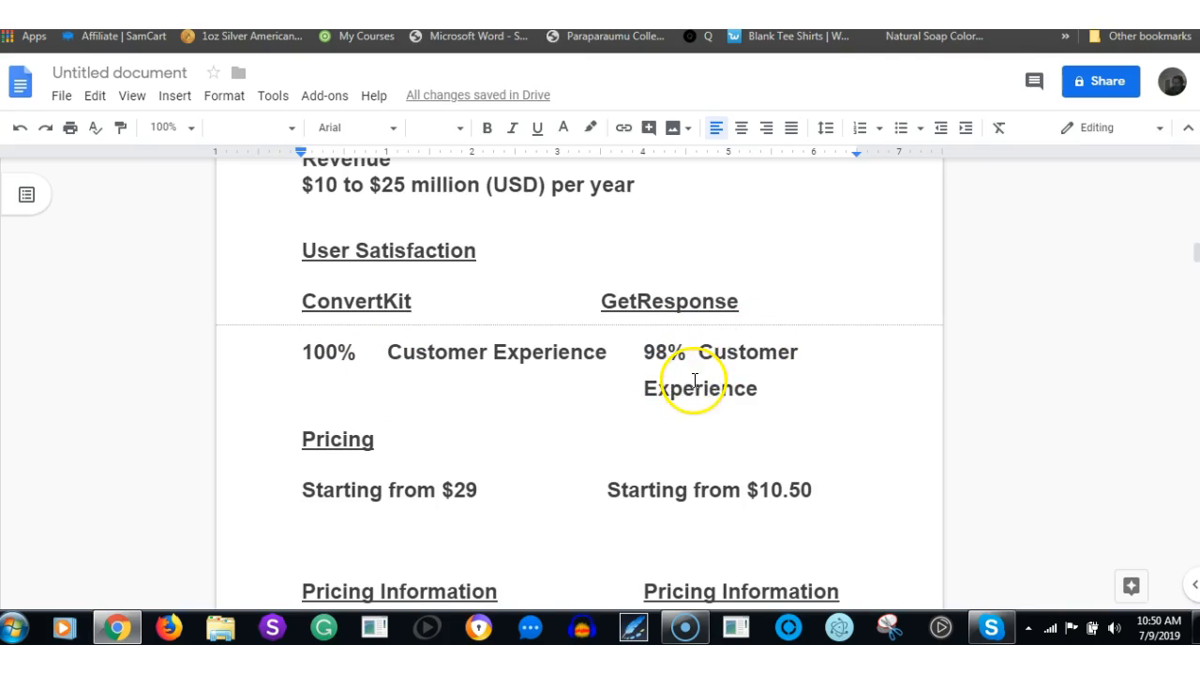
pyautogui.moveTo(1191, 375)
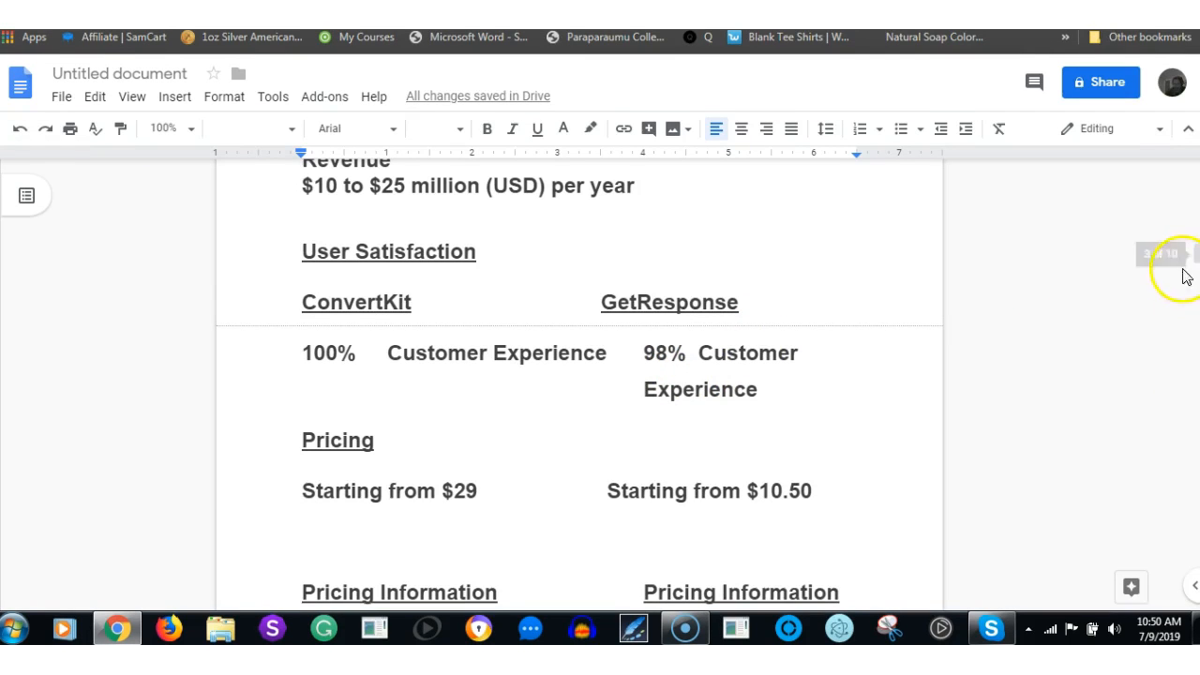
# Scroll to Pricing Information listing ConvertKit's subscriber tiers and GetResponse's four pricing options.
pyautogui.scroll(-3)
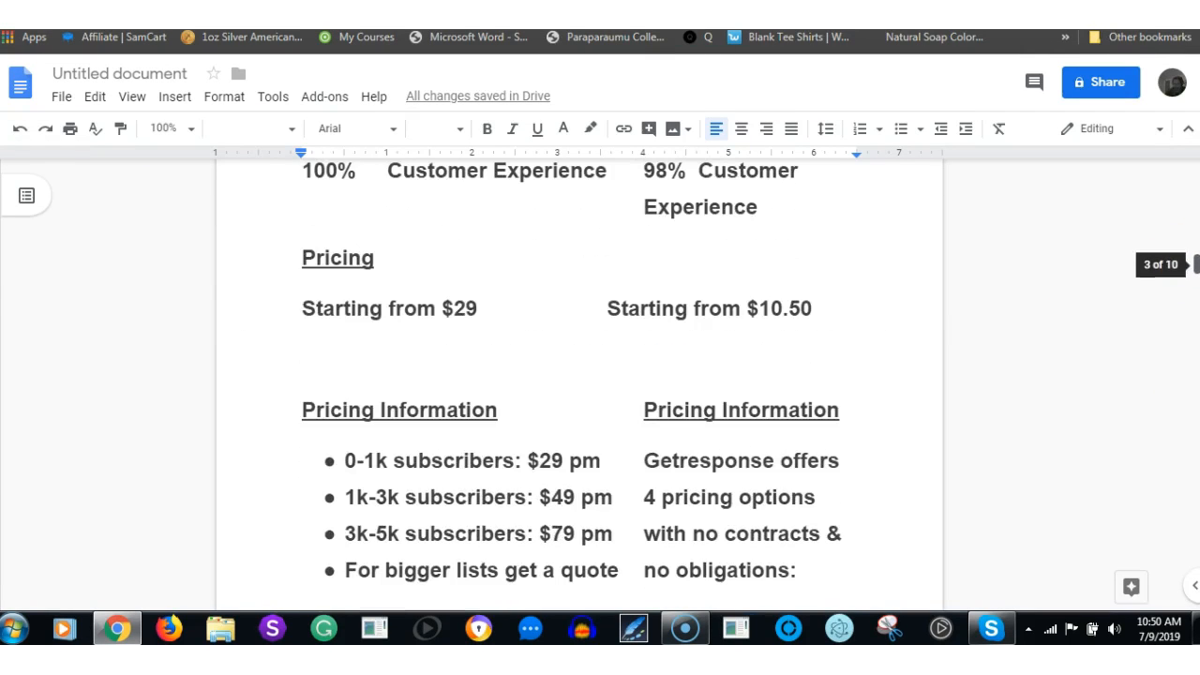
pyautogui.scroll(-3)
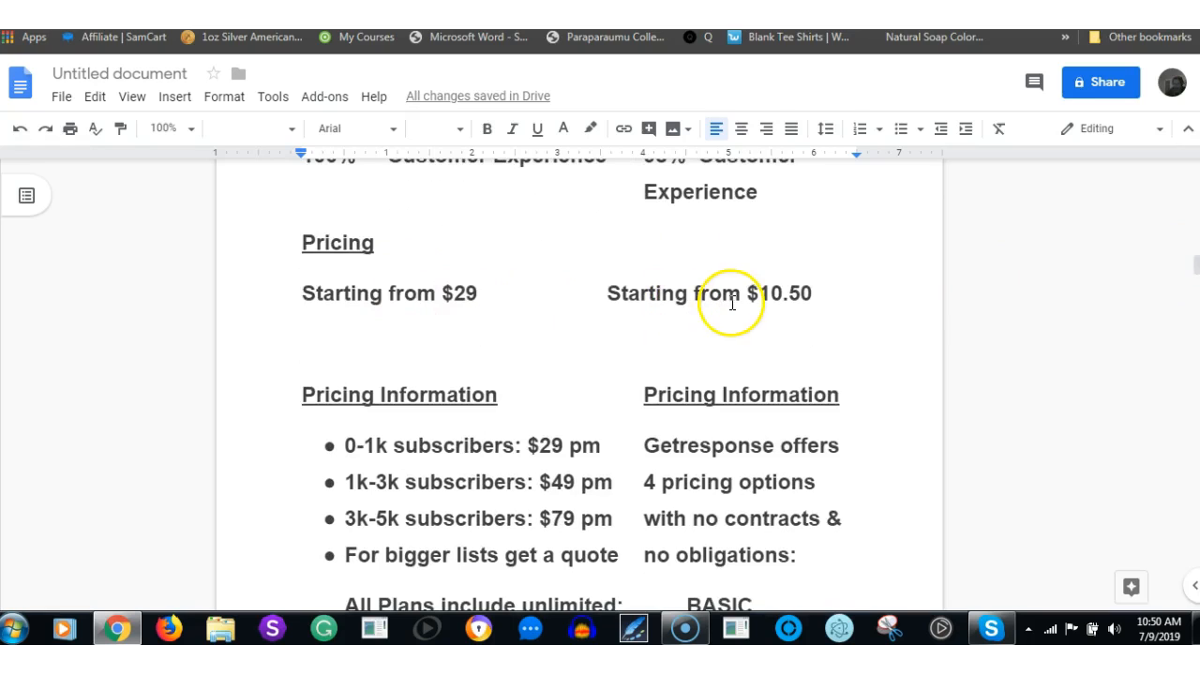
pyautogui.moveTo(739, 273)
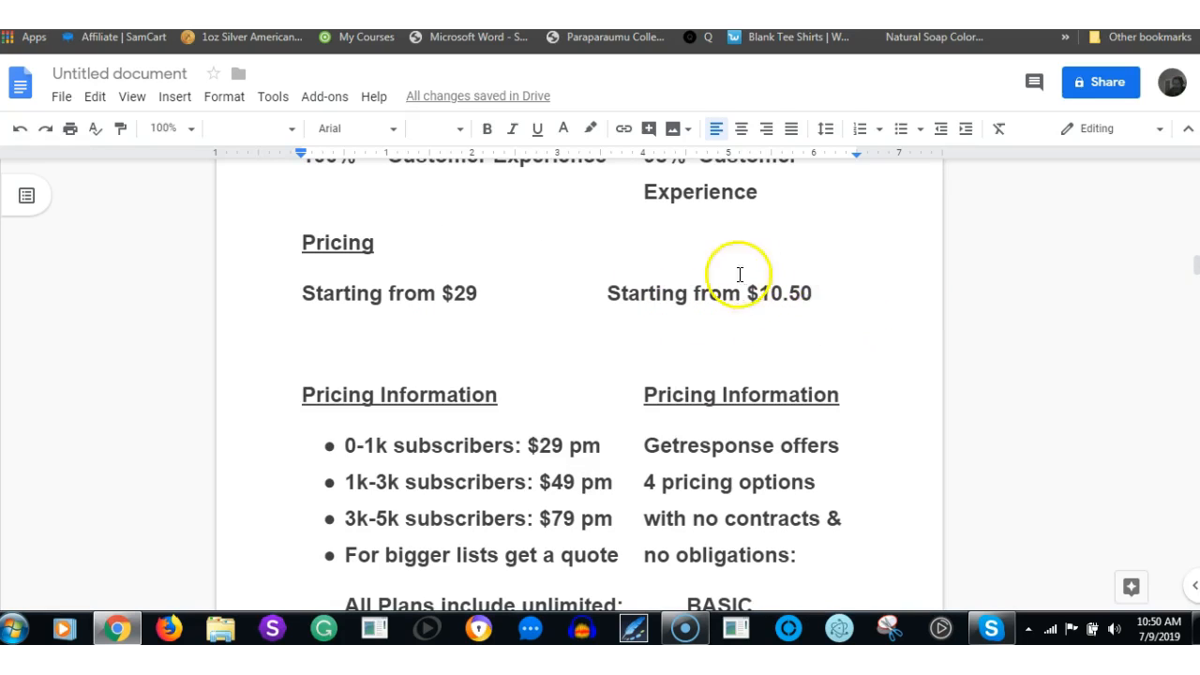
pyautogui.moveTo(787, 289)
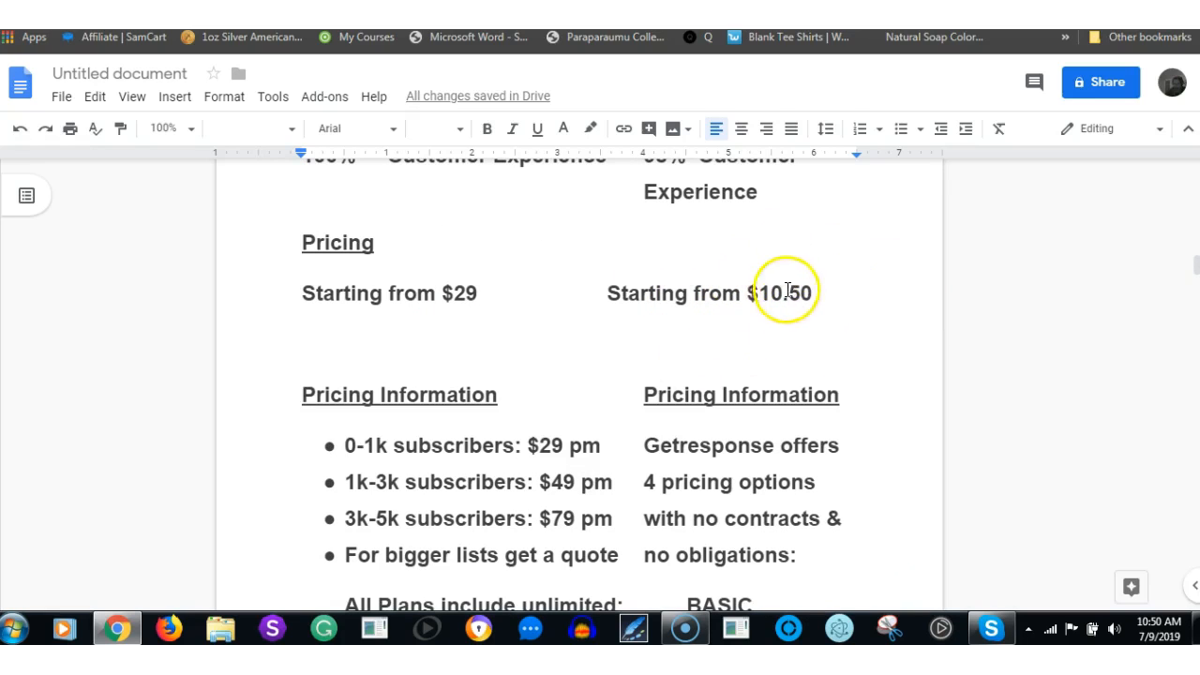
pyautogui.moveTo(383, 330)
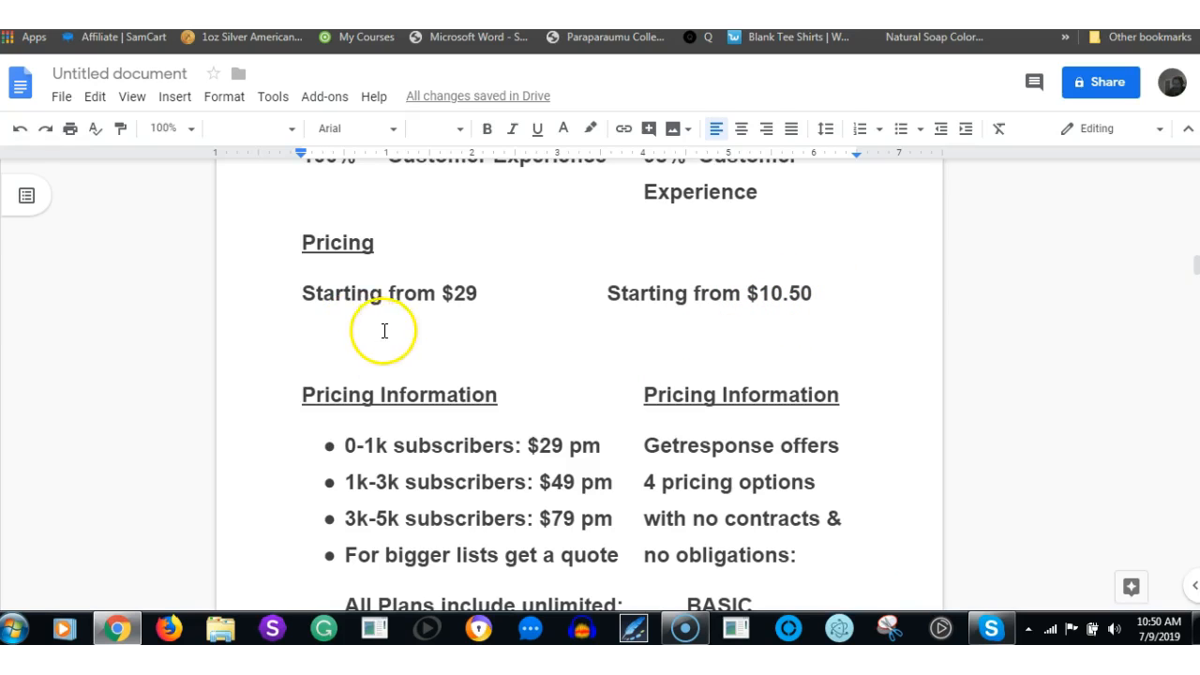
pyautogui.moveTo(1132, 310)
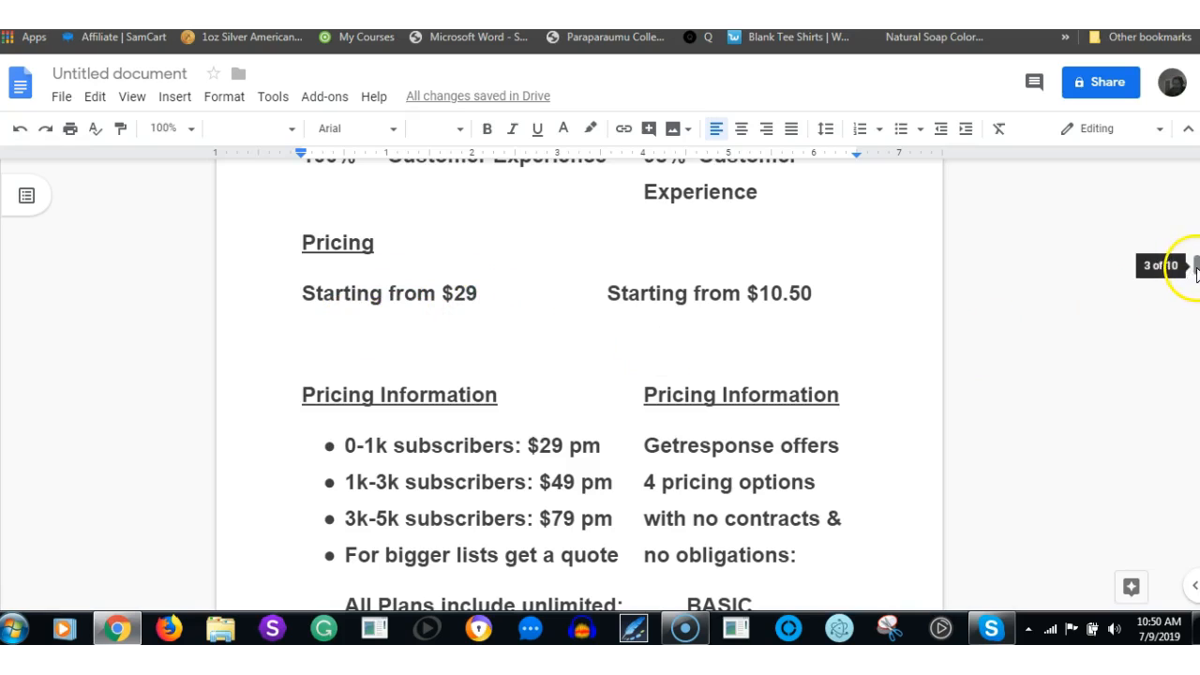
pyautogui.scroll(-3)
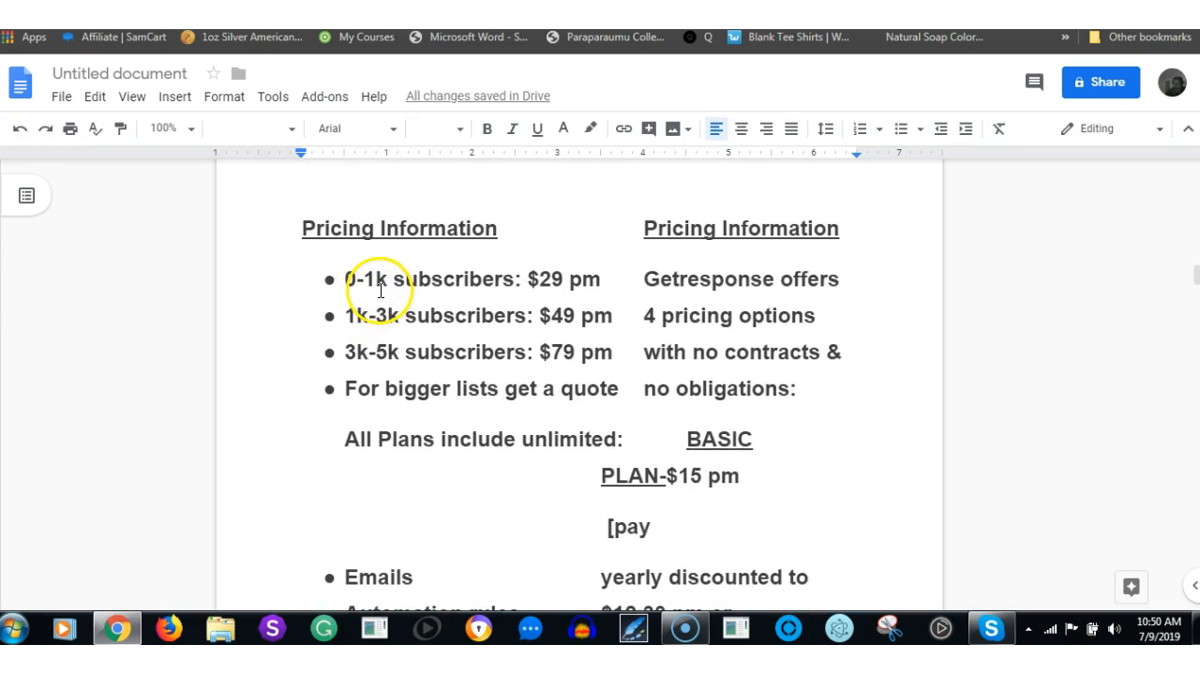
pyautogui.moveTo(348, 319)
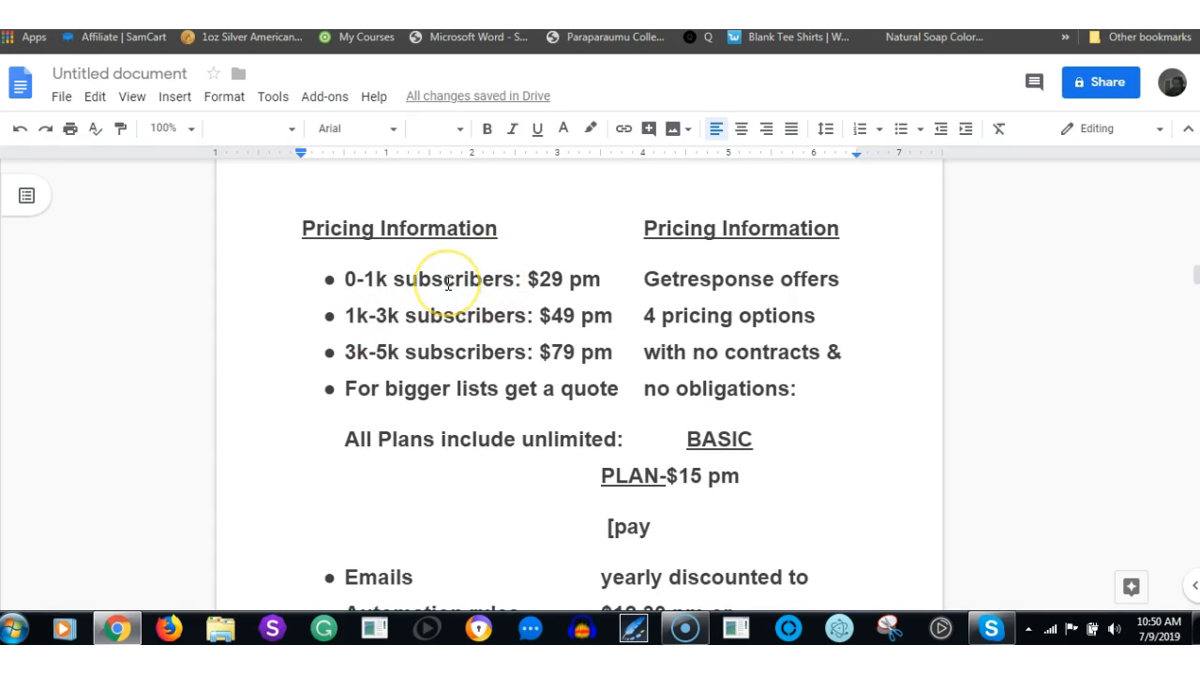
pyautogui.moveTo(486, 289)
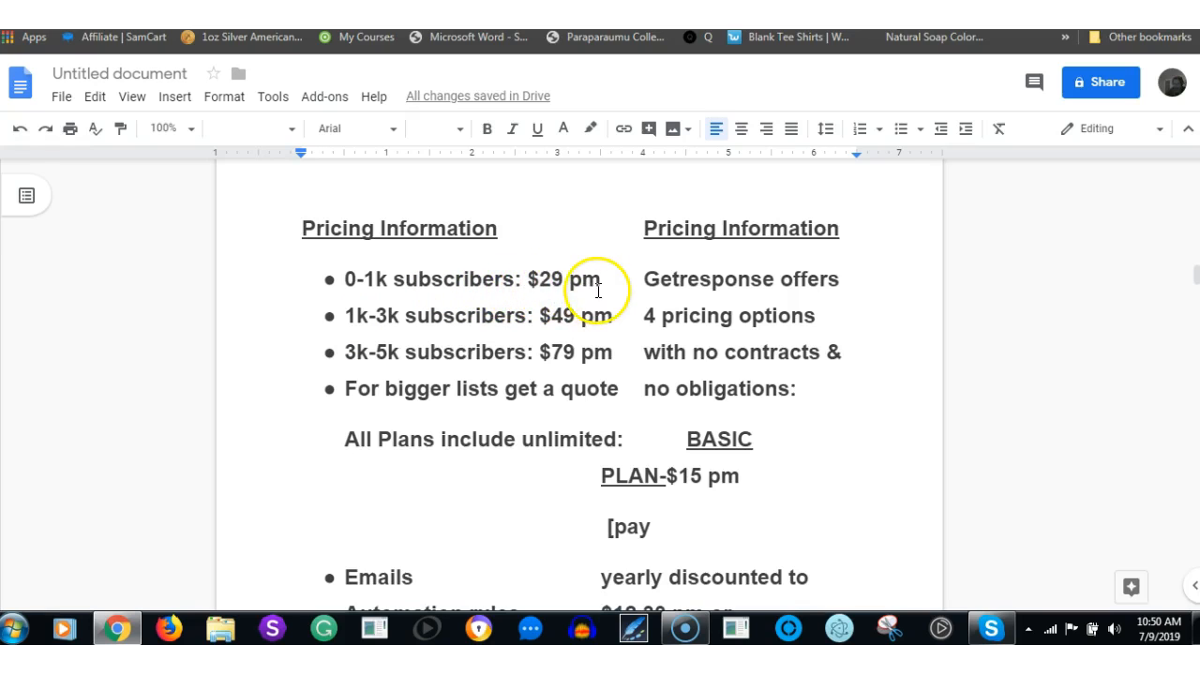
pyautogui.moveTo(547, 315)
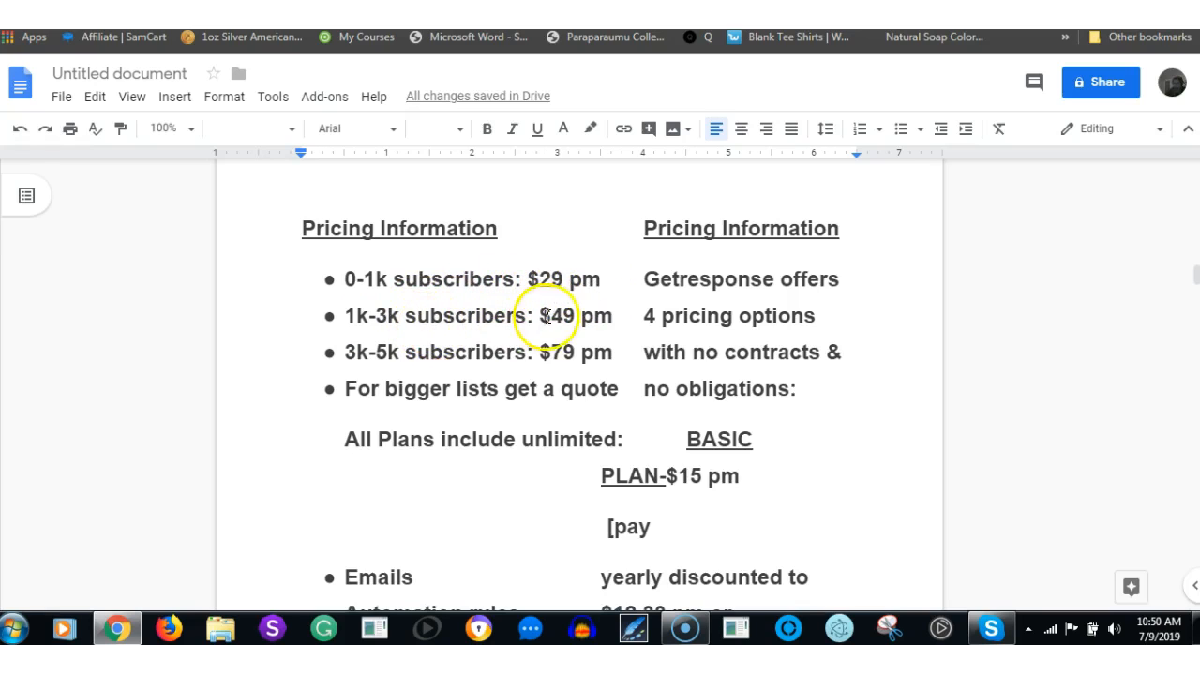
pyautogui.moveTo(310, 414)
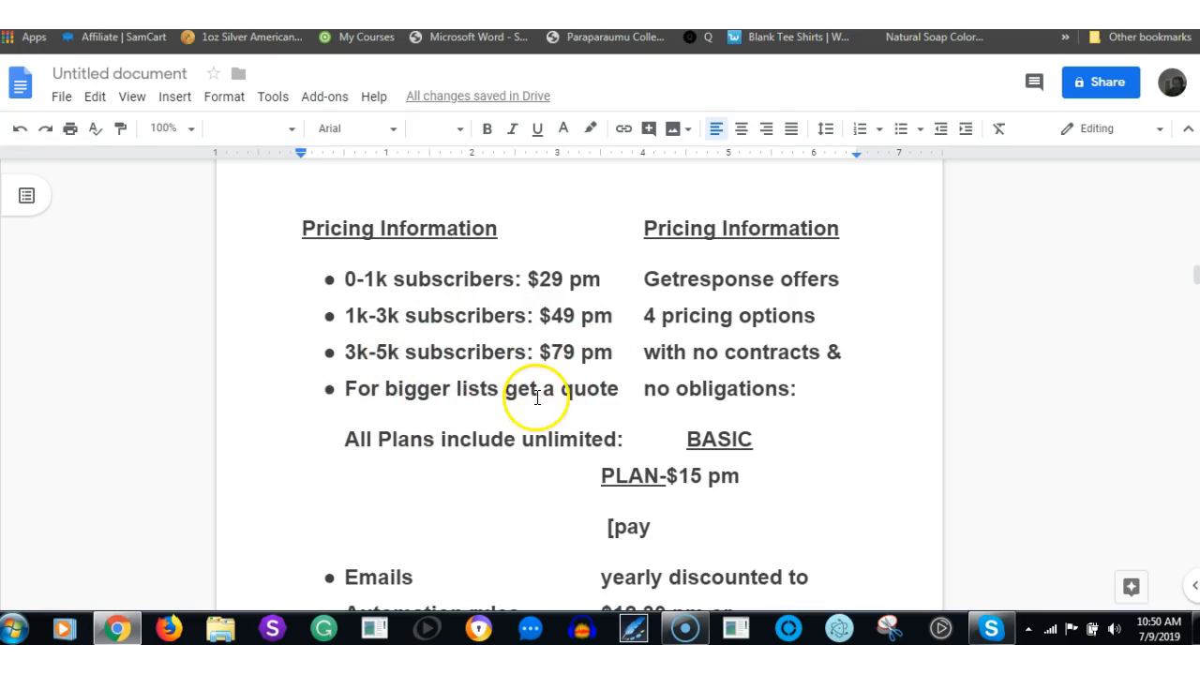
pyautogui.moveTo(1107, 223)
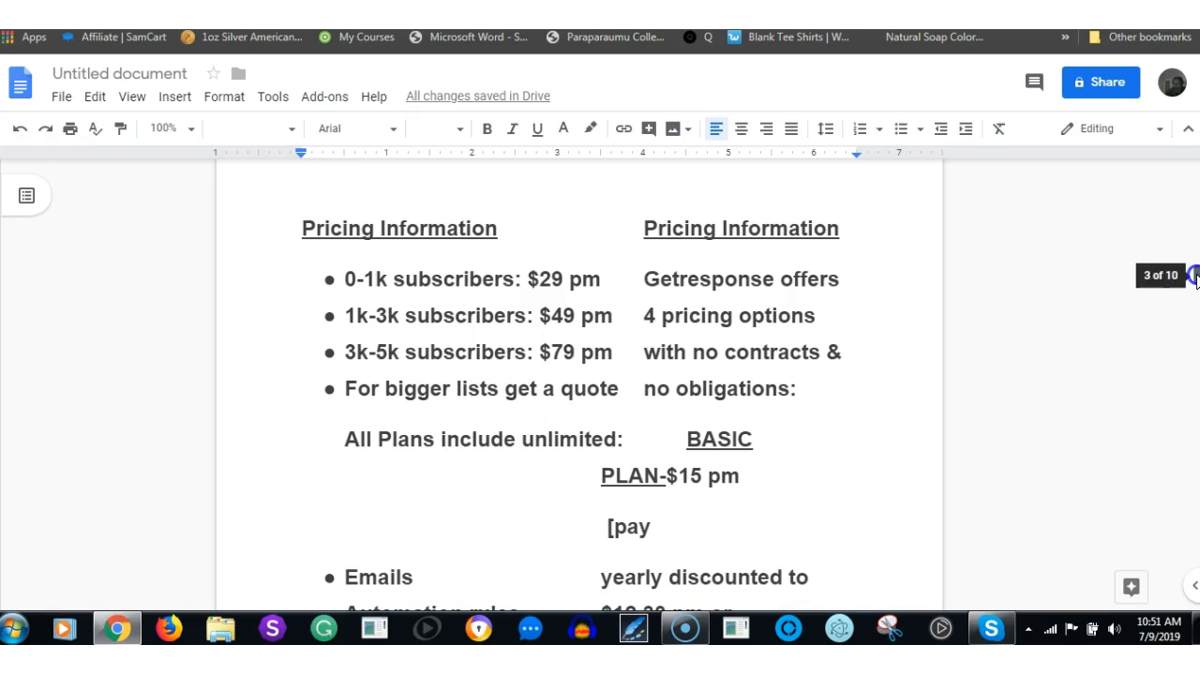
pyautogui.moveTo(1191, 273)
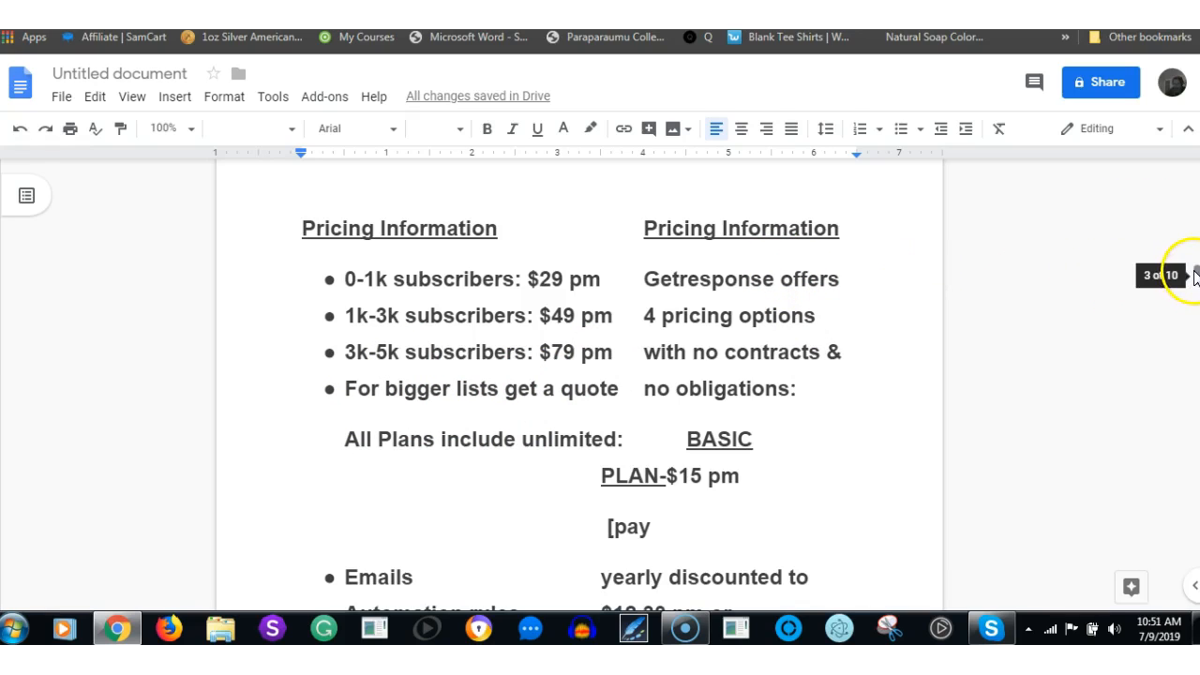
pyautogui.scroll(-3)
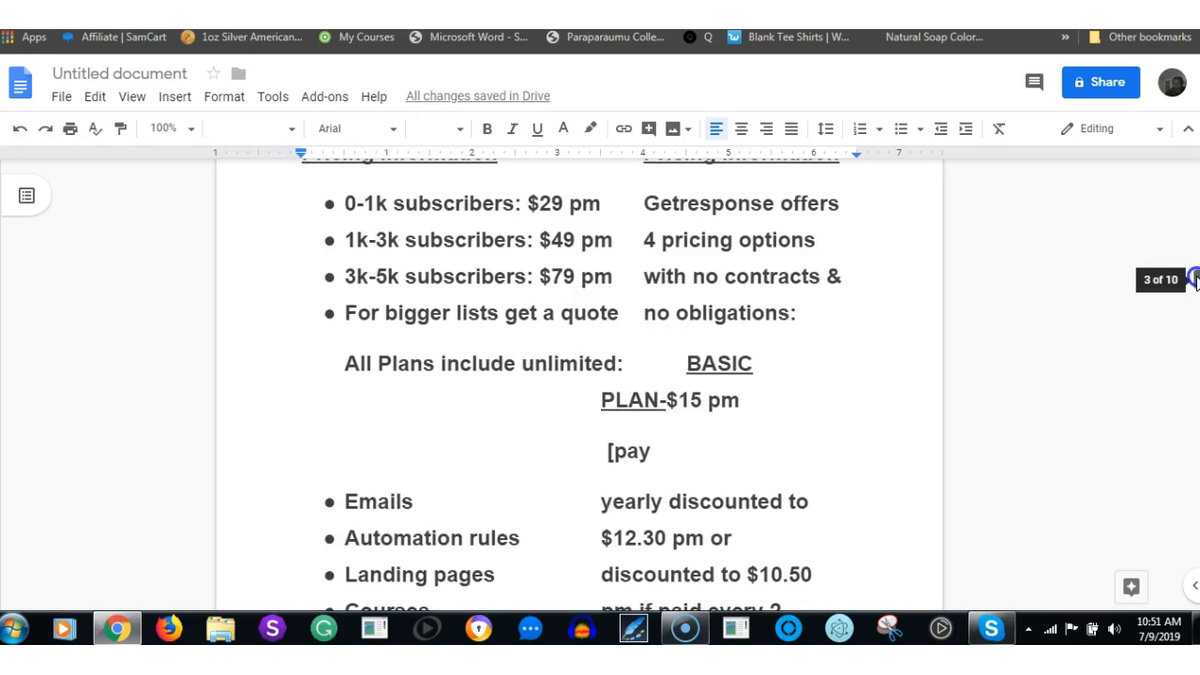
pyautogui.moveTo(1097, 309)
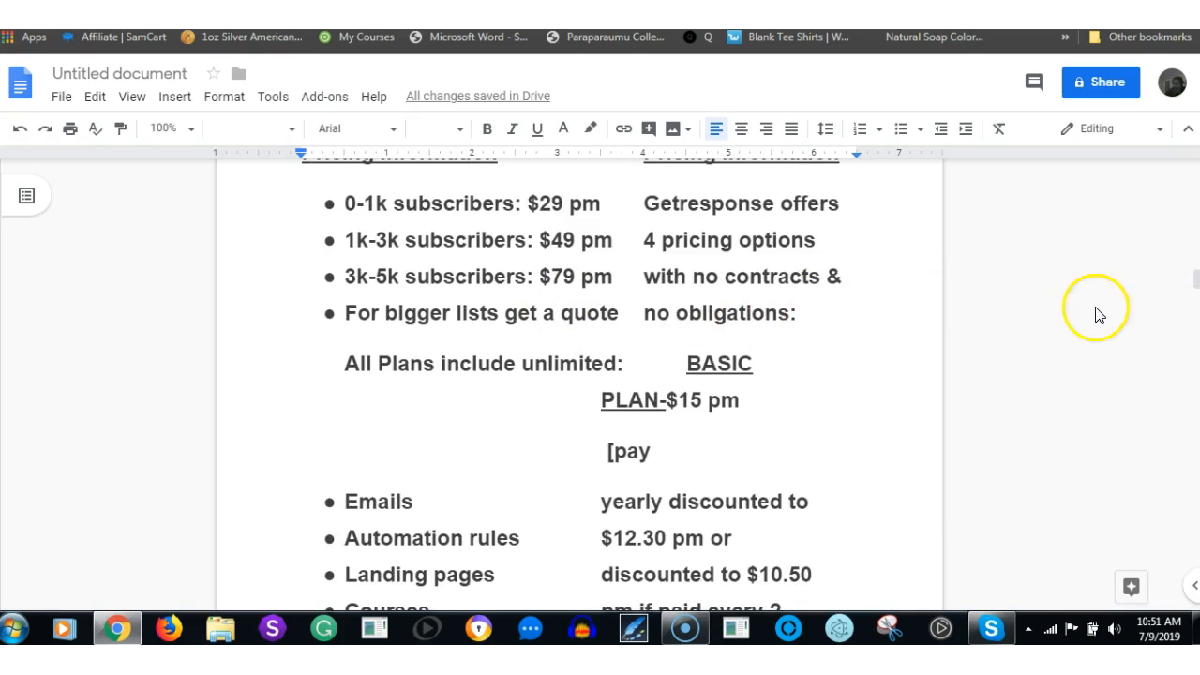
pyautogui.scroll(-3)
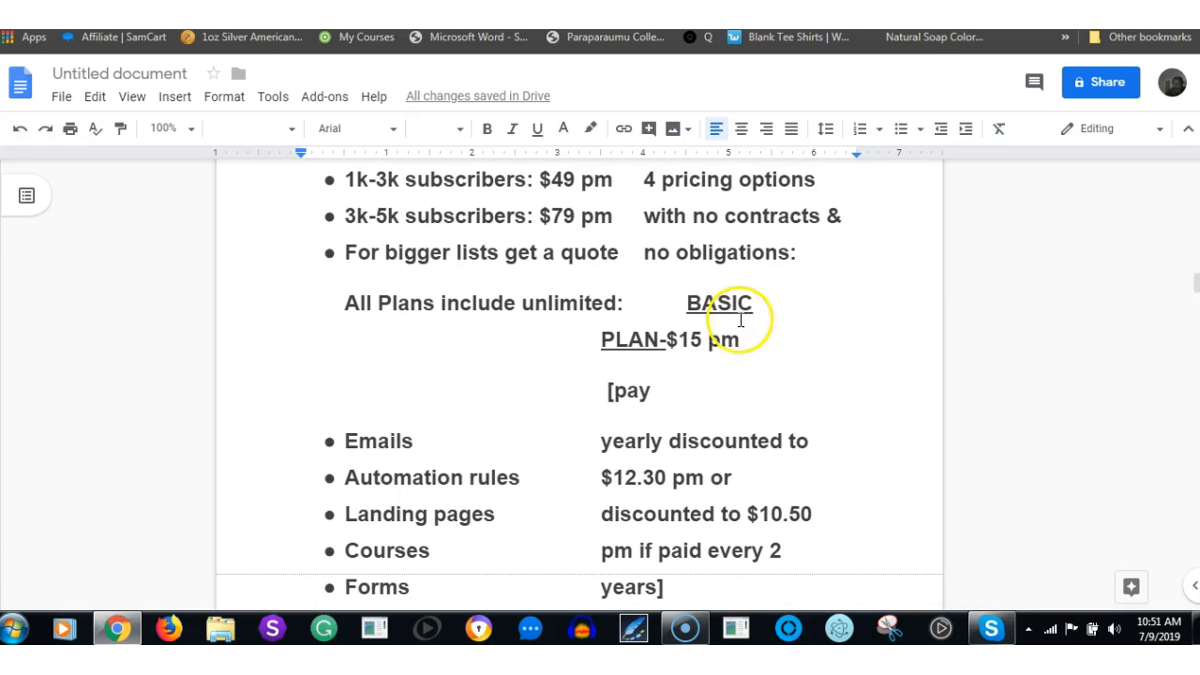
pyautogui.moveTo(567, 597)
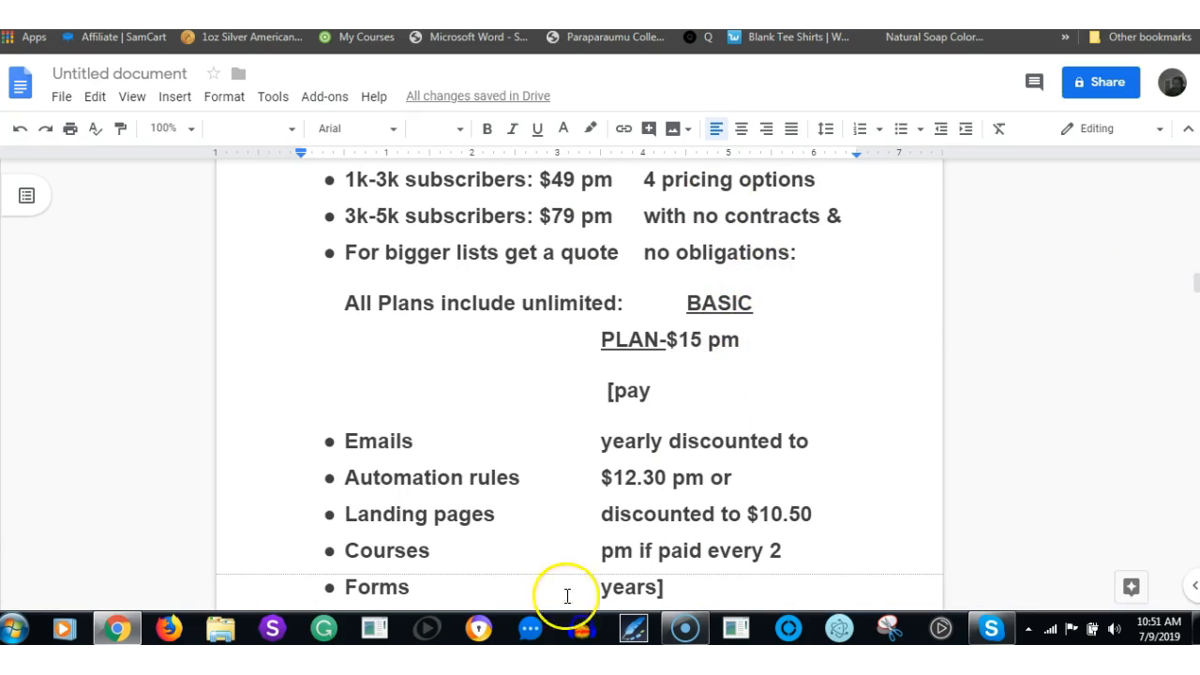
pyautogui.moveTo(487, 405)
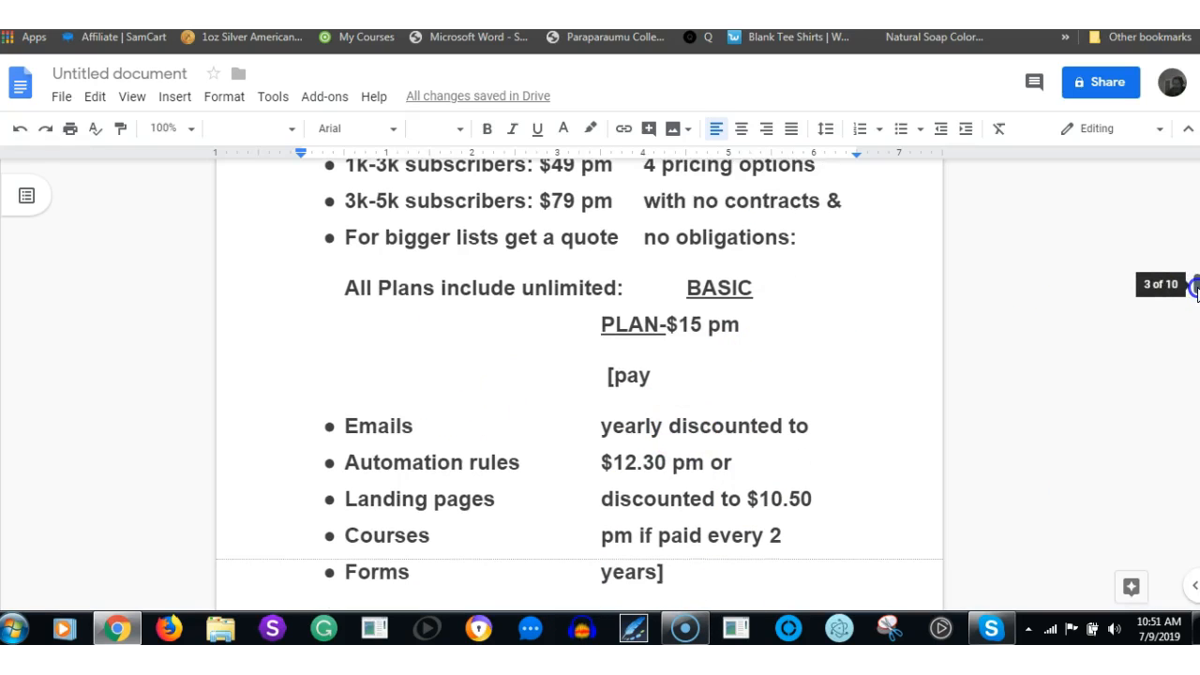
pyautogui.scroll(-3)
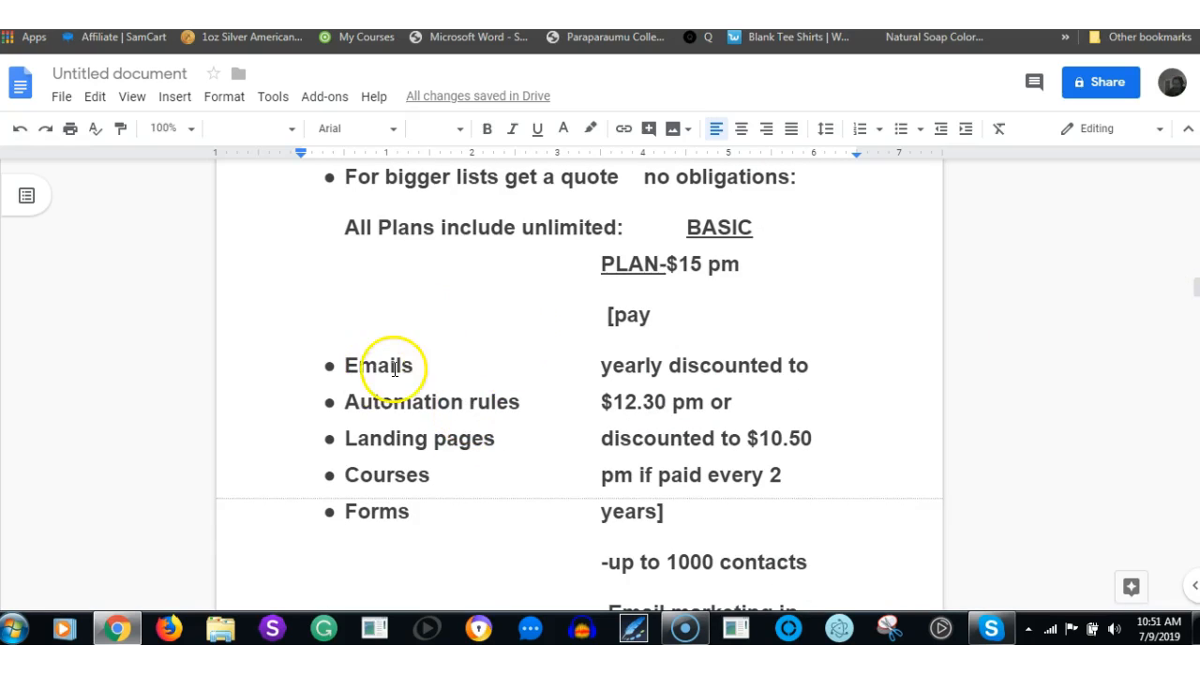
pyautogui.moveTo(394, 439)
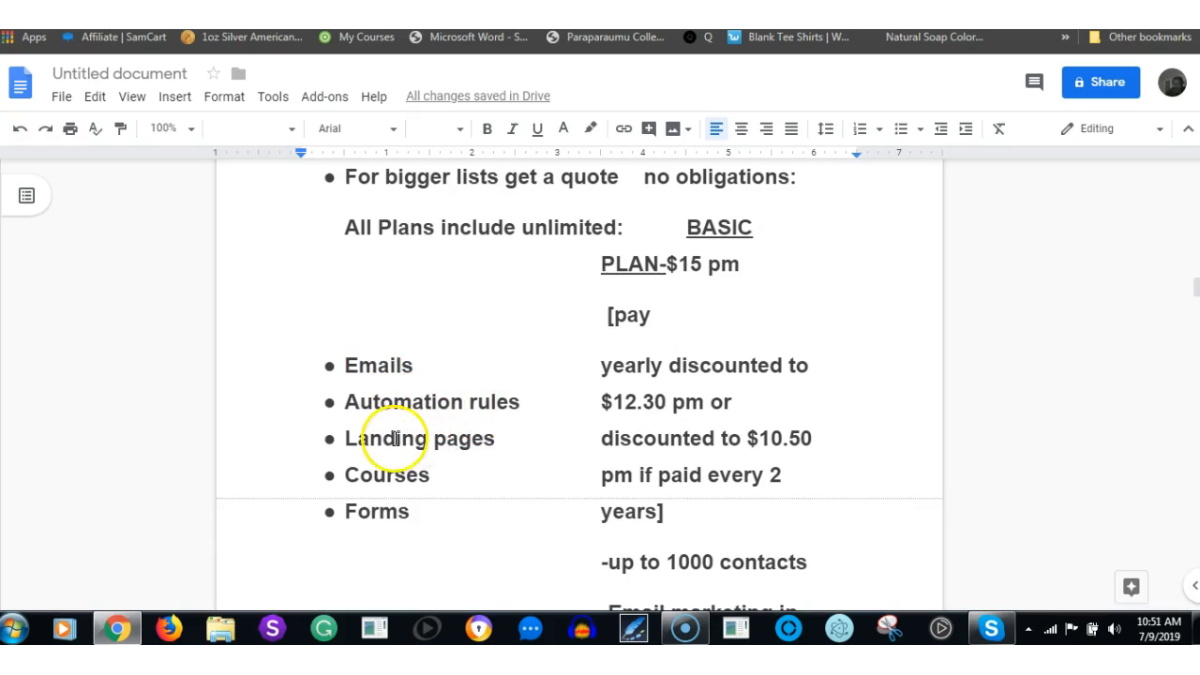
pyautogui.moveTo(401, 506)
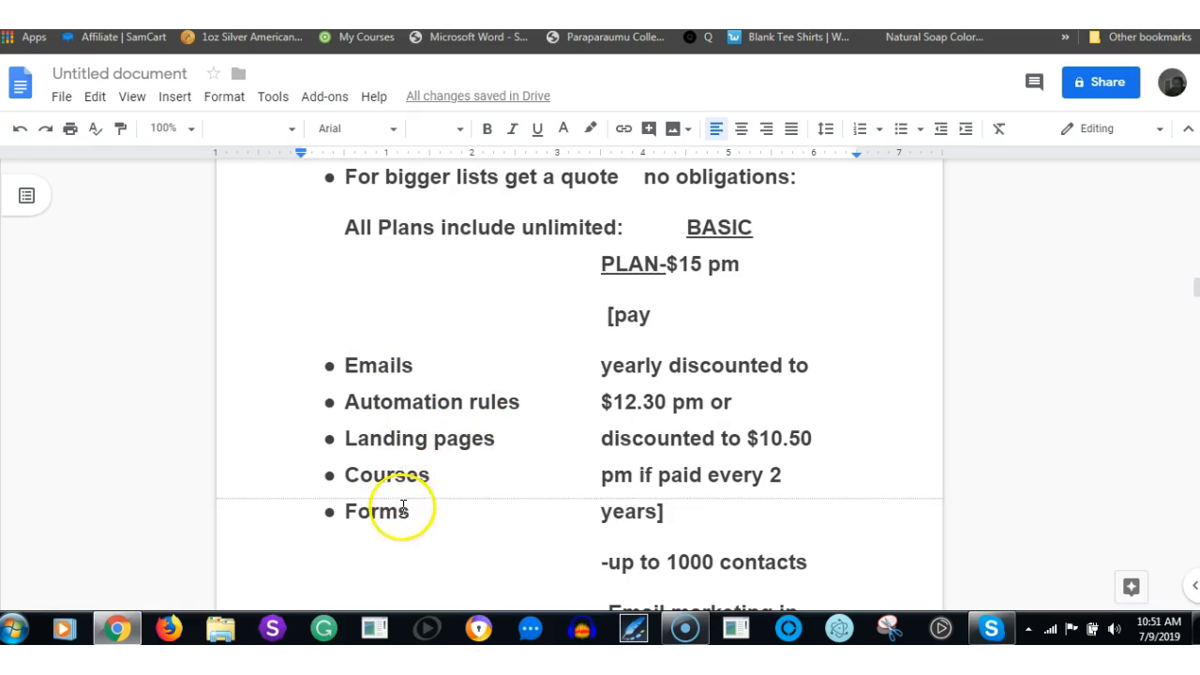
pyautogui.moveTo(690, 300)
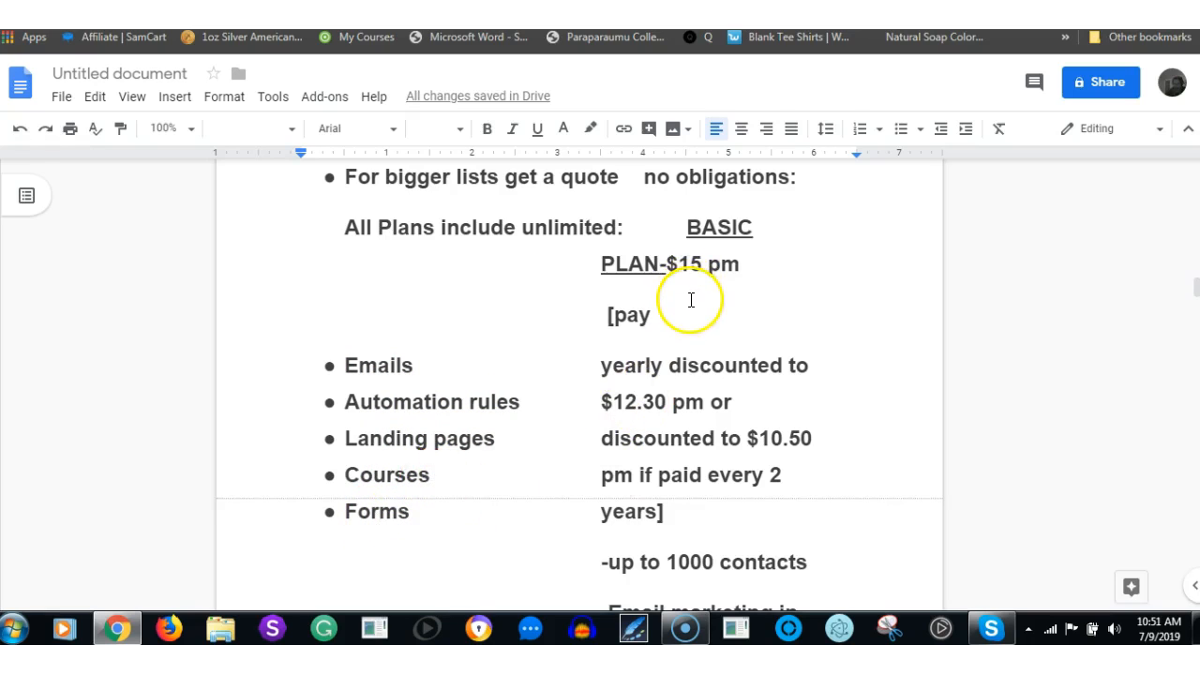
pyautogui.moveTo(694, 285)
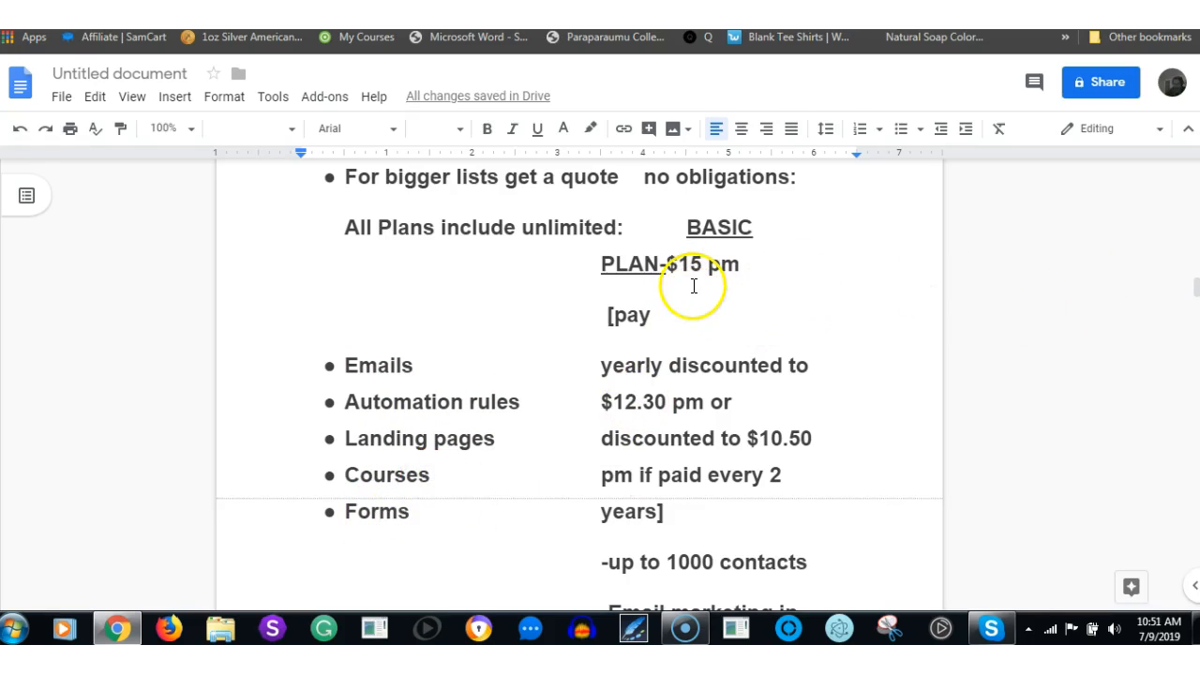
pyautogui.moveTo(682, 375)
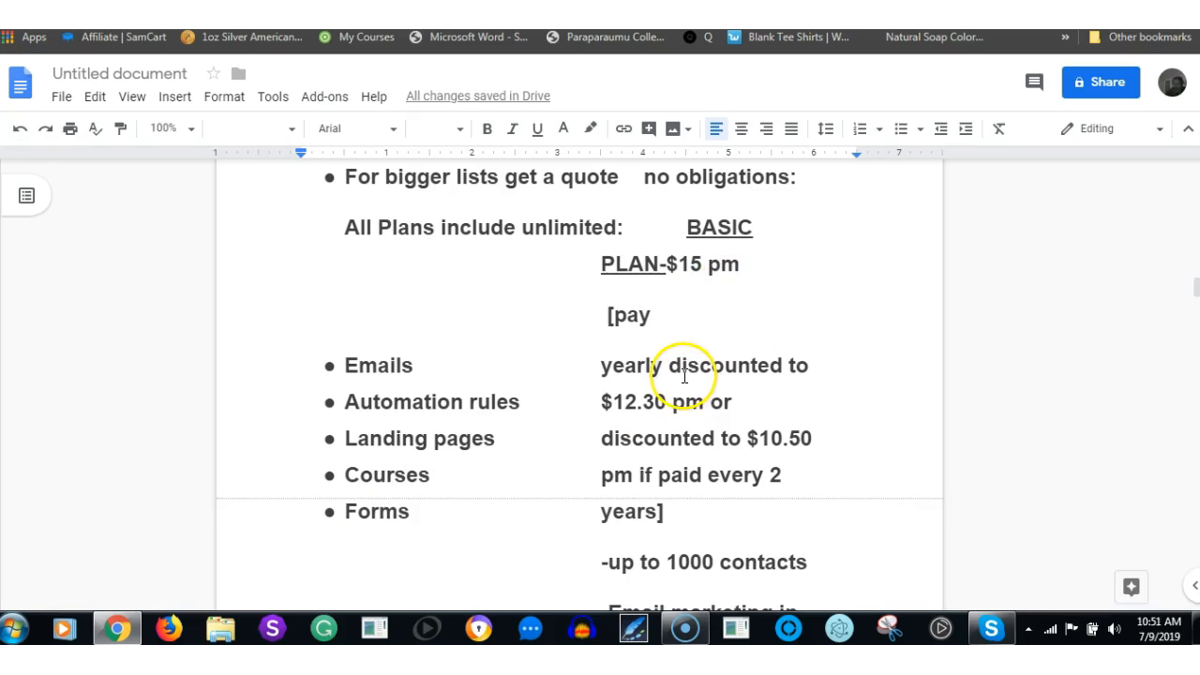
pyautogui.moveTo(683, 368)
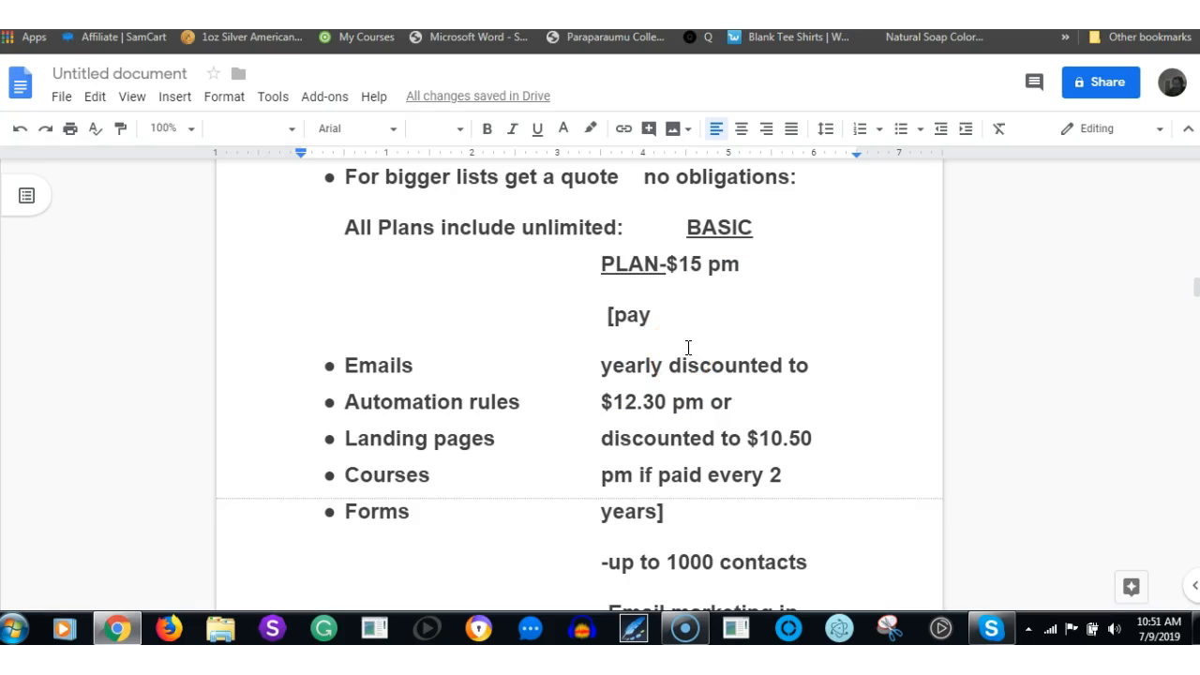
pyautogui.moveTo(695, 347)
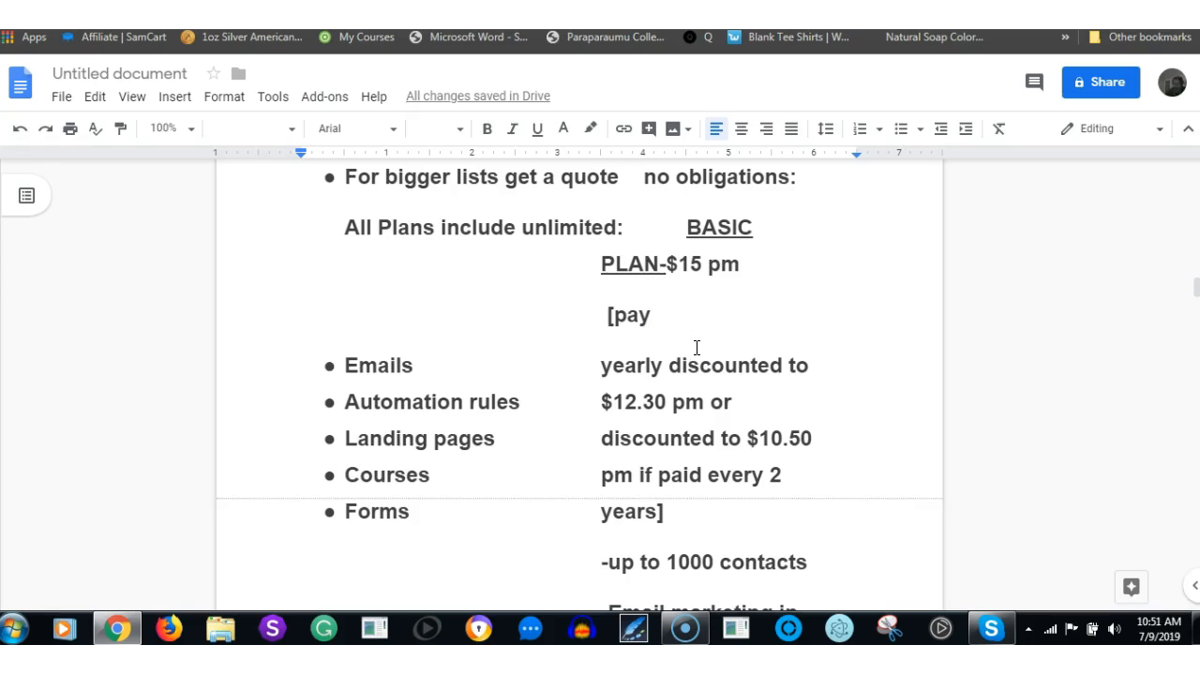
pyautogui.moveTo(768, 397)
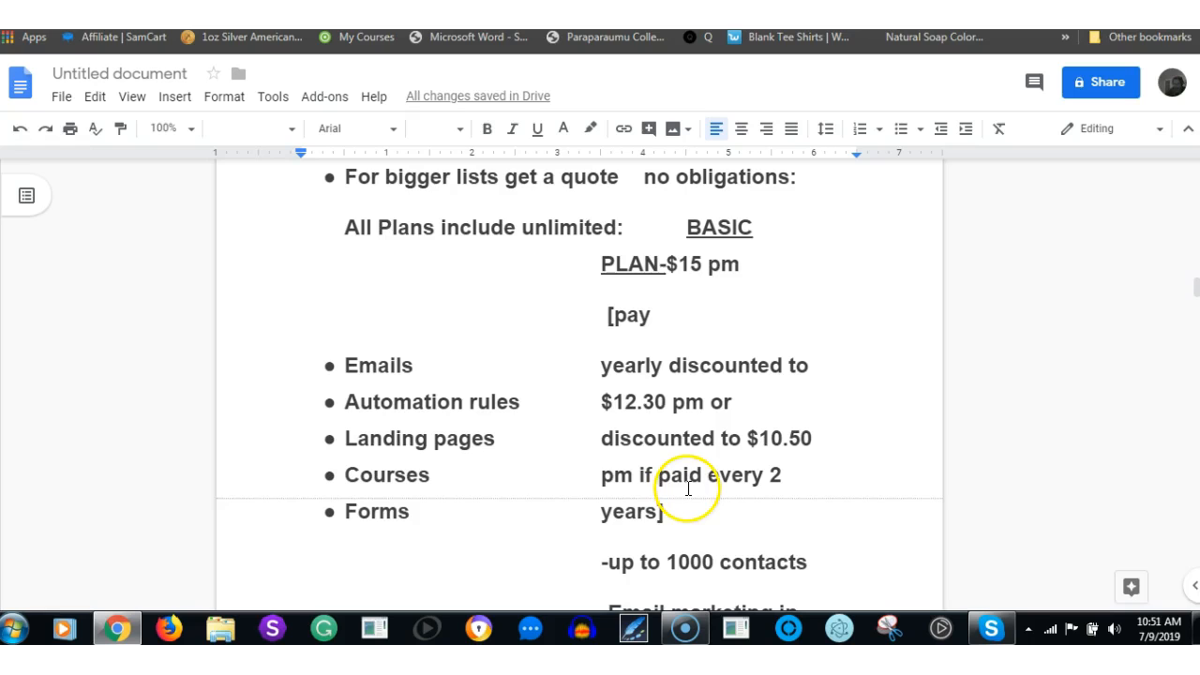
pyautogui.moveTo(672, 409)
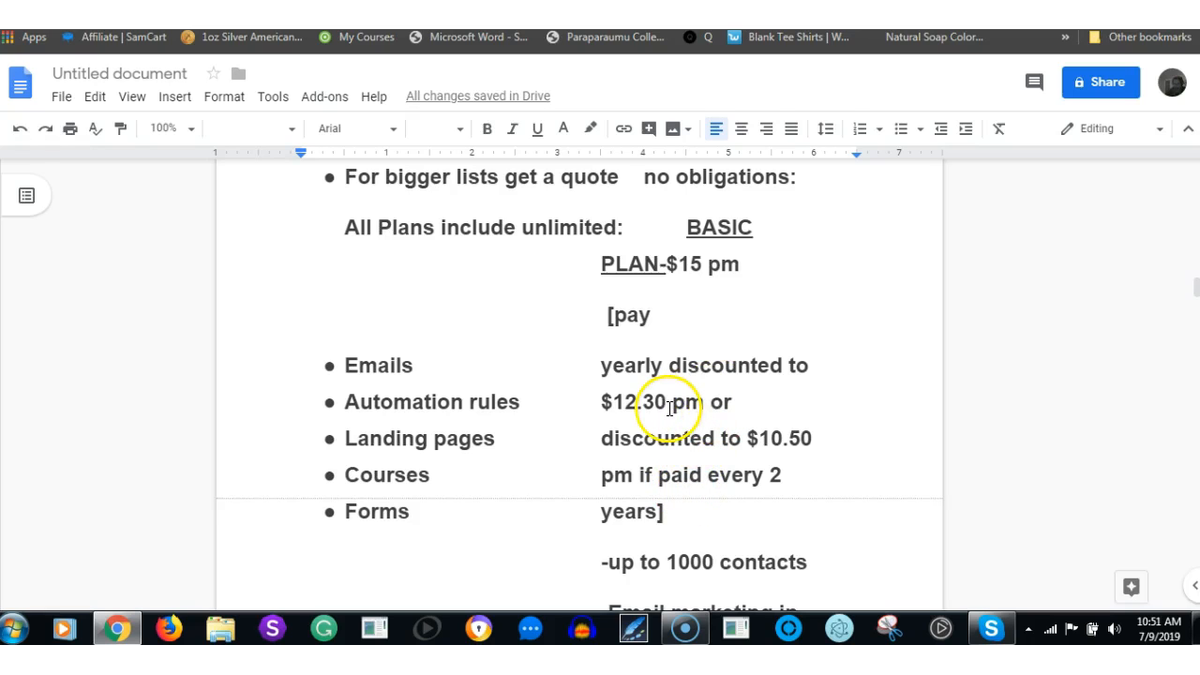
pyautogui.moveTo(828, 450)
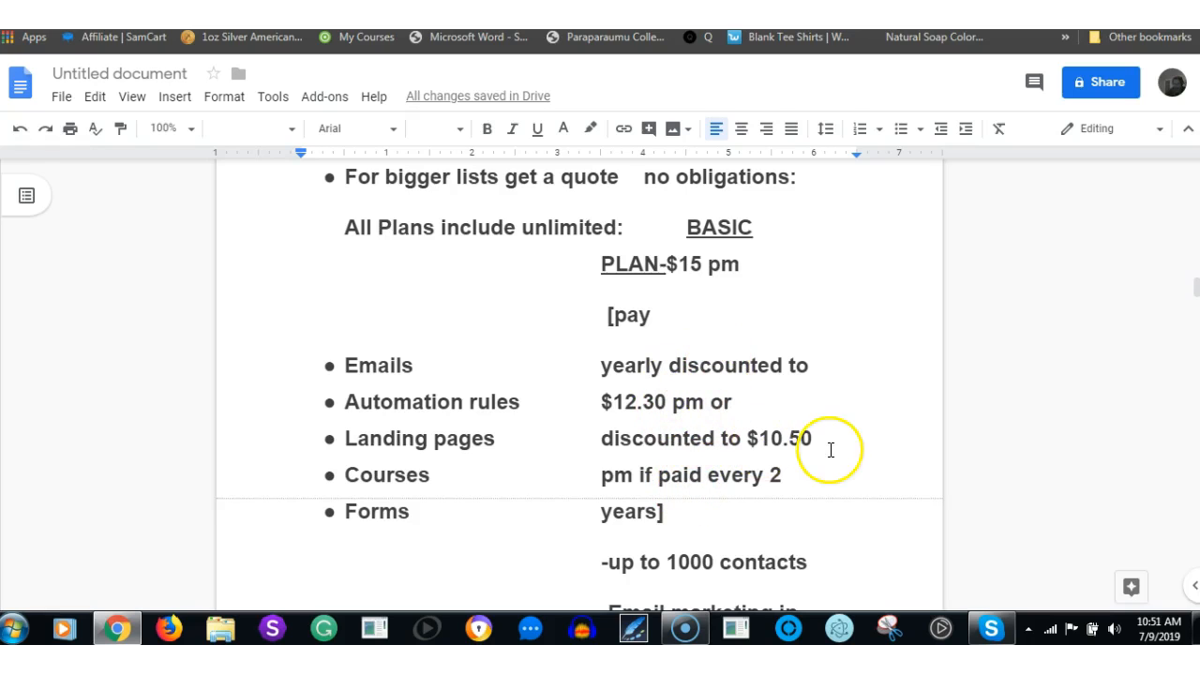
pyautogui.moveTo(802, 458)
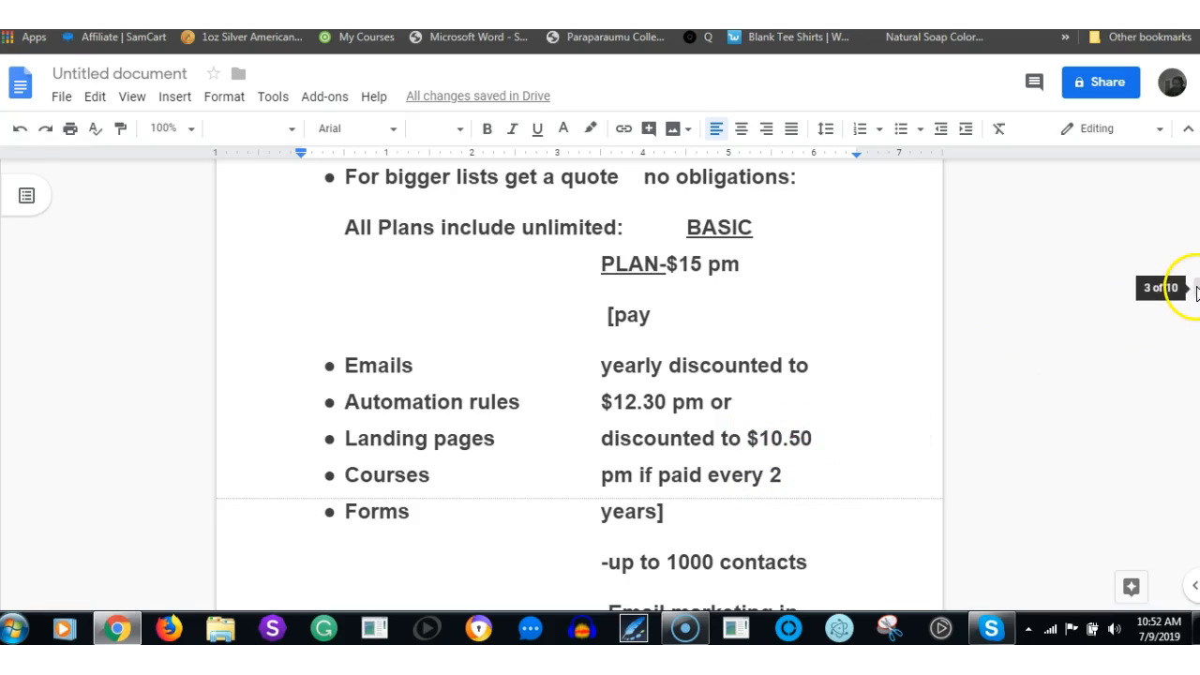
pyautogui.moveTo(845, 391)
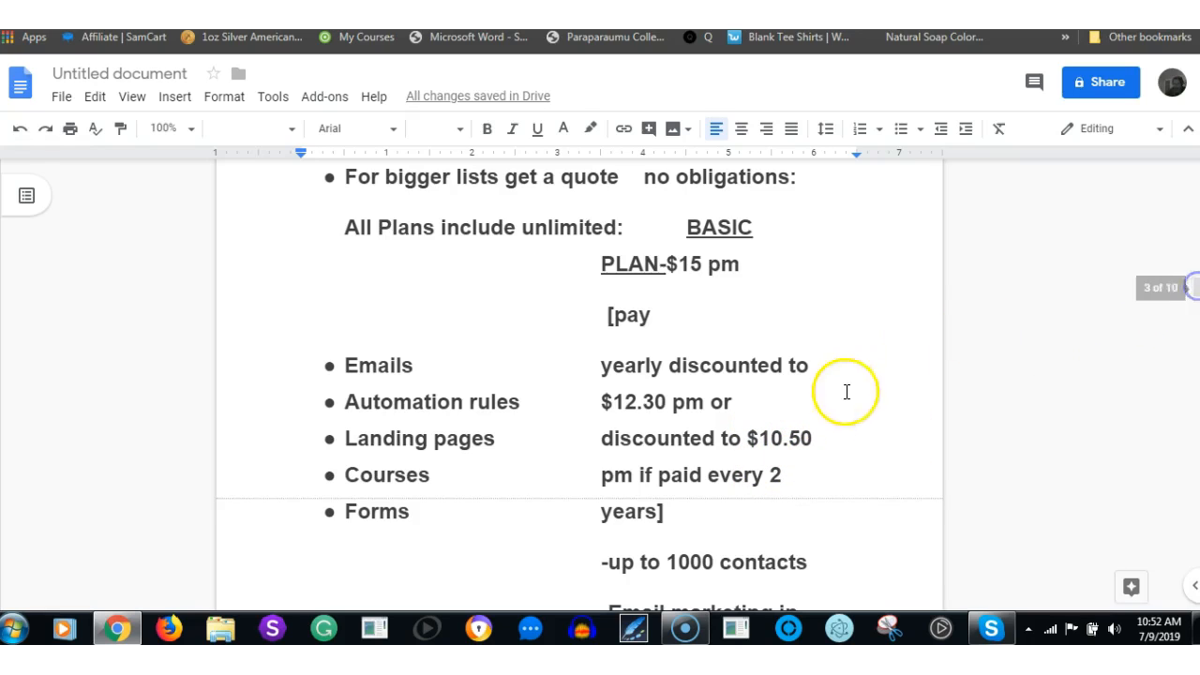
pyautogui.moveTo(784, 482)
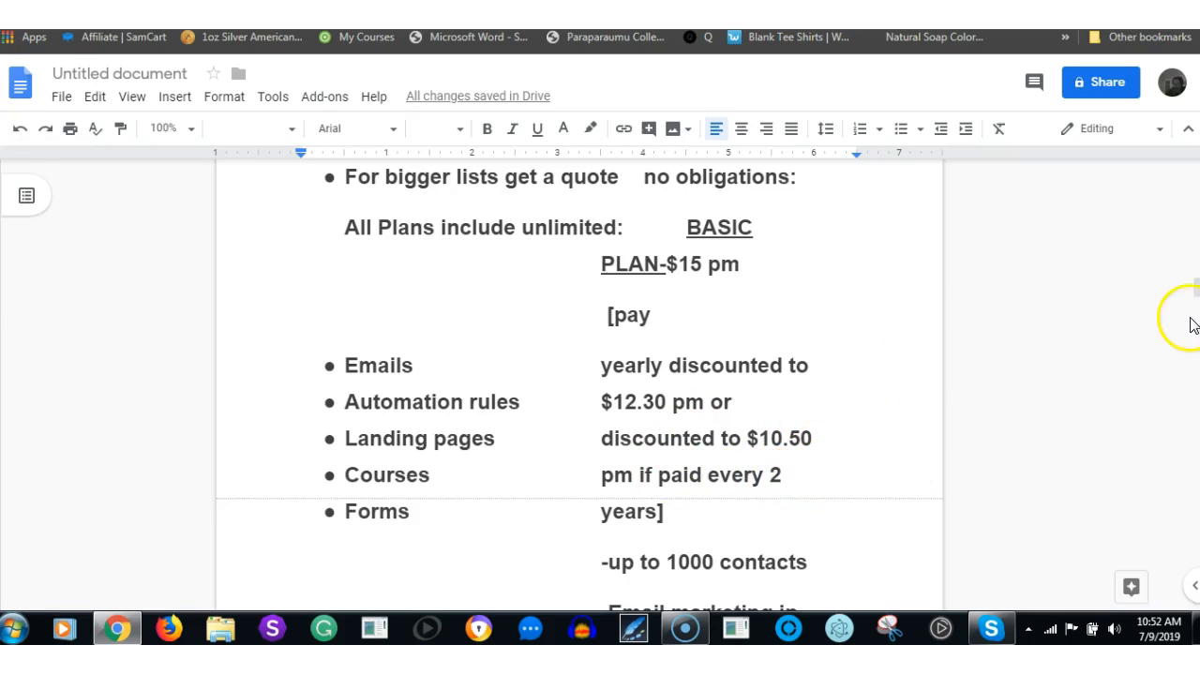
# Scroll through the Basic plan features ending at 150+ integrations to the Plus plan at $49 per month.
pyautogui.scroll(-3)
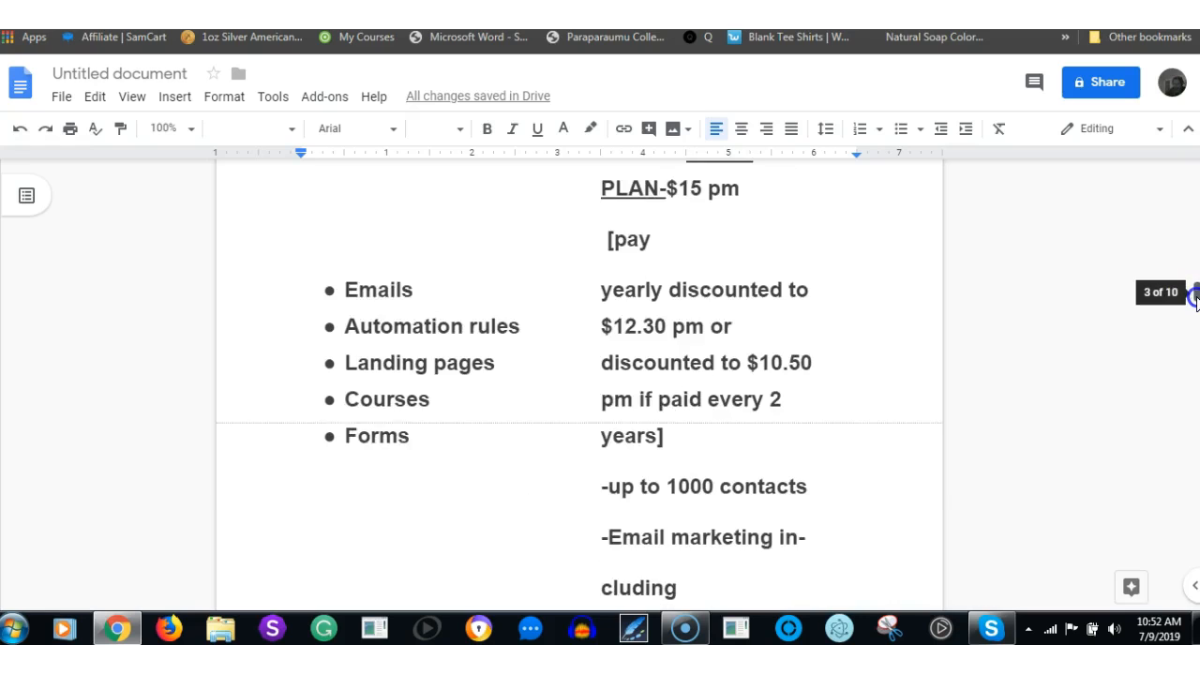
pyautogui.scroll(-3)
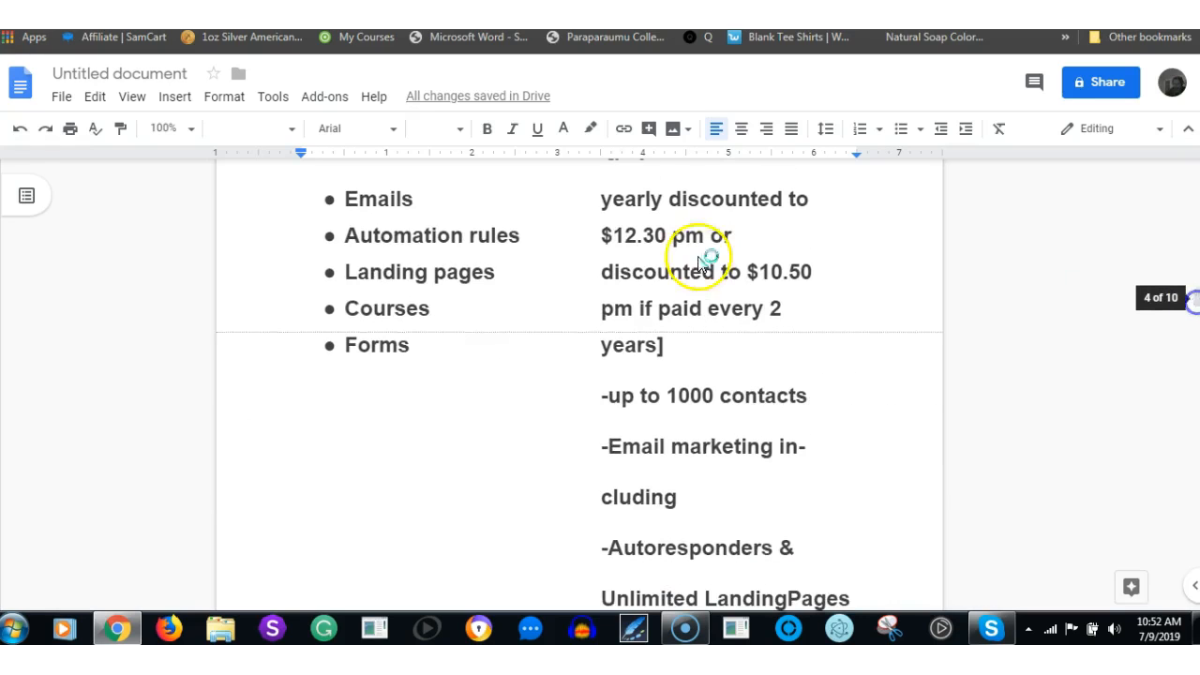
pyautogui.moveTo(739, 422)
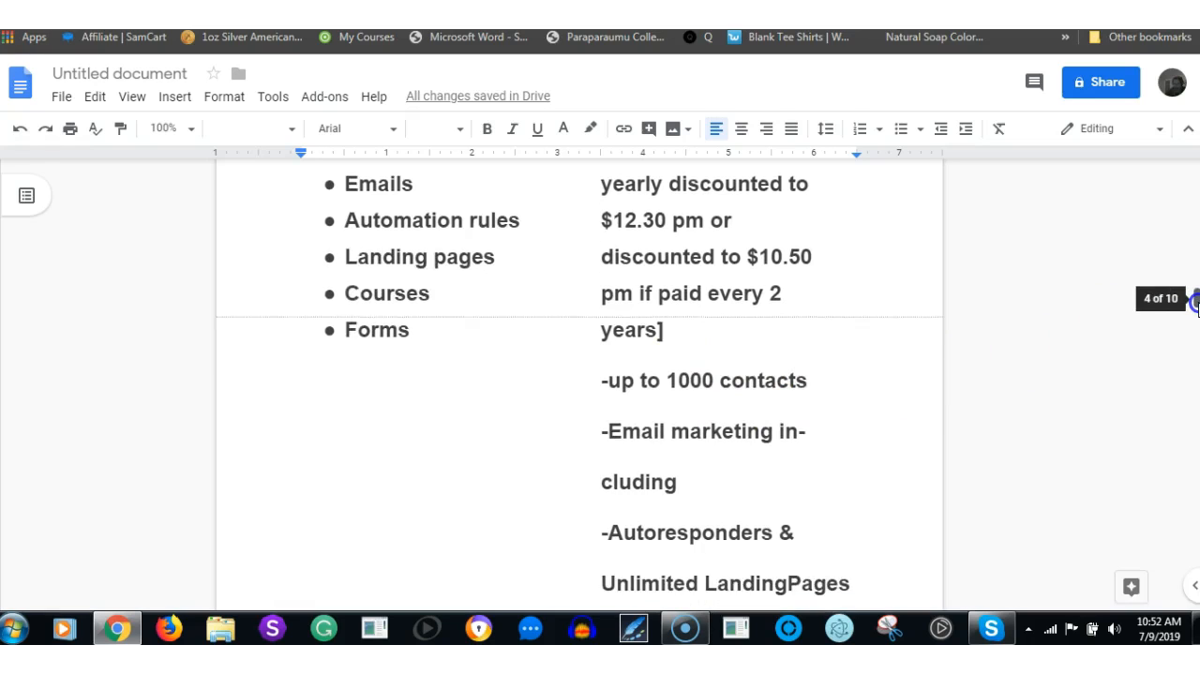
pyautogui.scroll(-3)
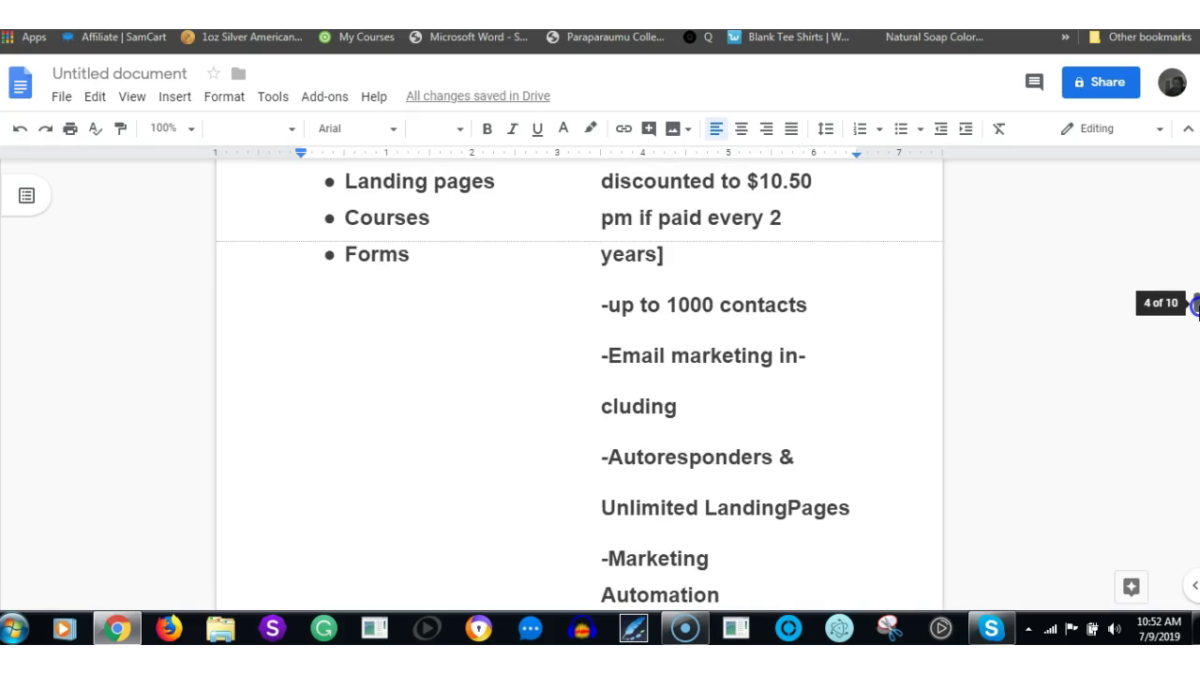
pyautogui.scroll(-3)
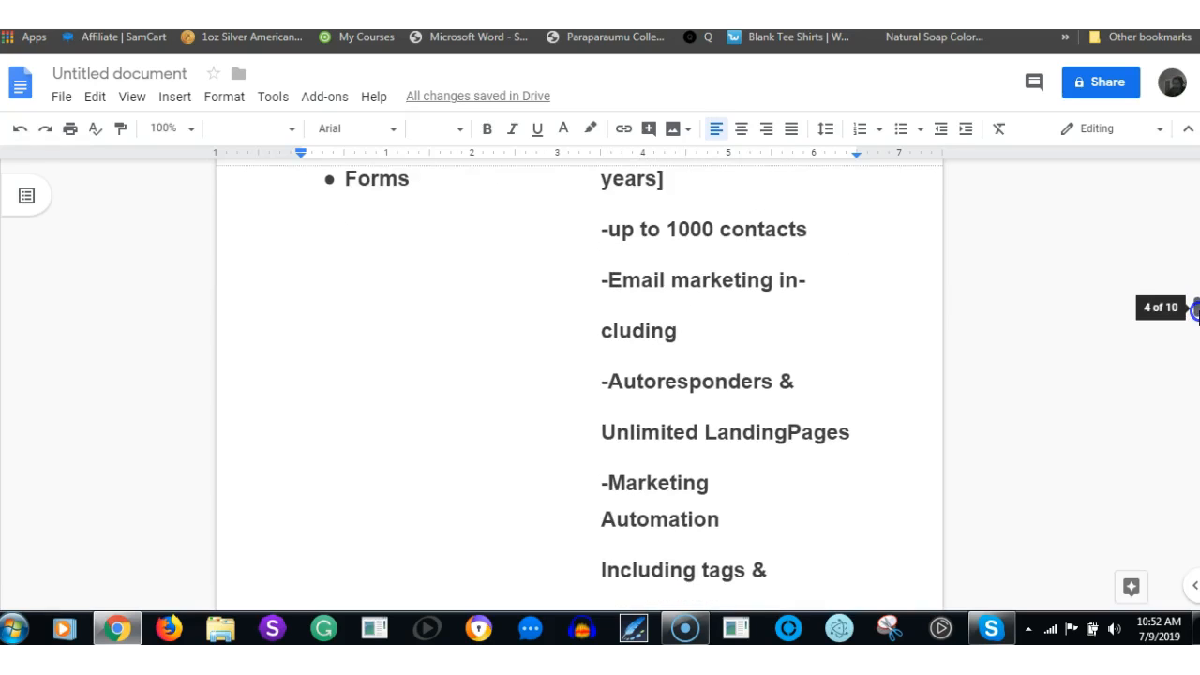
pyautogui.scroll(-3)
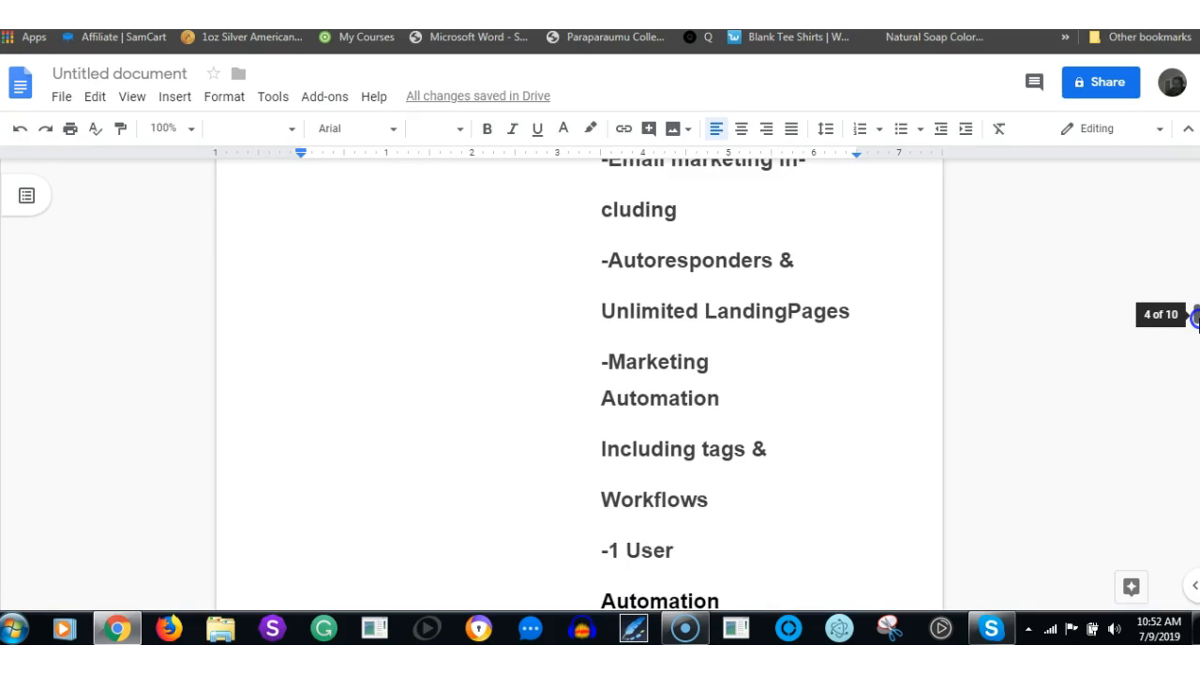
pyautogui.scroll(-3)
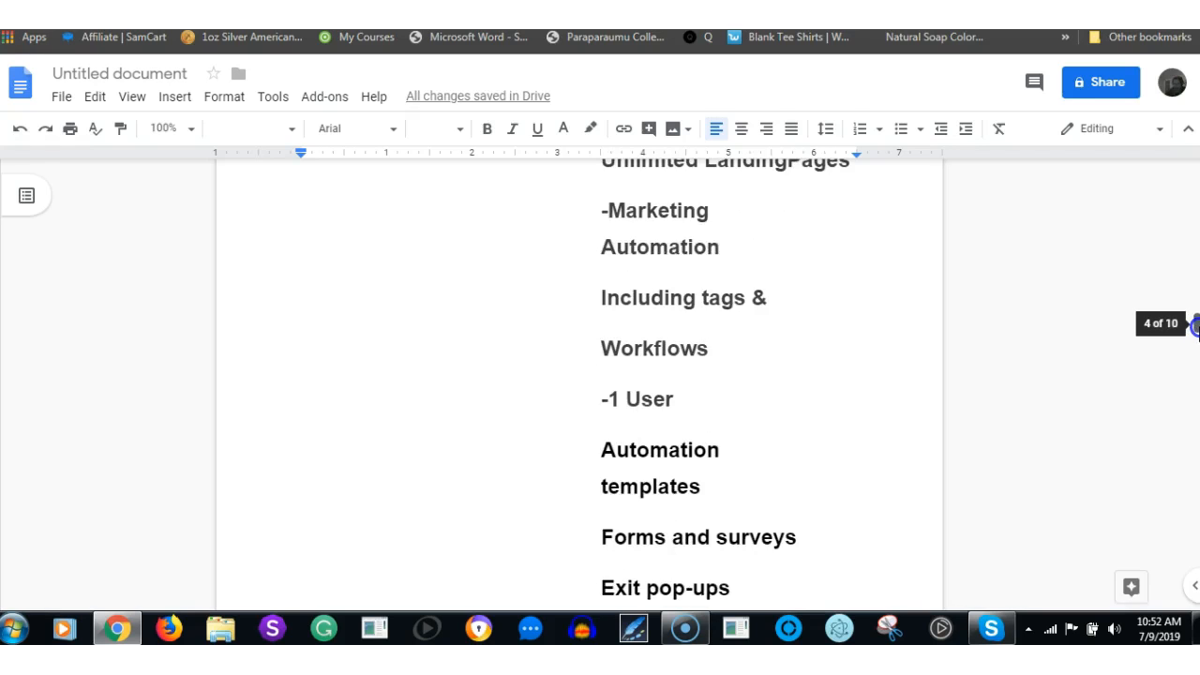
pyautogui.scroll(-3)
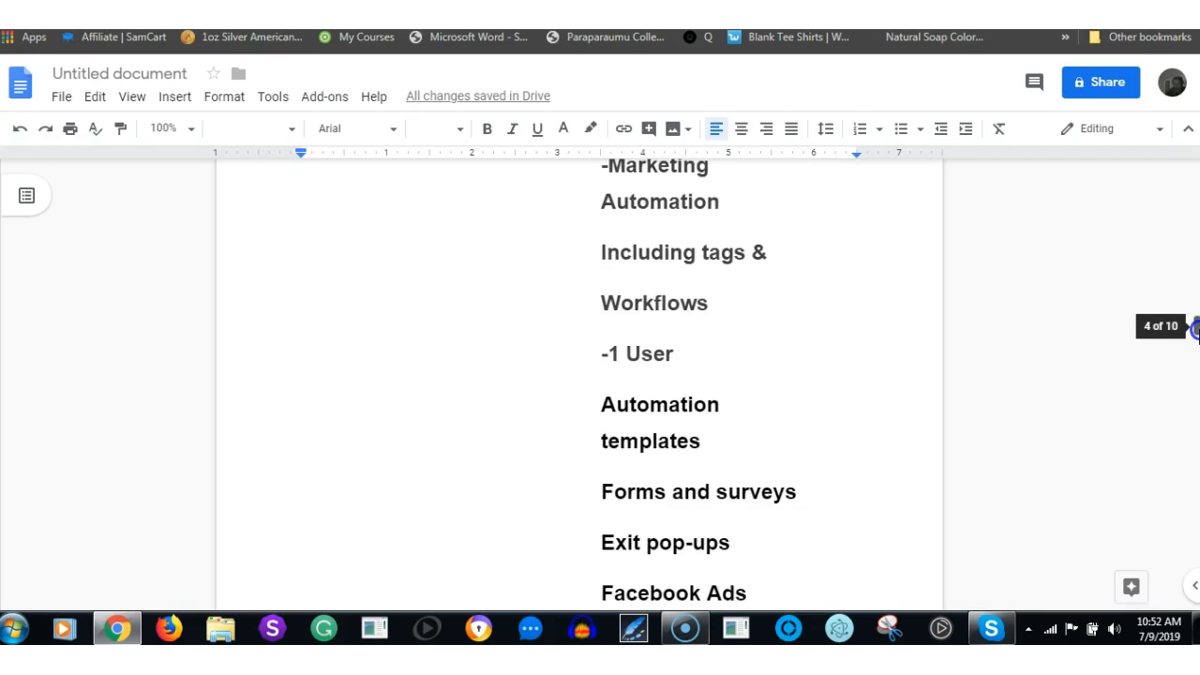
pyautogui.scroll(-3)
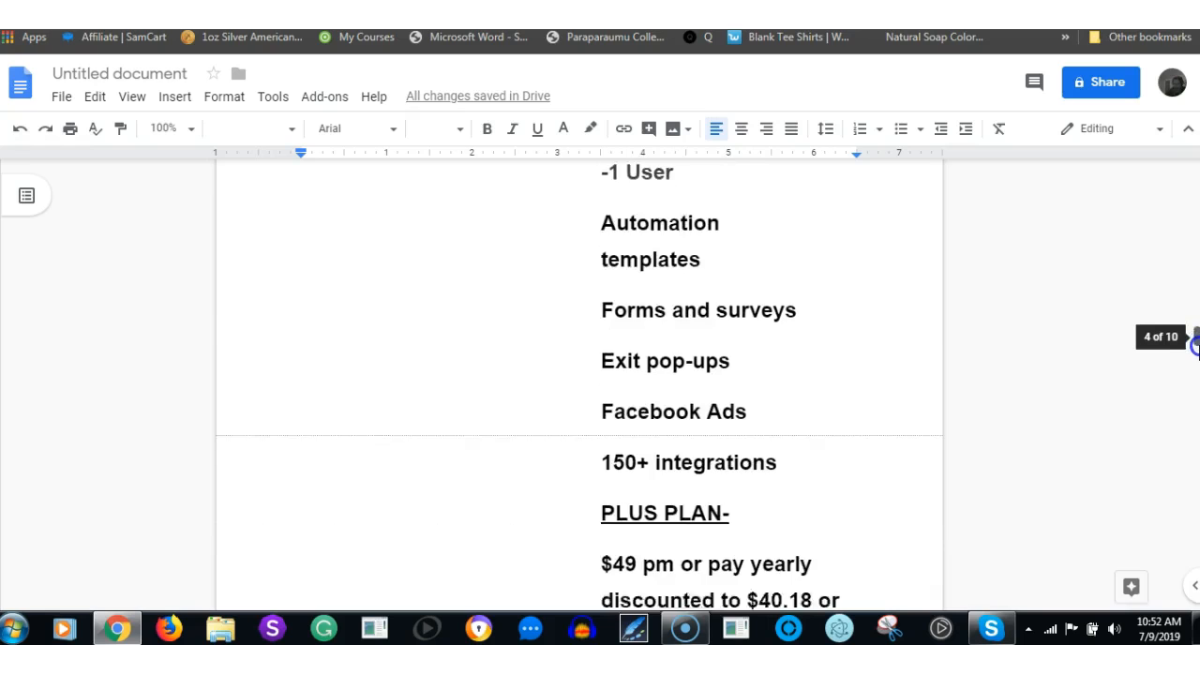
pyautogui.scroll(-3)
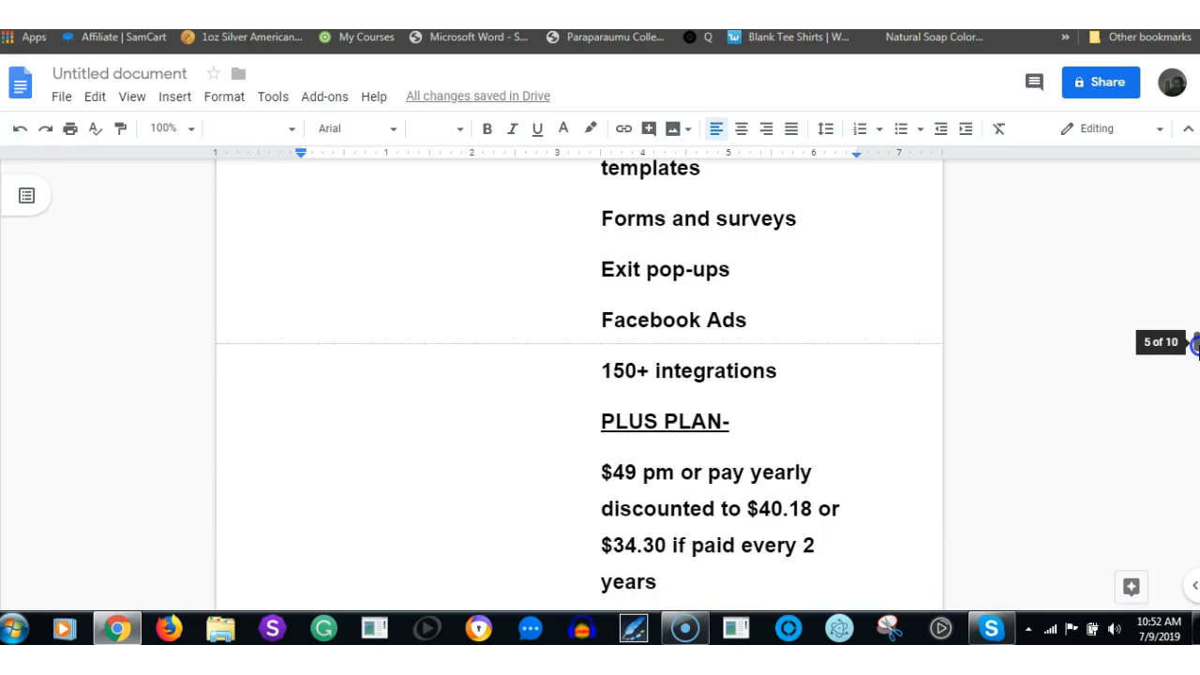
pyautogui.scroll(-3)
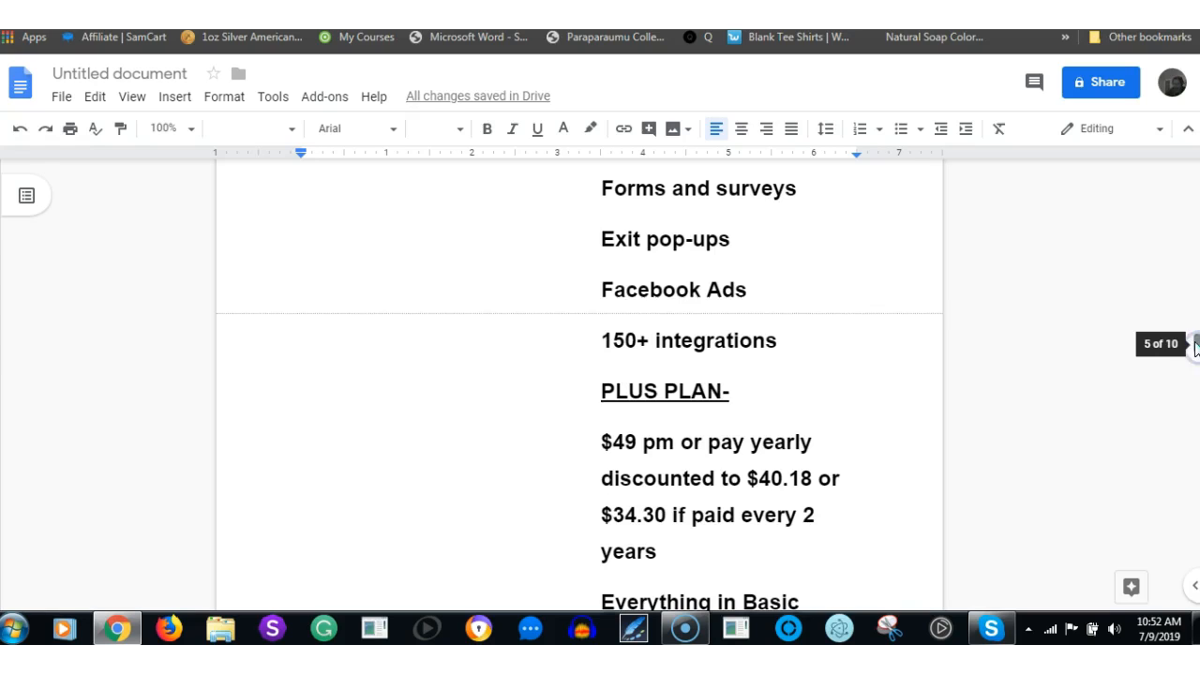
pyautogui.moveTo(1195, 346)
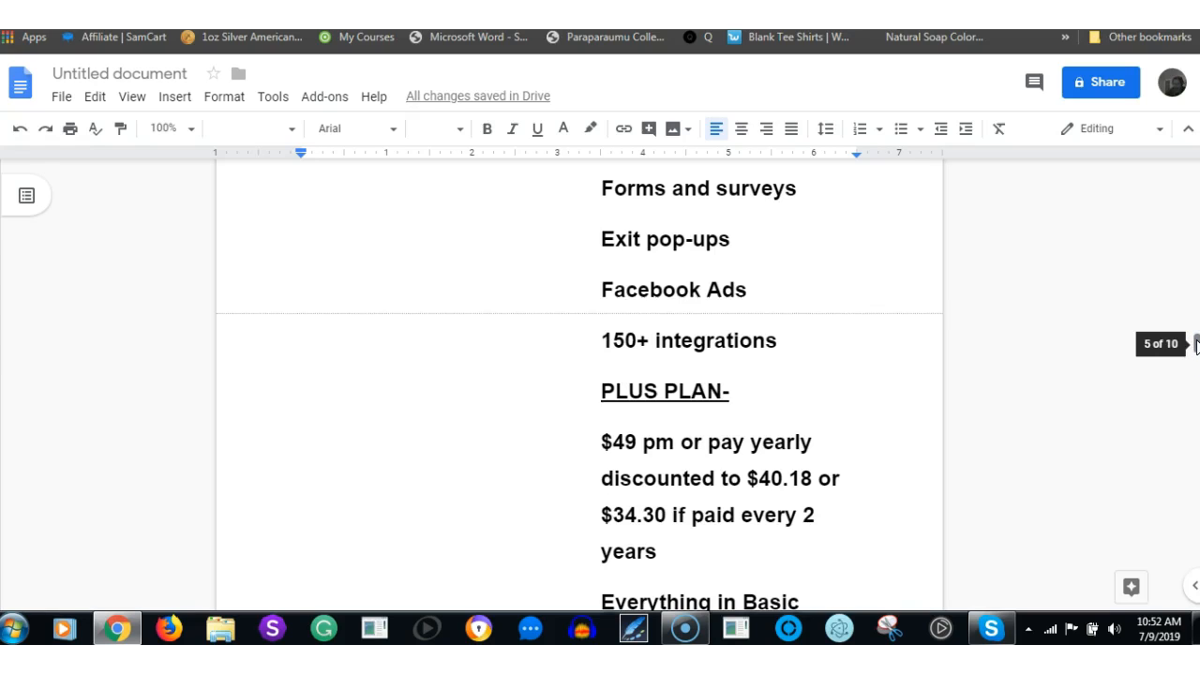
# Scroll through the Plus plan features to Work together (3 users and the Pro plan at $99 per month.
pyautogui.scroll(-3)
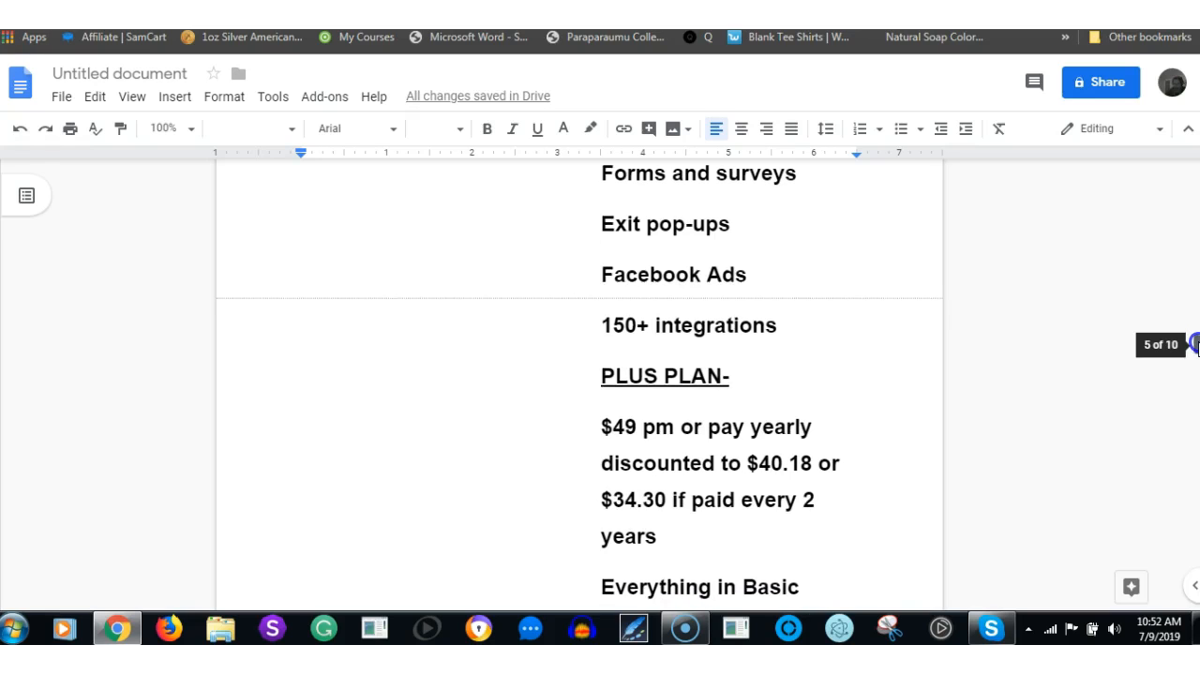
pyautogui.scroll(-3)
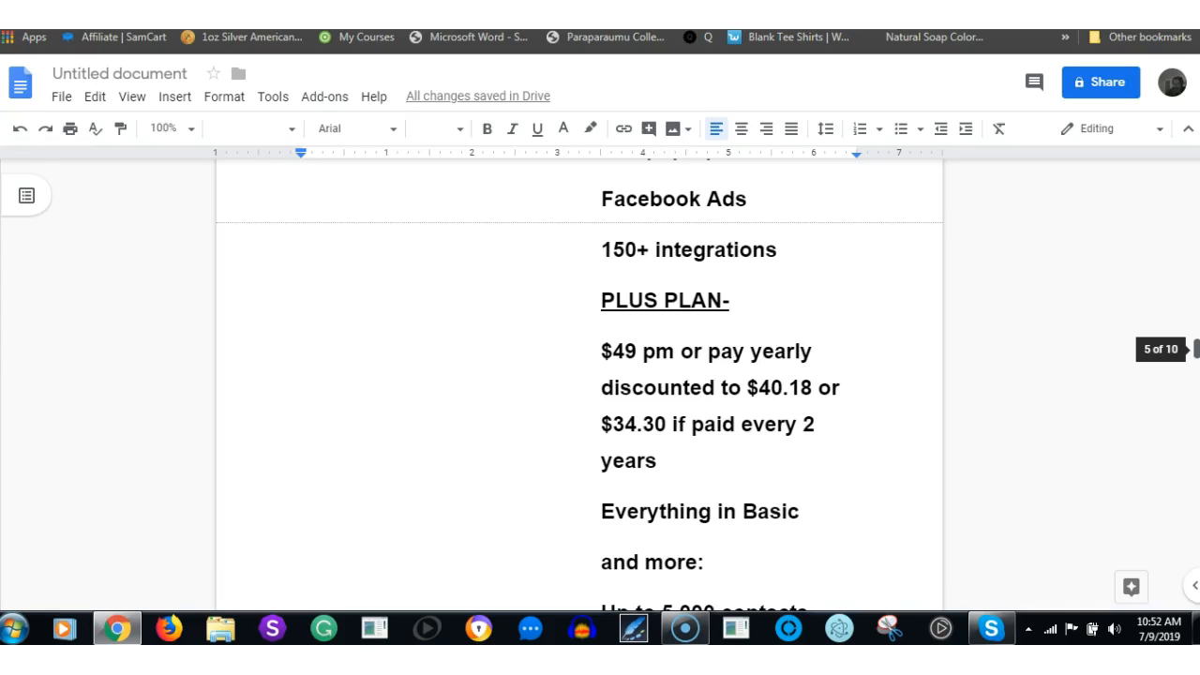
pyautogui.scroll(-3)
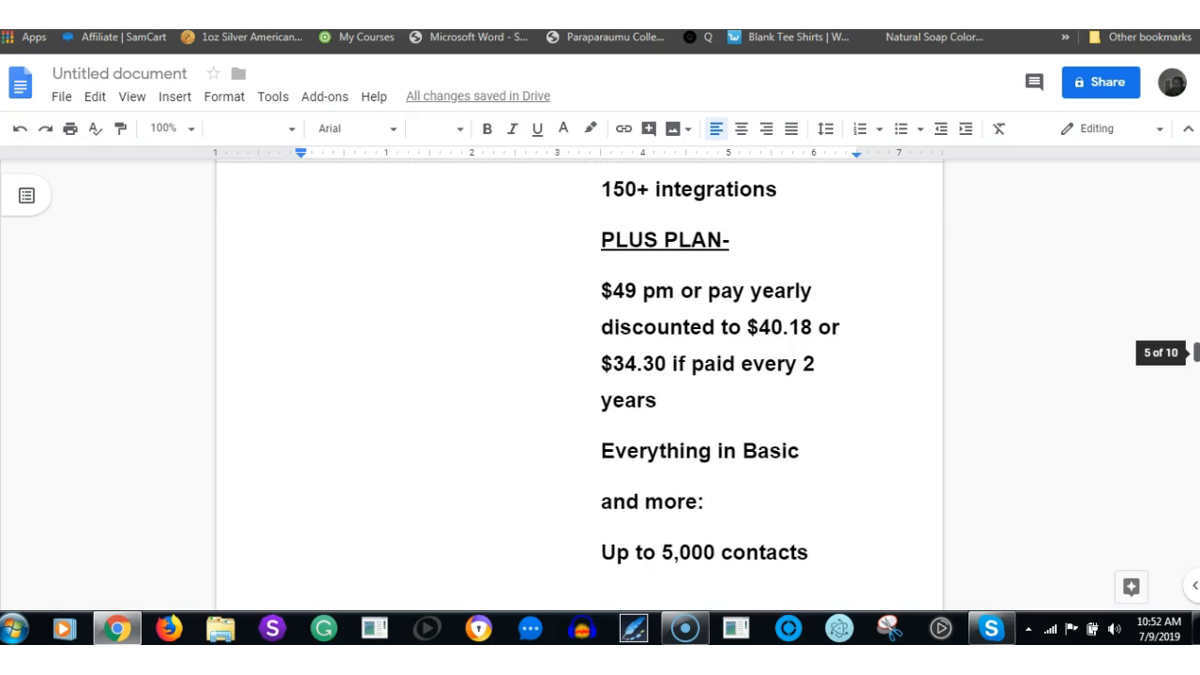
pyautogui.scroll(-3)
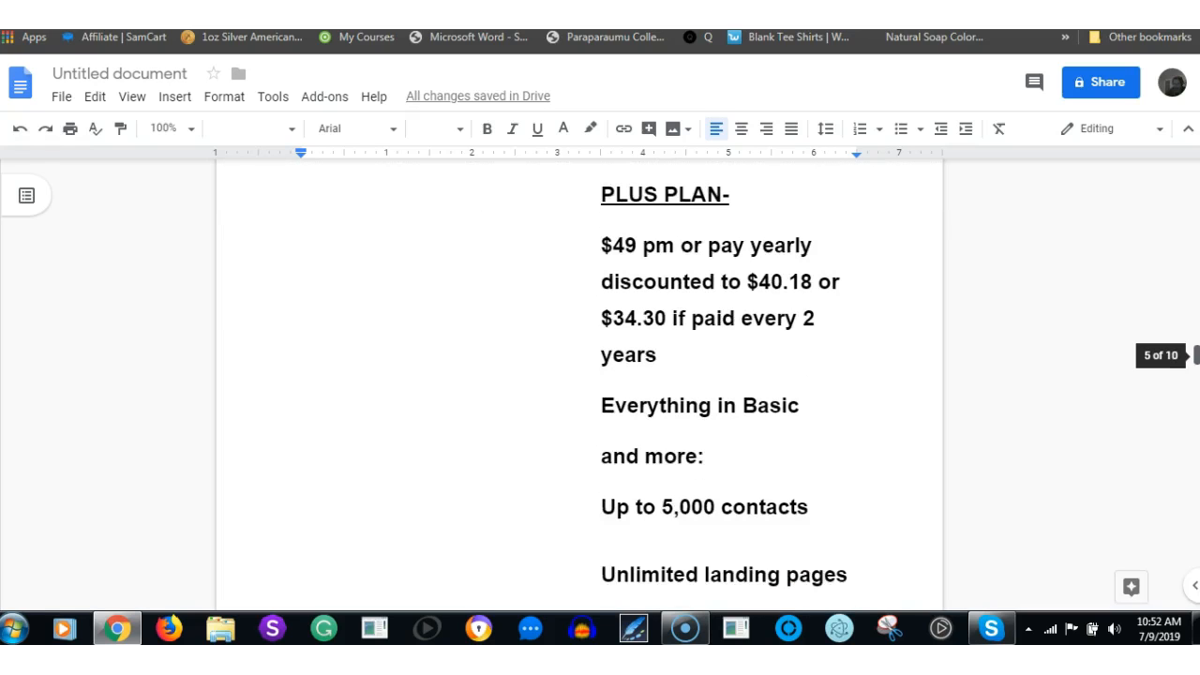
pyautogui.scroll(-3)
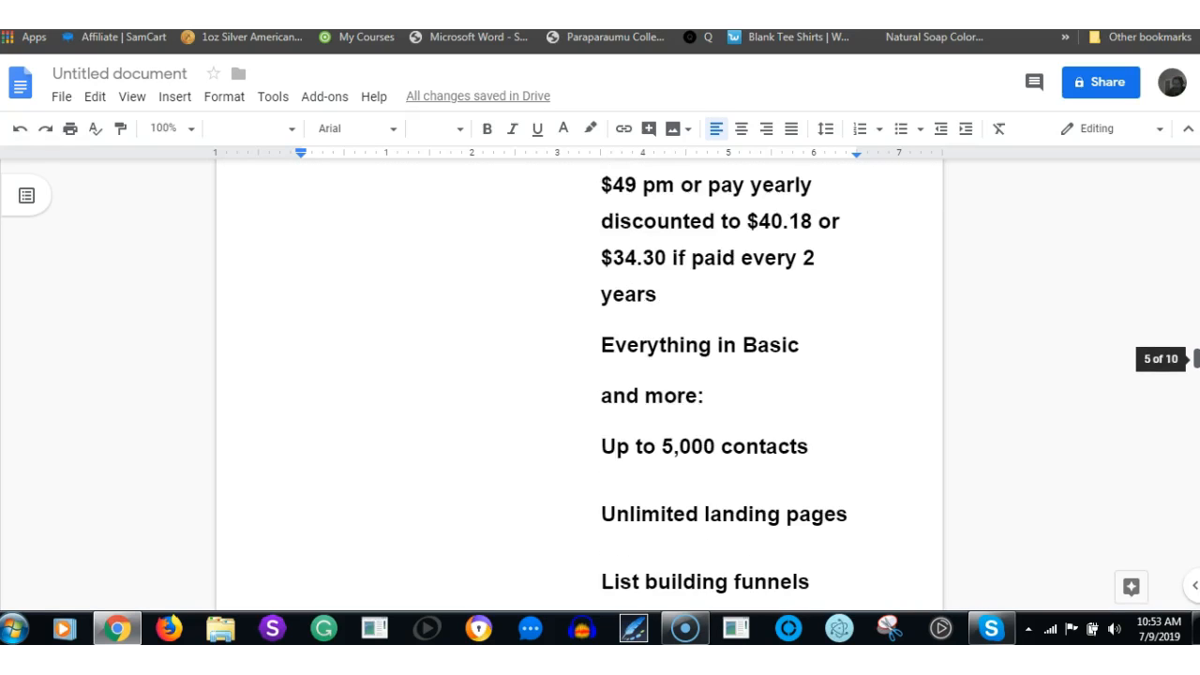
pyautogui.scroll(-3)
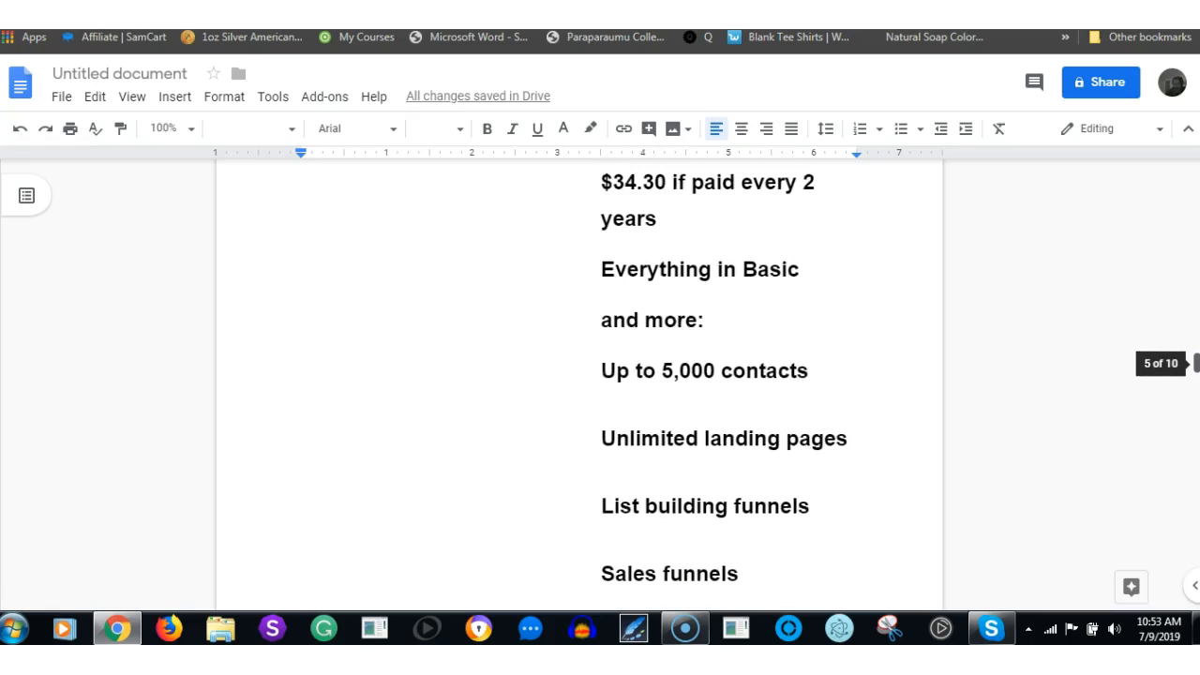
pyautogui.scroll(-3)
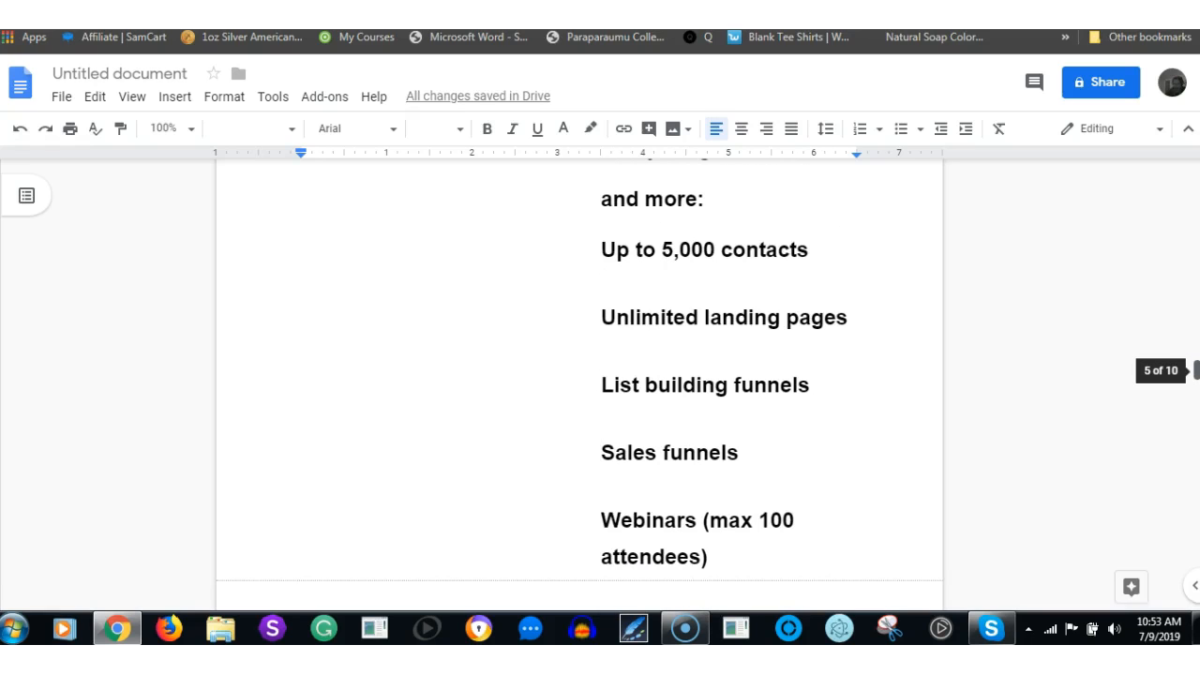
pyautogui.scroll(-3)
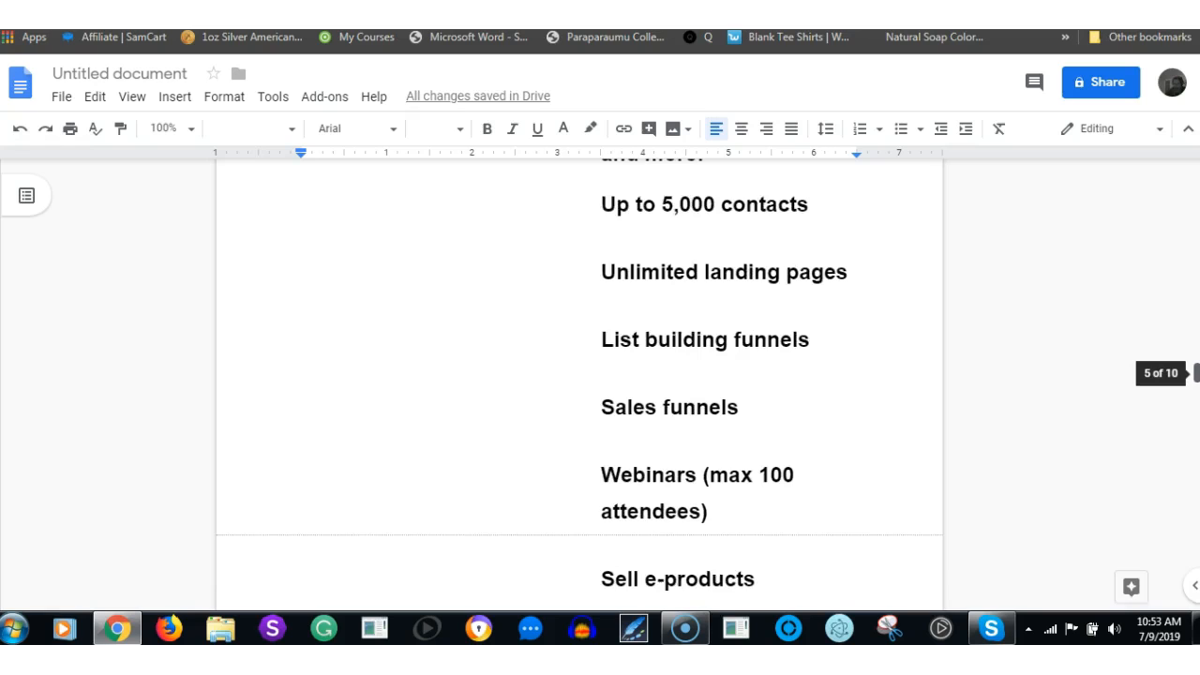
pyautogui.scroll(-3)
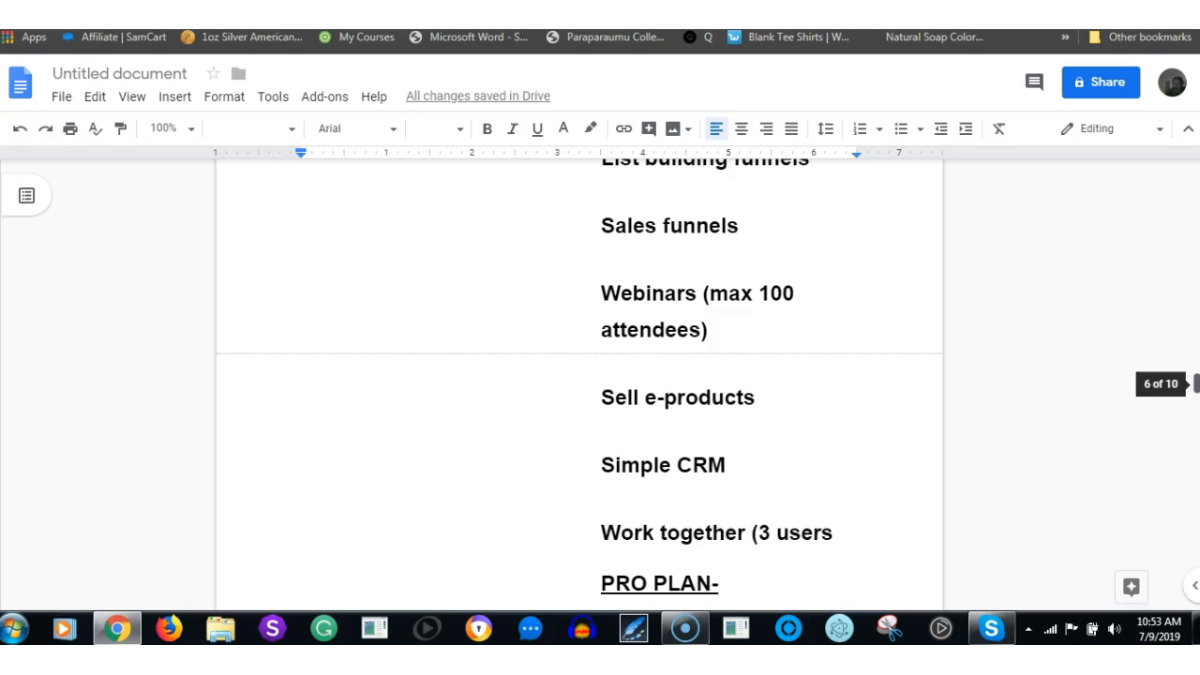
pyautogui.scroll(-3)
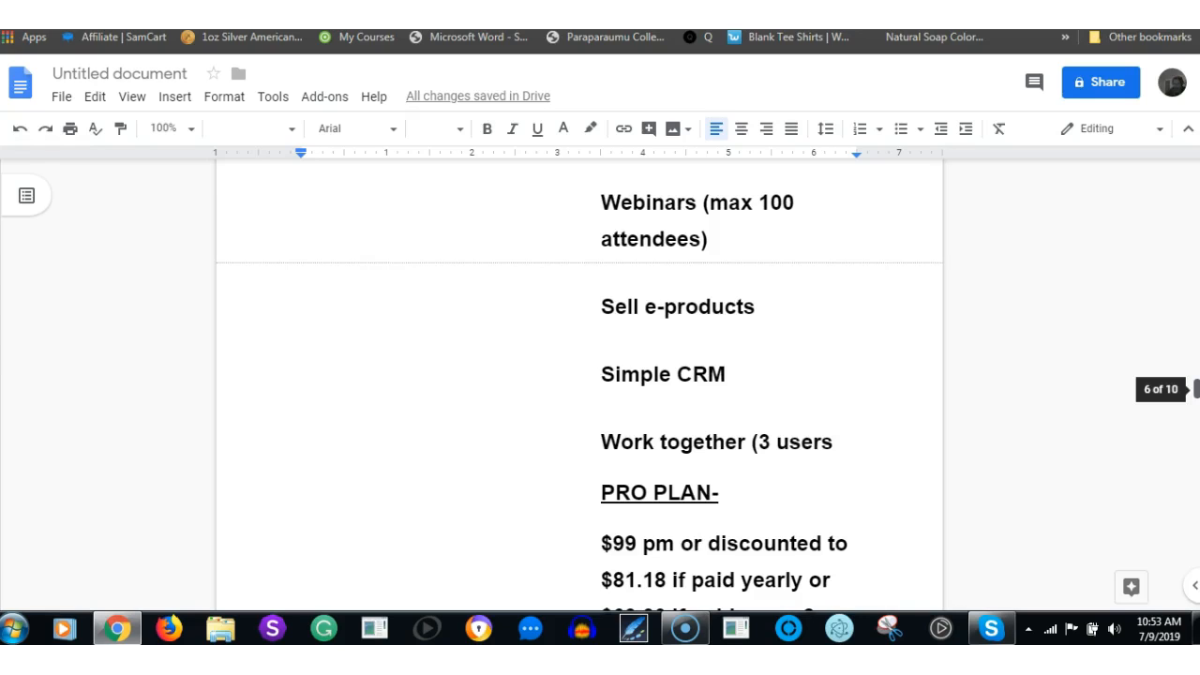
pyautogui.scroll(-3)
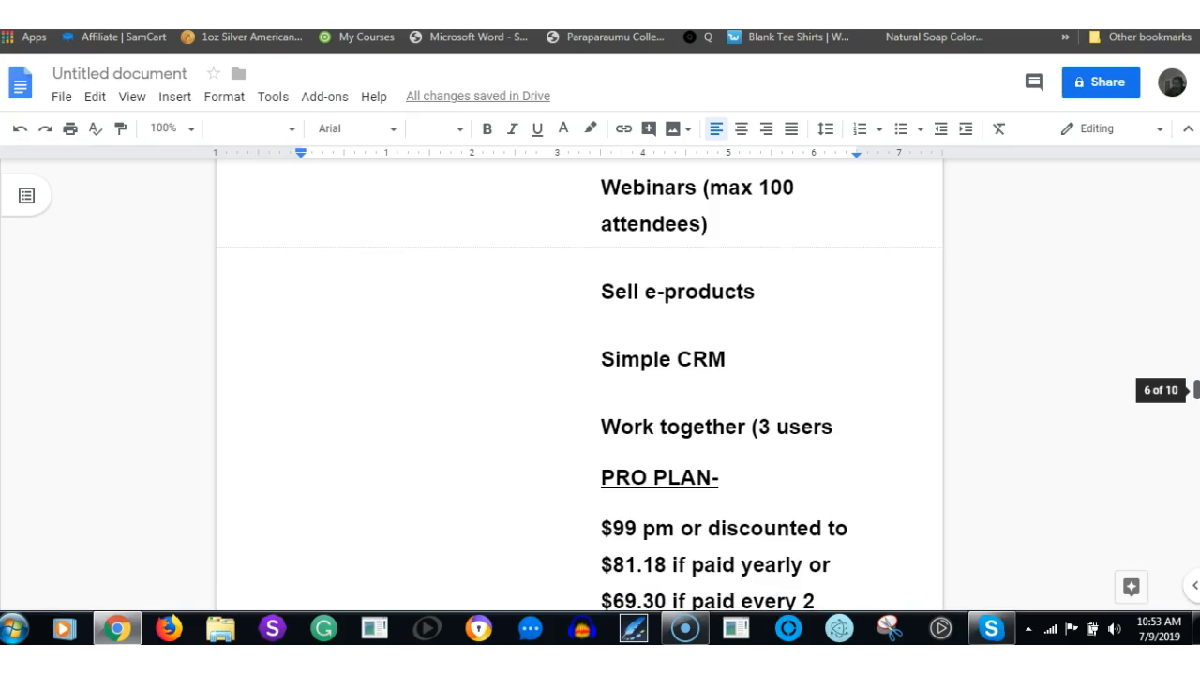
pyautogui.moveTo(960, 418)
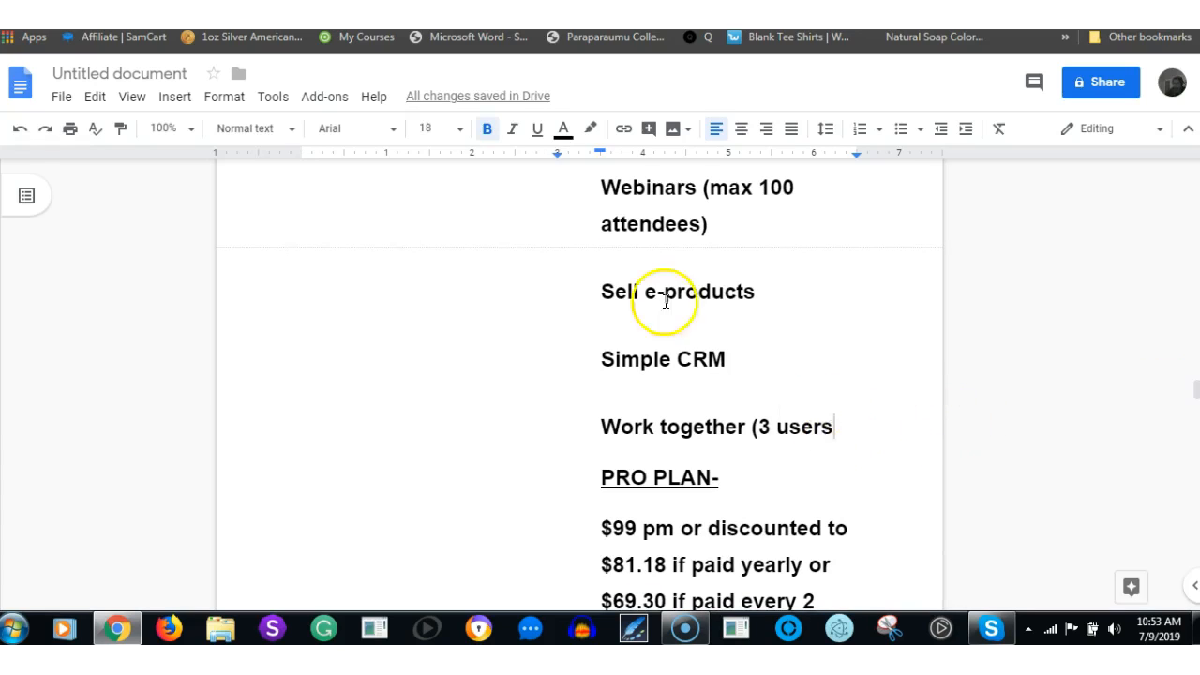
pyautogui.moveTo(798, 484)
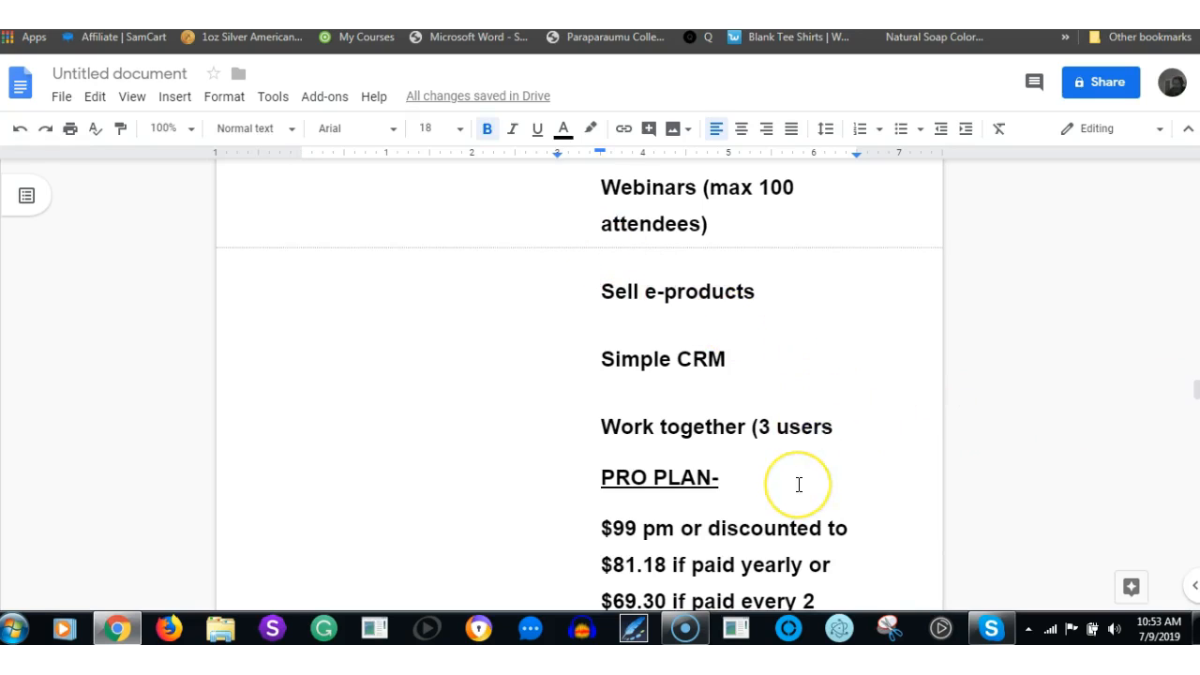
# Add the closing bracket so the Plus plan line reads "Work together (3 users)".
pyautogui.write(')')
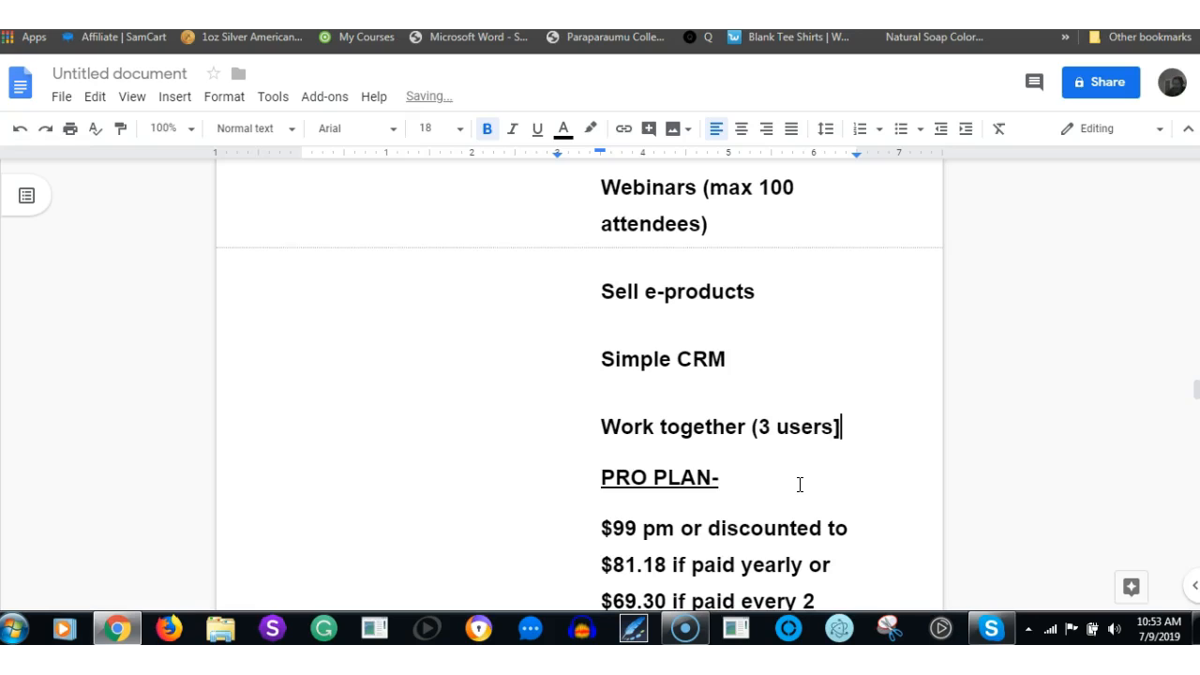
pyautogui.press('Backspace')
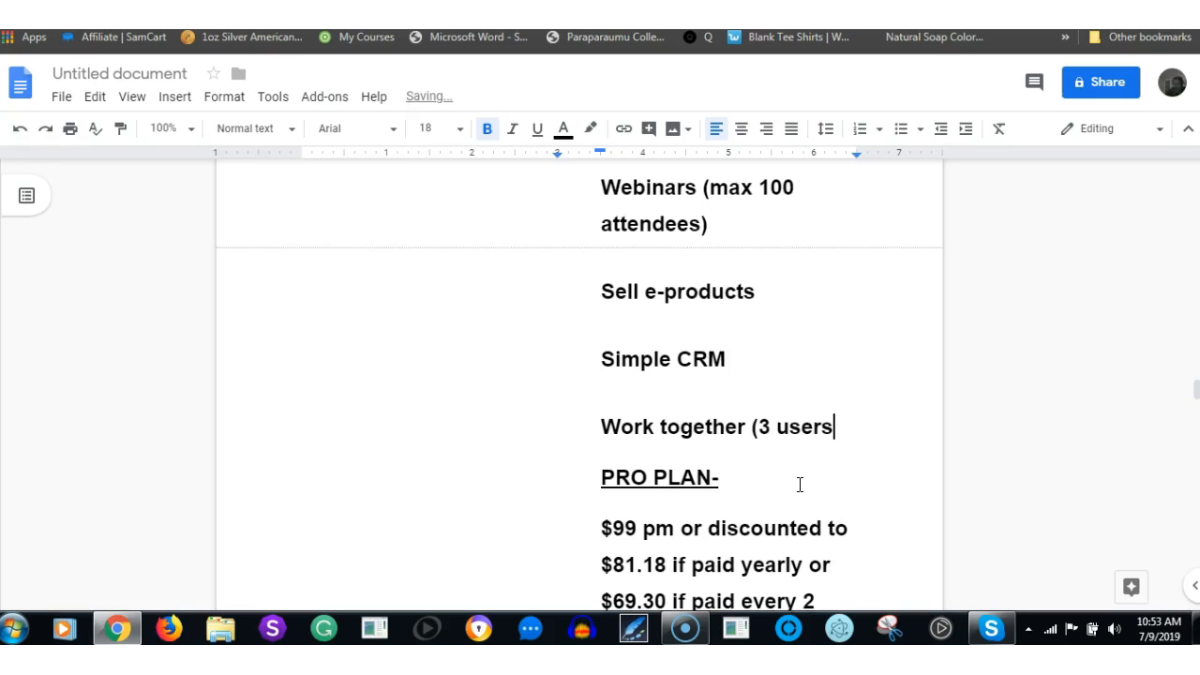
pyautogui.write(')')
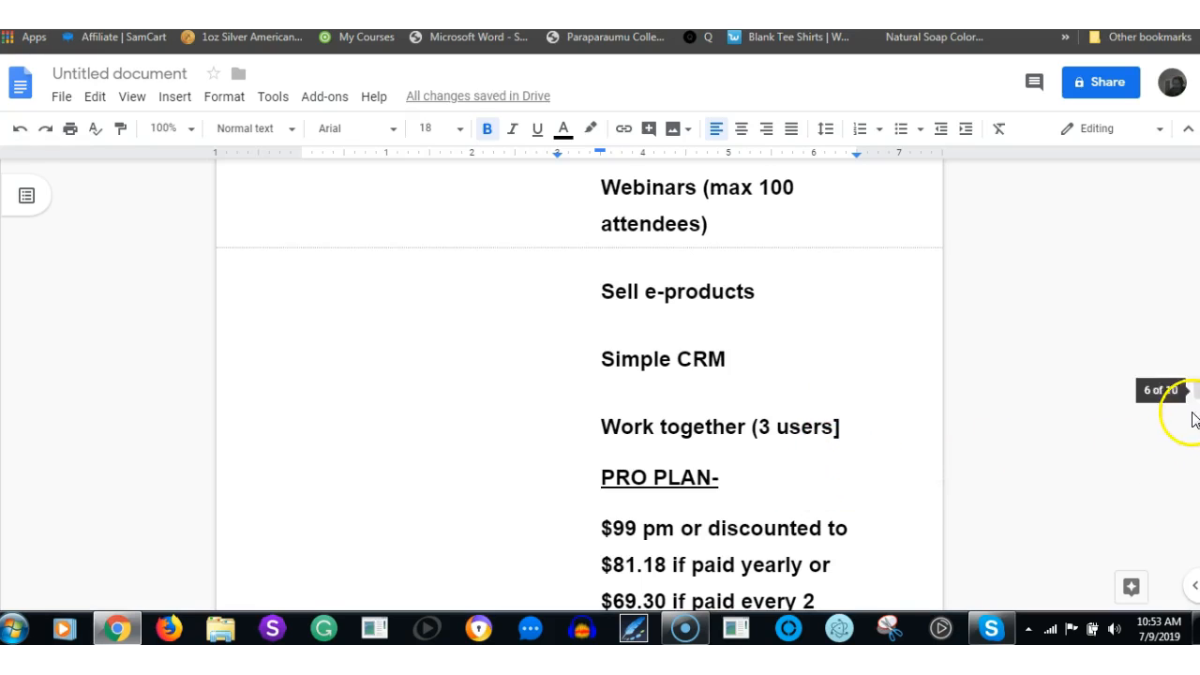
pyautogui.scroll(-3)
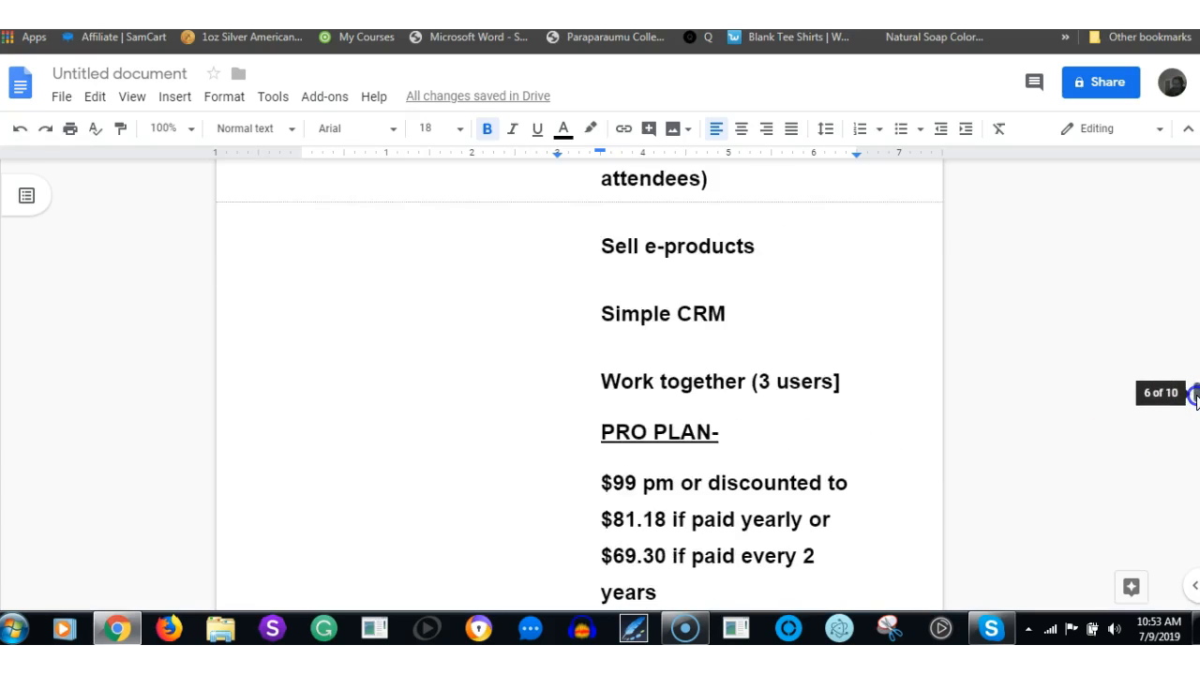
pyautogui.scroll(-3)
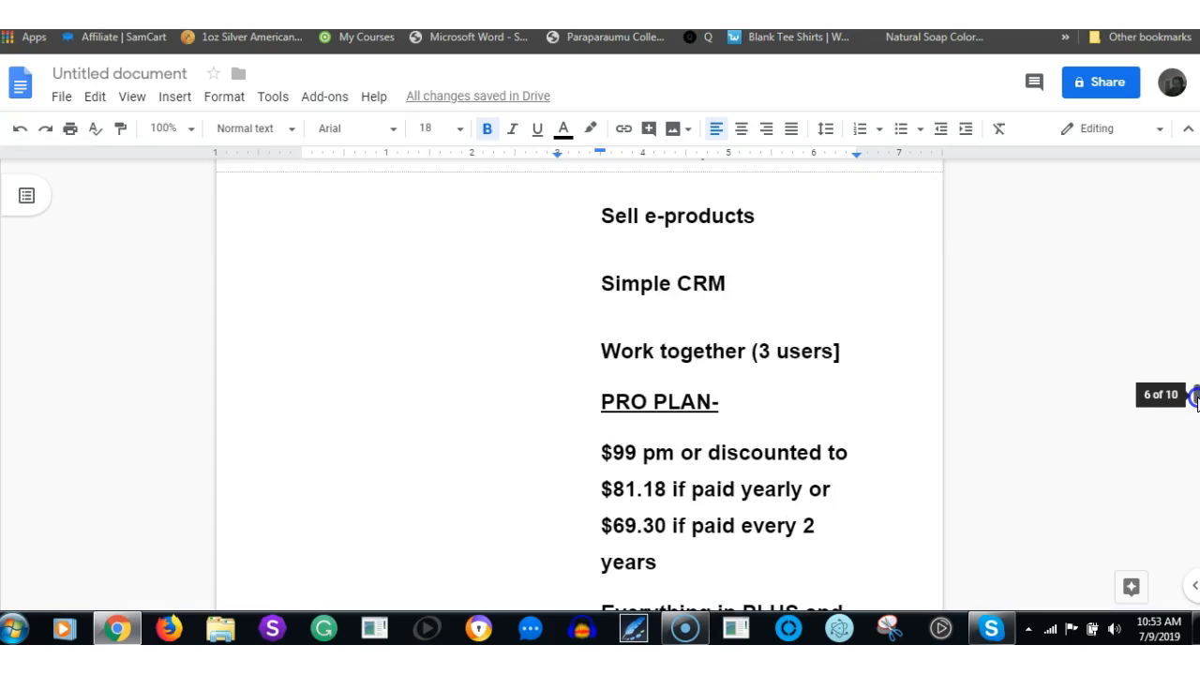
pyautogui.scroll(-3)
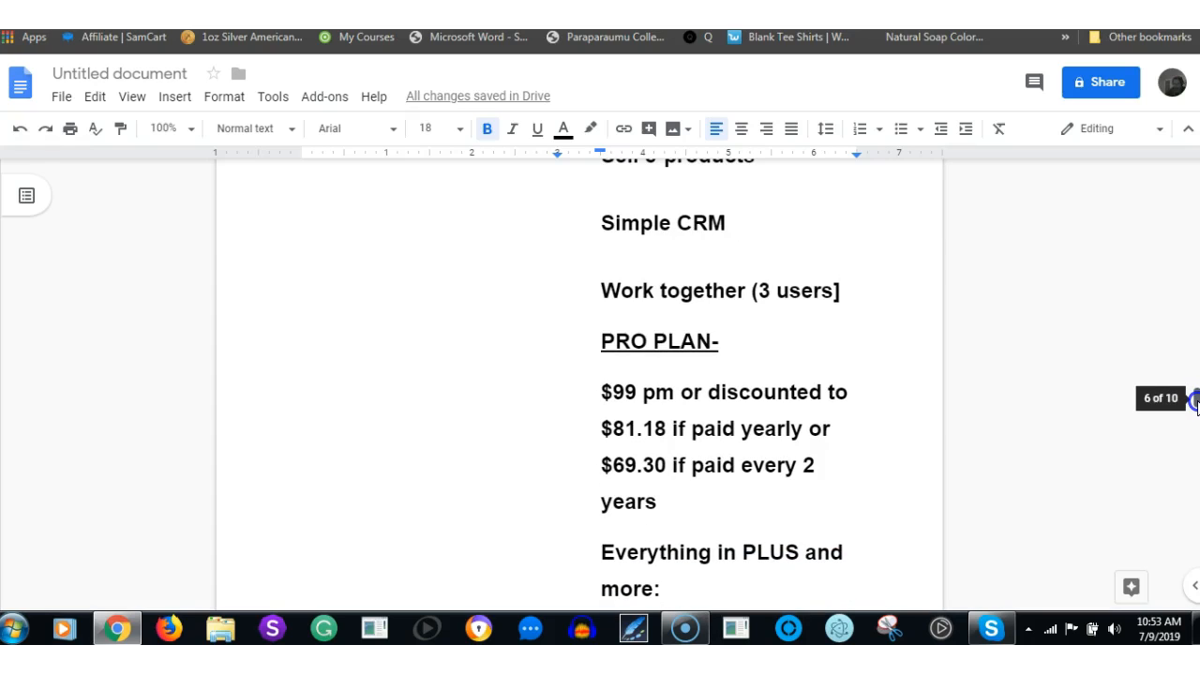
pyautogui.scroll(-3)
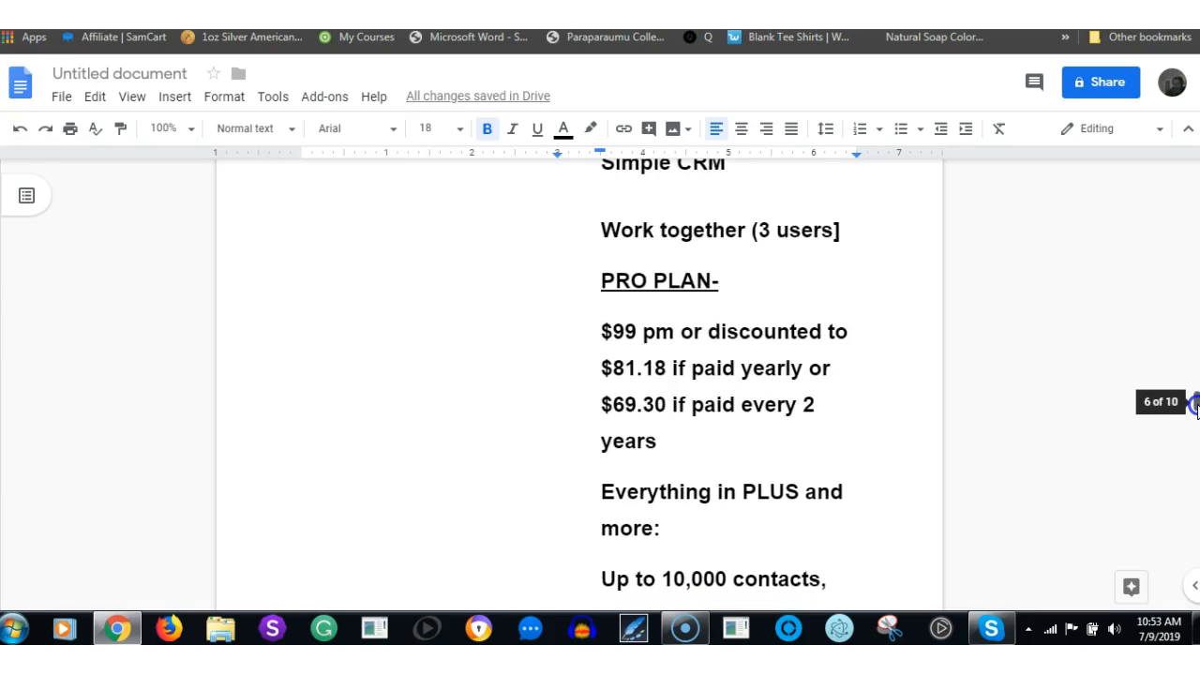
pyautogui.scroll(-3)
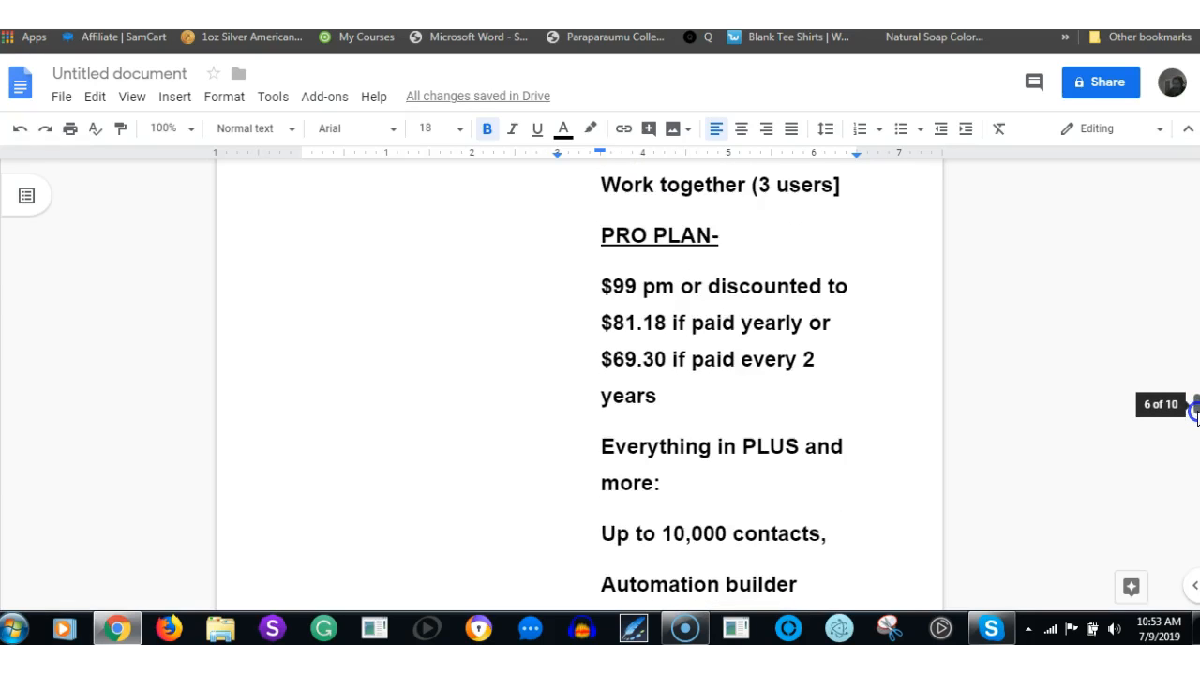
pyautogui.scroll(-3)
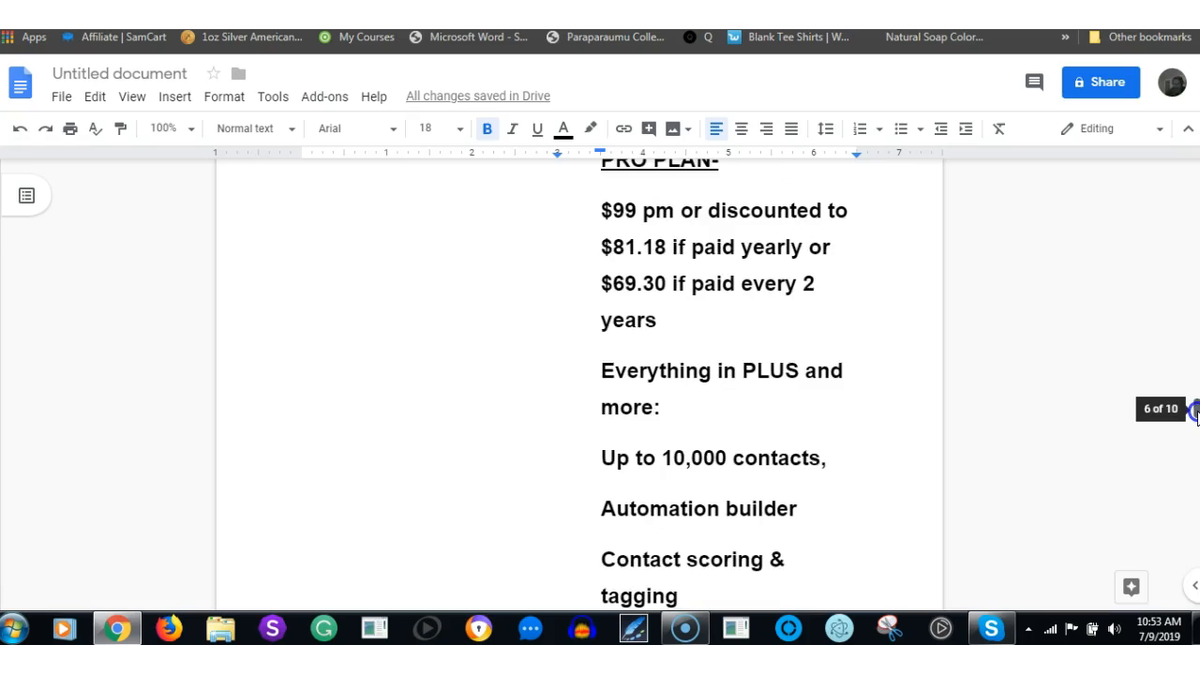
pyautogui.scroll(-3)
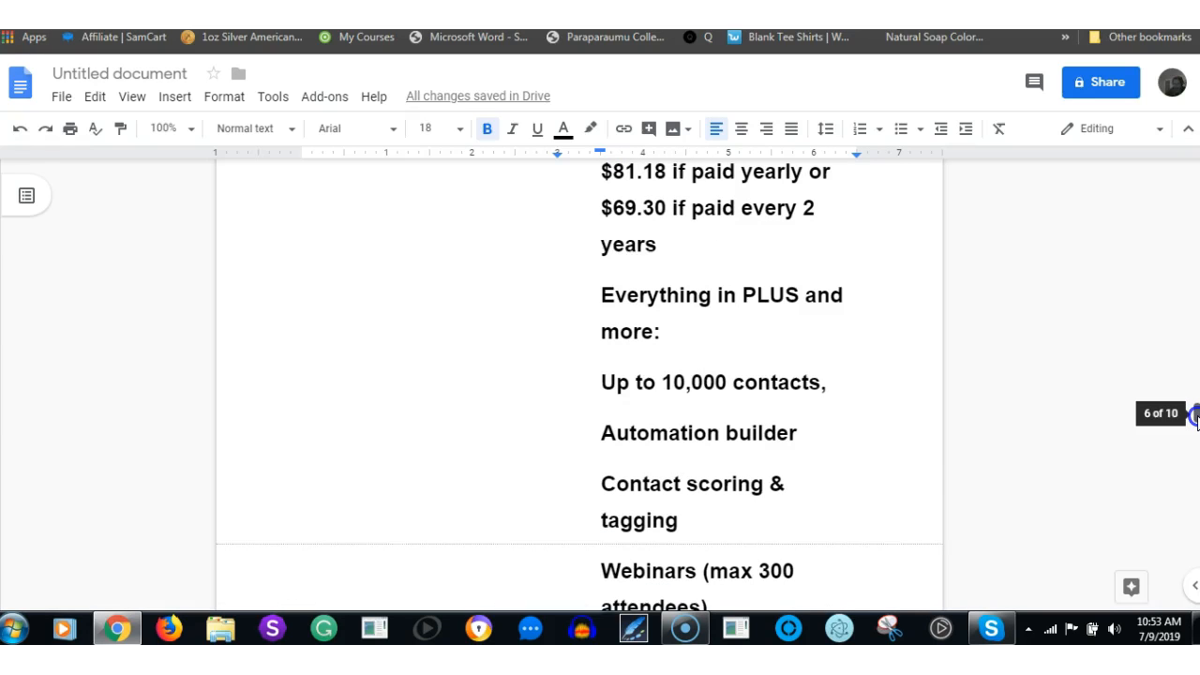
pyautogui.scroll(-3)
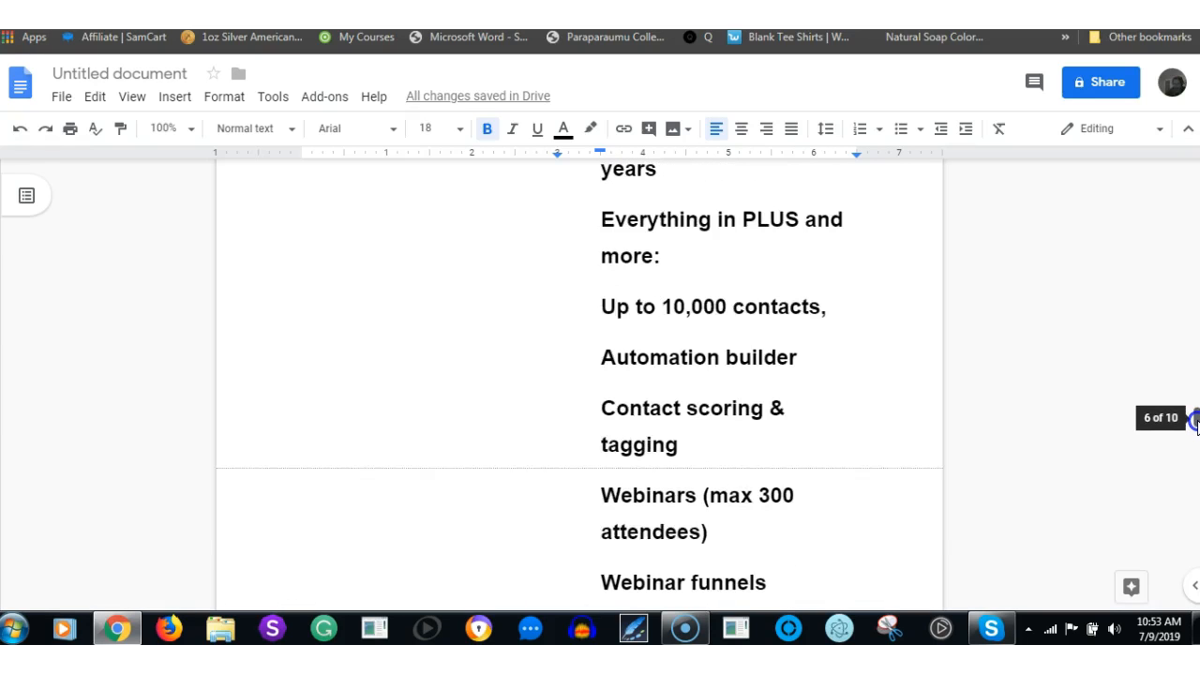
pyautogui.scroll(-3)
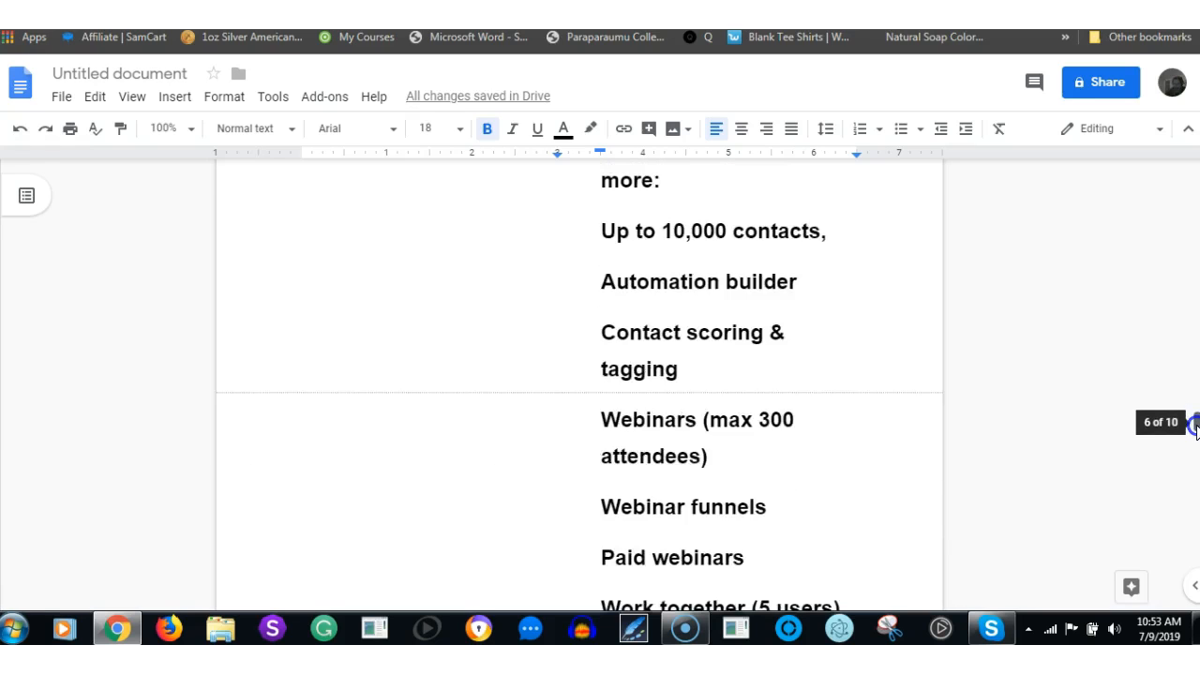
pyautogui.scroll(-3)
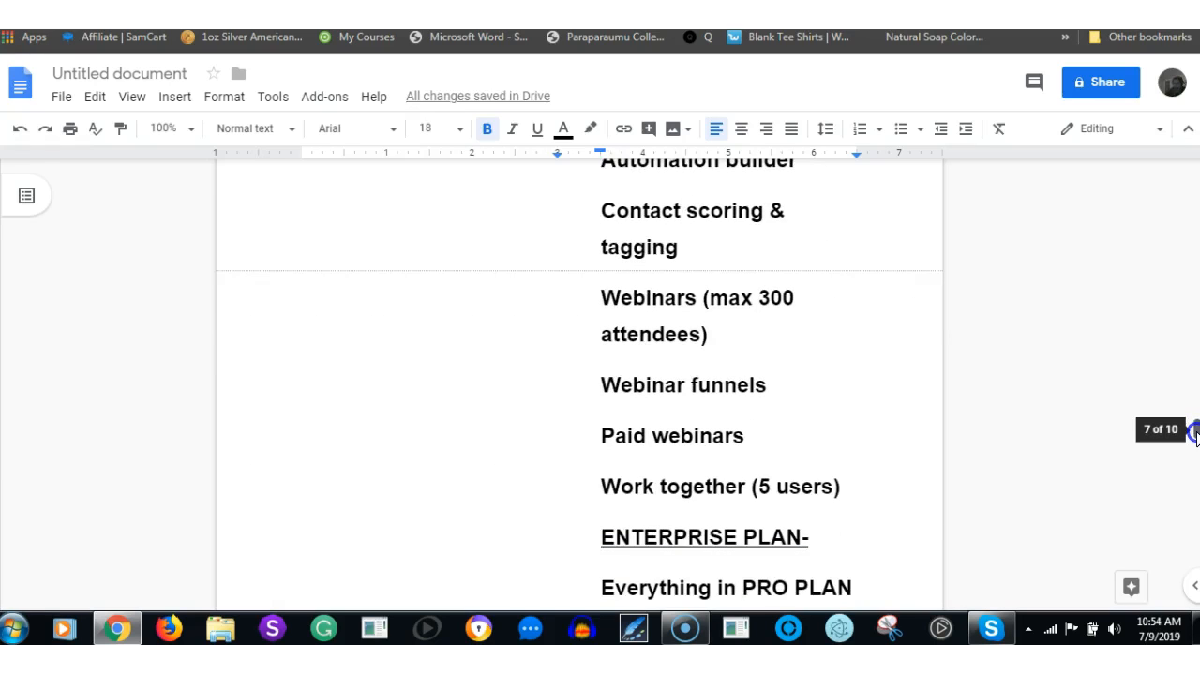
pyautogui.scroll(-3)
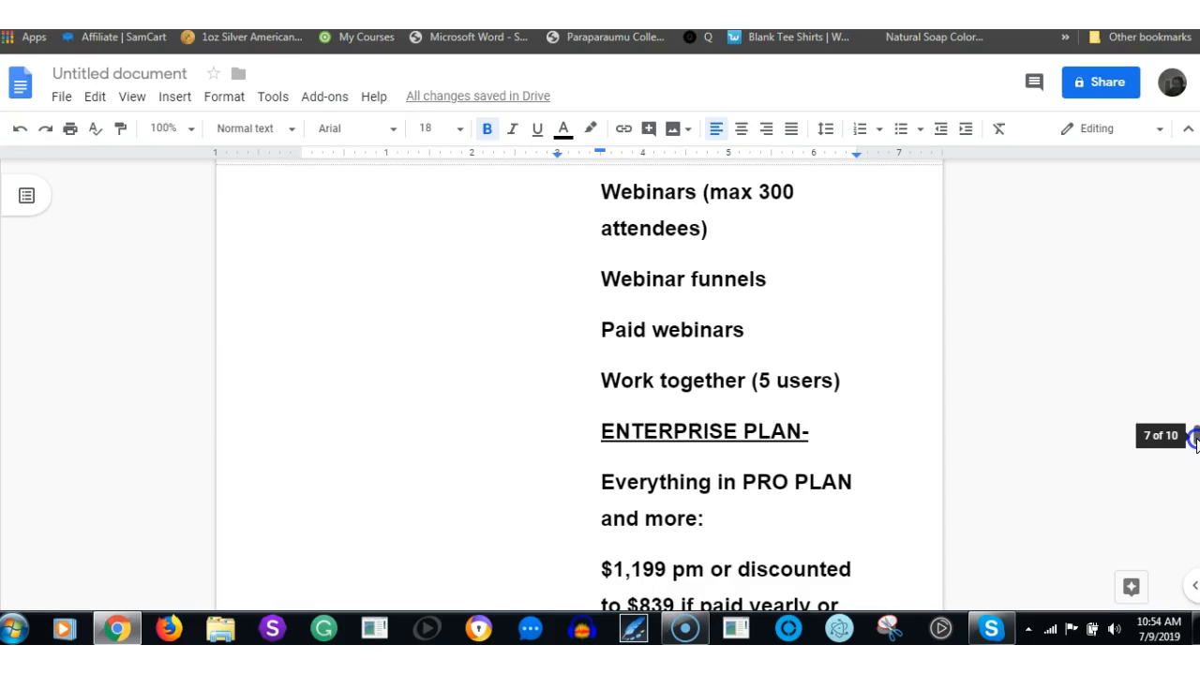
pyautogui.scroll(-3)
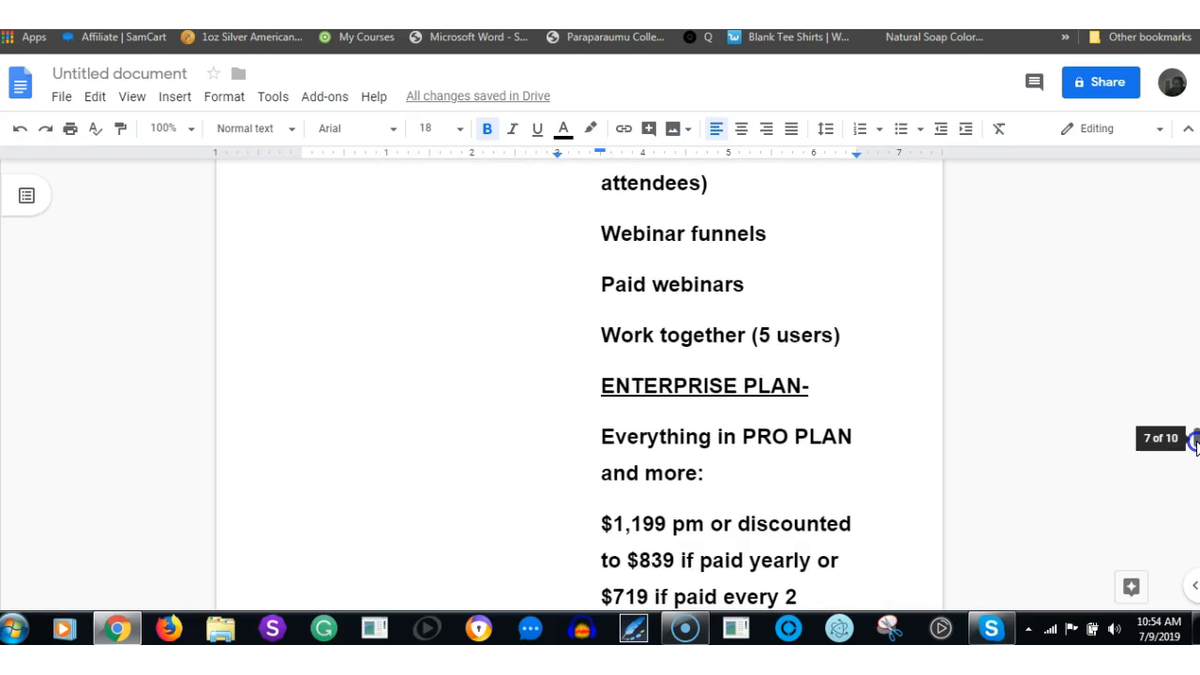
pyautogui.scroll(-3)
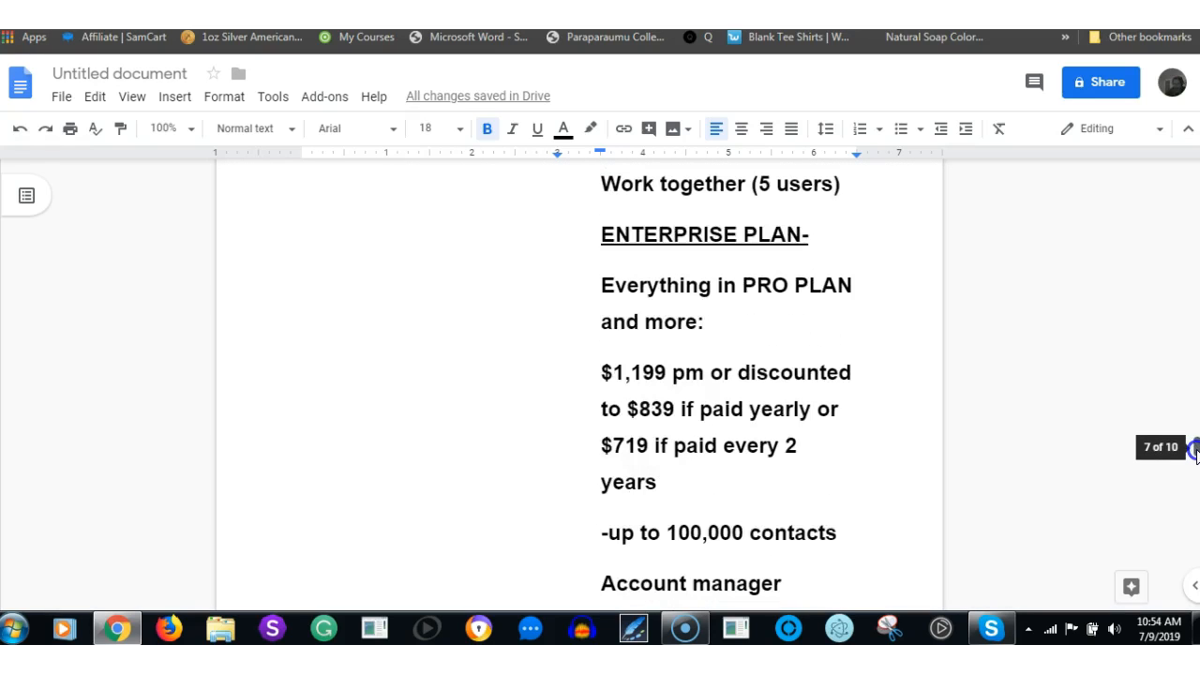
pyautogui.scroll(-3)
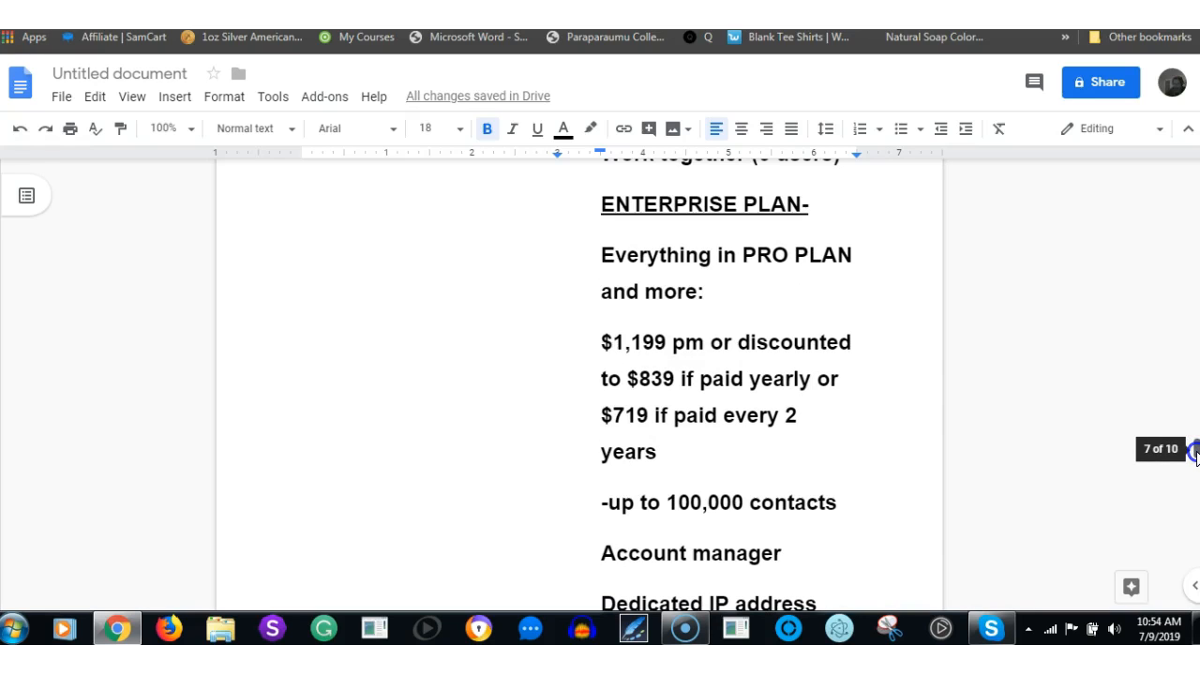
pyautogui.scroll(-3)
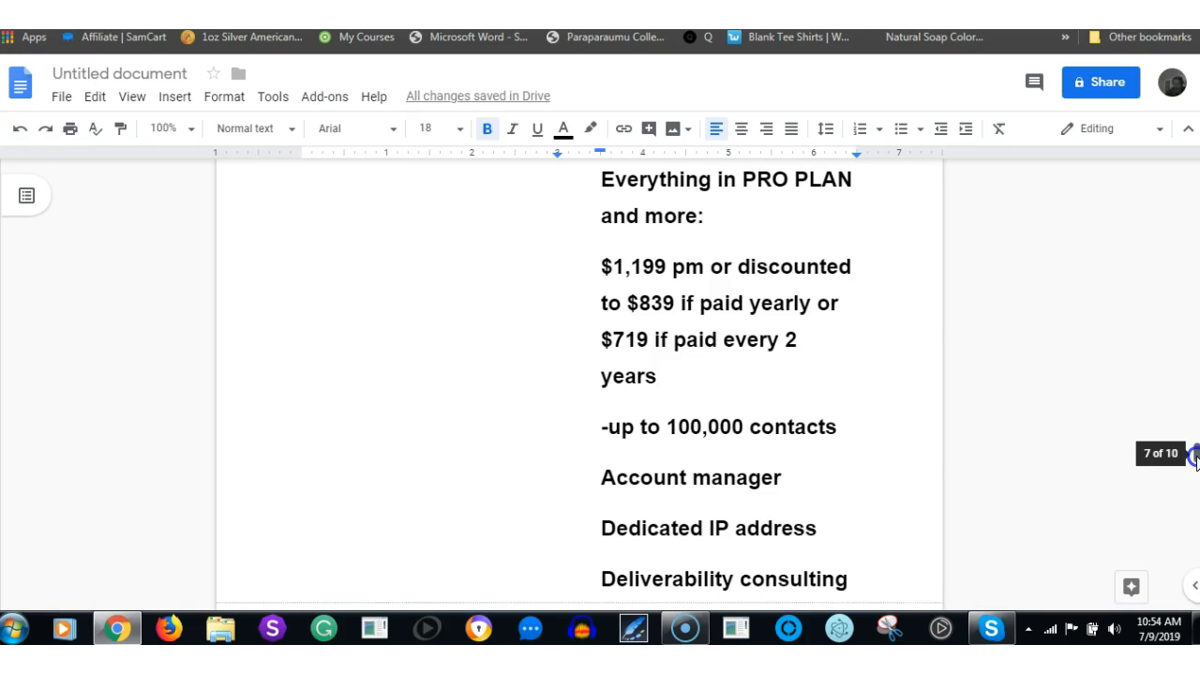
pyautogui.scroll(-3)
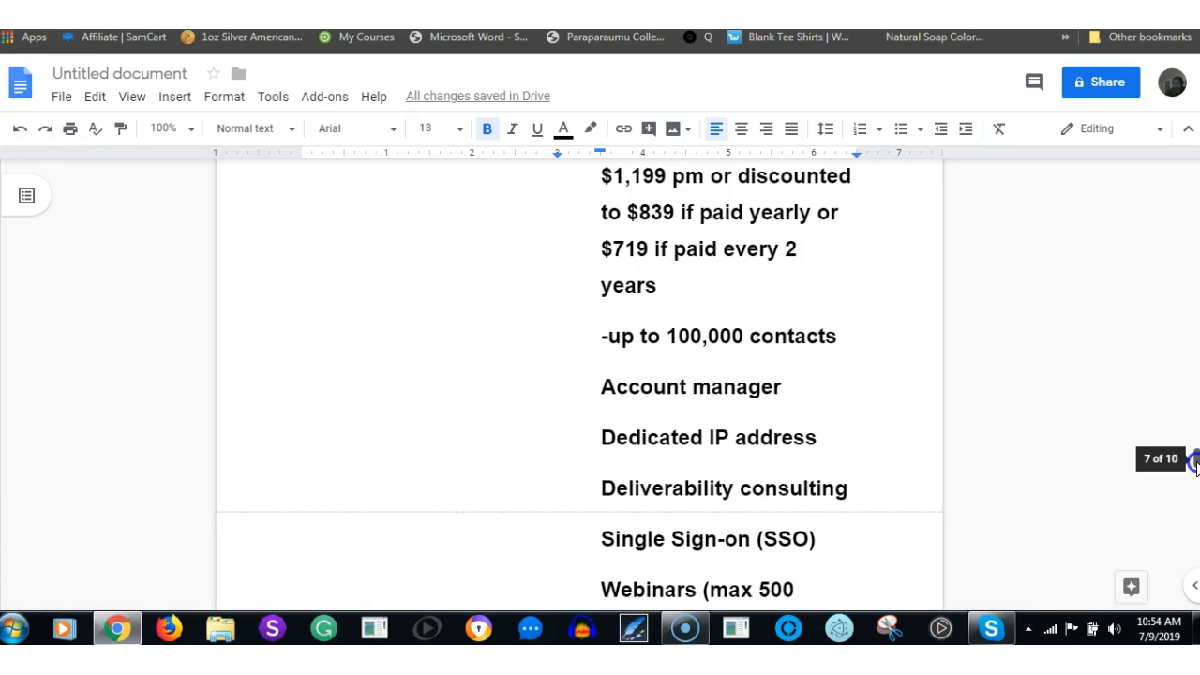
pyautogui.scroll(-3)
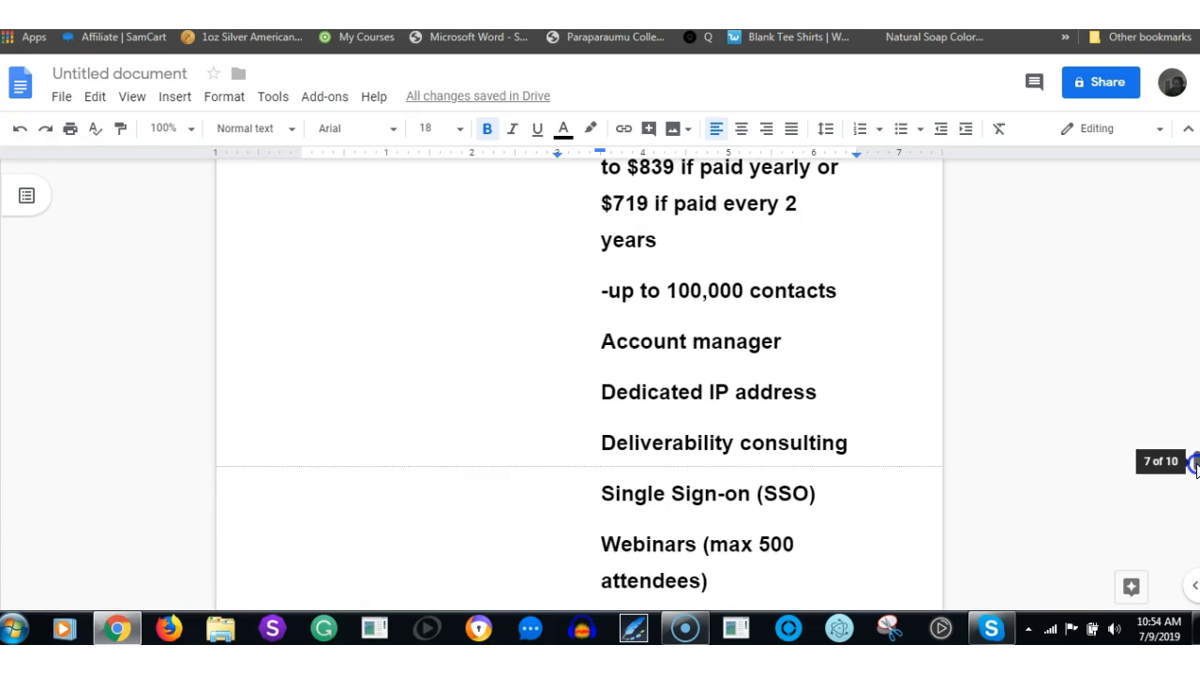
pyautogui.scroll(-3)
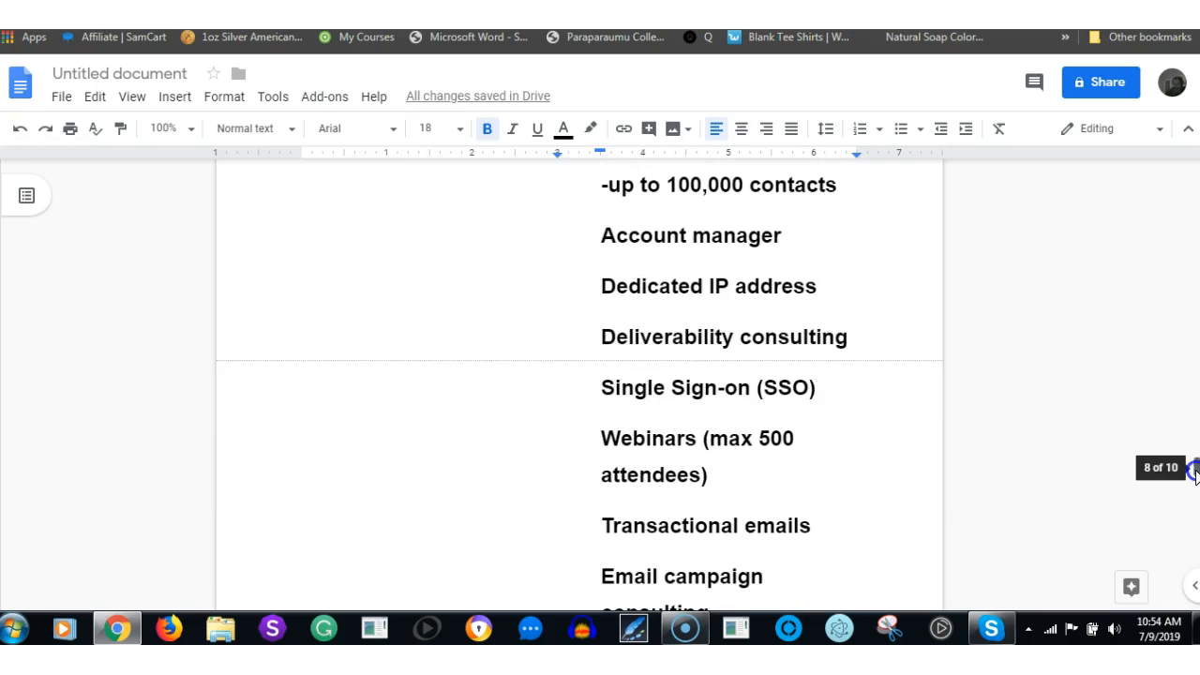
pyautogui.scroll(-3)
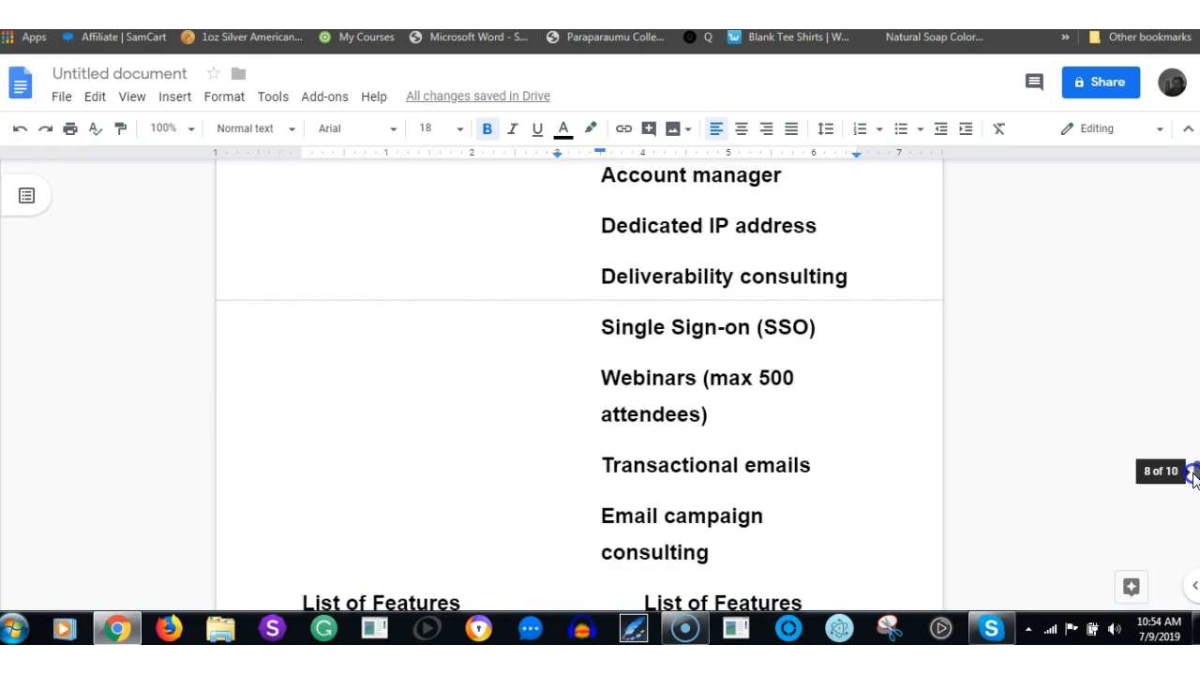
pyautogui.scroll(-3)
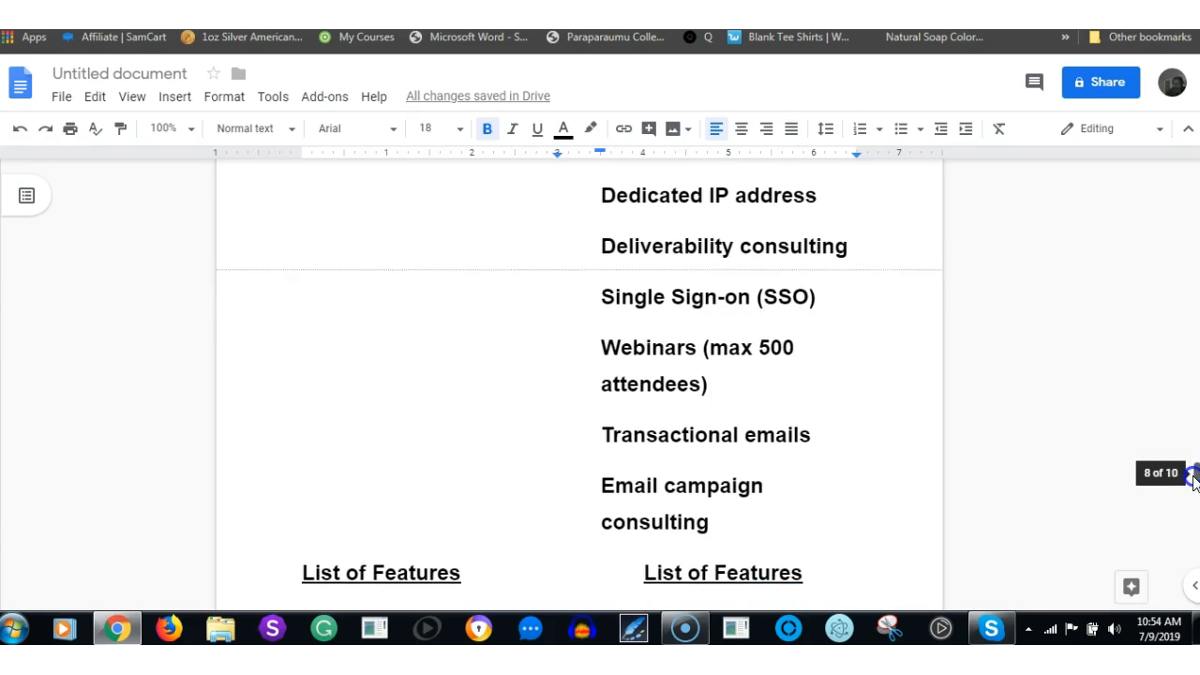
pyautogui.scroll(-3)
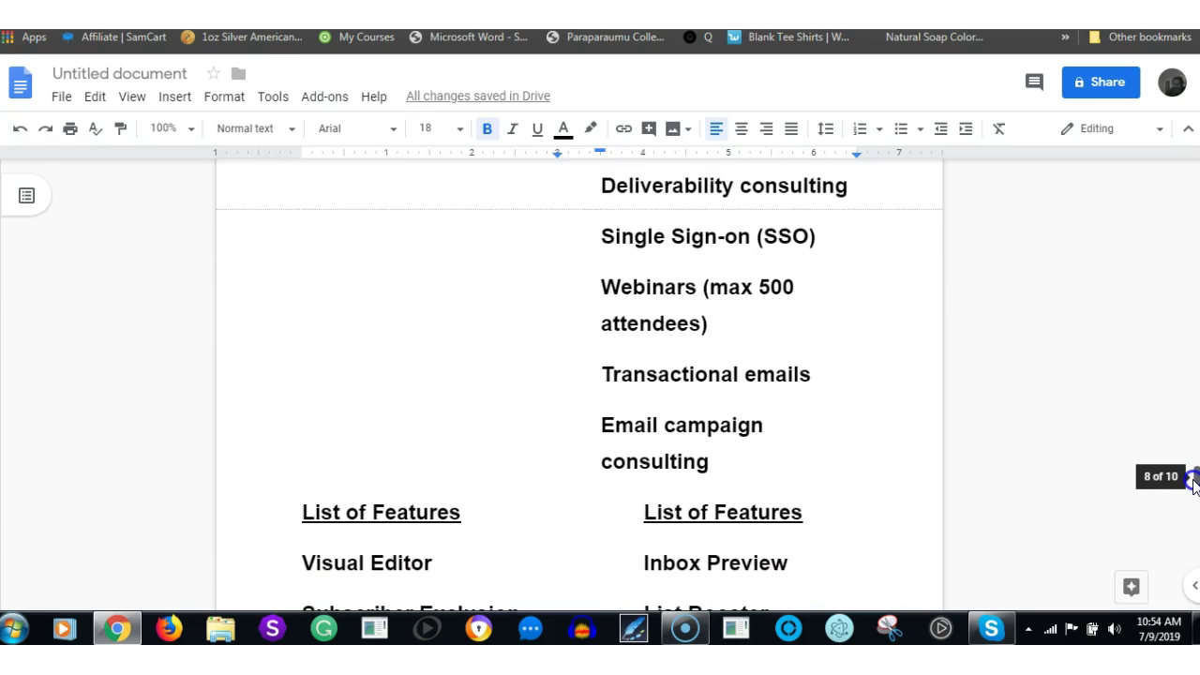
# Scroll through the two-column feature lists ending at Custom Segmenting to the social media paragraph.
pyautogui.scroll(-3)
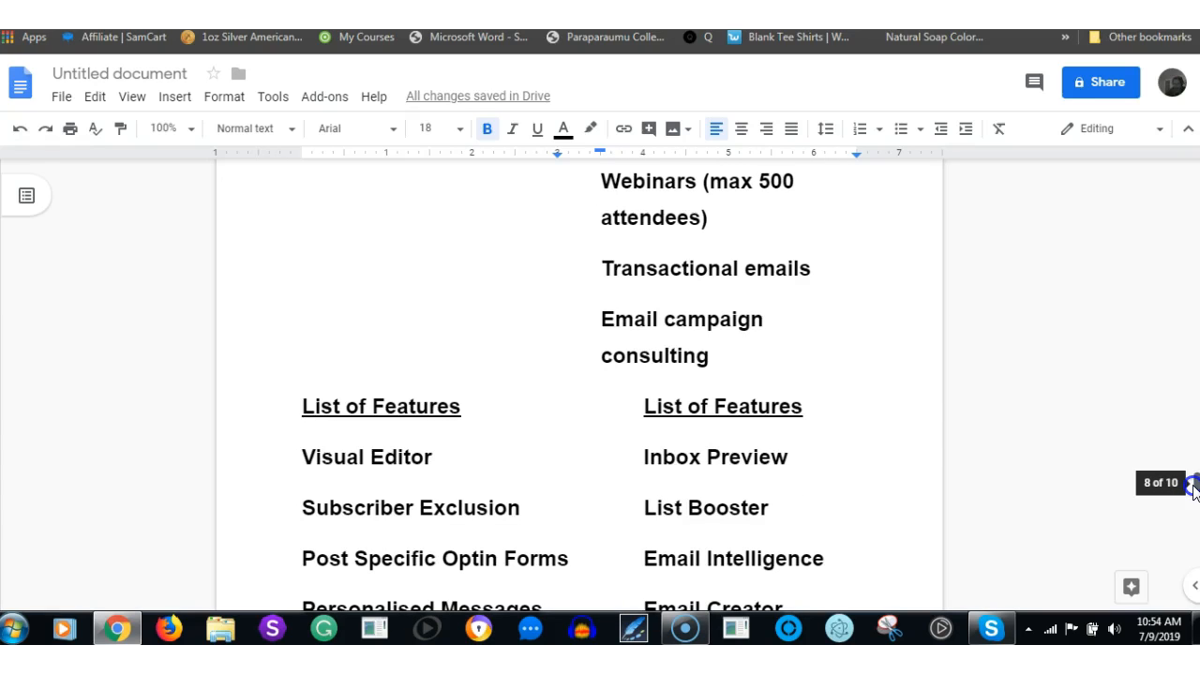
pyautogui.scroll(-3)
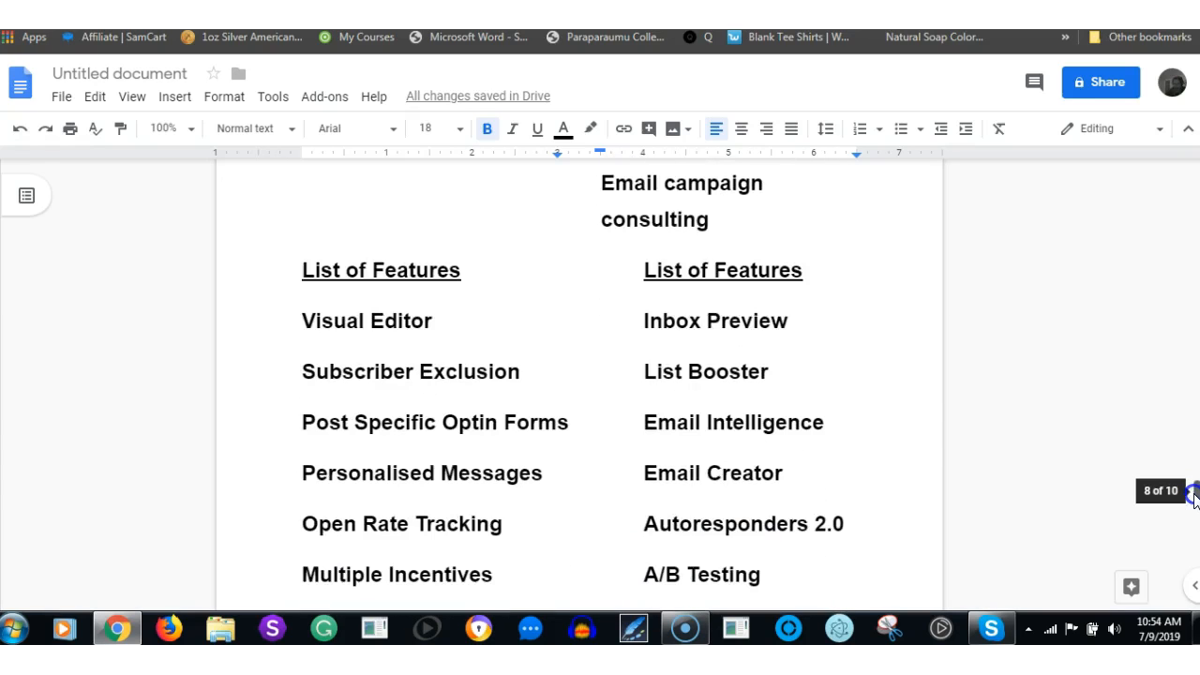
pyautogui.scroll(-3)
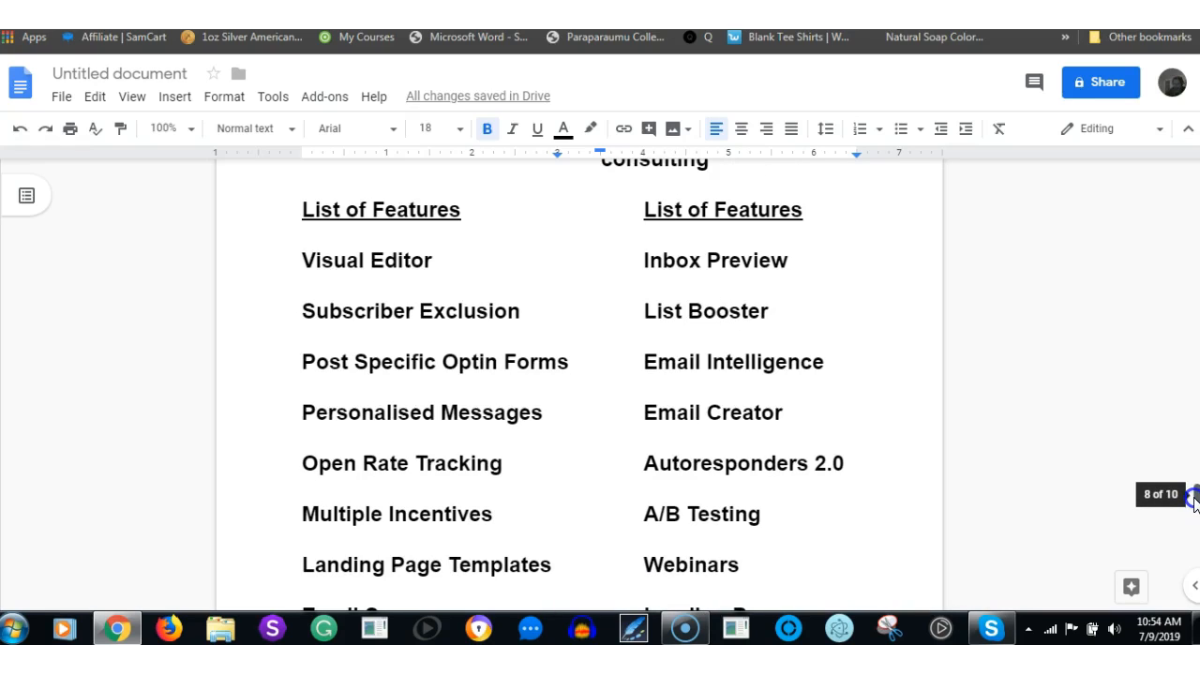
pyautogui.scroll(-3)
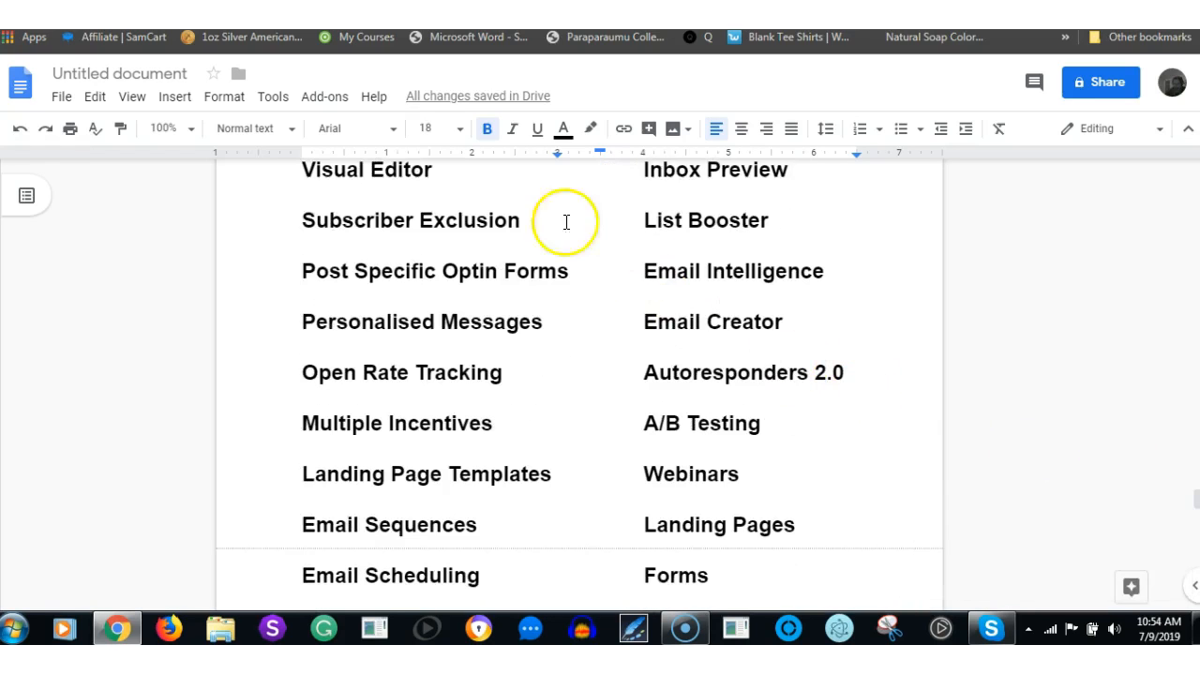
pyautogui.moveTo(473, 334)
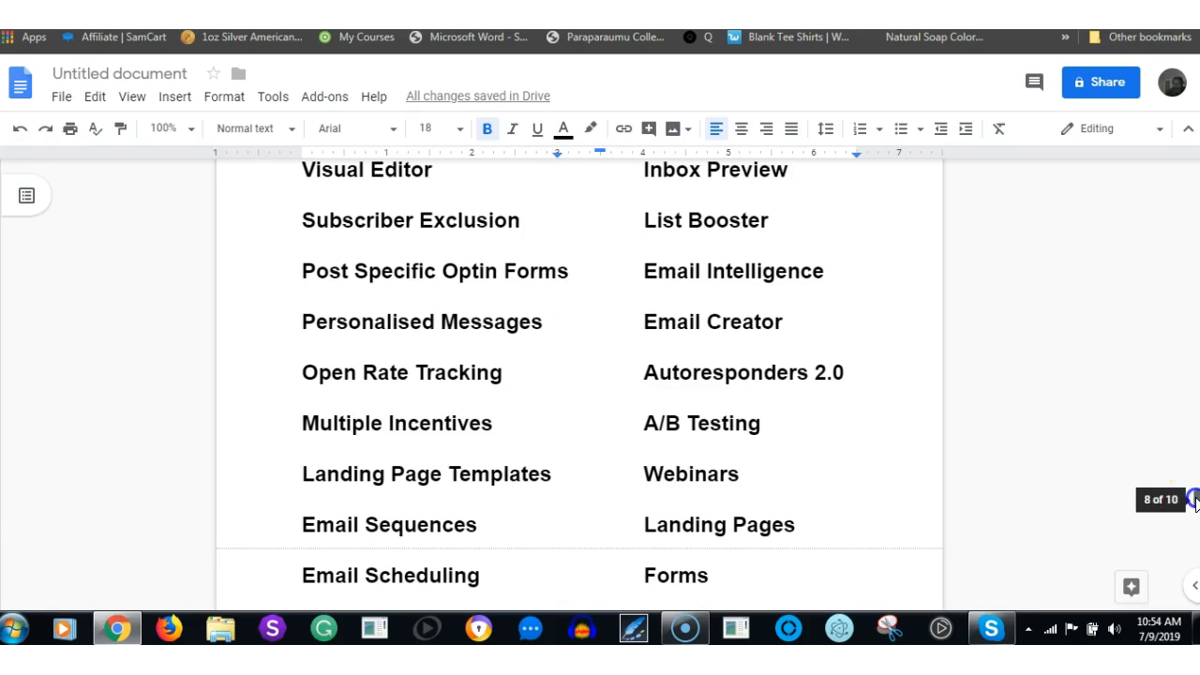
pyautogui.scroll(3)
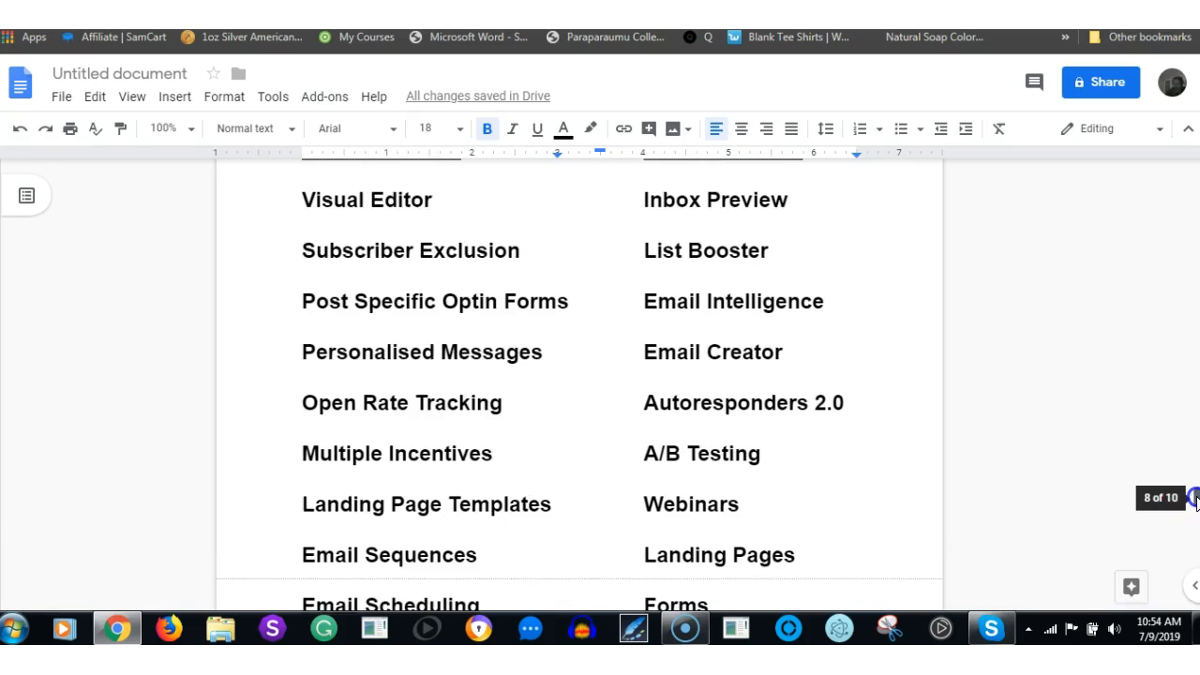
pyautogui.scroll(-3)
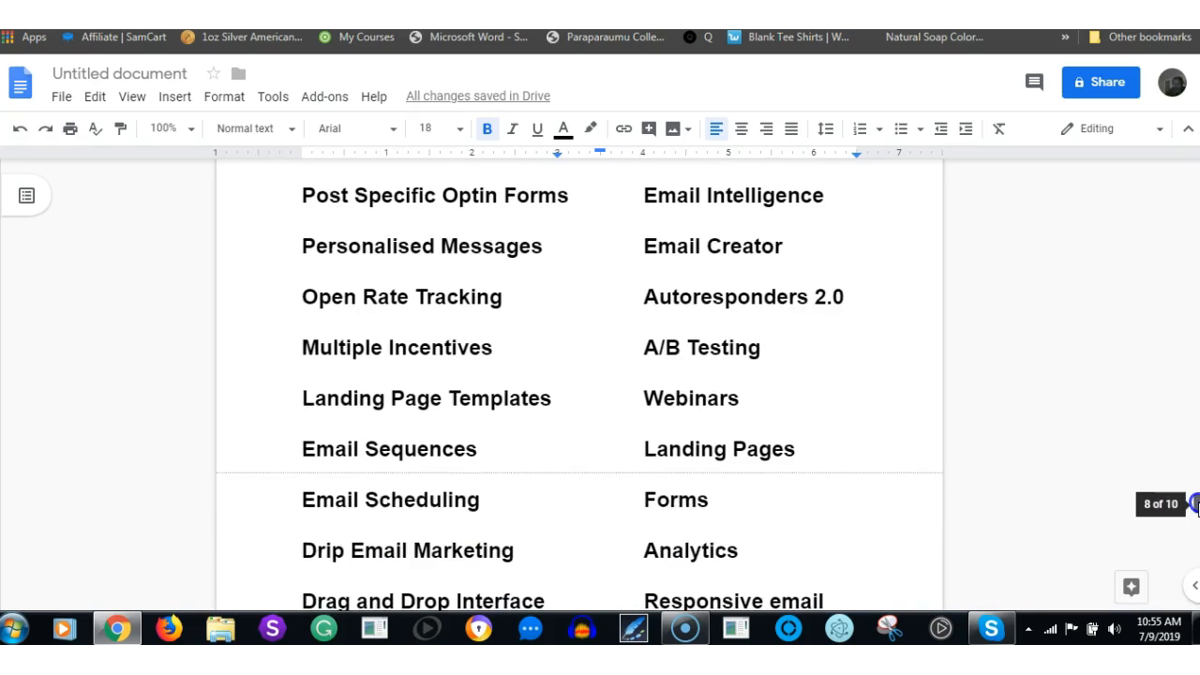
pyautogui.scroll(-3)
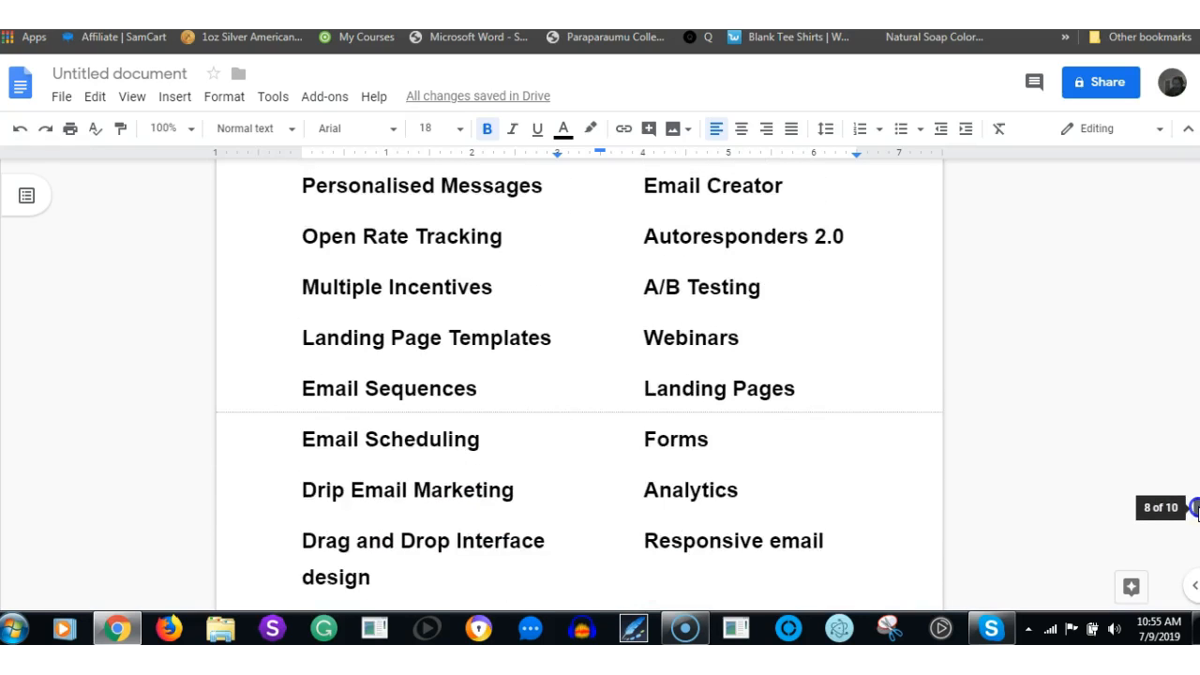
pyautogui.scroll(-3)
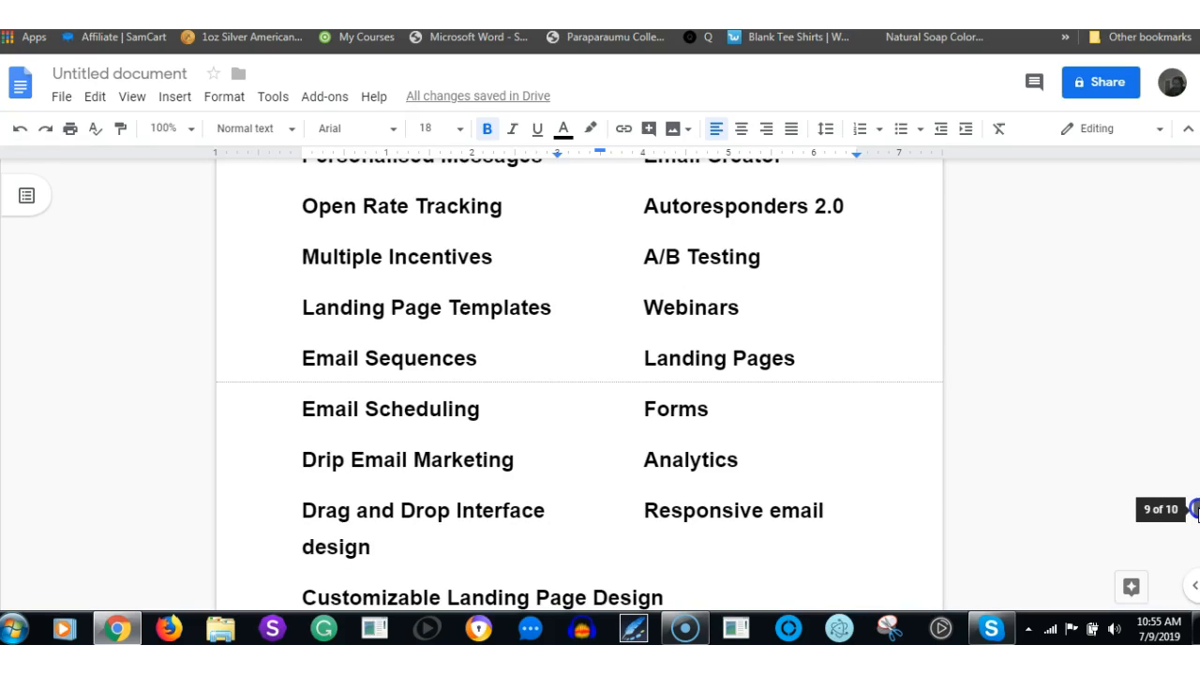
pyautogui.scroll(-3)
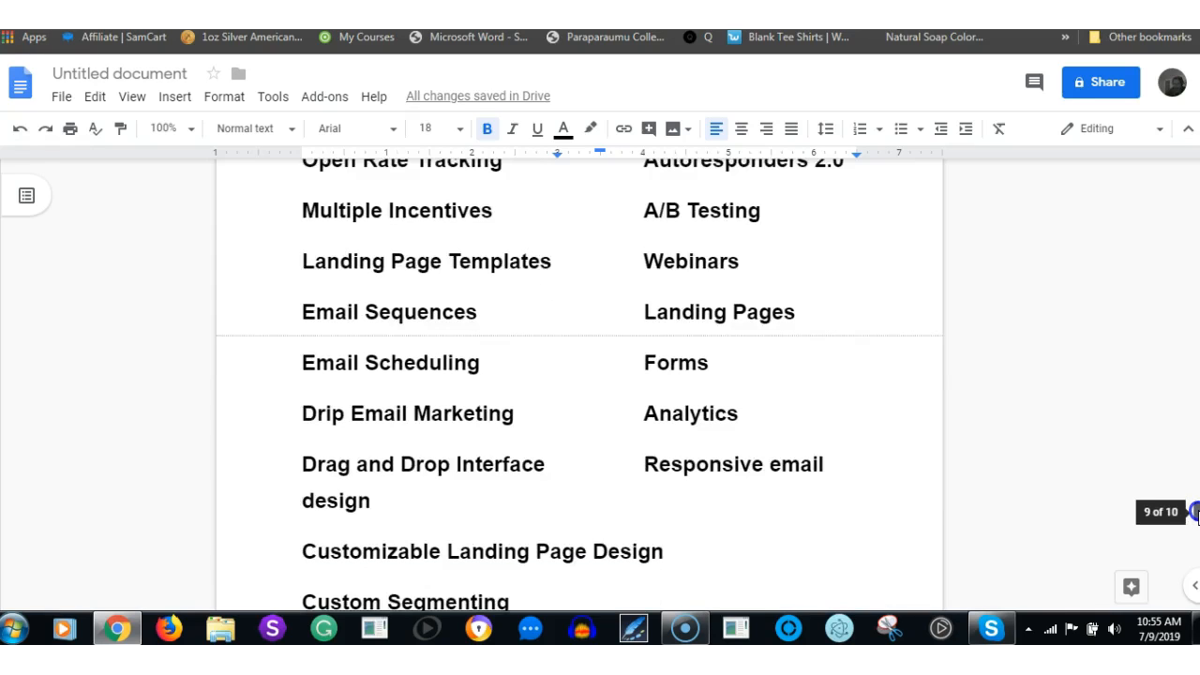
pyautogui.scroll(-3)
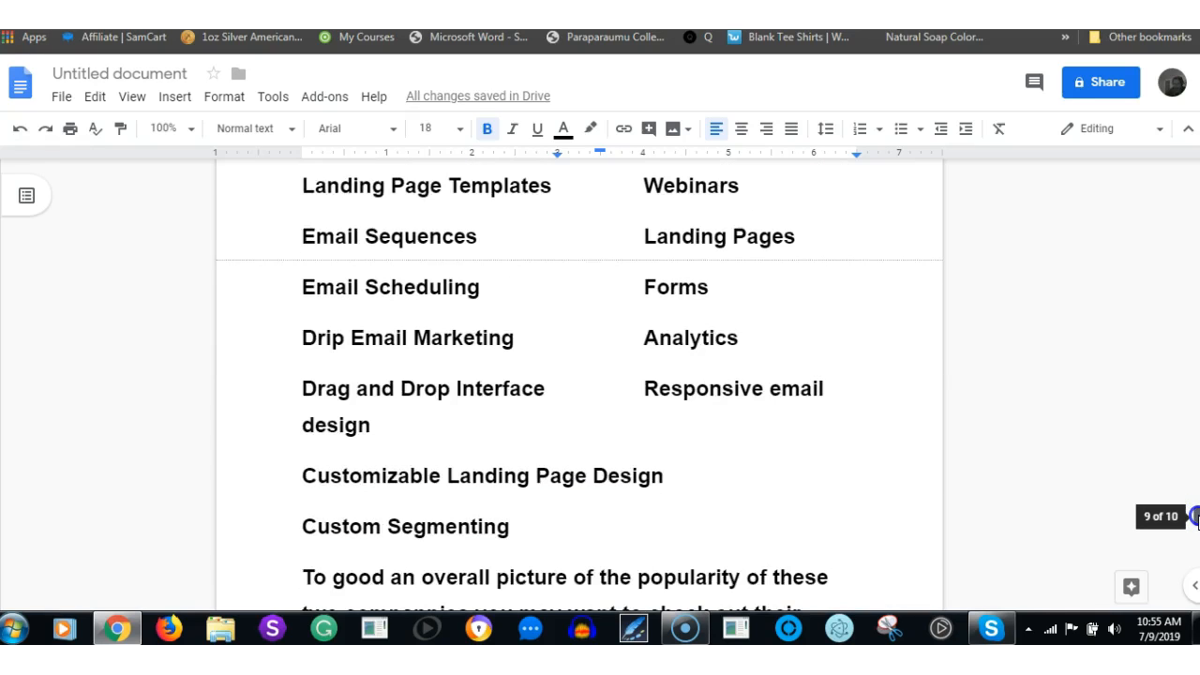
pyautogui.scroll(-3)
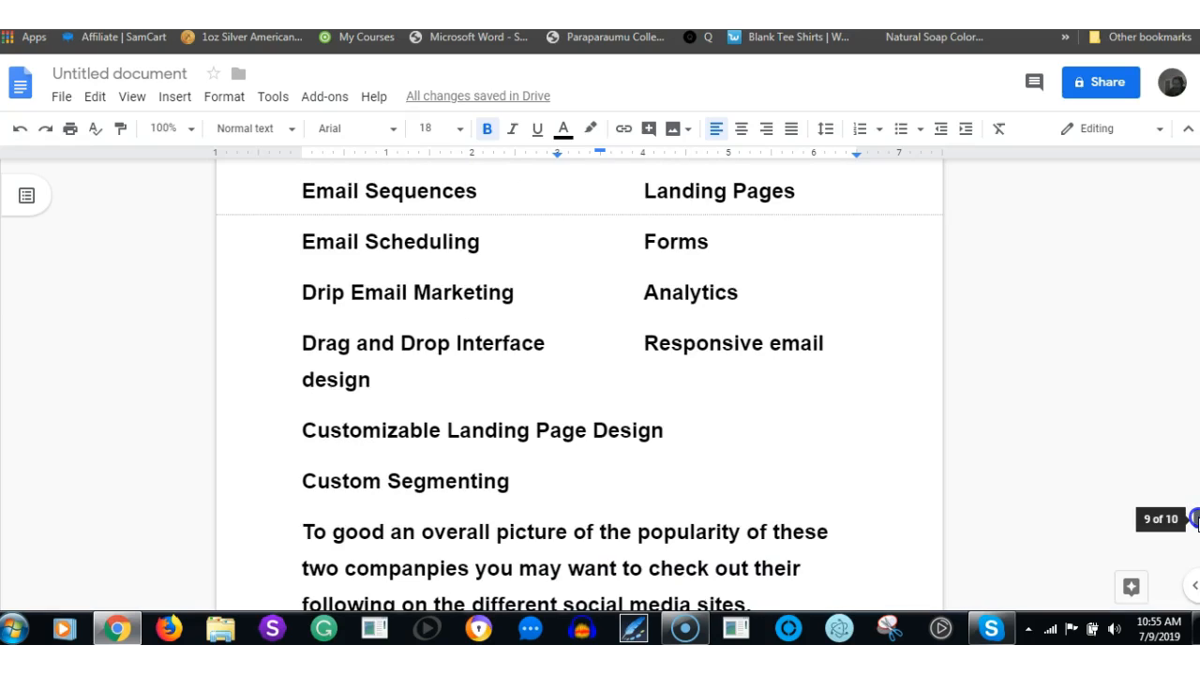
# Scroll past the Facebook and Twitter follower figures to the opinion recommending GetResponse at $10.50 per month.
pyautogui.scroll(-3)
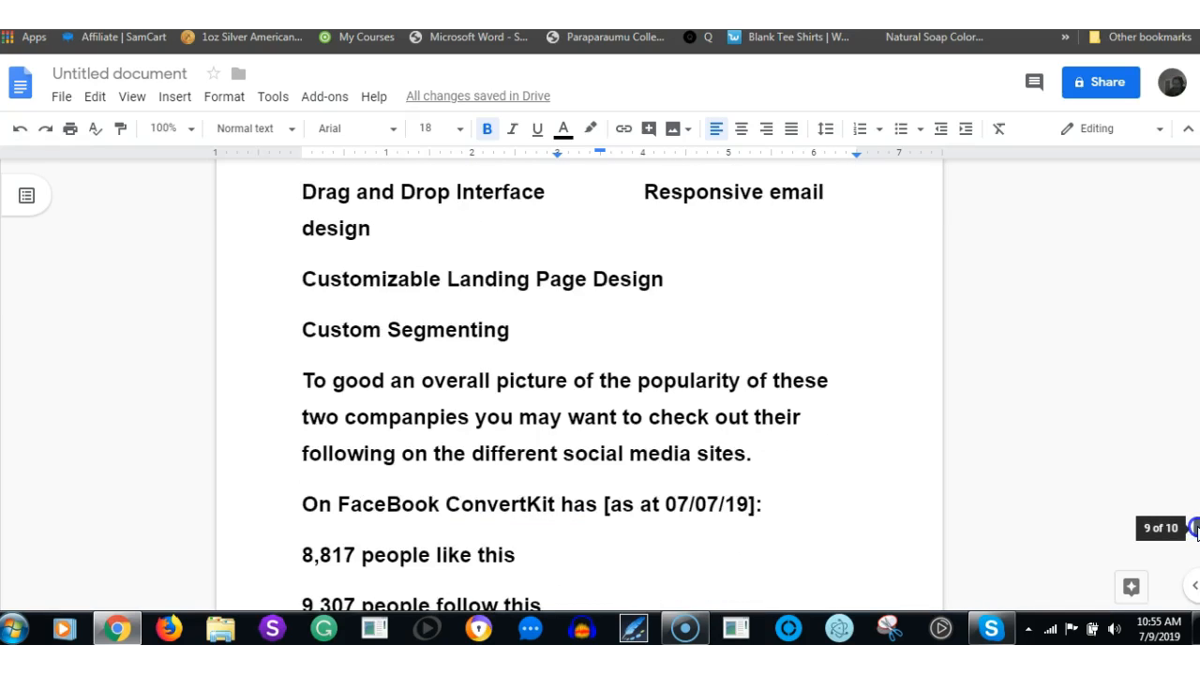
pyautogui.scroll(-3)
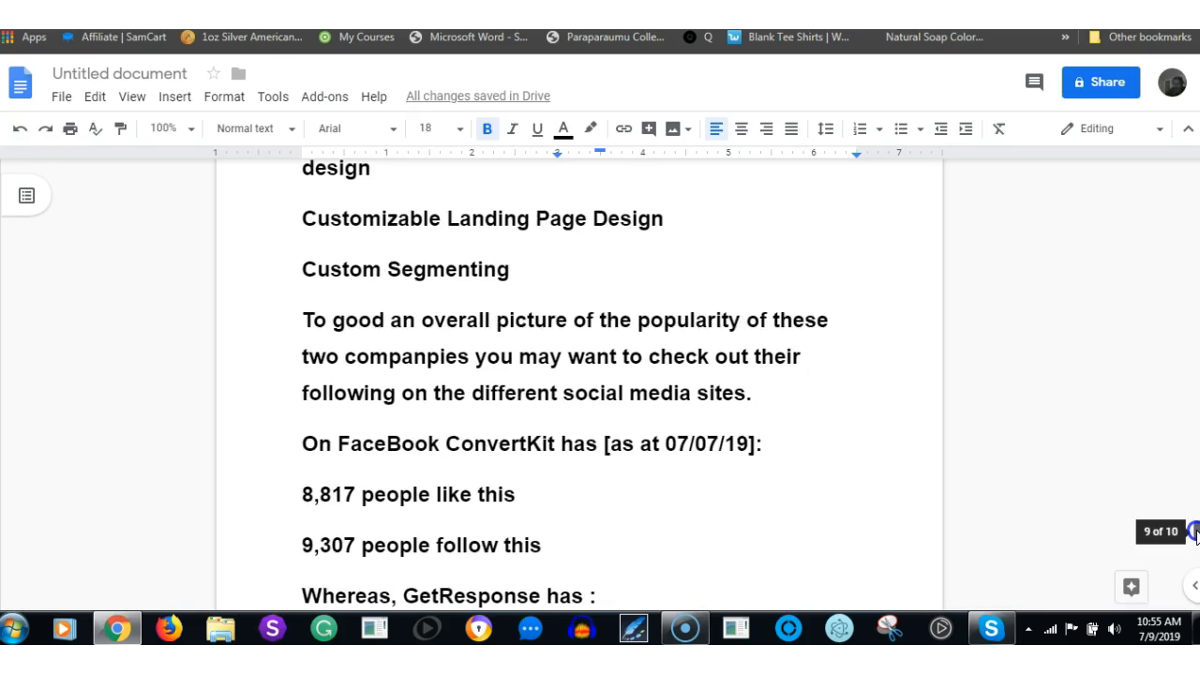
pyautogui.scroll(-3)
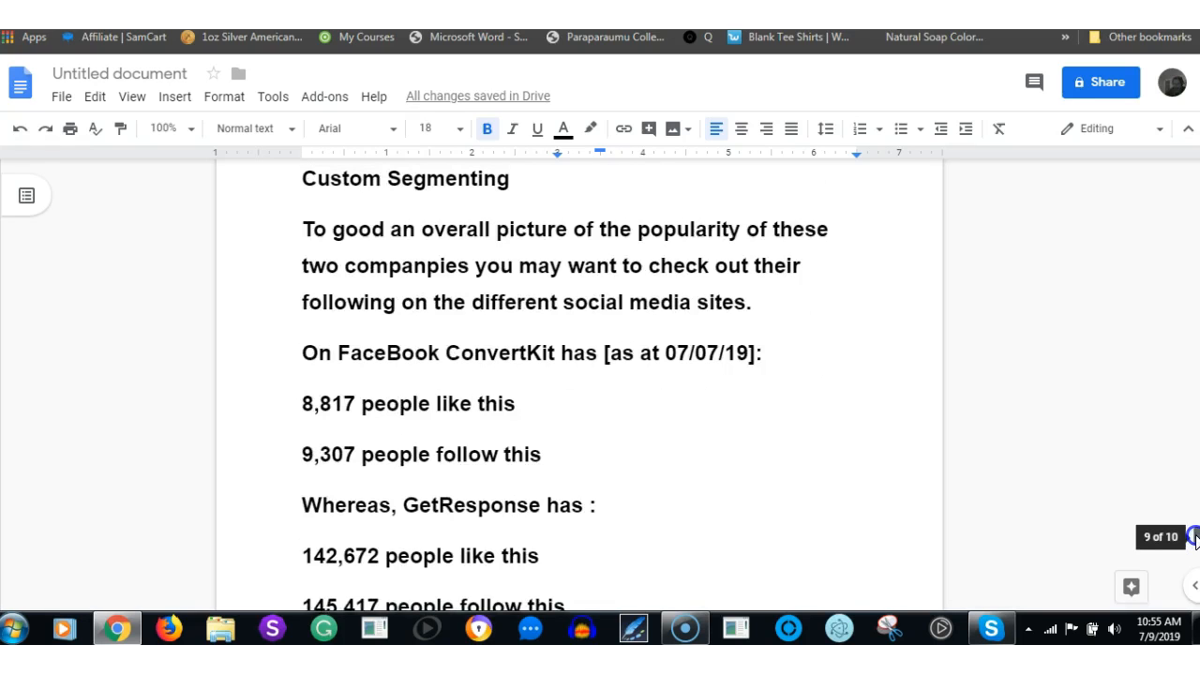
pyautogui.scroll(-3)
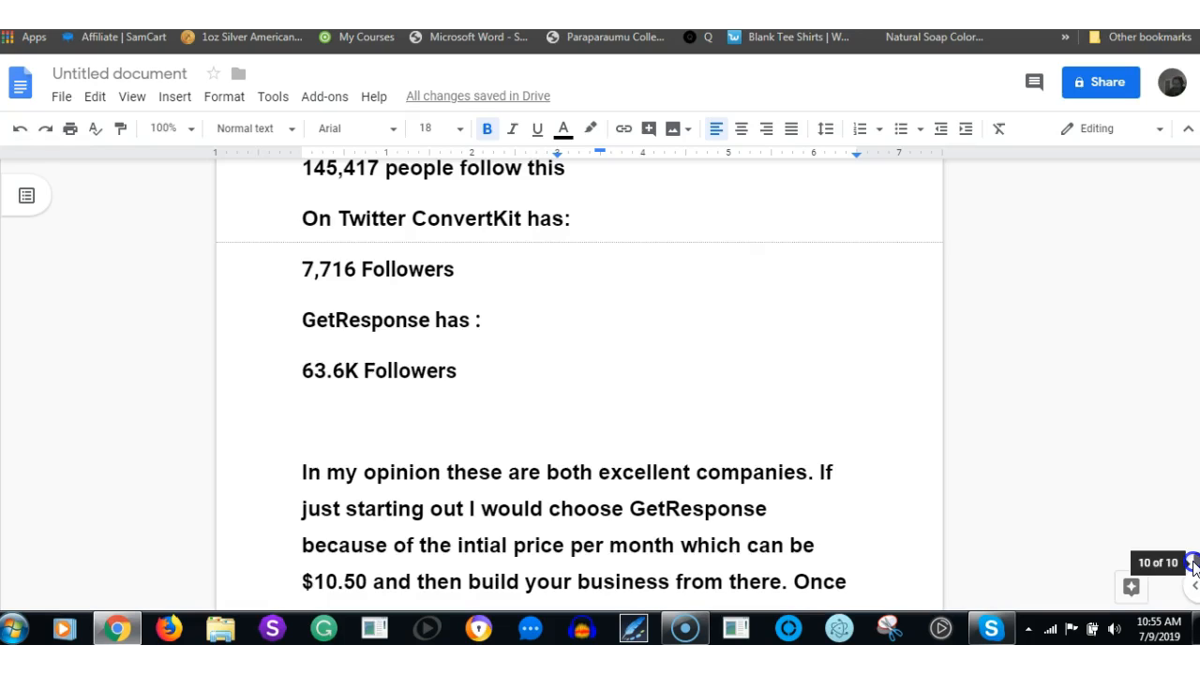
# Read the opinion paragraph to its ConvertKit ending, then scroll back to User Satisfaction and Pricing.
pyautogui.scroll(-3)
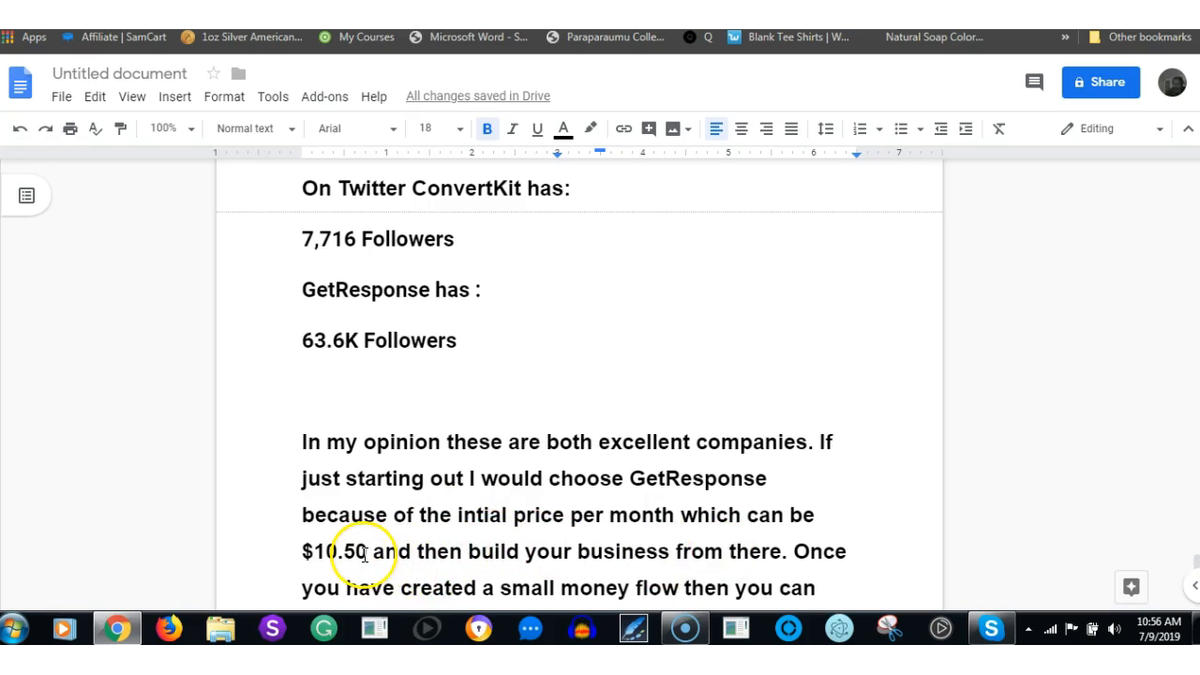
pyautogui.moveTo(1191, 582)
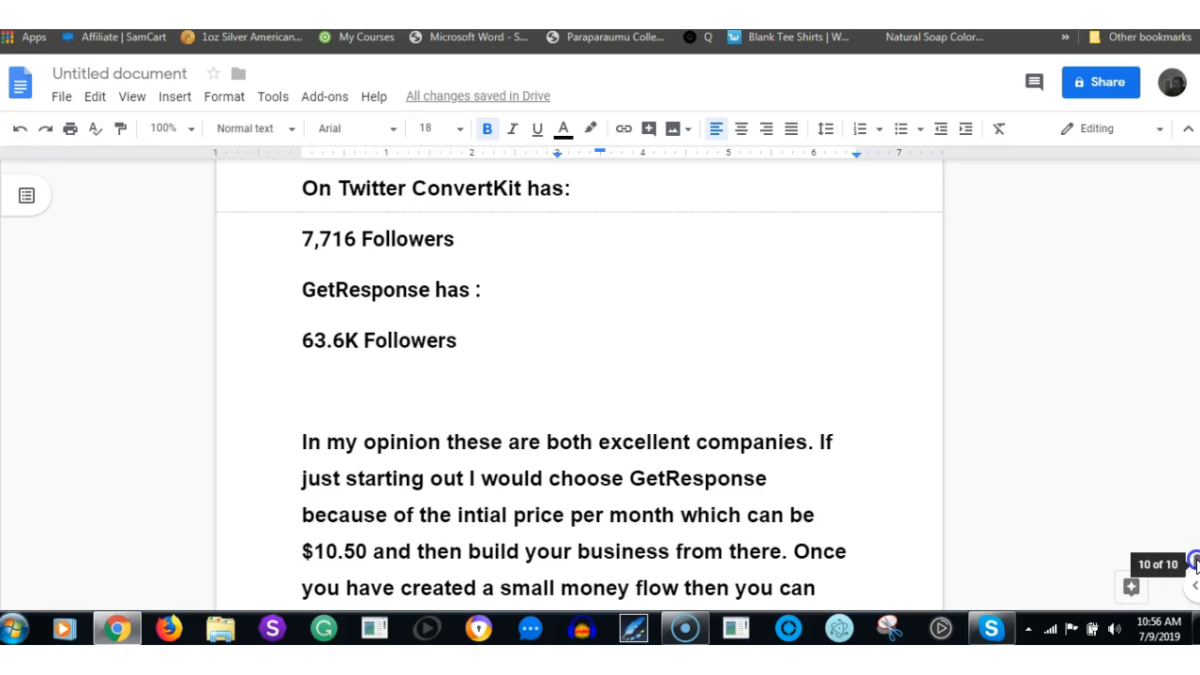
pyautogui.scroll(-3)
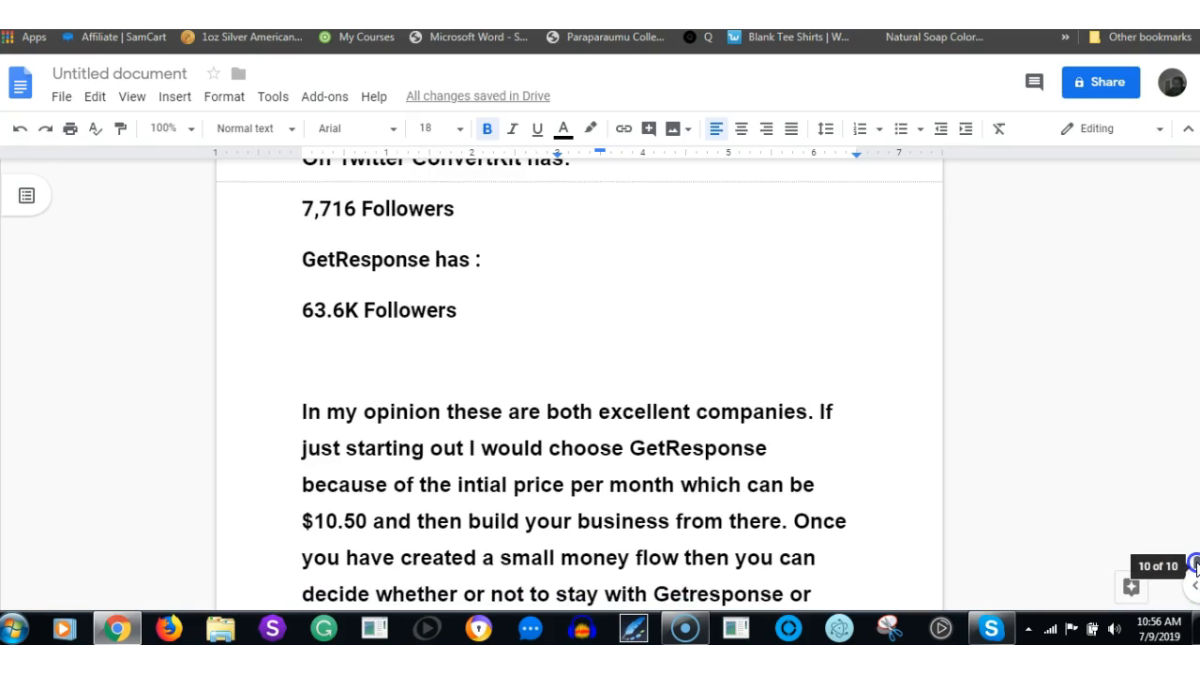
pyautogui.scroll(-3)
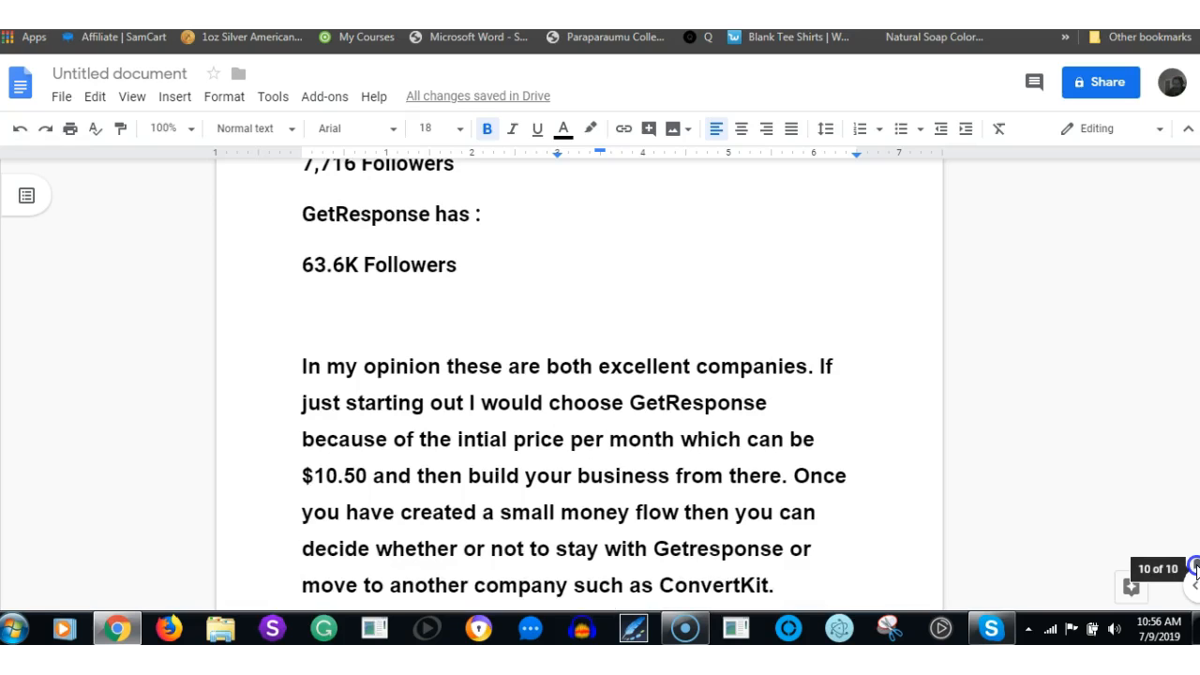
pyautogui.scroll(-3)
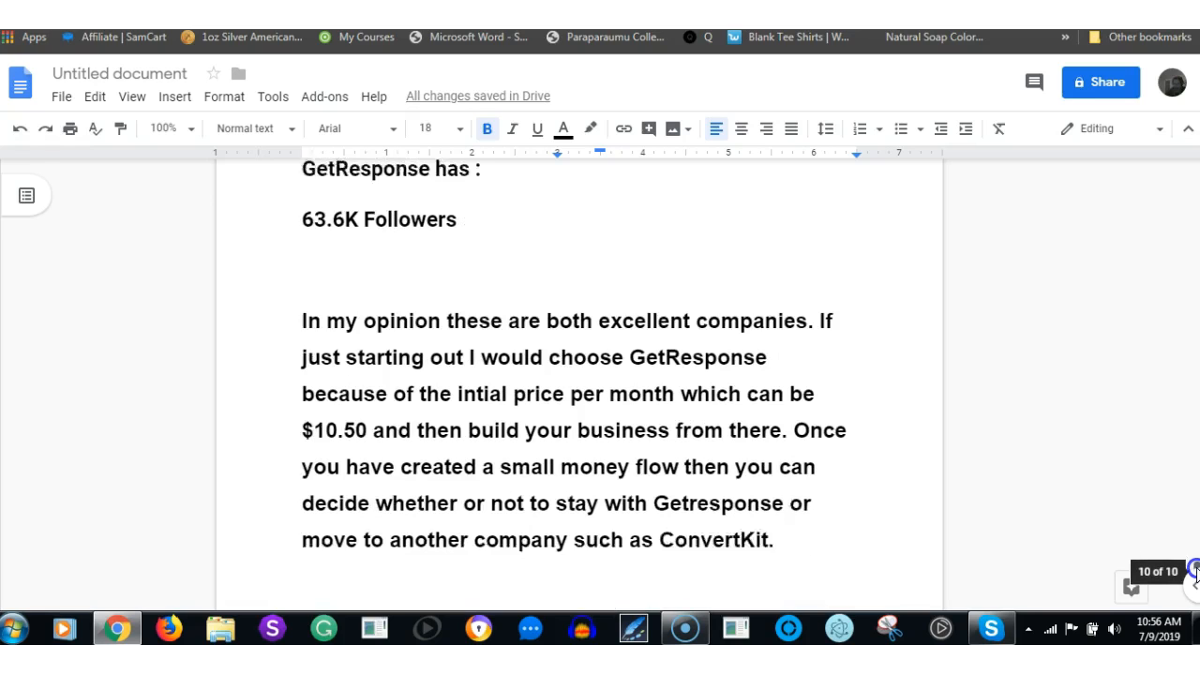
pyautogui.scroll(-3)
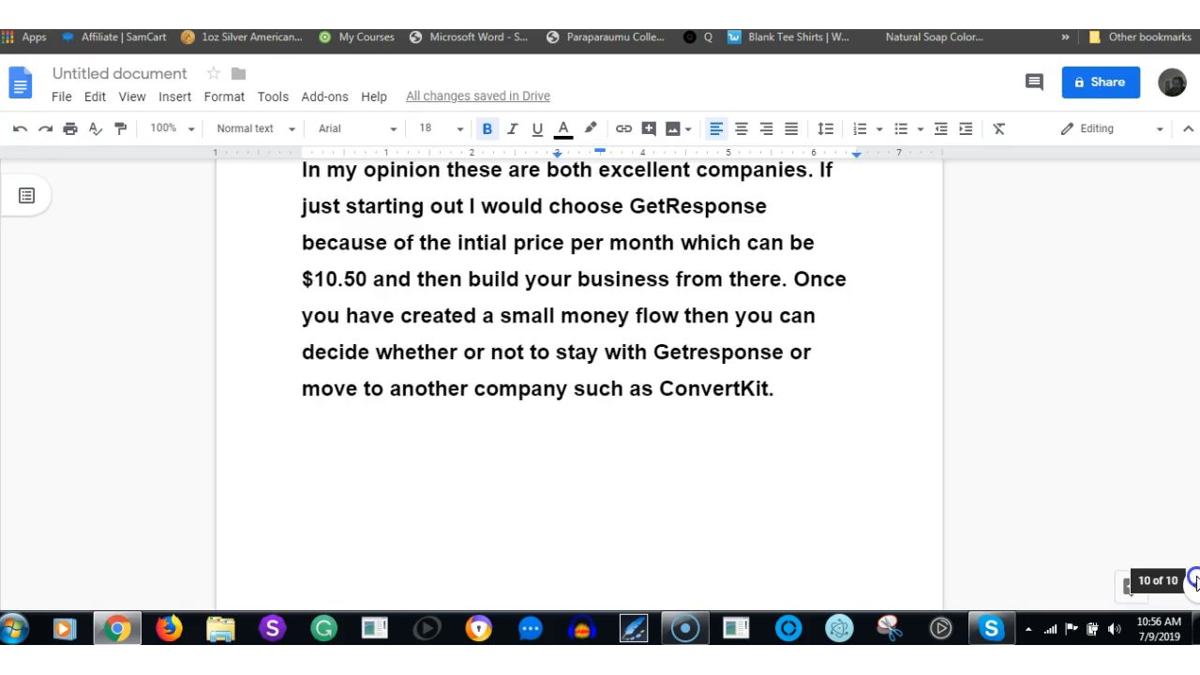
pyautogui.scroll(3)
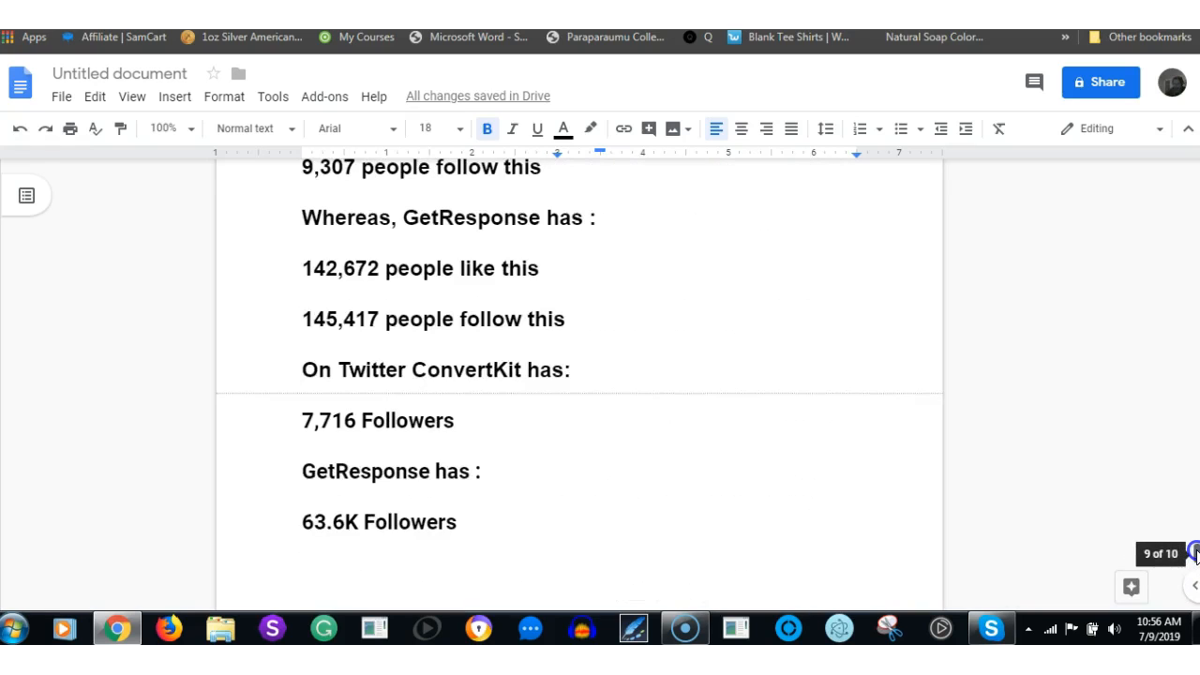
pyautogui.scroll(3)
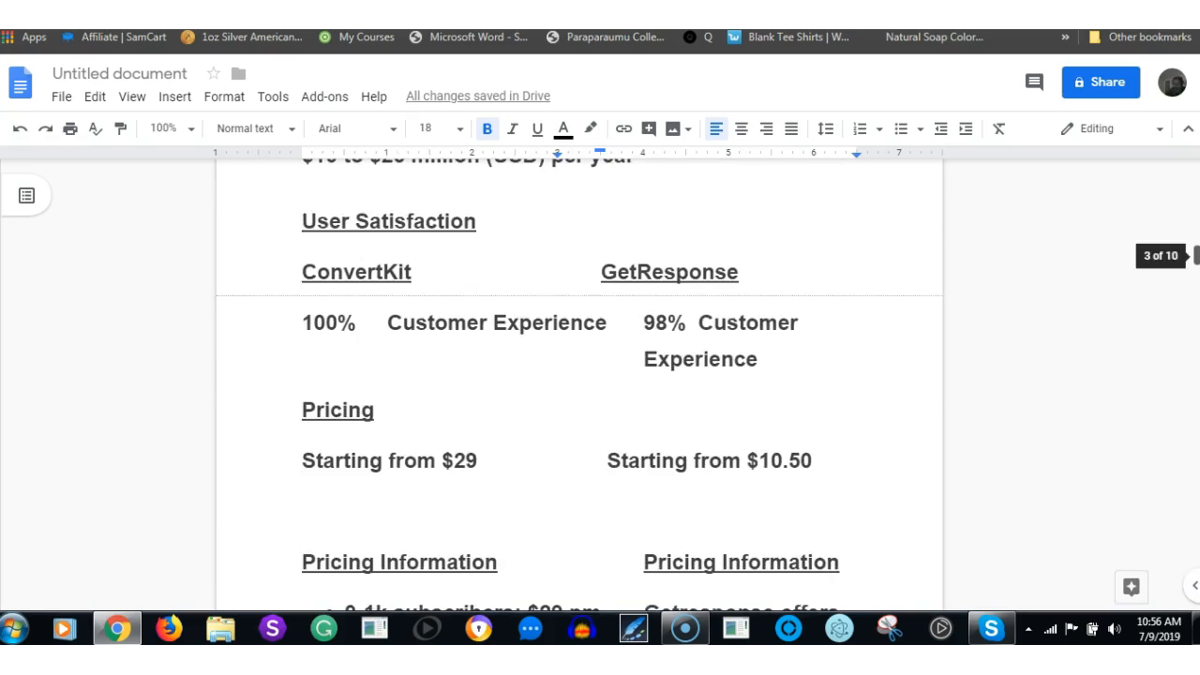
# Scroll to the top showing the GetResponse Vs ConvertKit title and GetResponse Overview.
pyautogui.scroll(3)
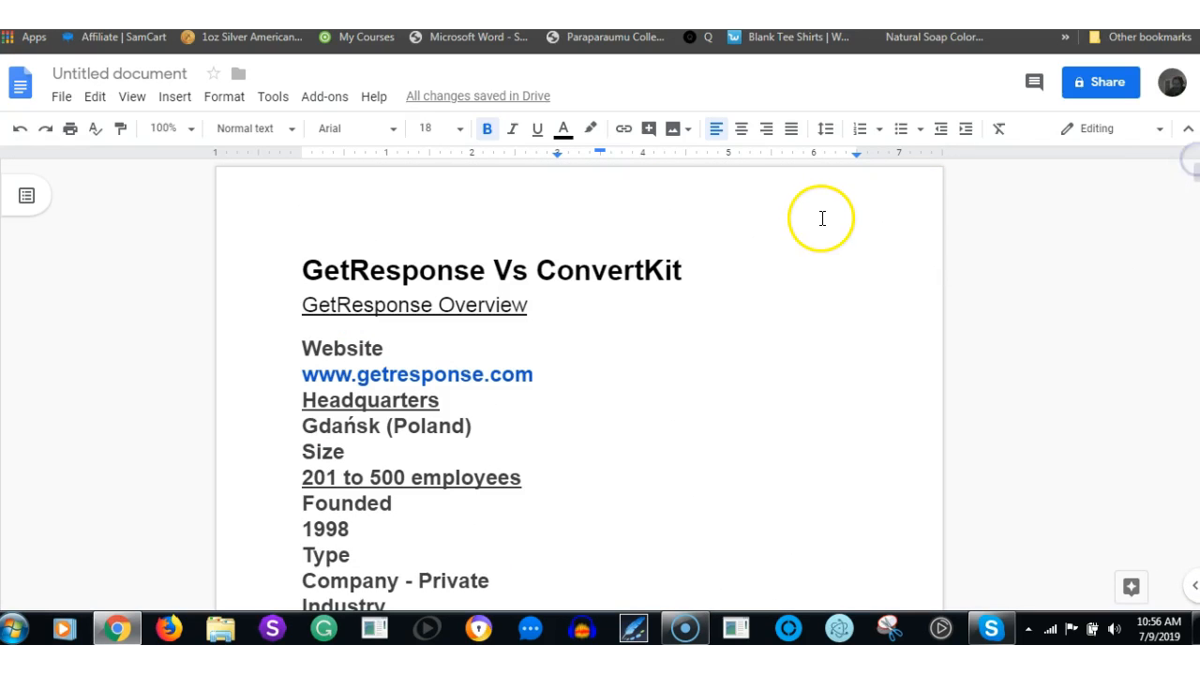
pyautogui.moveTo(769, 101)
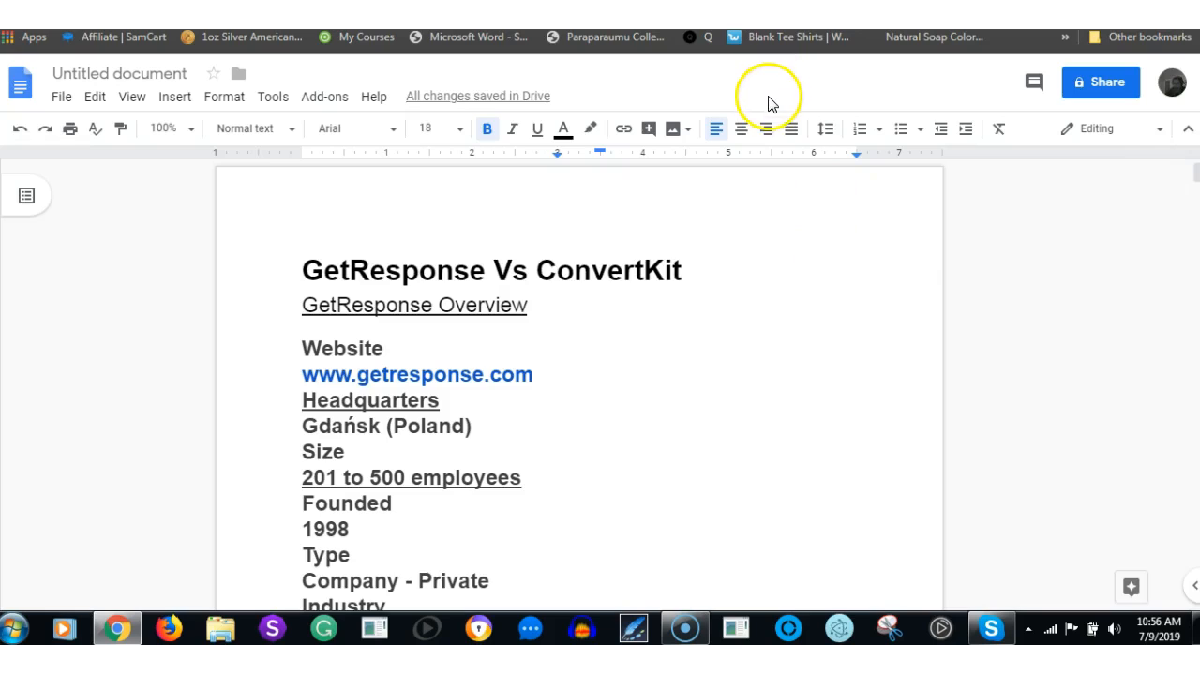
pyautogui.moveTo(687, 227)
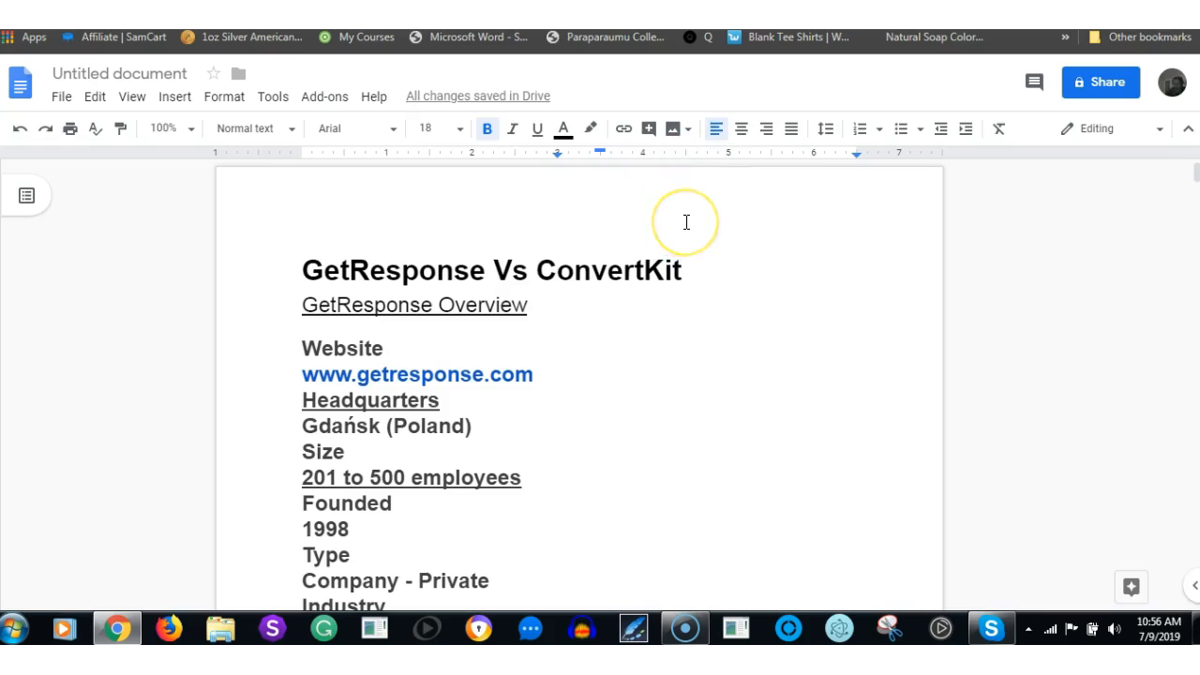
pyautogui.moveTo(686, 221)
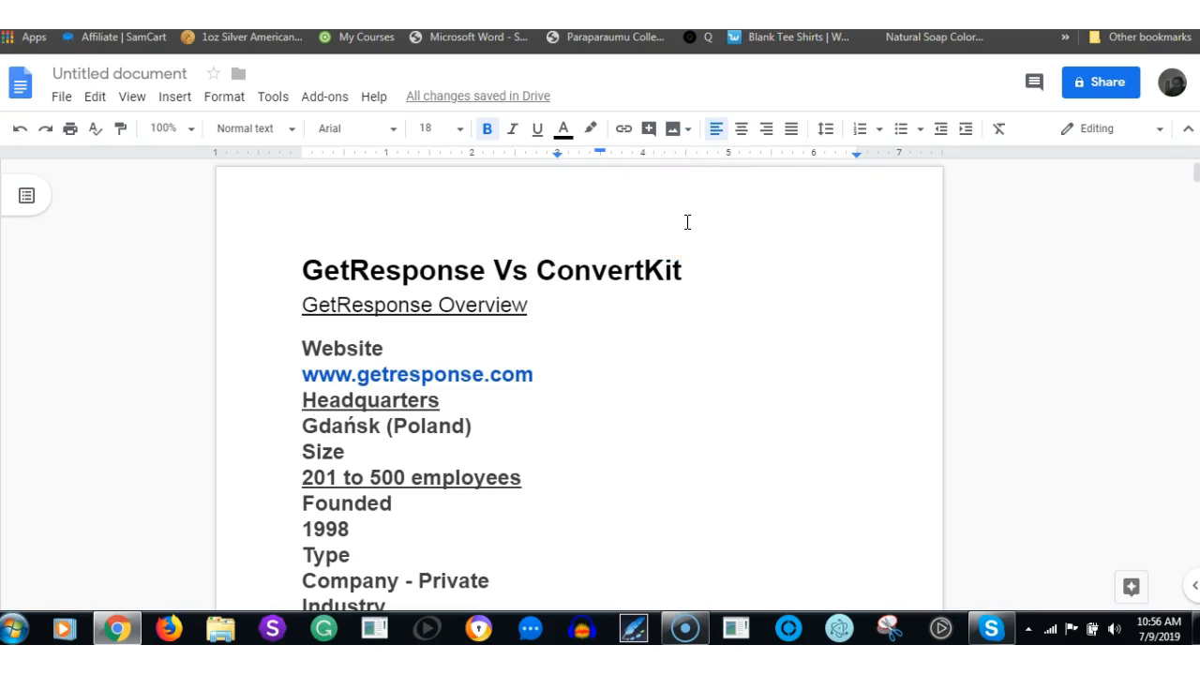
pyautogui.moveTo(692, 218)
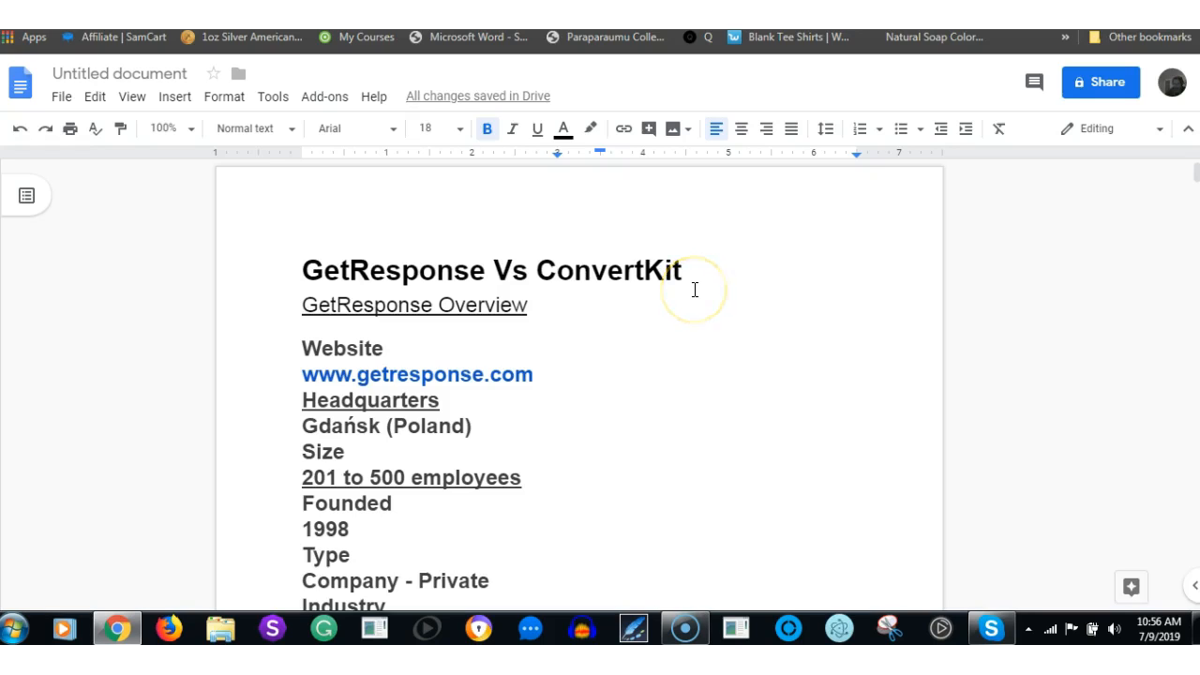
pyautogui.moveTo(435, 298)
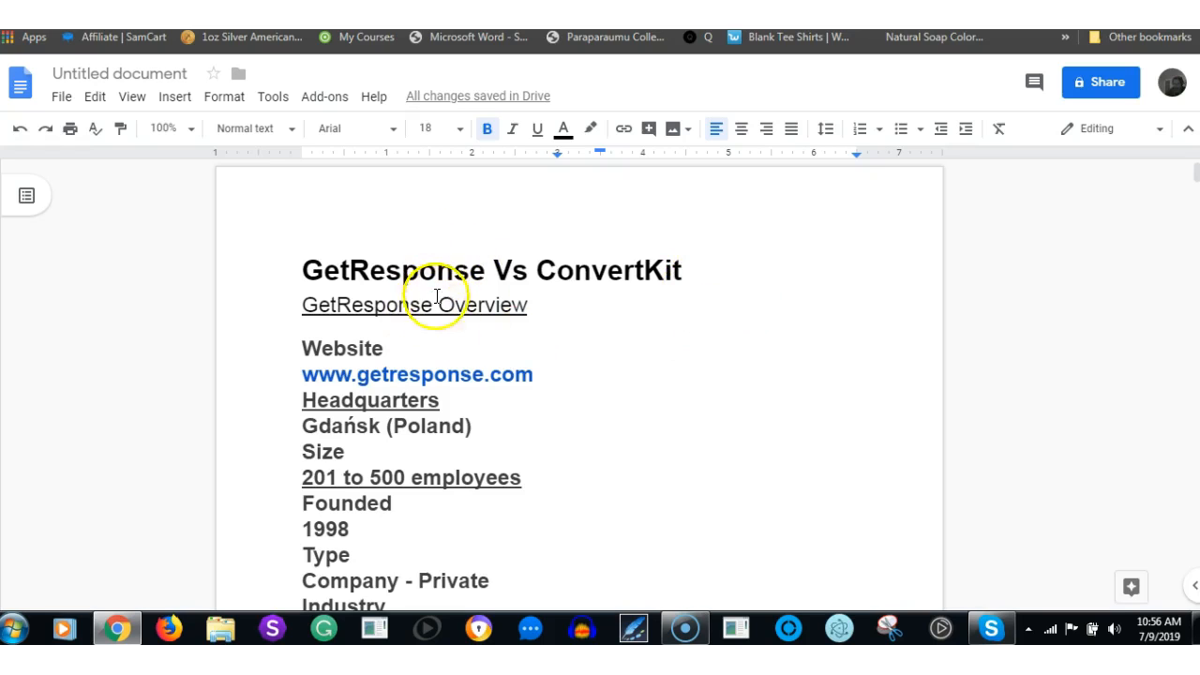
pyautogui.moveTo(622, 272)
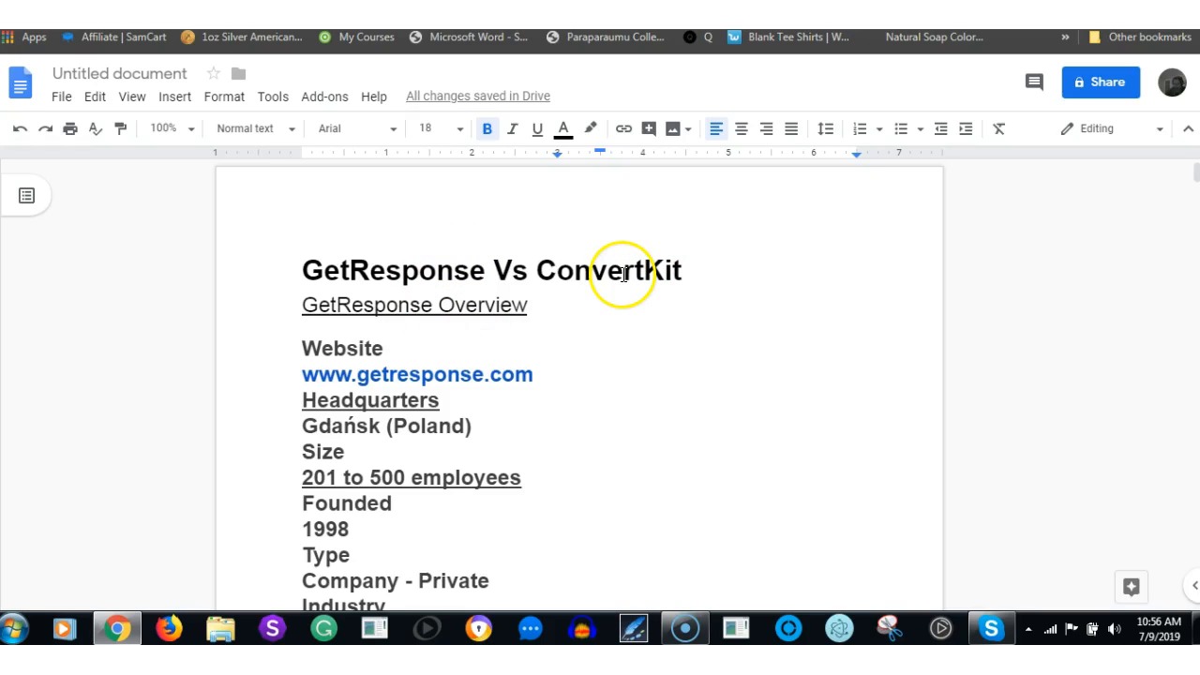
pyautogui.moveTo(664, 307)
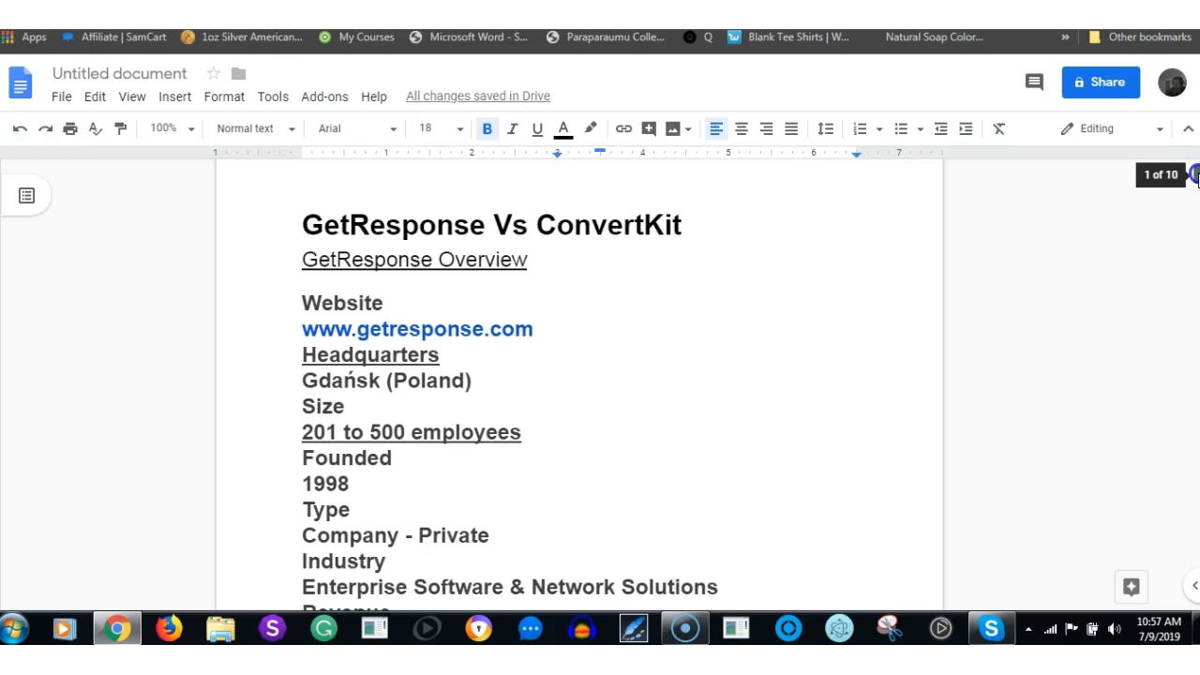
# Scroll down past the User Satisfaction section to reach the Pricing Information heading.
pyautogui.scroll(-3)
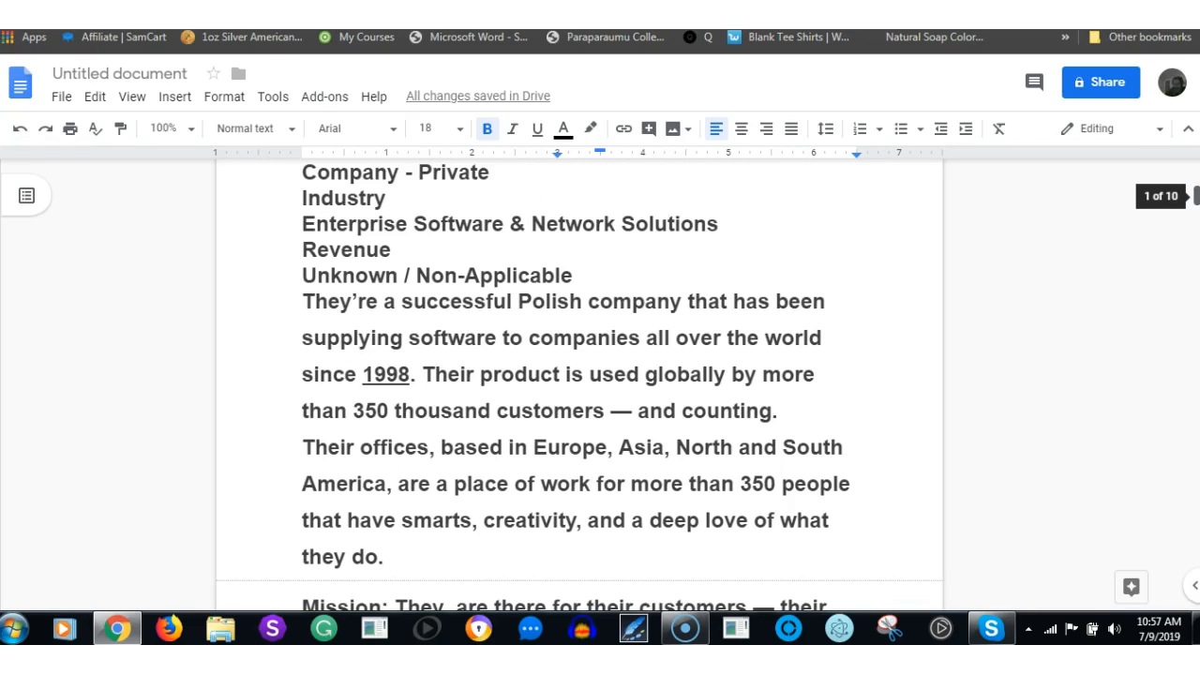
pyautogui.scroll(-3)
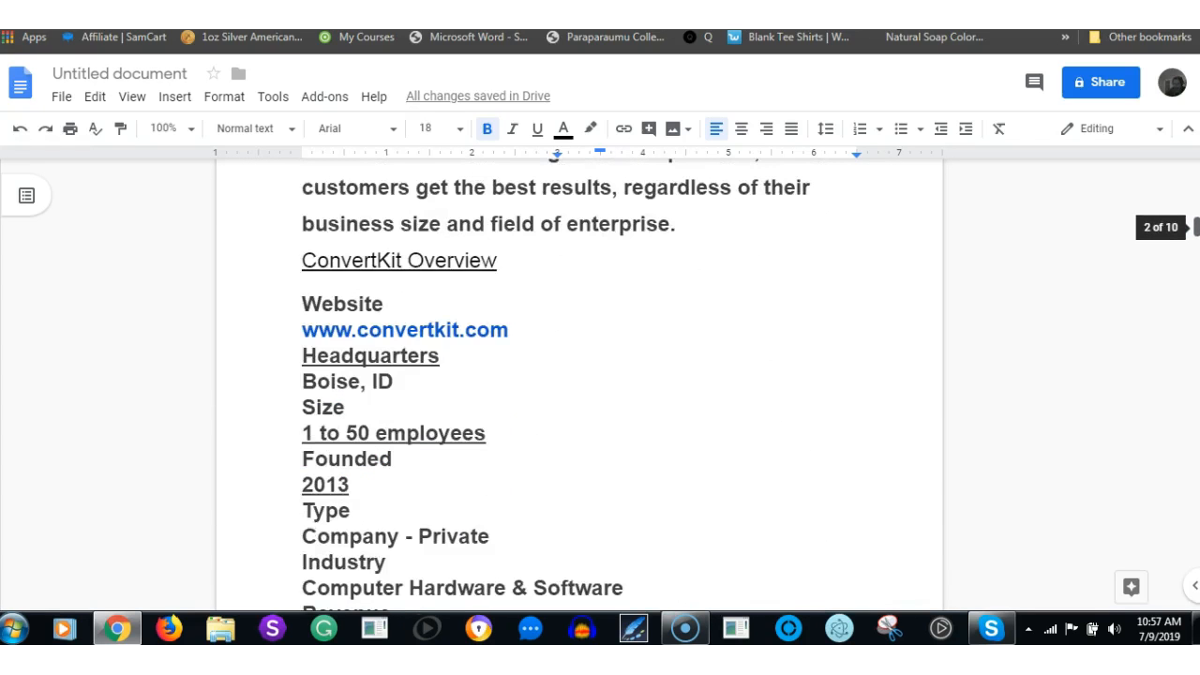
pyautogui.scroll(-3)
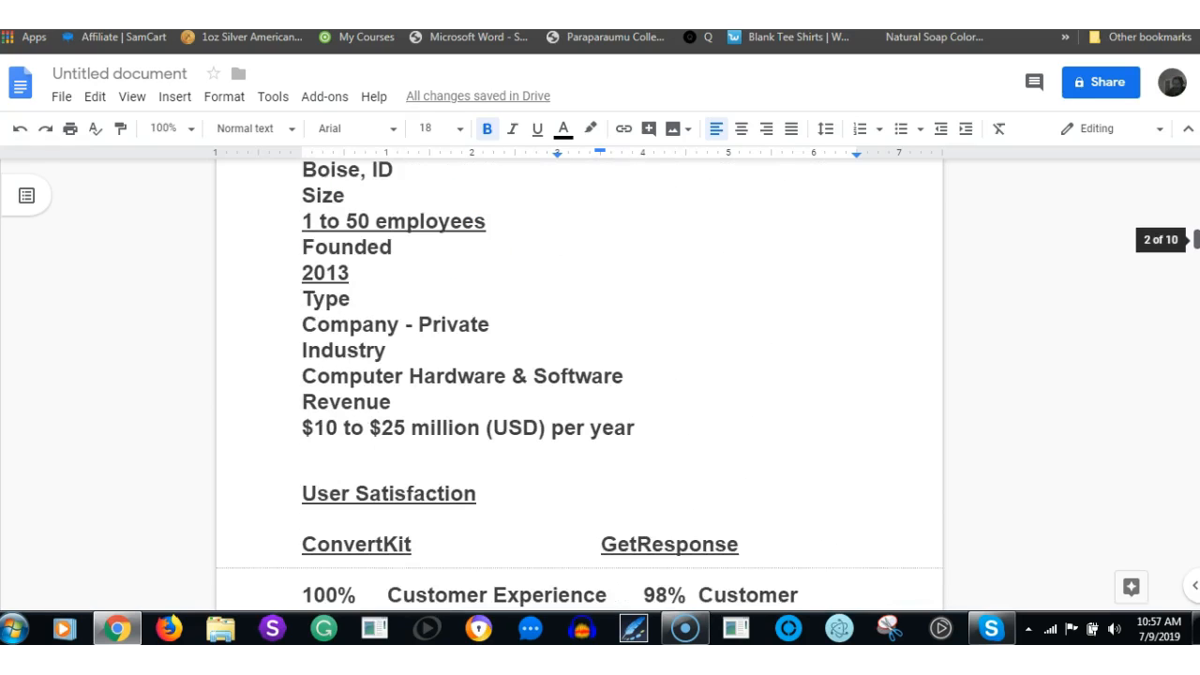
pyautogui.scroll(-3)
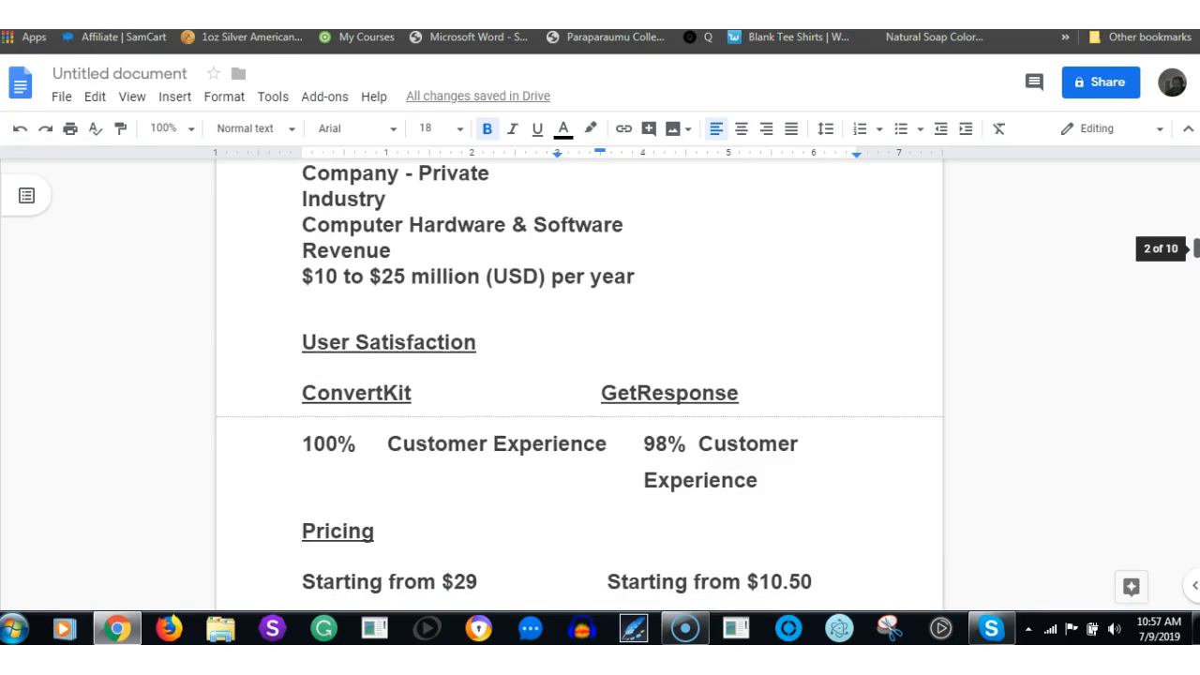
pyautogui.scroll(-3)
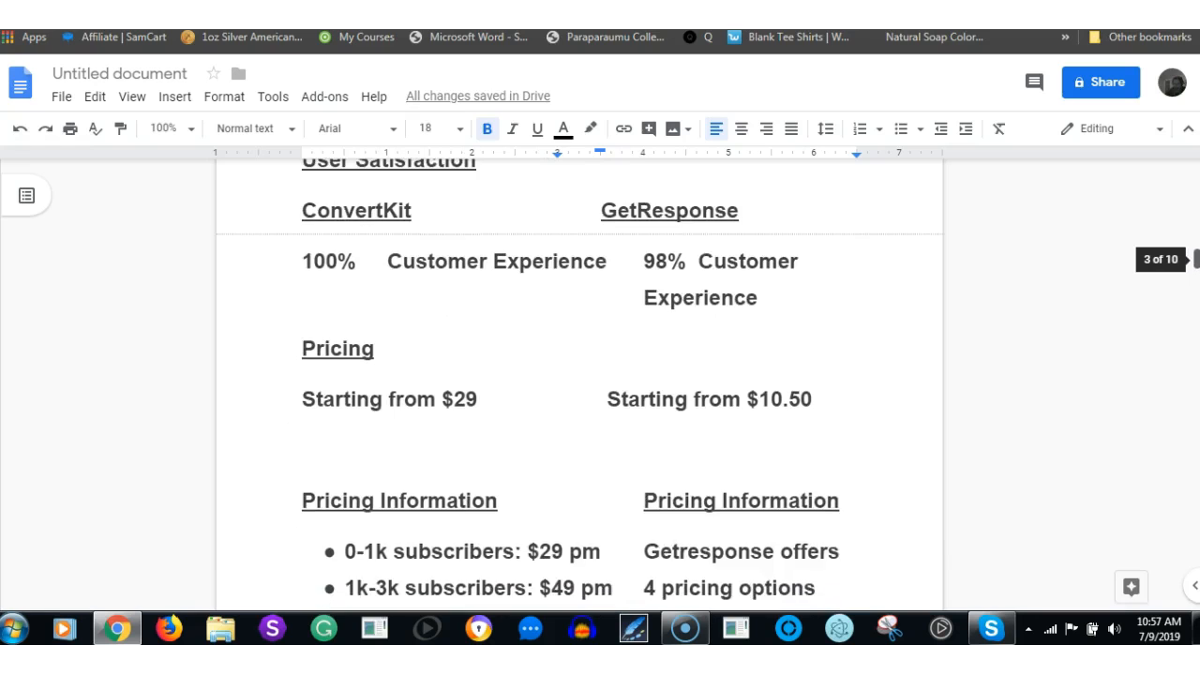
pyautogui.scroll(-3)
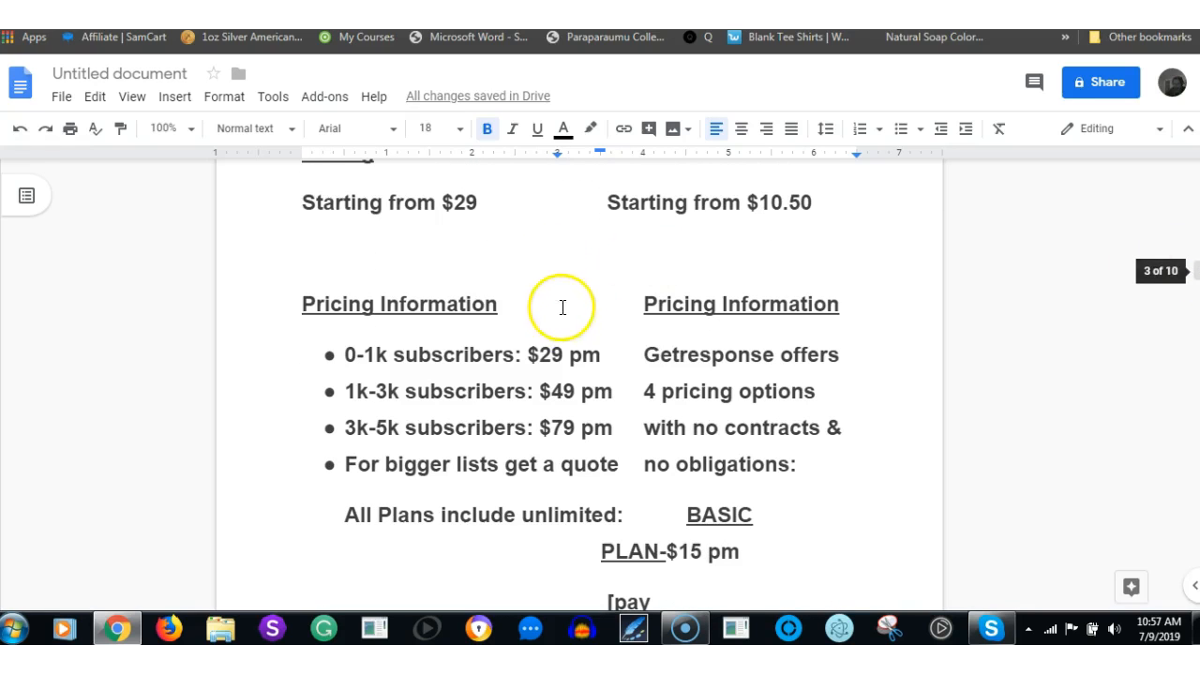
pyautogui.moveTo(433, 330)
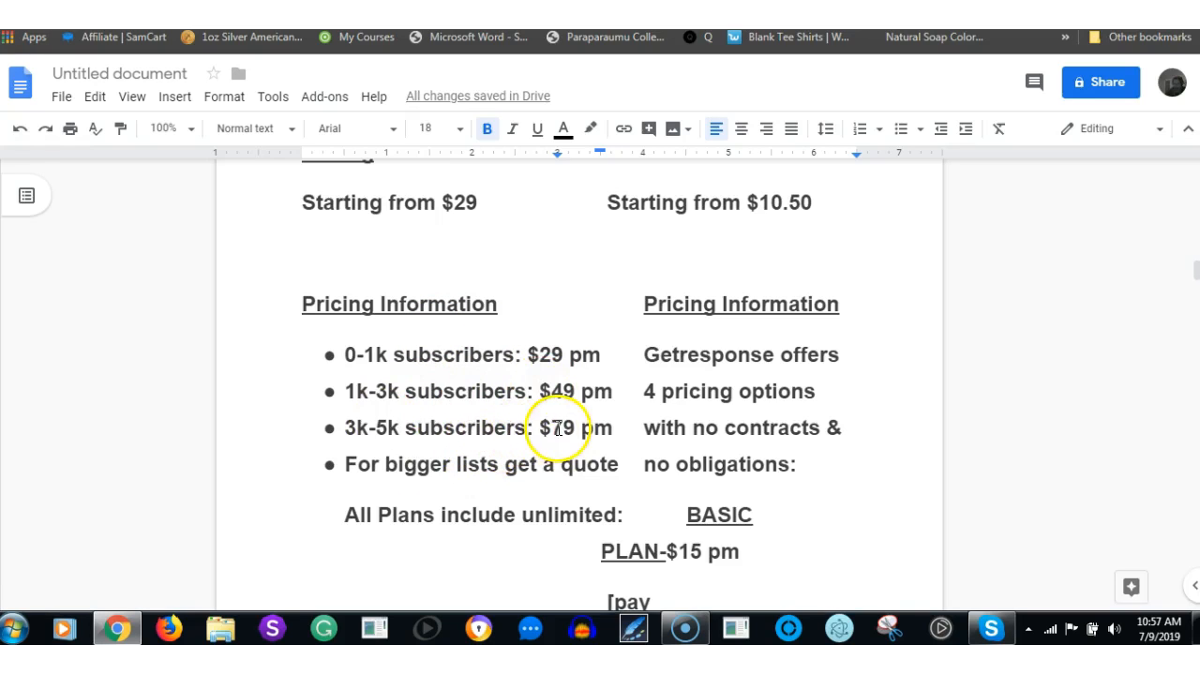
pyautogui.moveTo(934, 417)
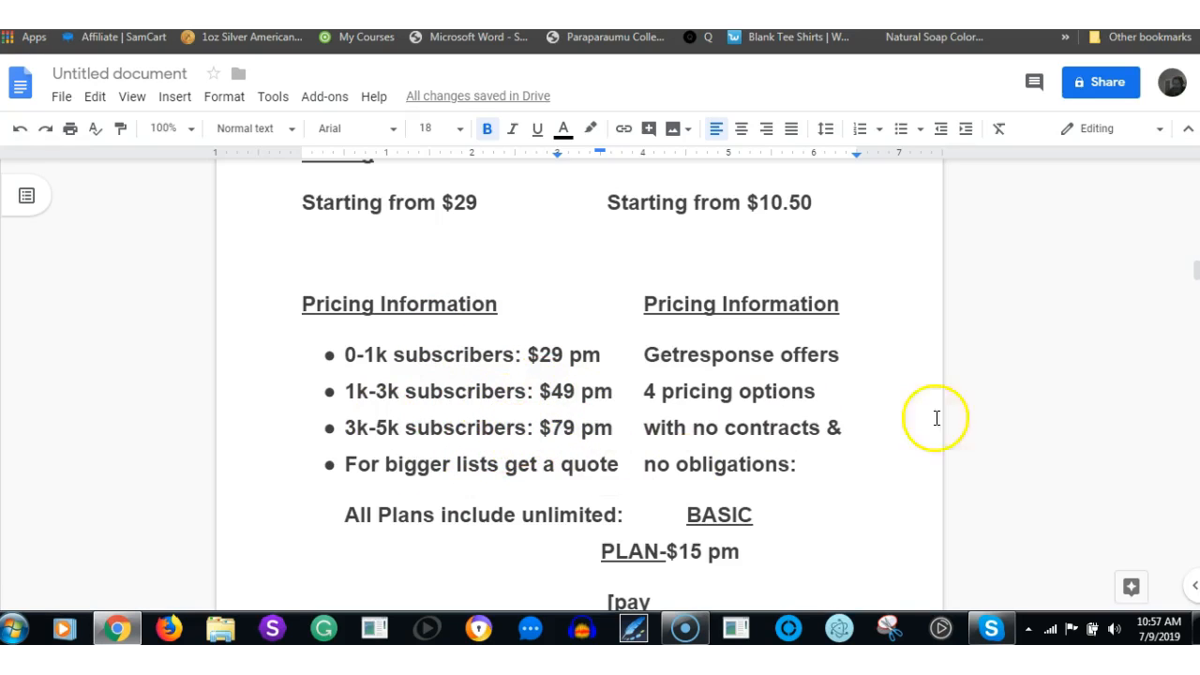
pyautogui.moveTo(388, 441)
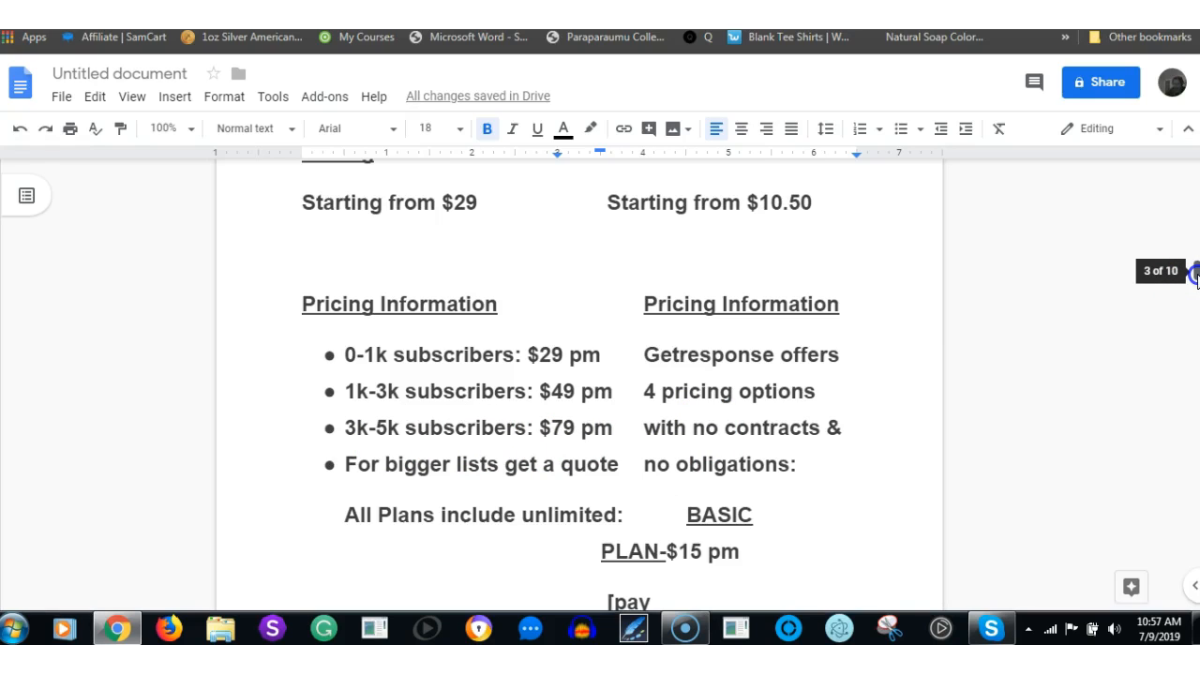
# Settle the view on ConvertKit's subscriber tiers and GetResponse's Basic plan at $15 per month.
pyautogui.scroll(-3)
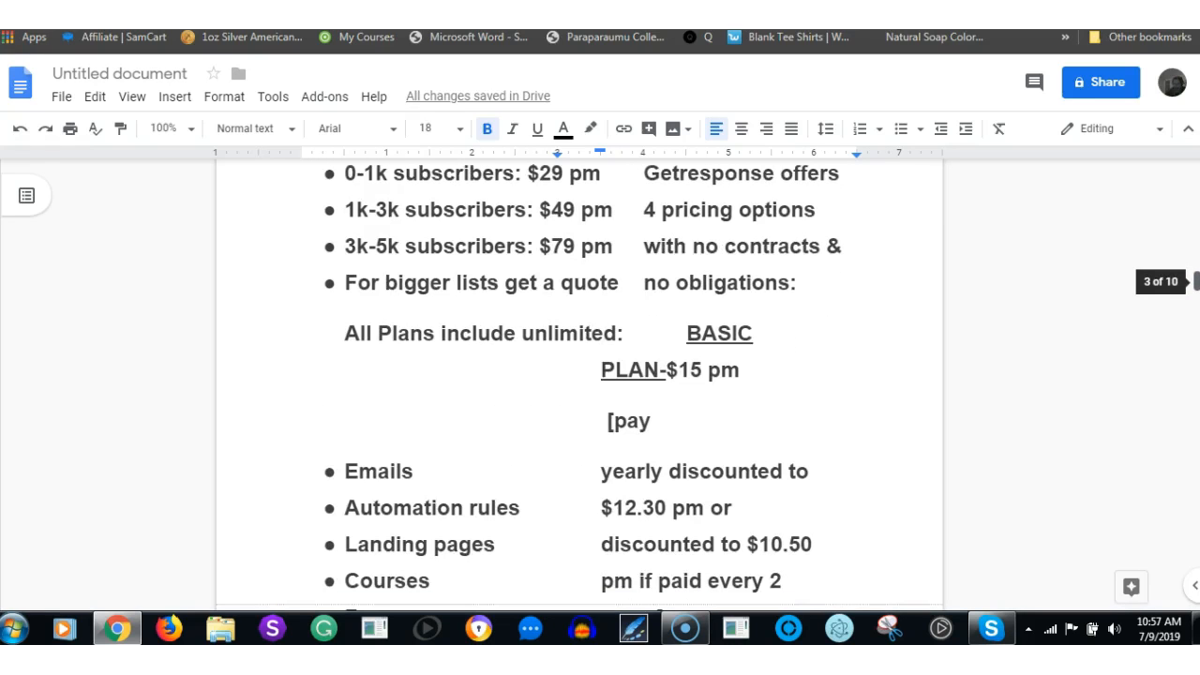
pyautogui.scroll(-3)
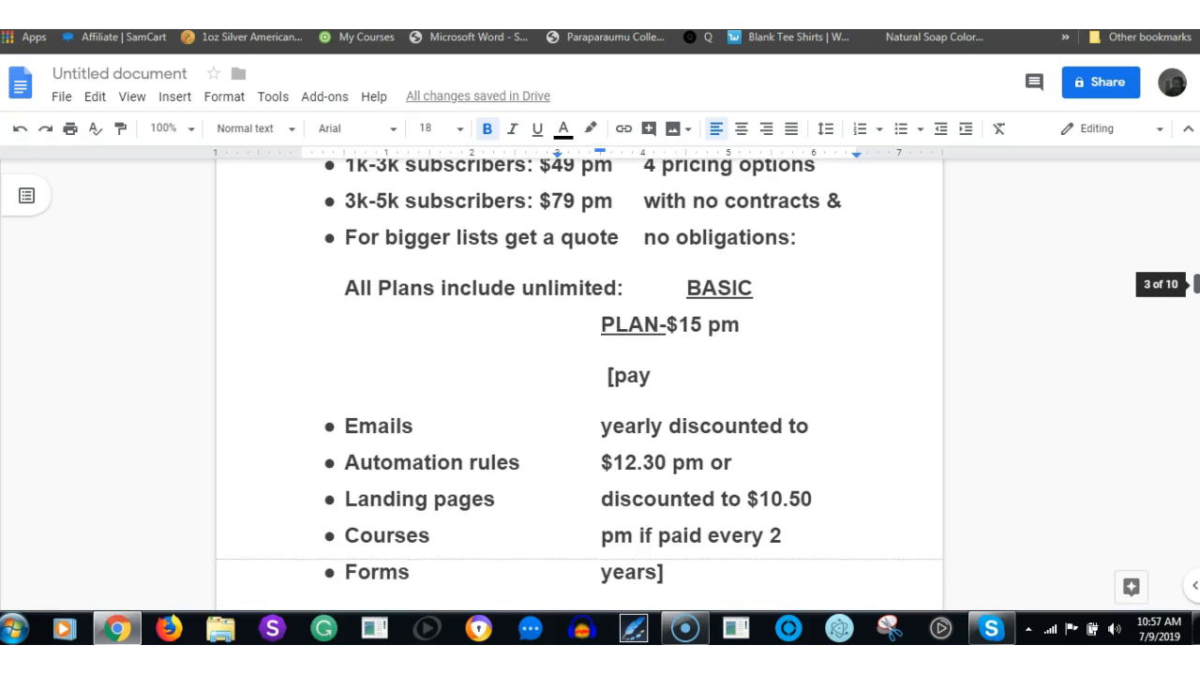
pyautogui.scroll(3)
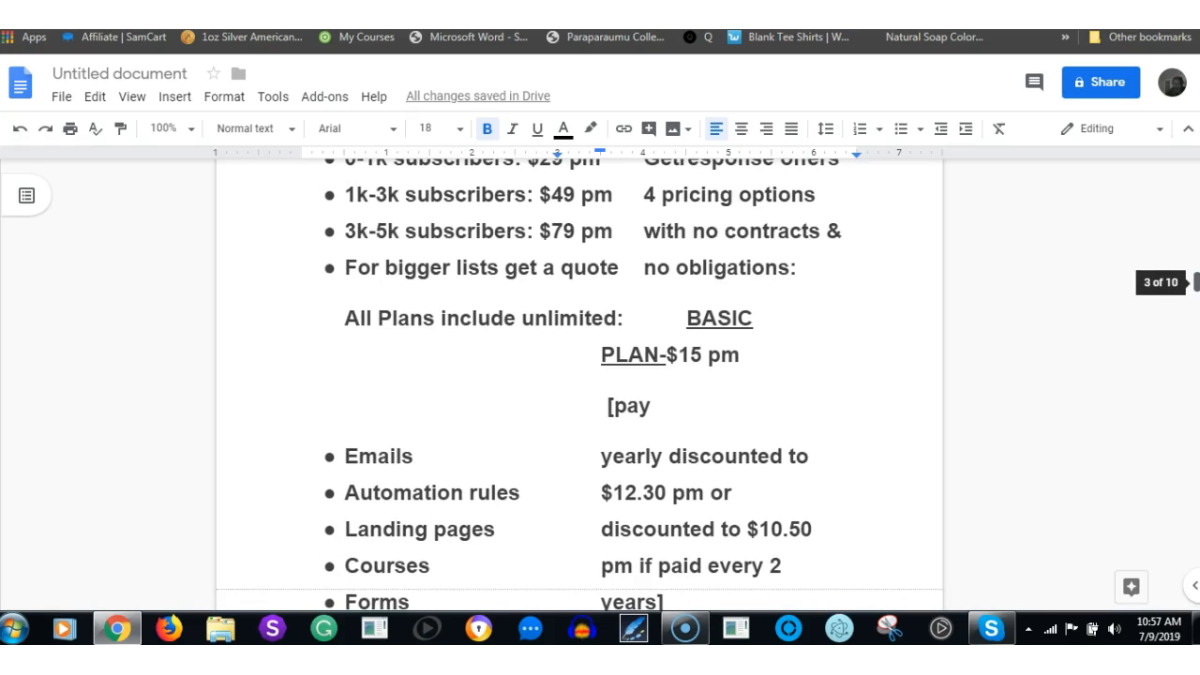
pyautogui.moveTo(572, 225)
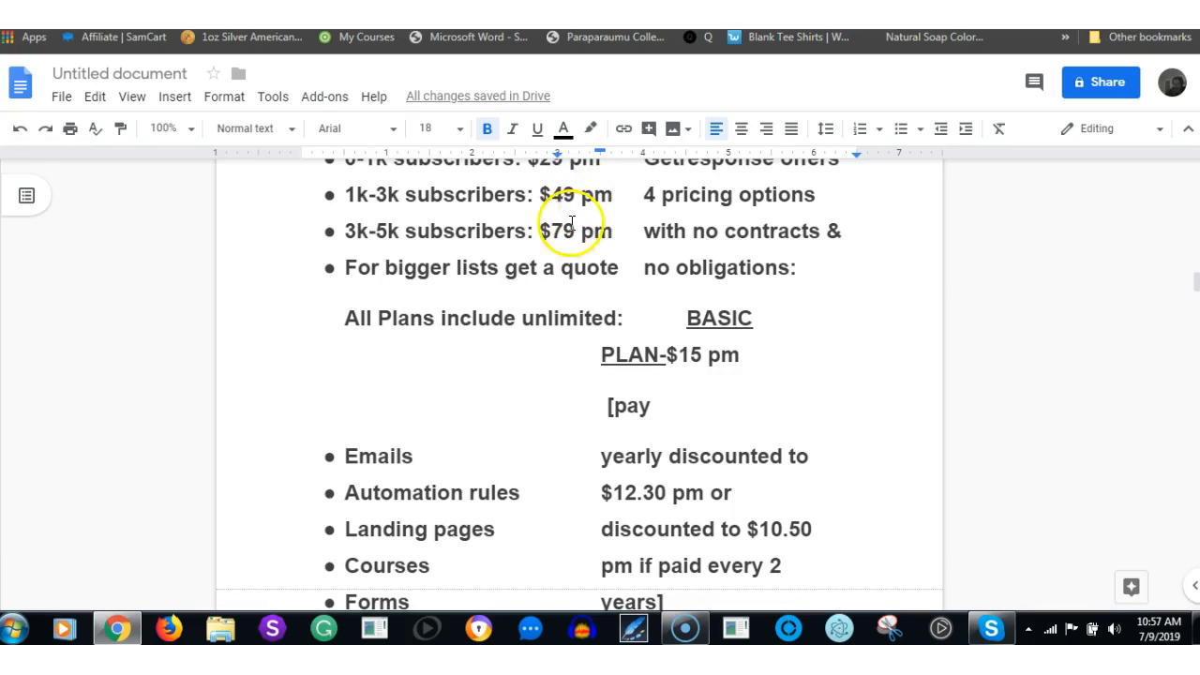
pyautogui.moveTo(769, 455)
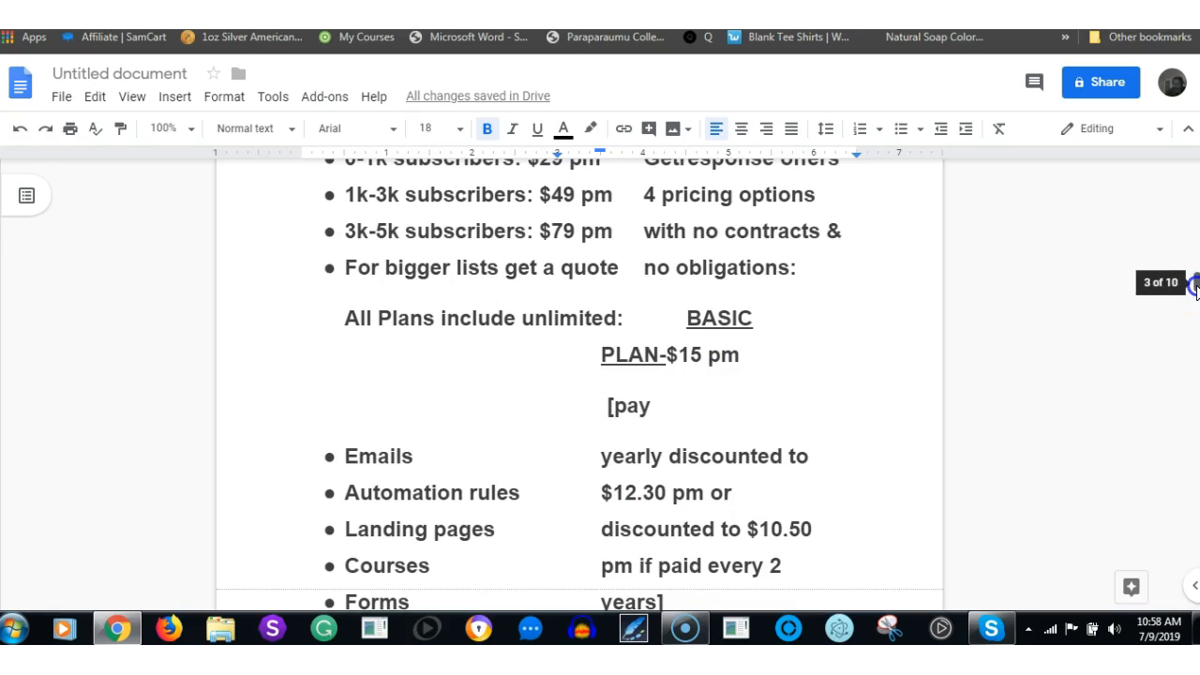
pyautogui.scroll(-3)
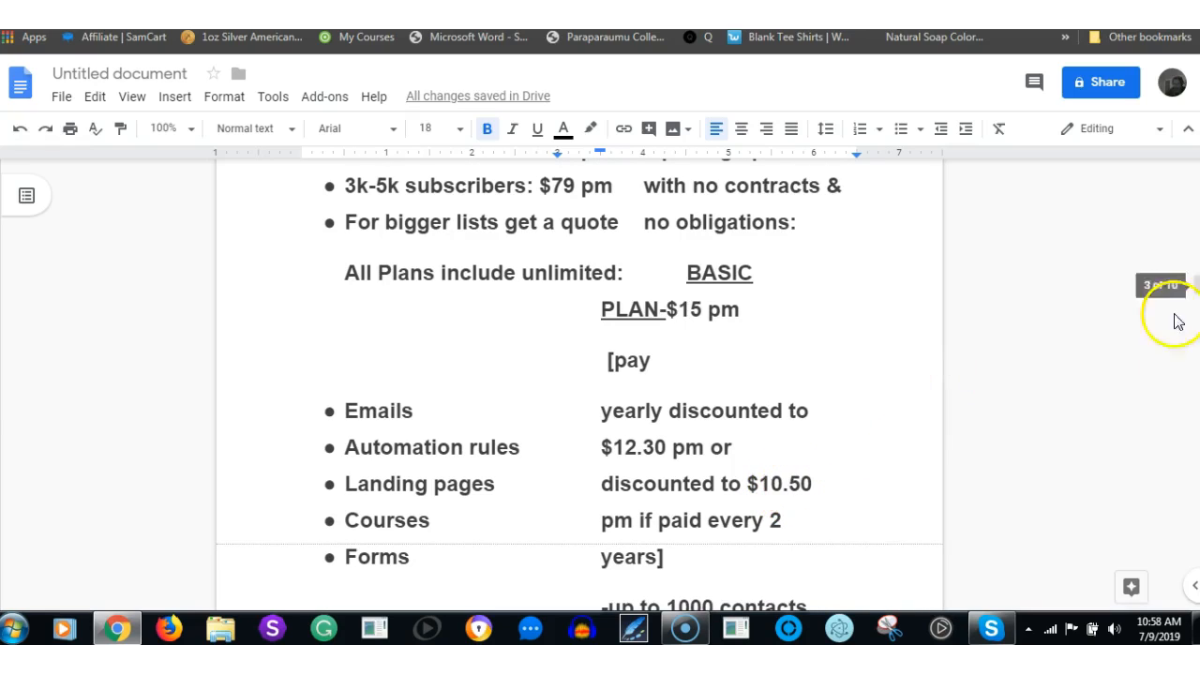
pyautogui.moveTo(1191, 285)
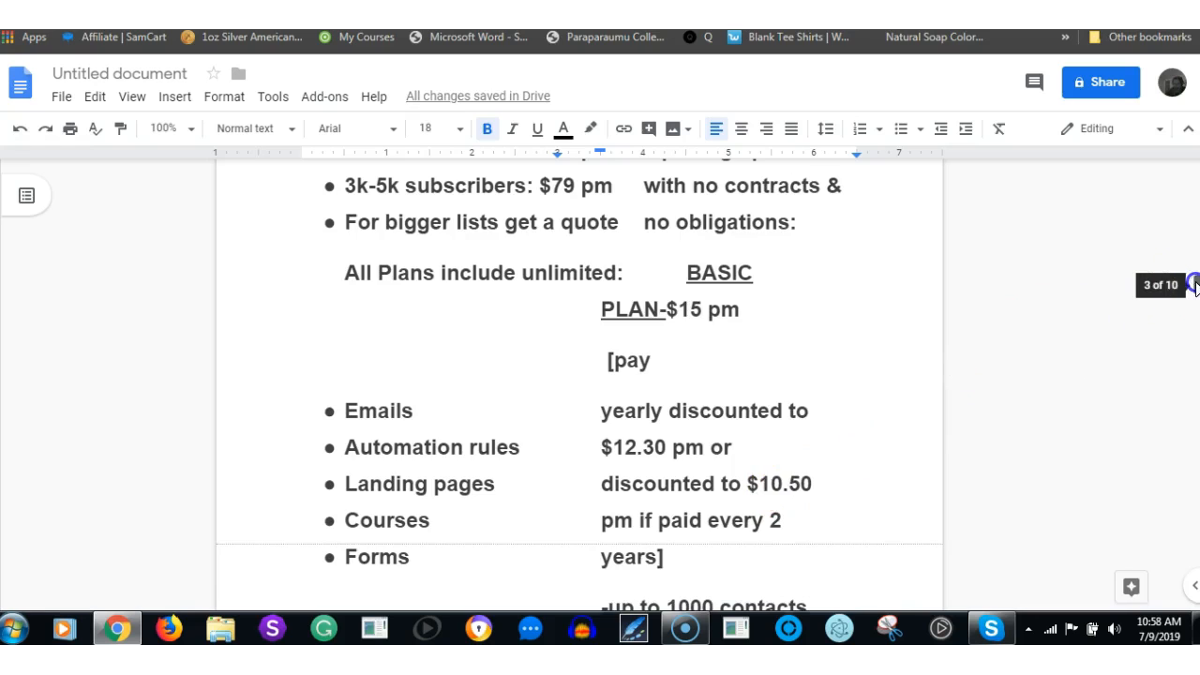
pyautogui.scroll(3)
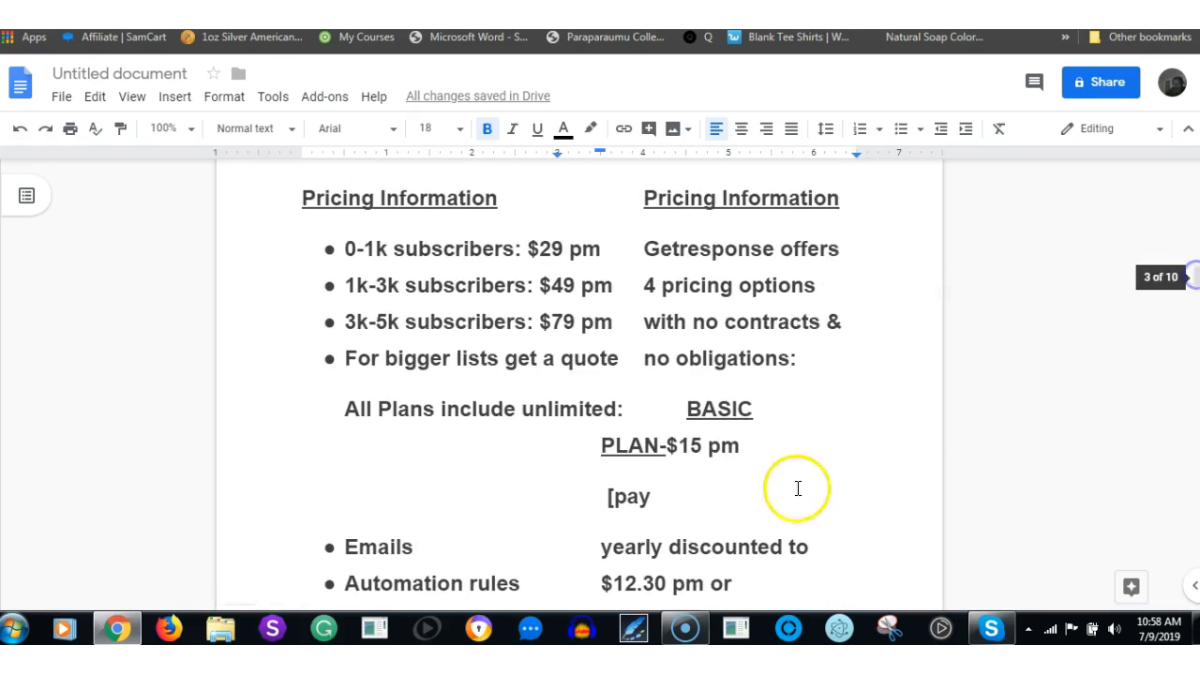
pyautogui.moveTo(572, 259)
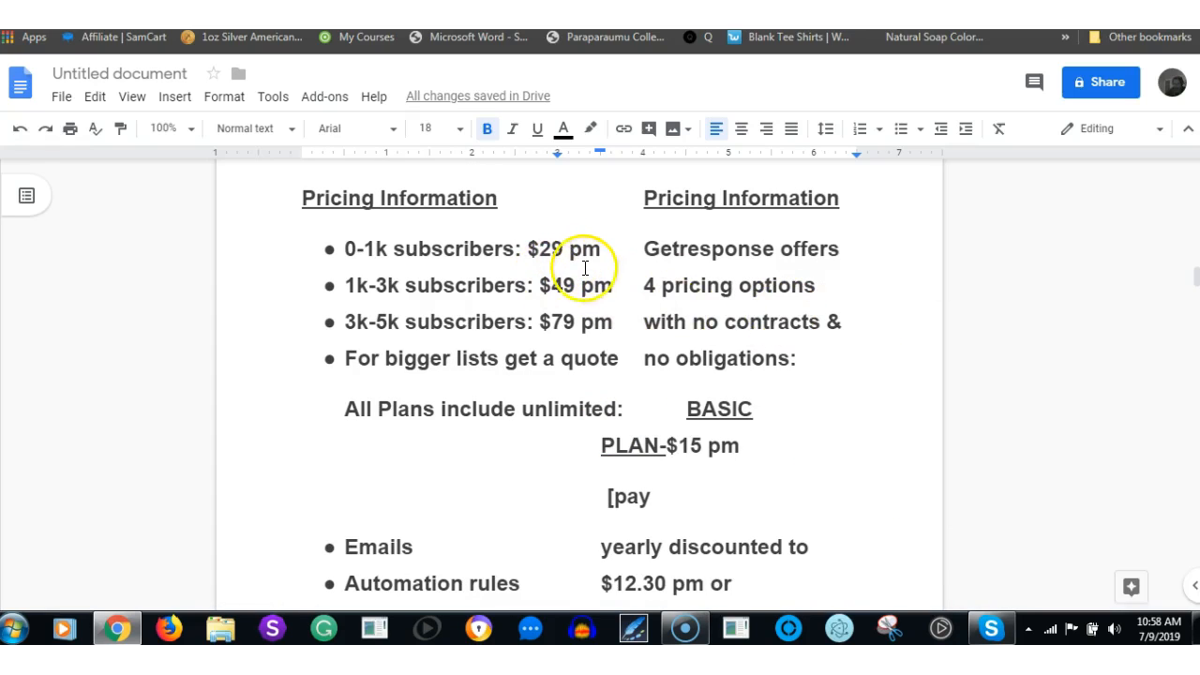
pyautogui.moveTo(1191, 272)
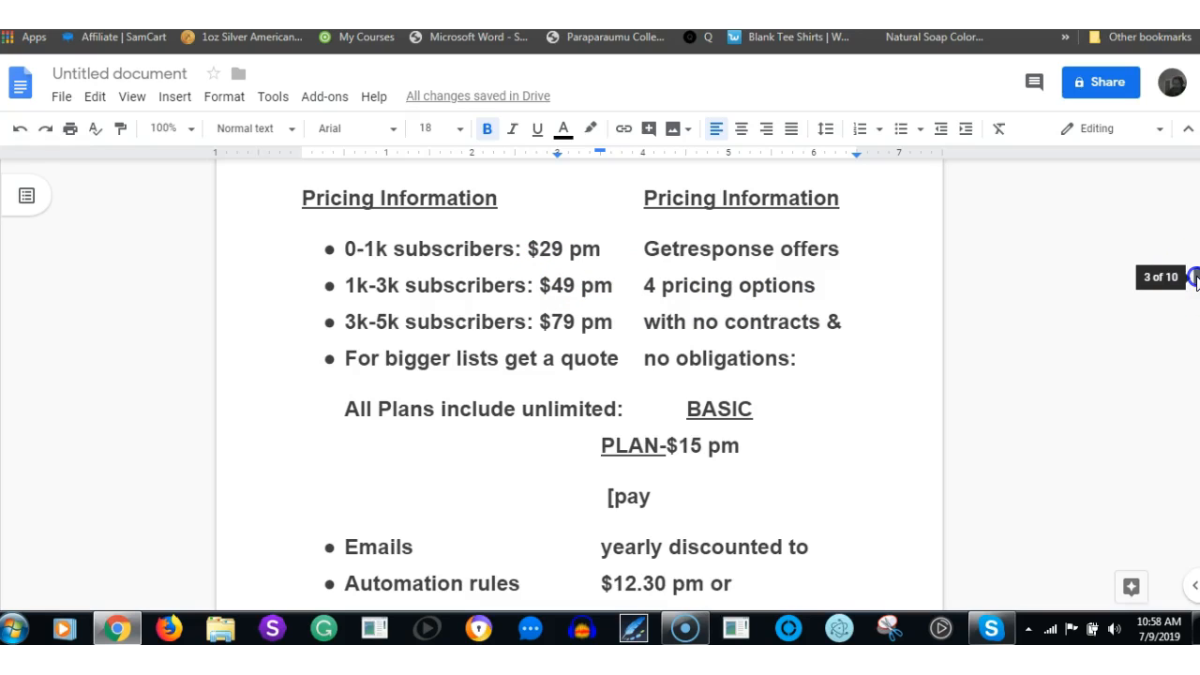
# Scroll past the Basic plan features to the Plus plan at $49 per month with up to 5,000 contacts.
pyautogui.scroll(-3)
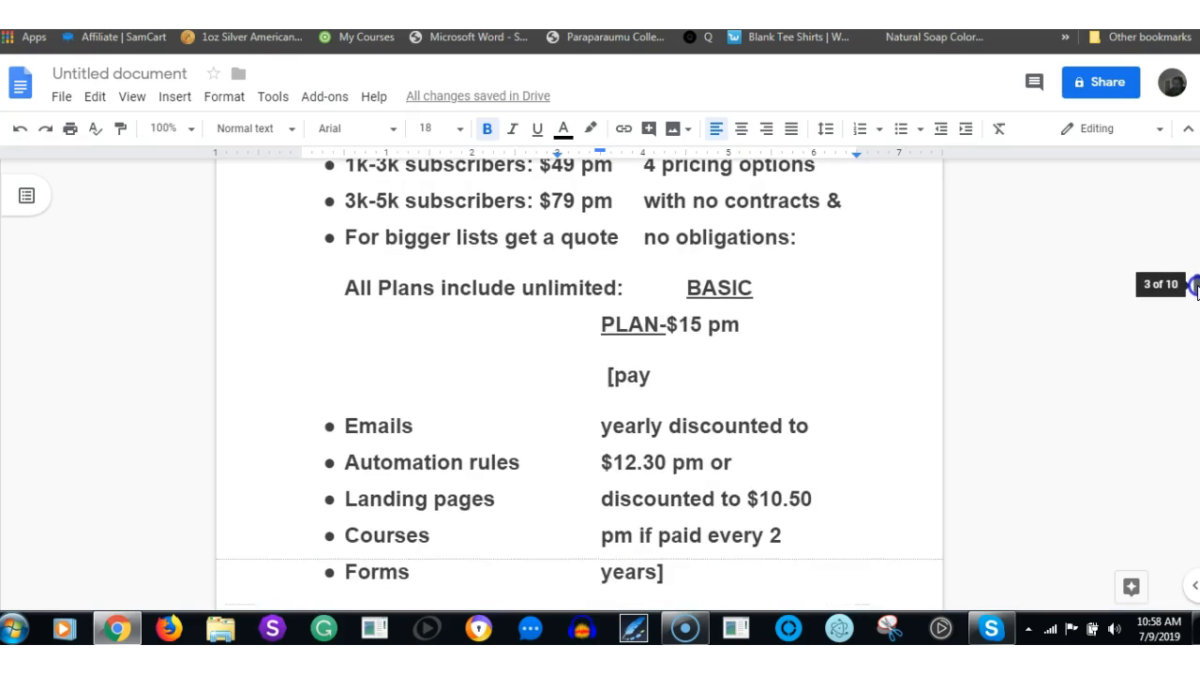
pyautogui.scroll(-3)
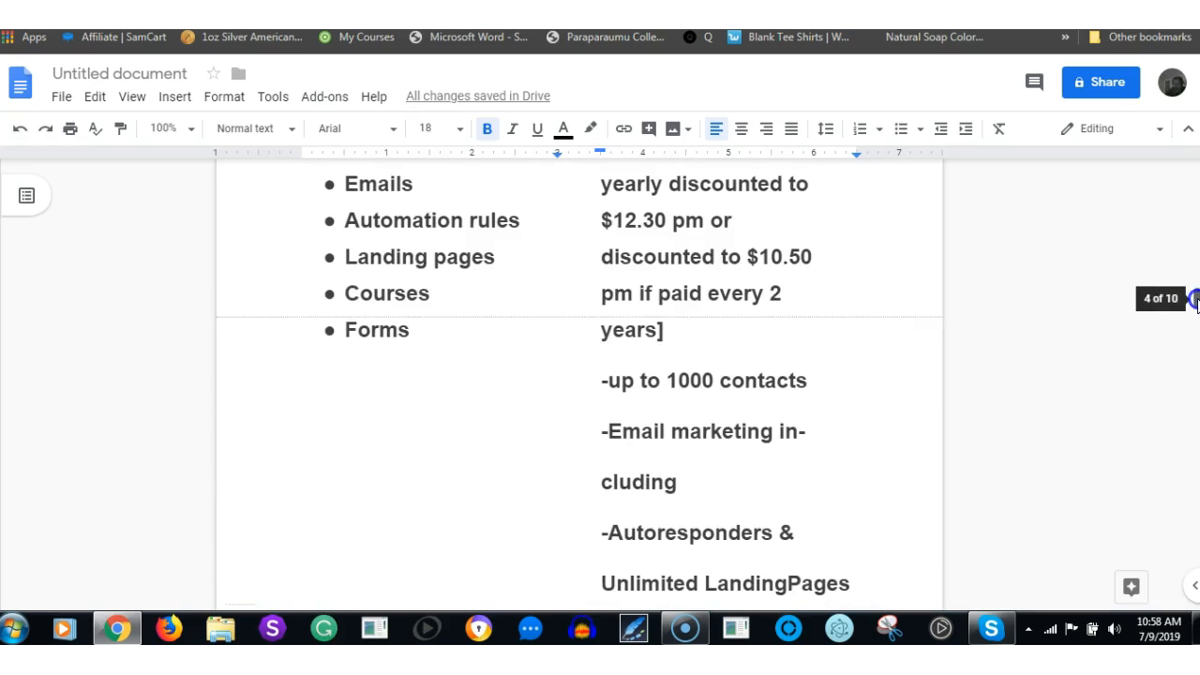
pyautogui.scroll(-3)
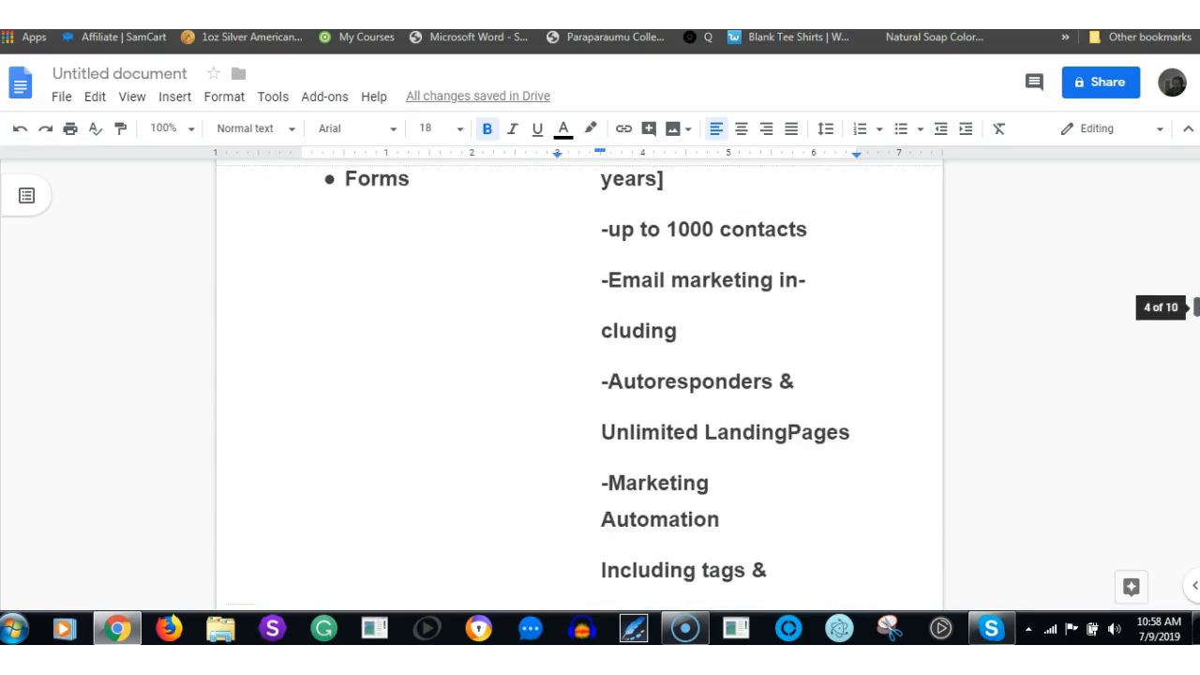
pyautogui.scroll(3)
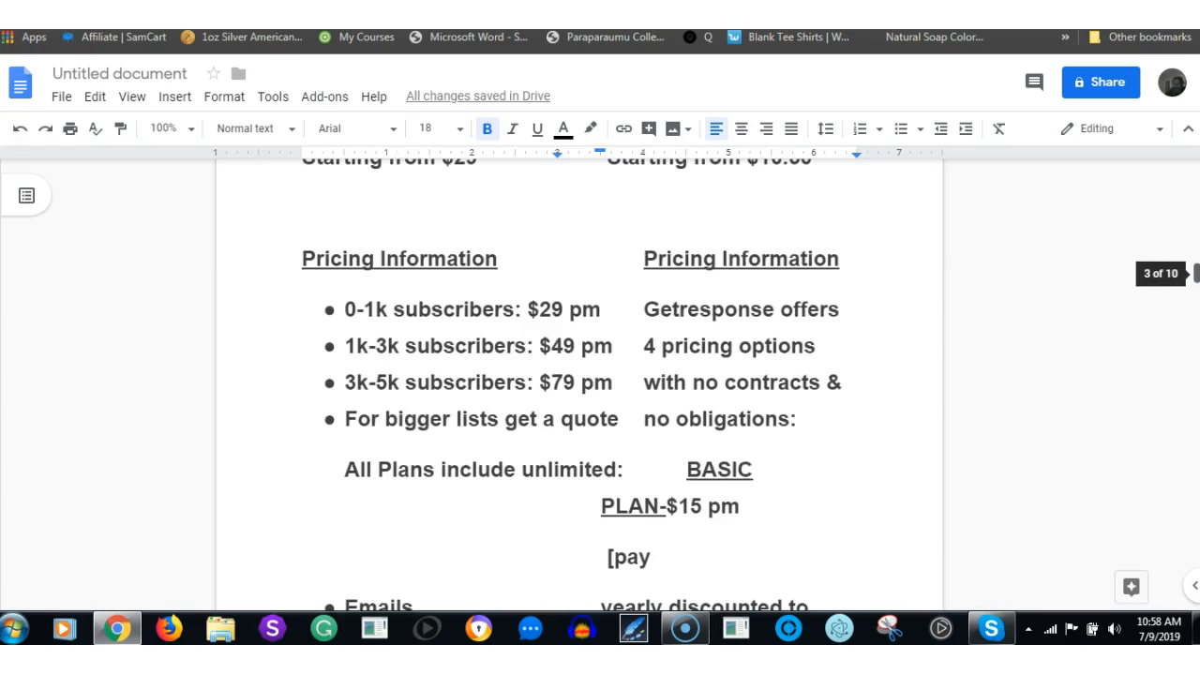
pyautogui.scroll(-3)
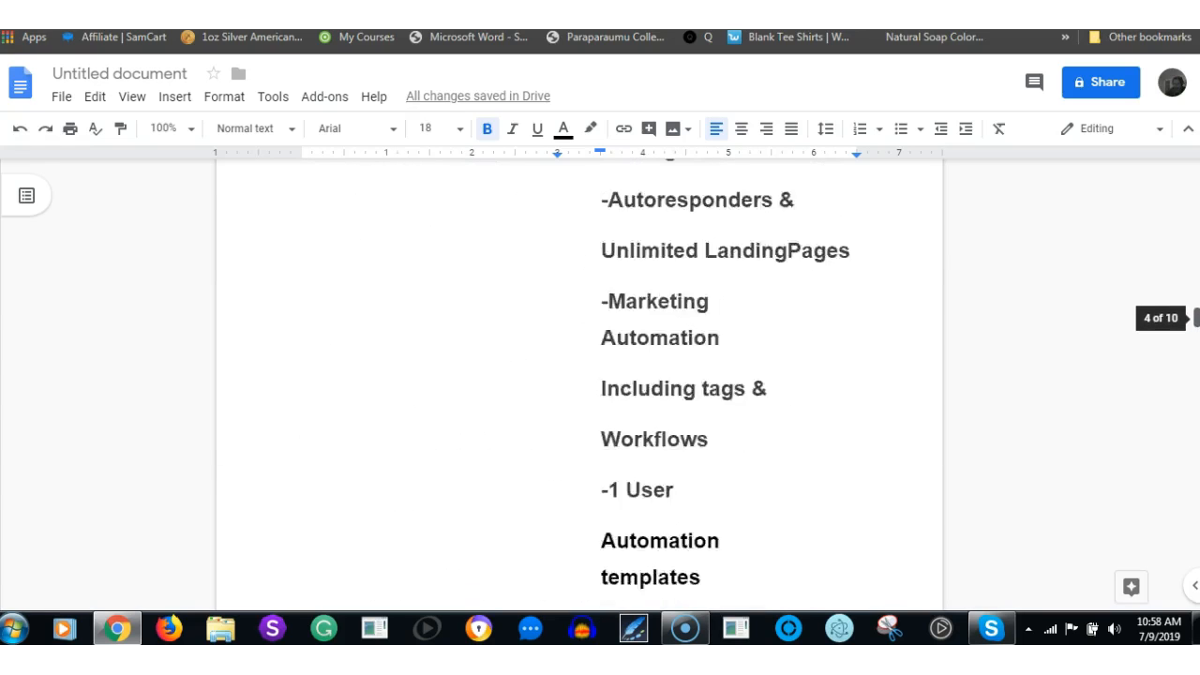
pyautogui.scroll(-3)
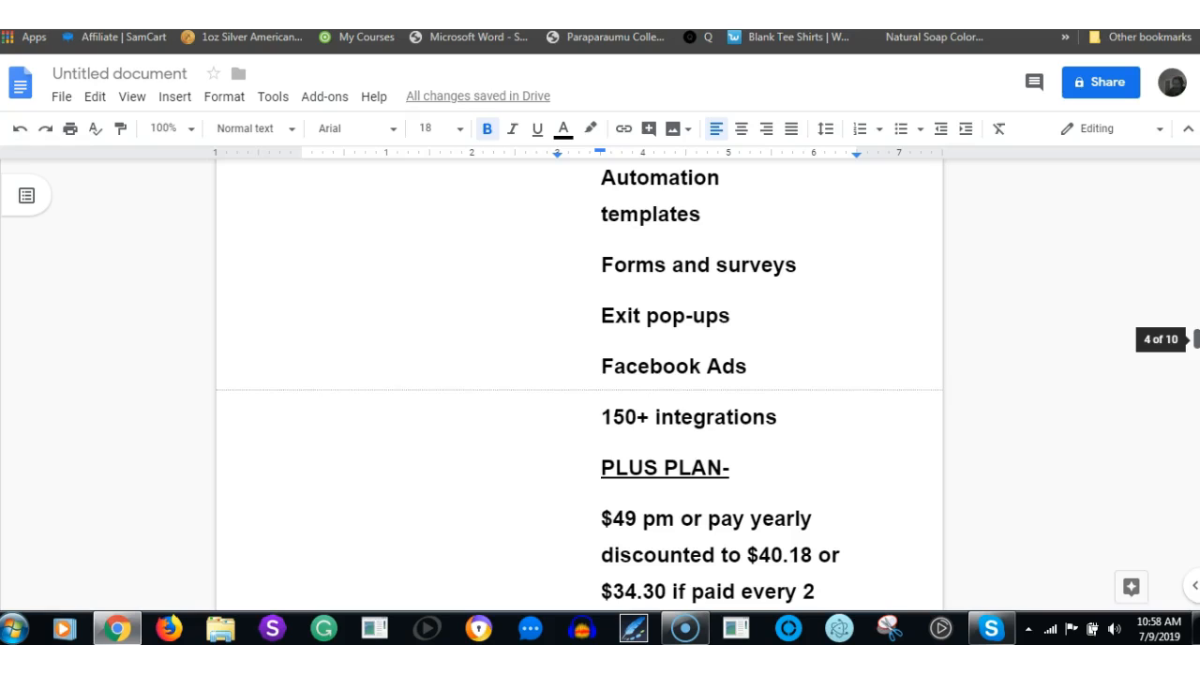
pyautogui.scroll(-3)
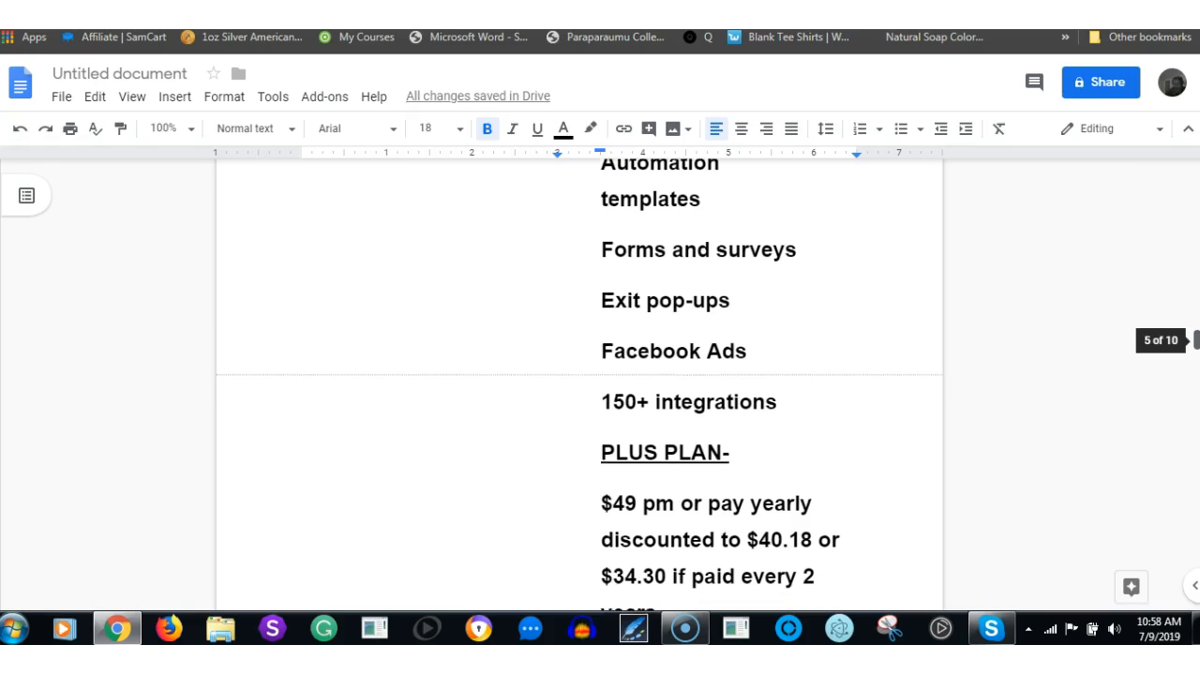
pyautogui.scroll(-3)
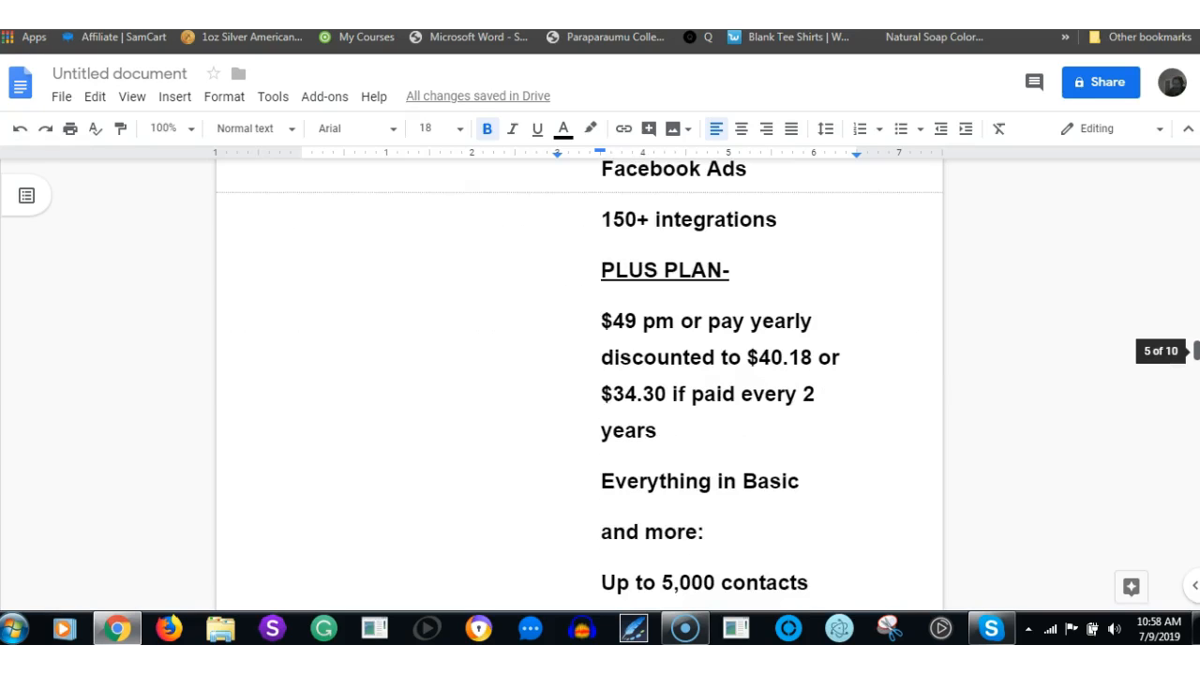
pyautogui.moveTo(827, 364)
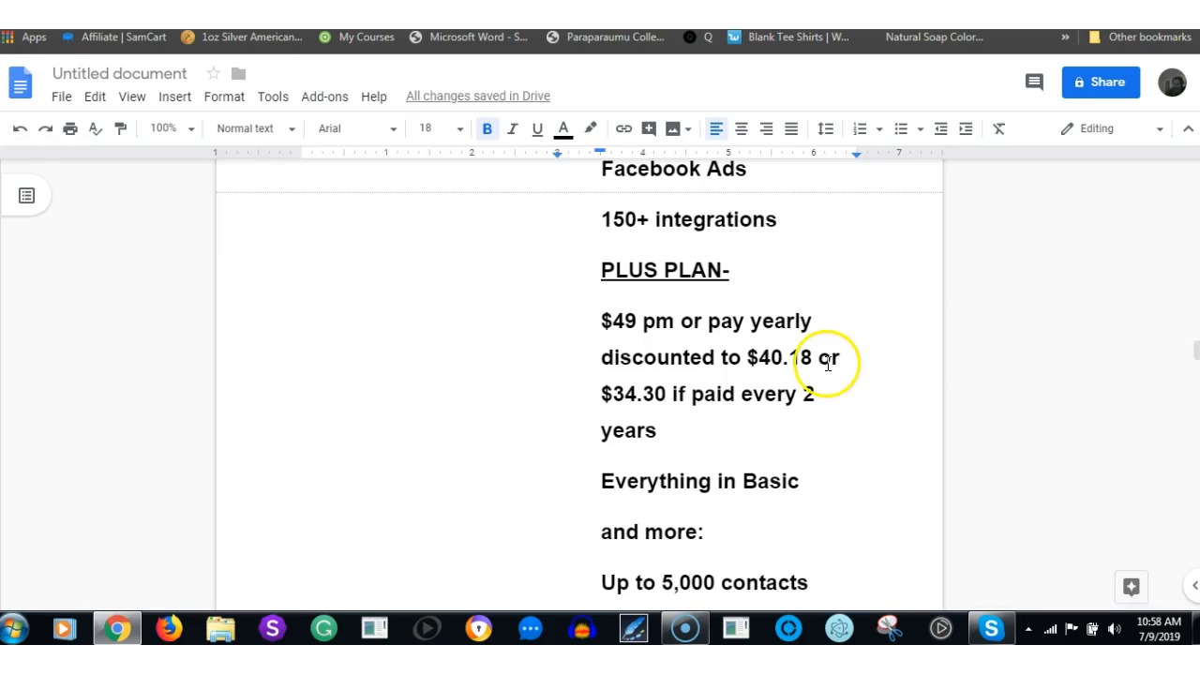
pyautogui.moveTo(709, 576)
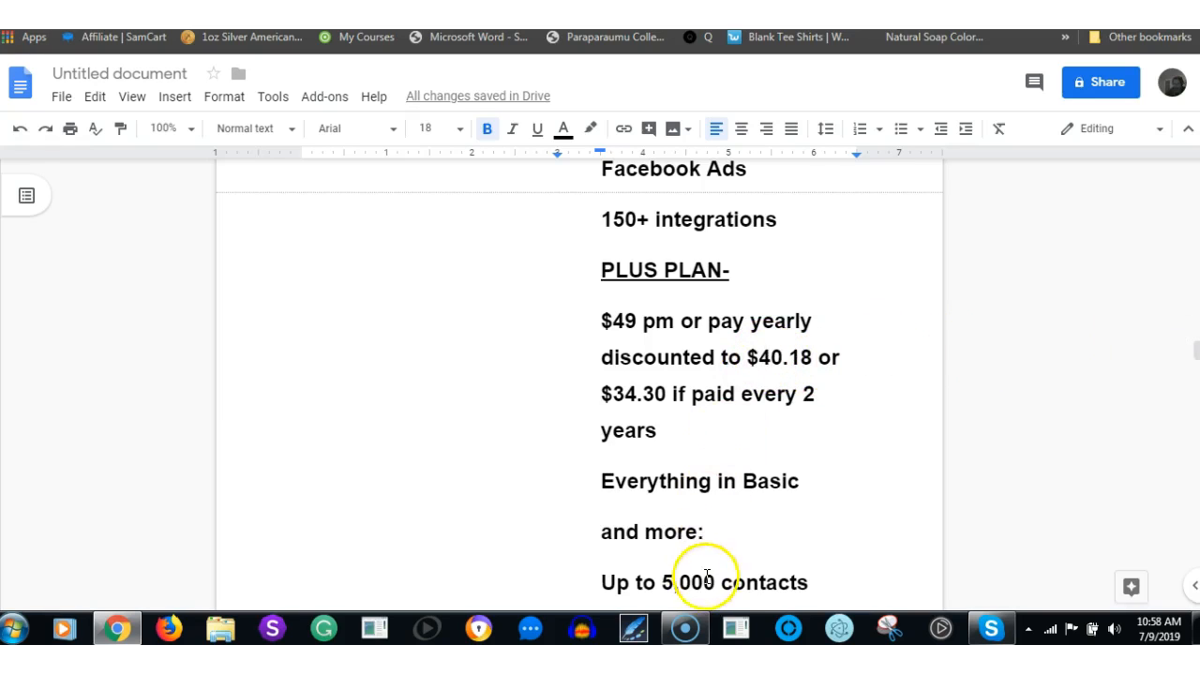
pyautogui.moveTo(469, 261)
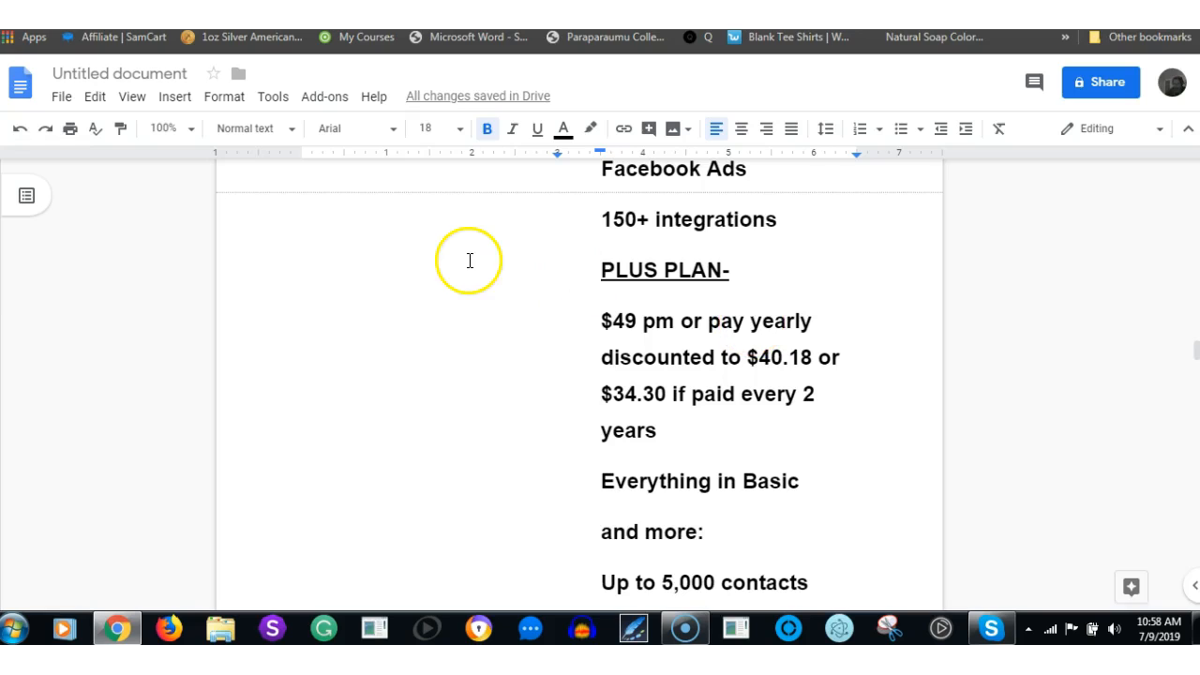
pyautogui.moveTo(491, 270)
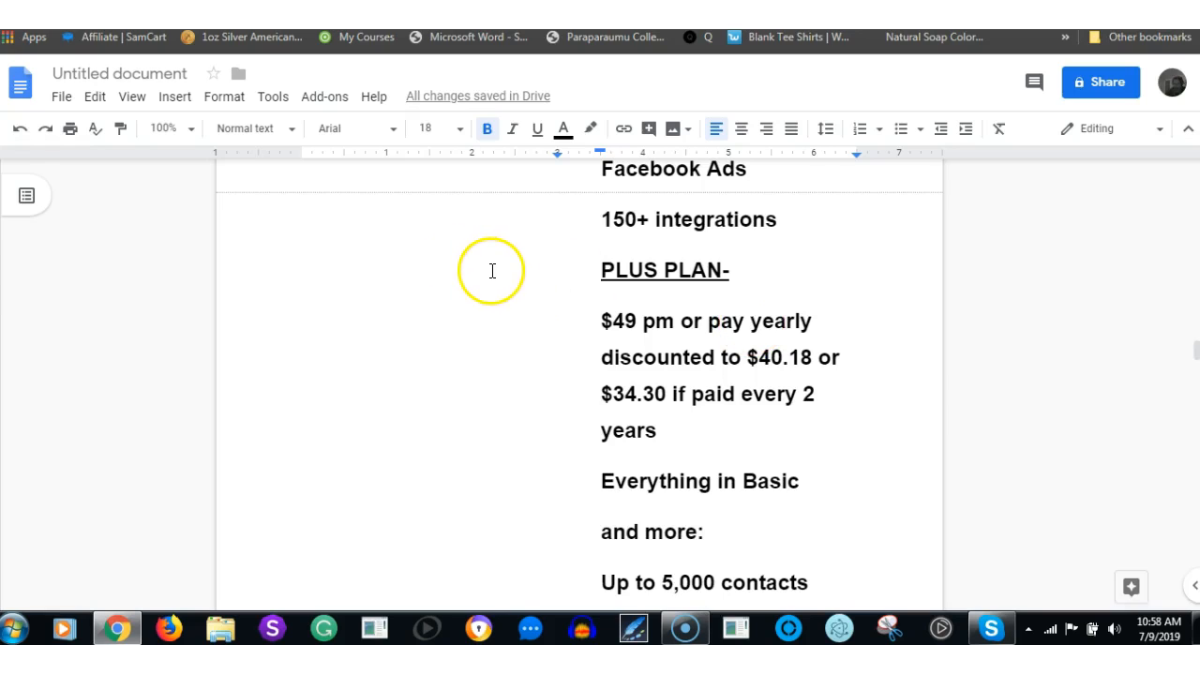
pyautogui.moveTo(577, 332)
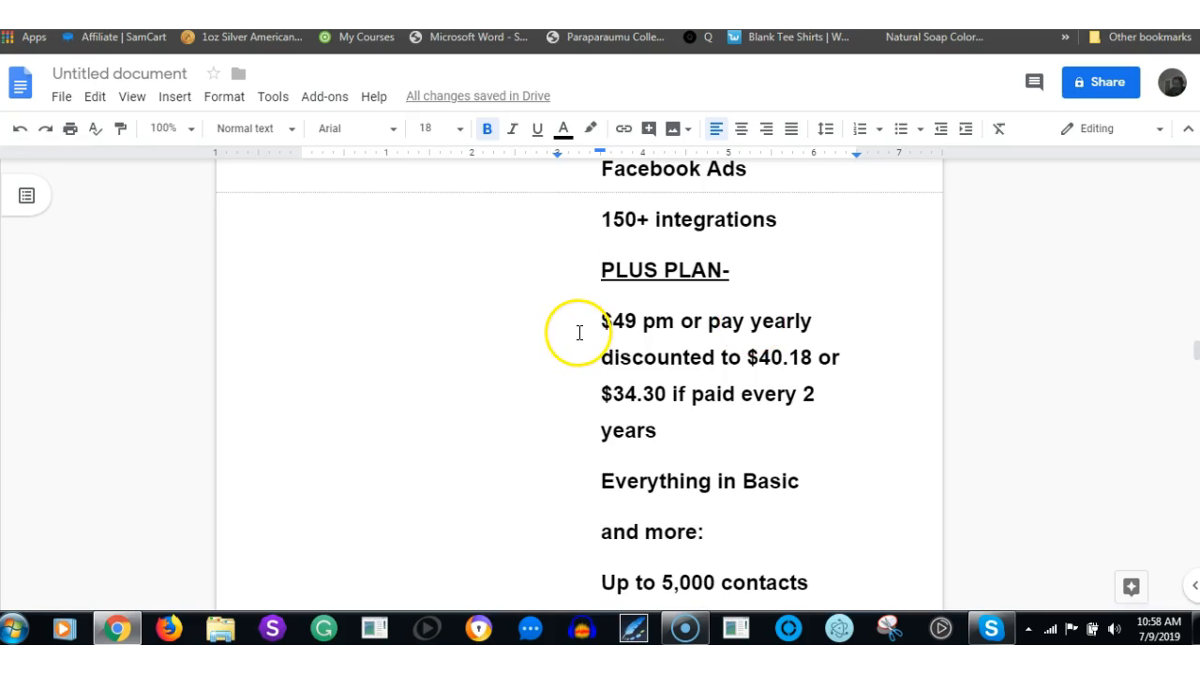
pyautogui.moveTo(730, 548)
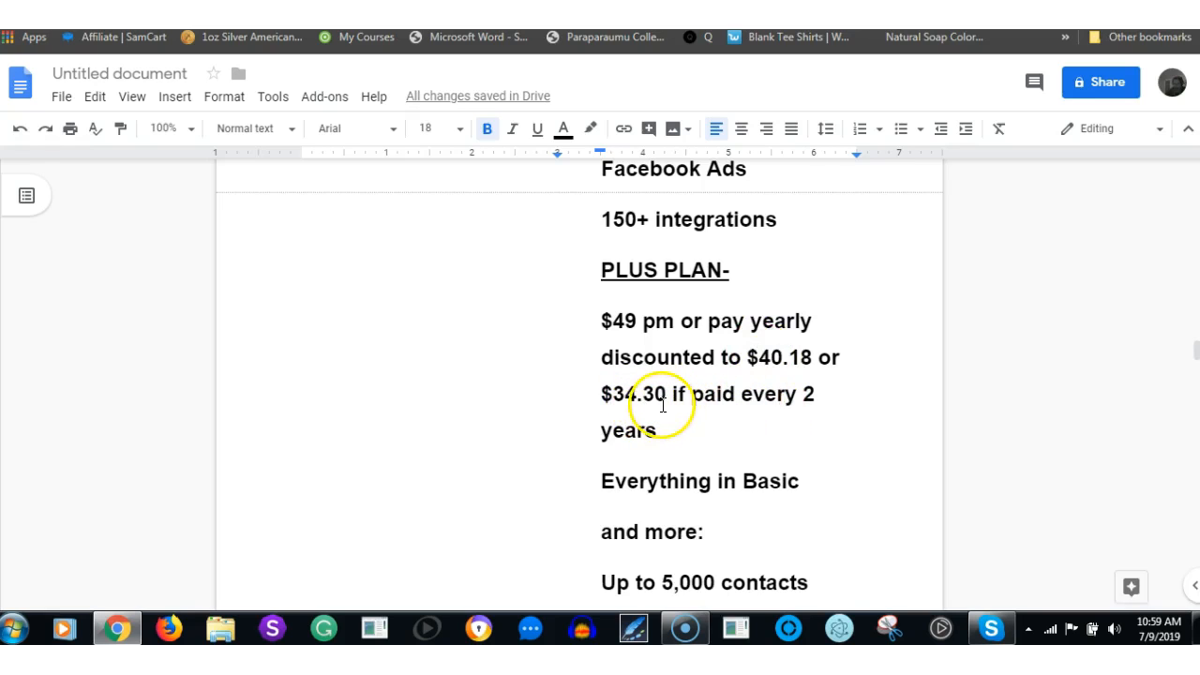
pyautogui.moveTo(769, 596)
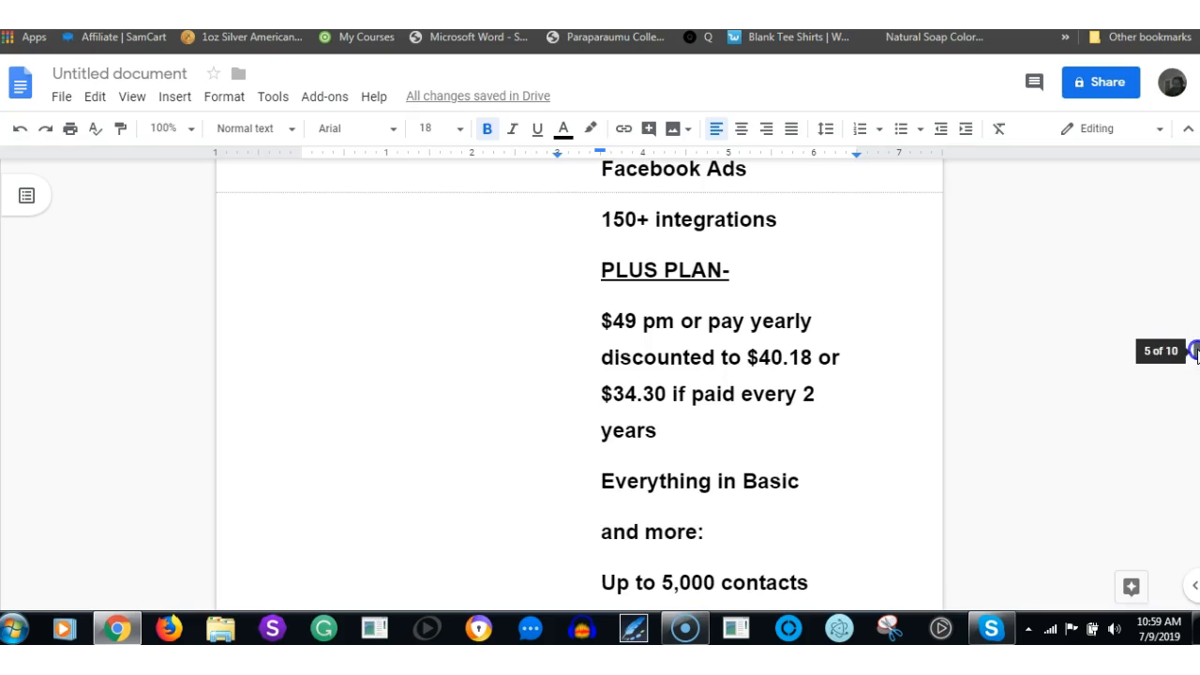
pyautogui.scroll(-3)
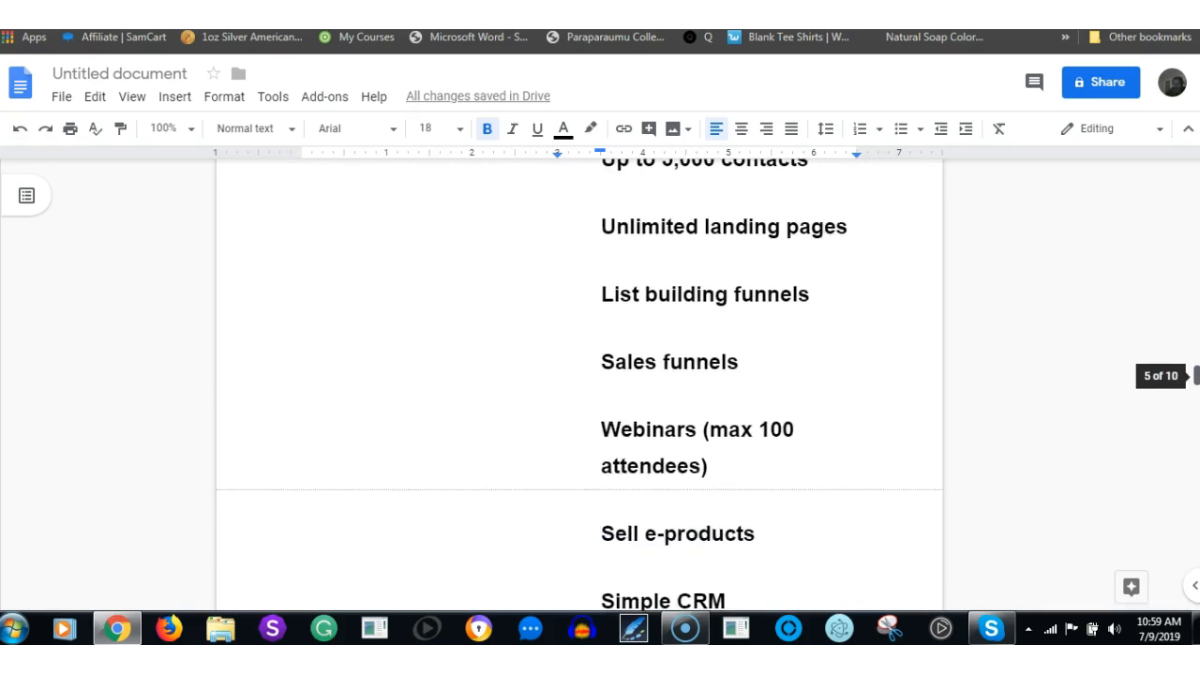
pyautogui.scroll(-3)
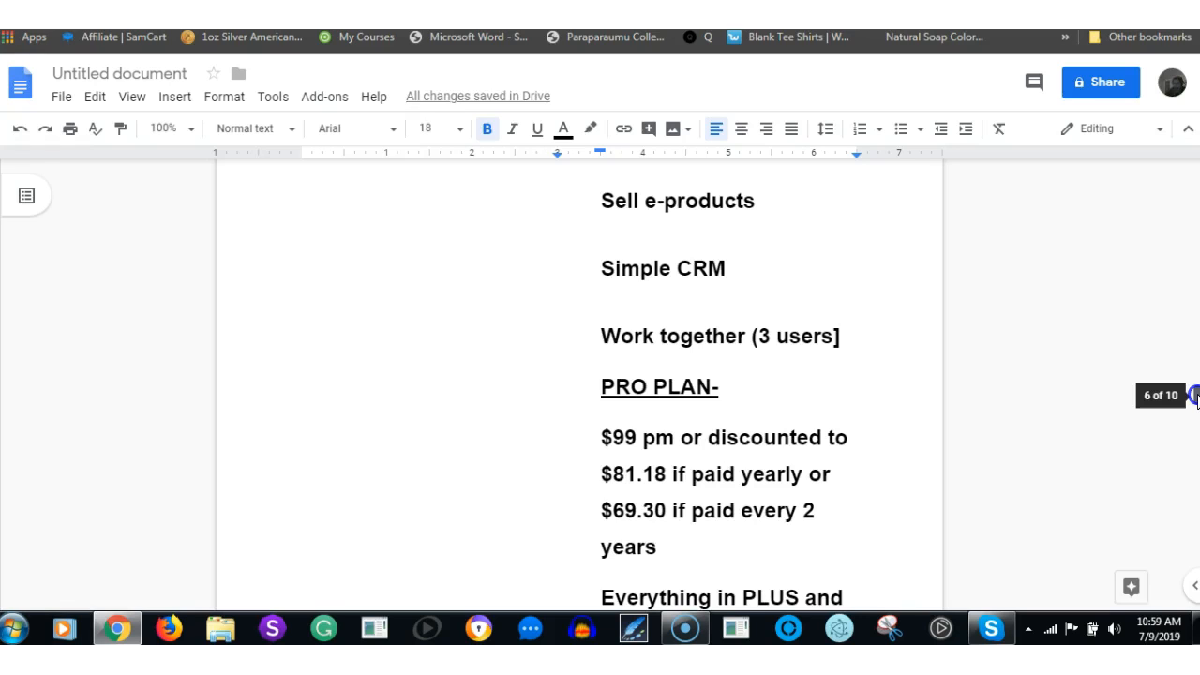
pyautogui.scroll(-3)
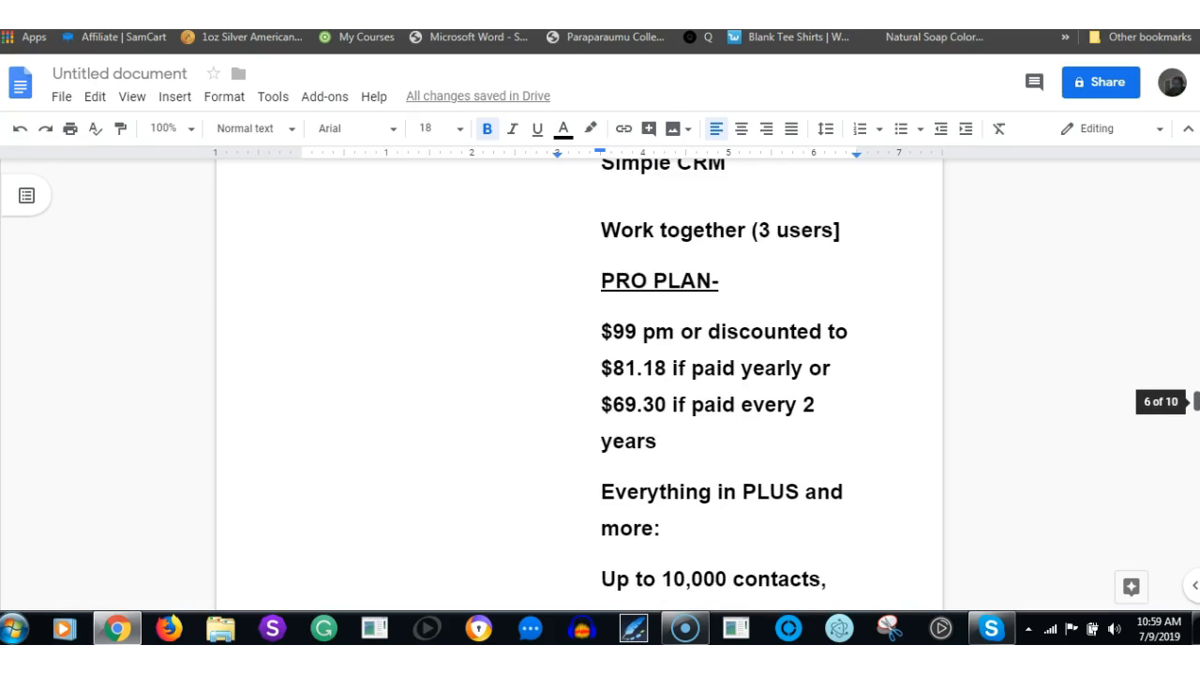
pyautogui.moveTo(1157, 364)
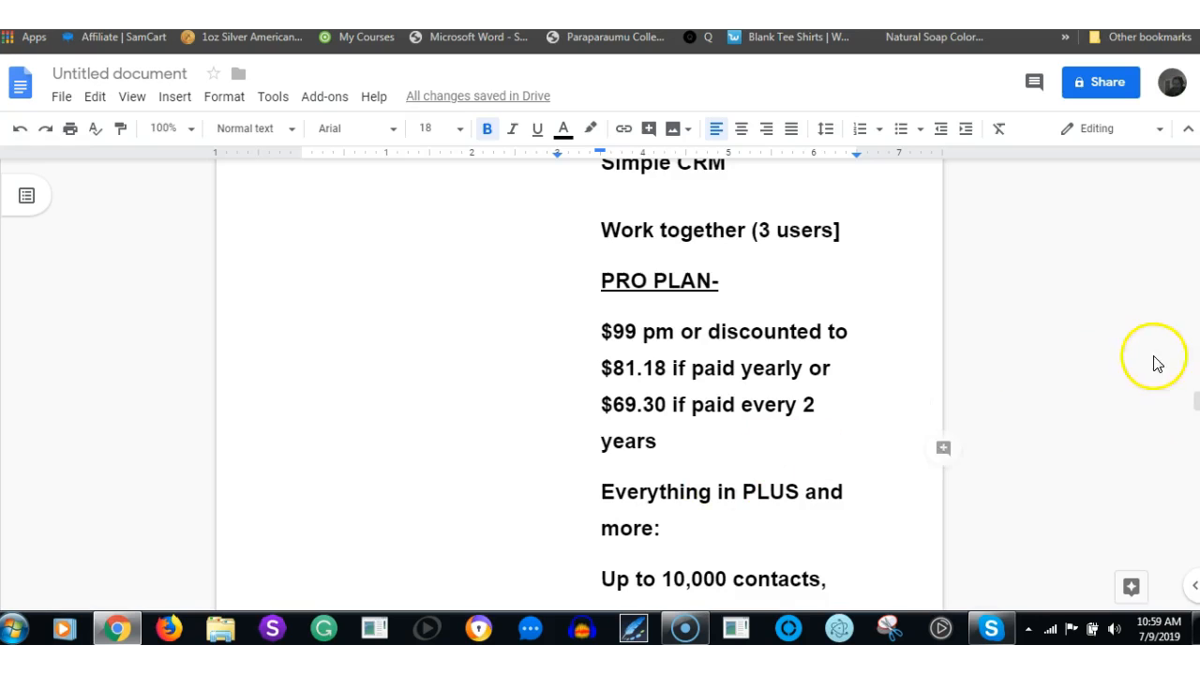
pyautogui.scroll(3)
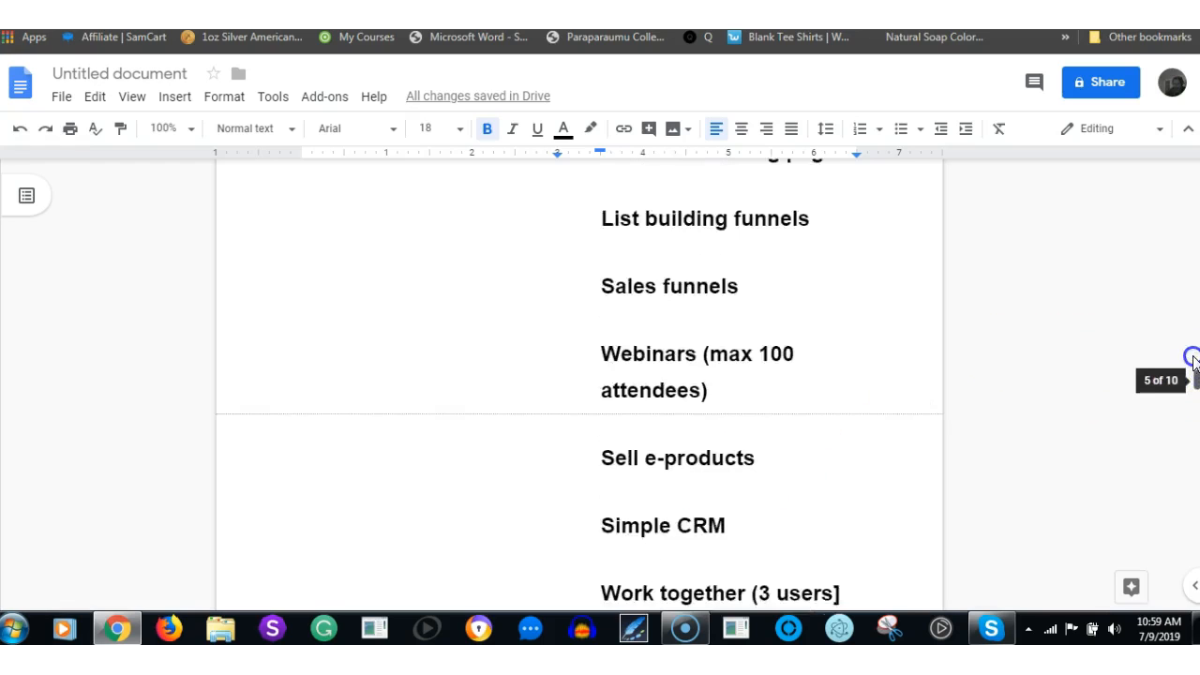
pyautogui.scroll(3)
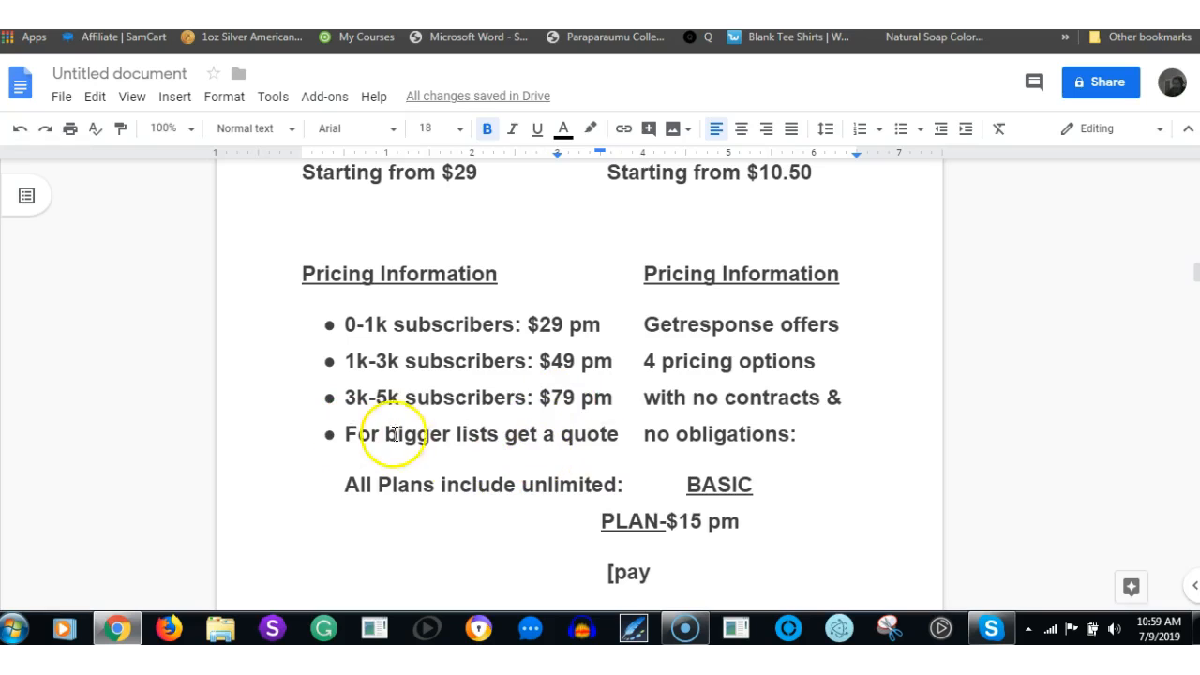
pyautogui.moveTo(1114, 363)
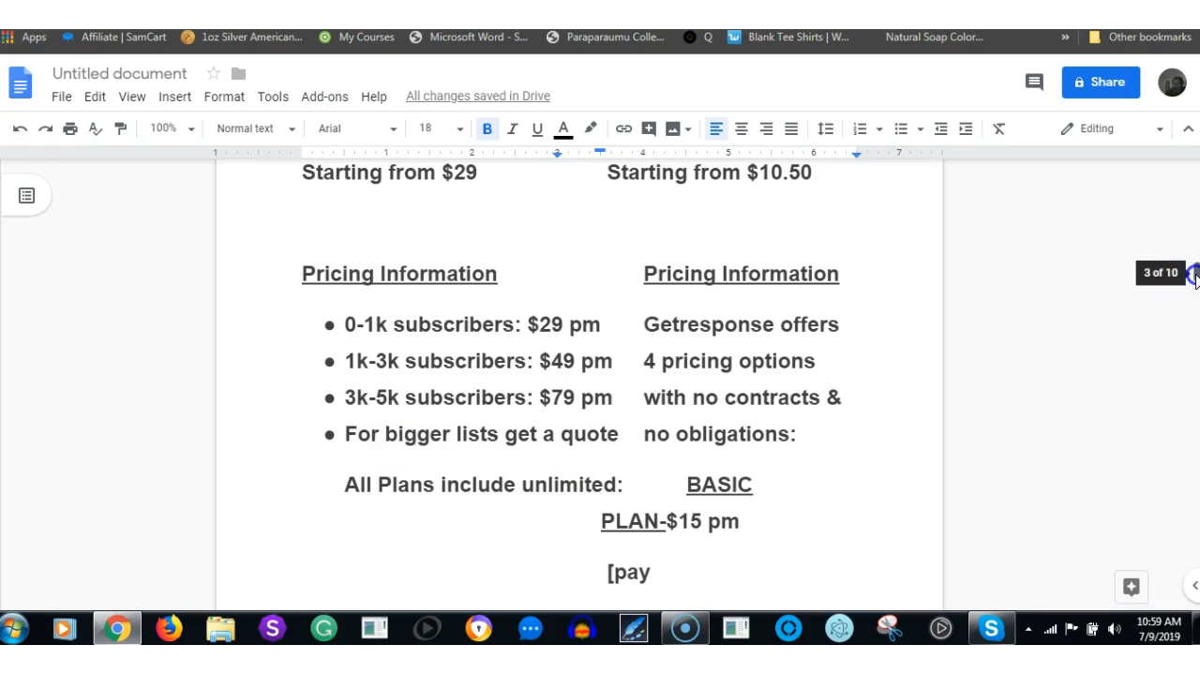
pyautogui.scroll(-3)
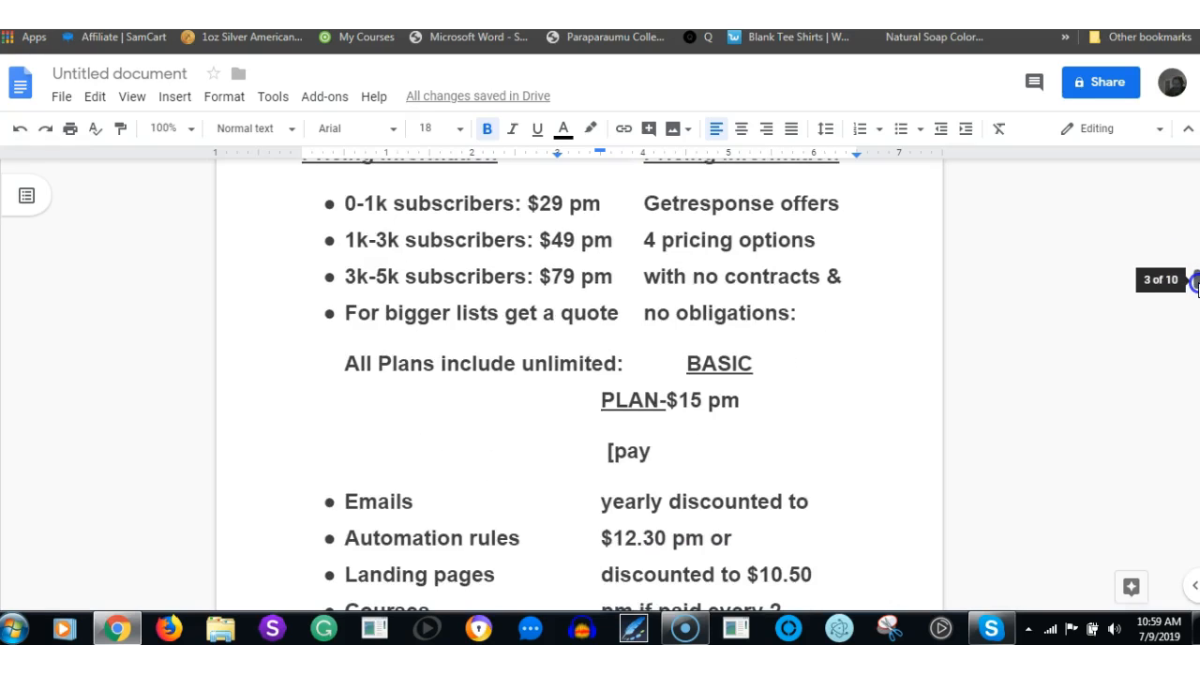
pyautogui.scroll(-3)
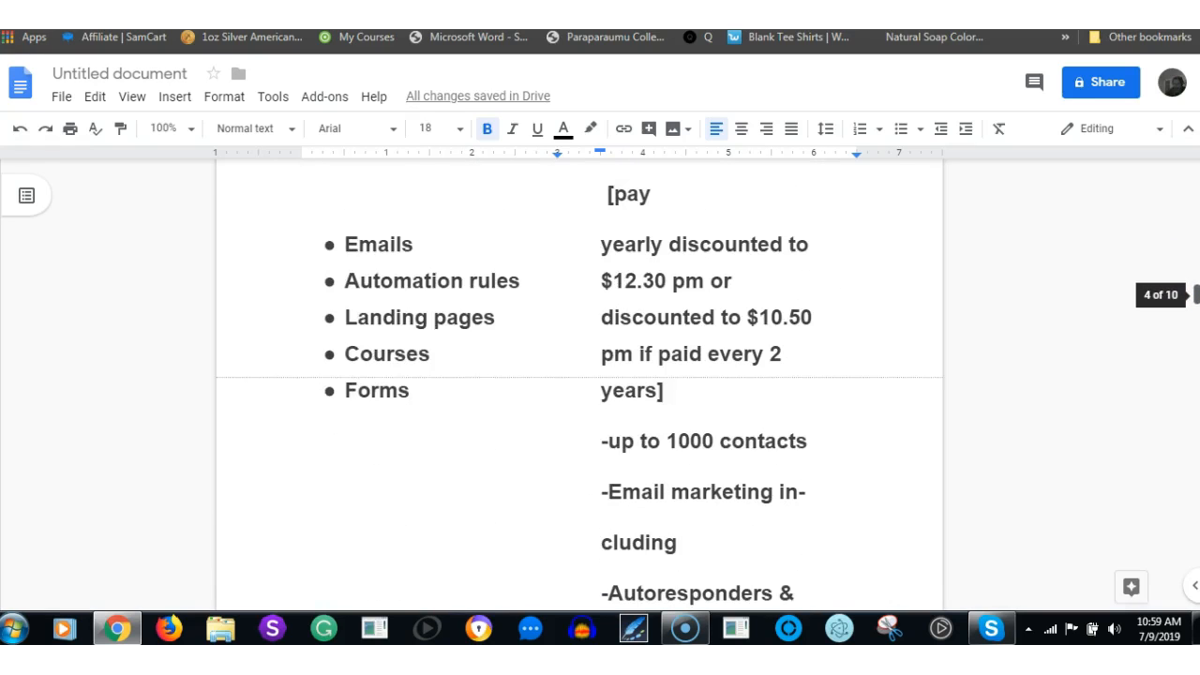
pyautogui.scroll(3)
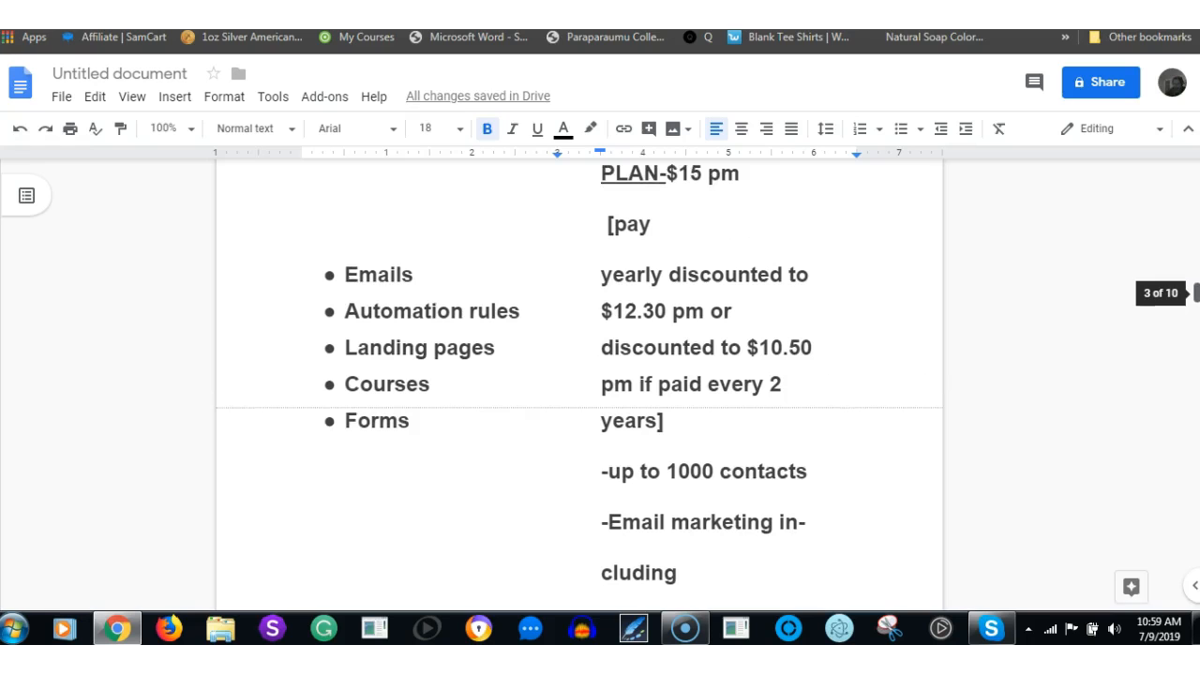
pyautogui.scroll(-3)
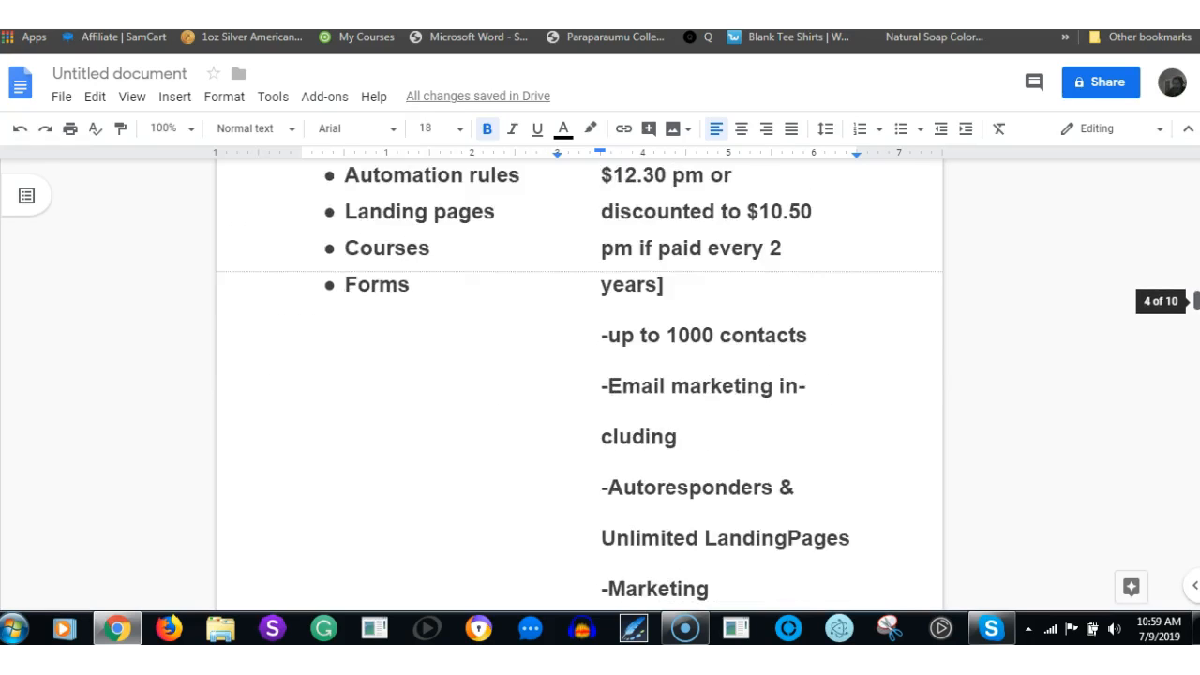
pyautogui.scroll(-3)
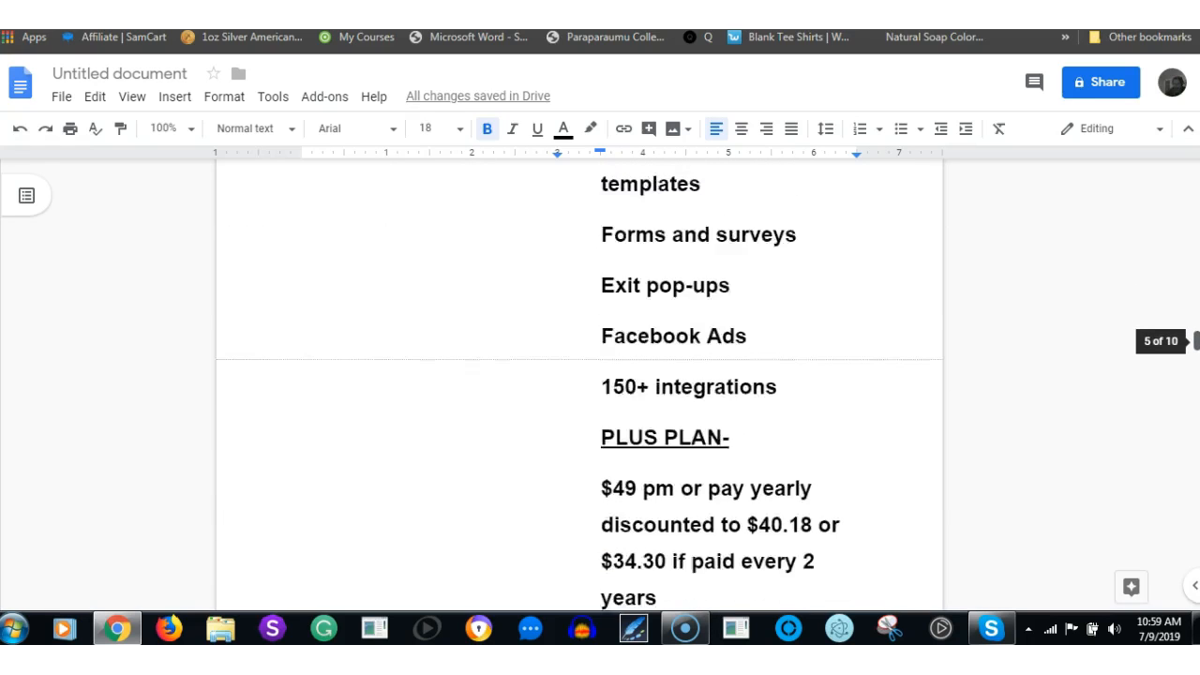
pyautogui.scroll(-3)
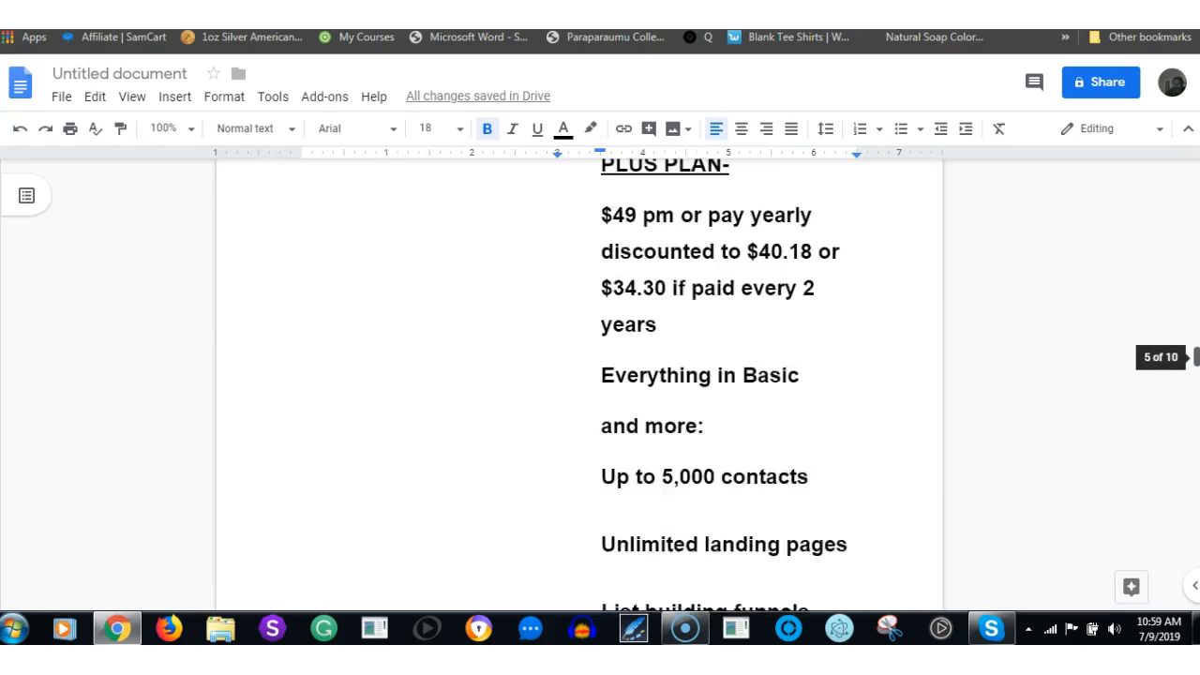
pyautogui.scroll(-3)
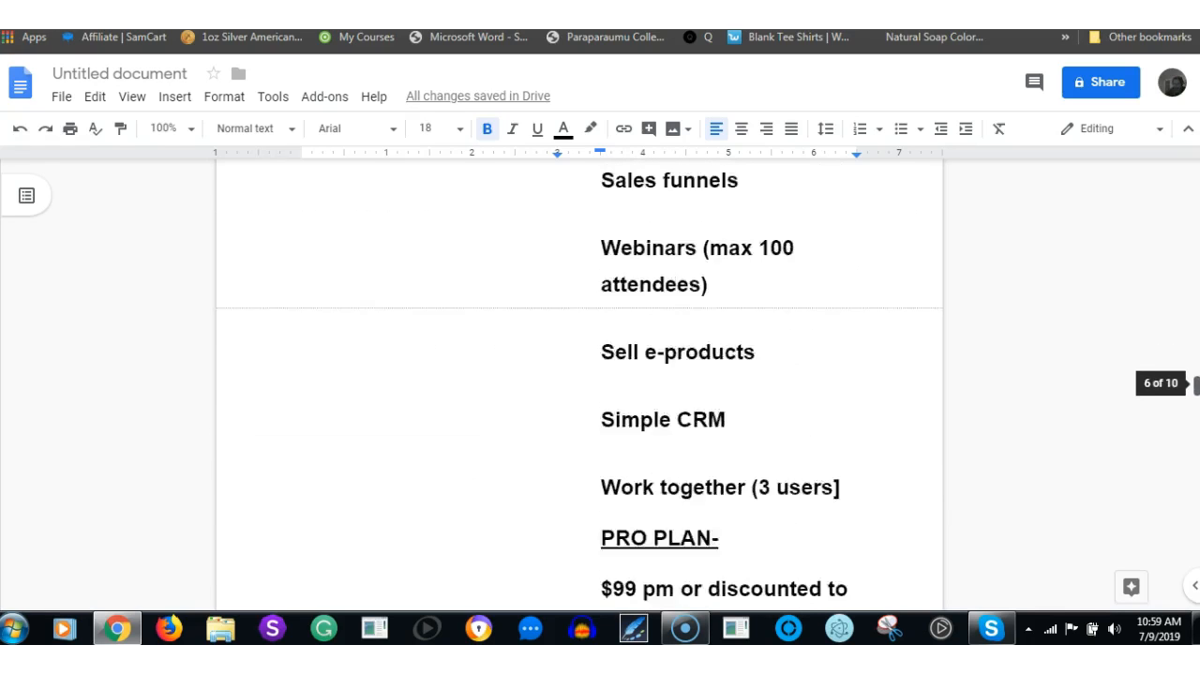
pyautogui.scroll(-3)
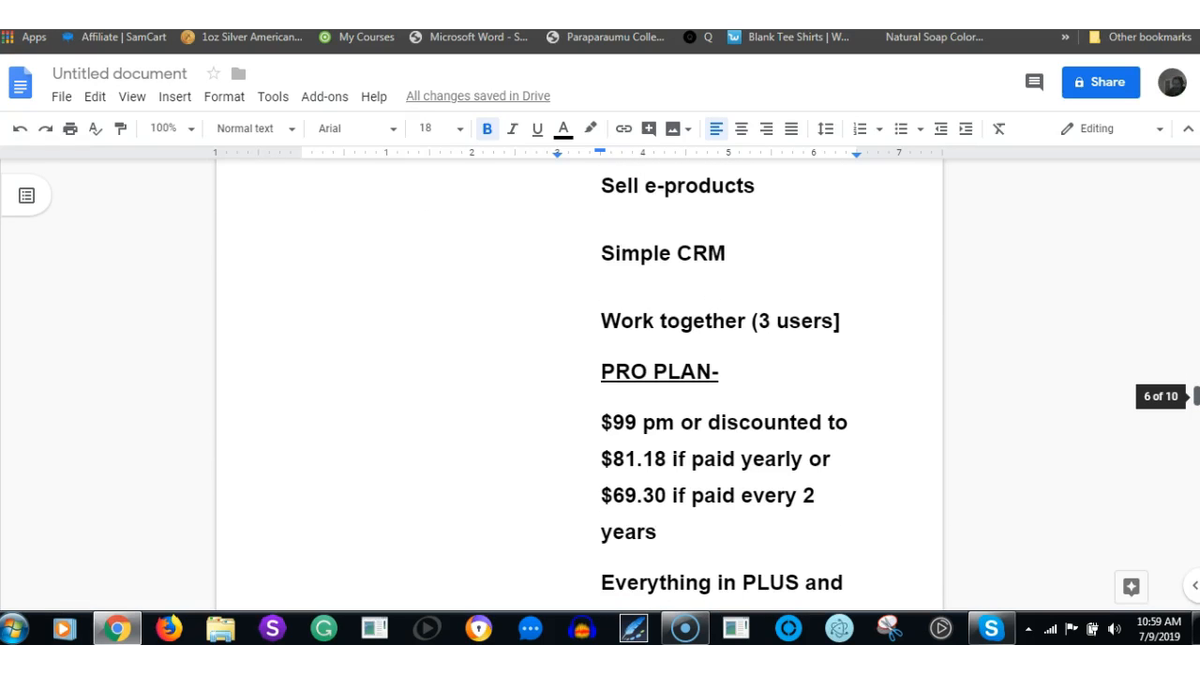
pyautogui.scroll(3)
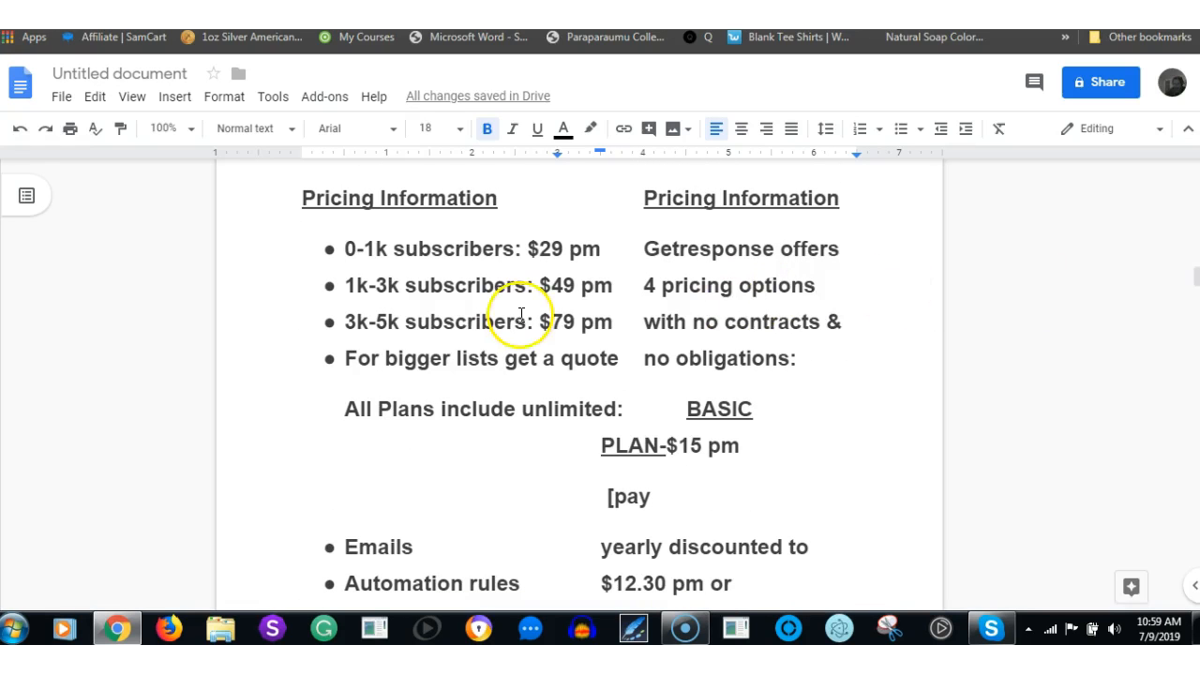
pyautogui.moveTo(514, 392)
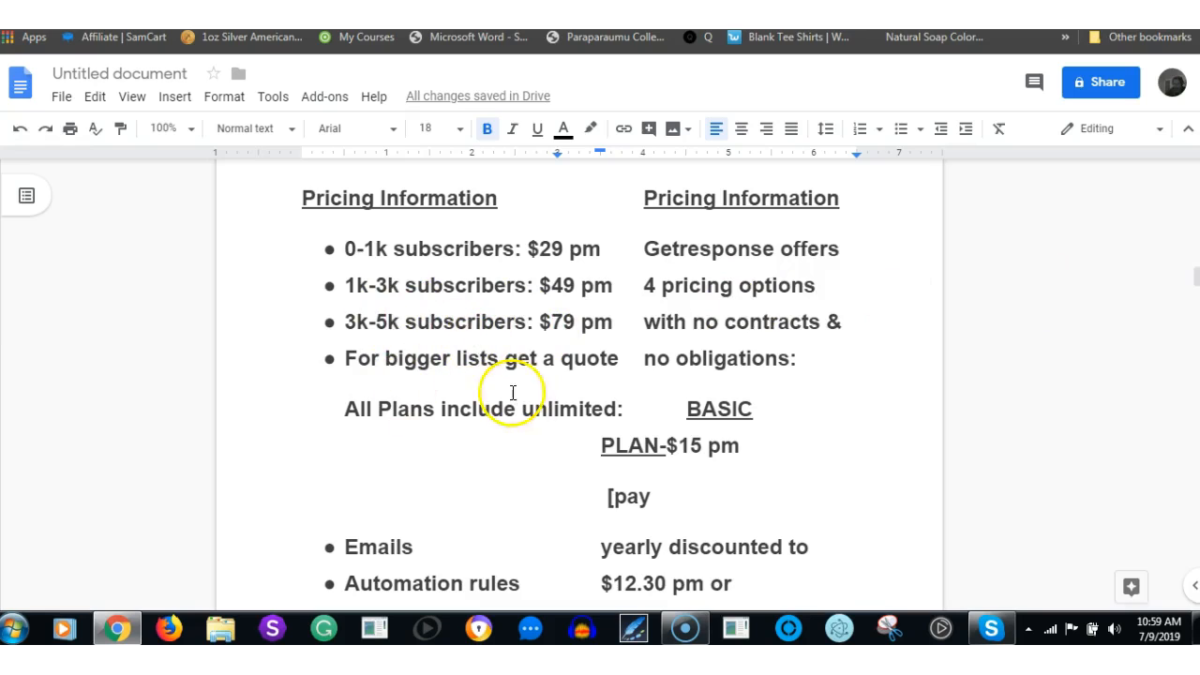
pyautogui.moveTo(566, 337)
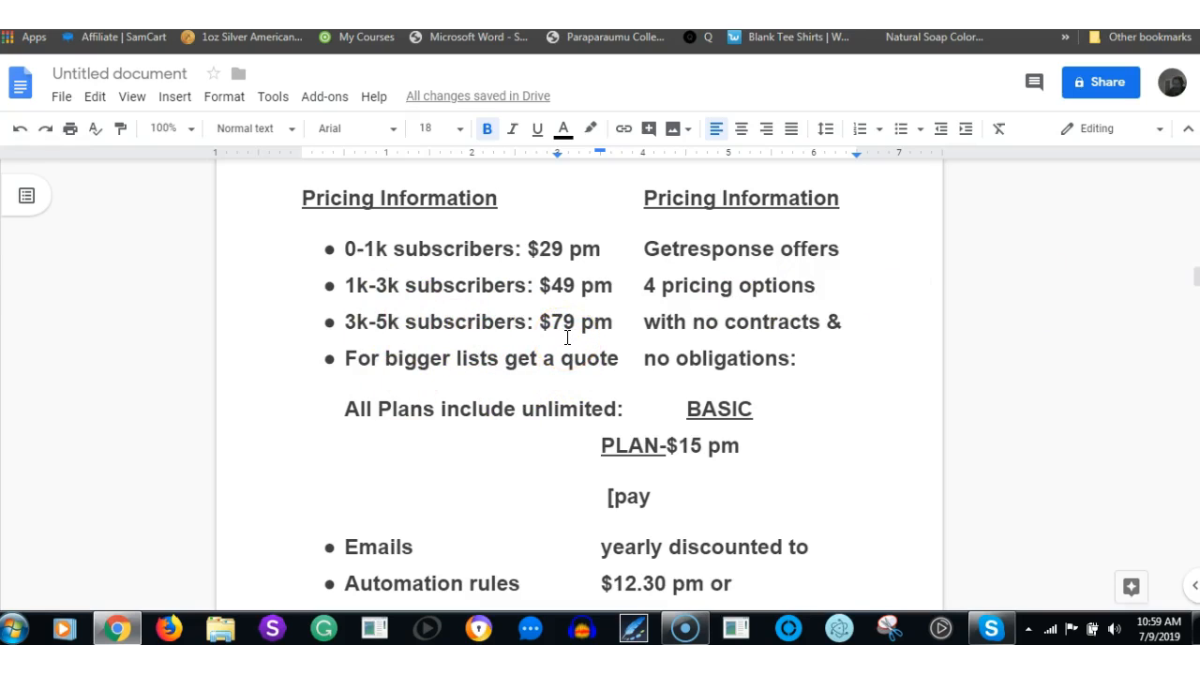
pyautogui.moveTo(788, 499)
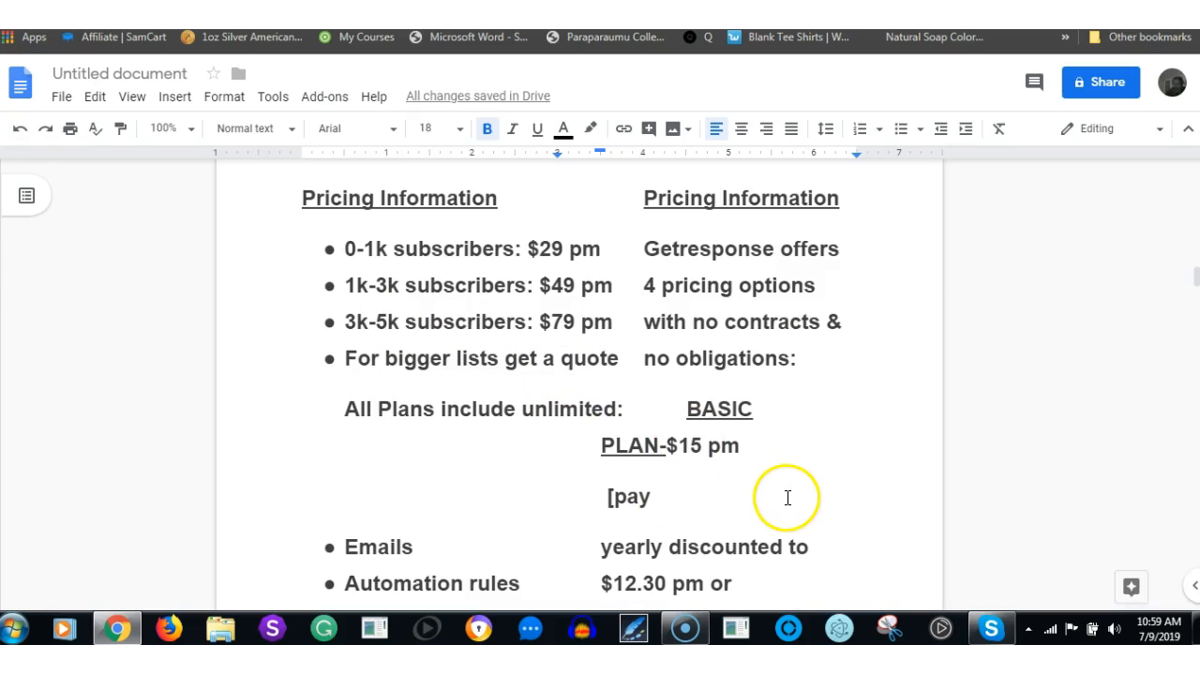
pyautogui.moveTo(579, 336)
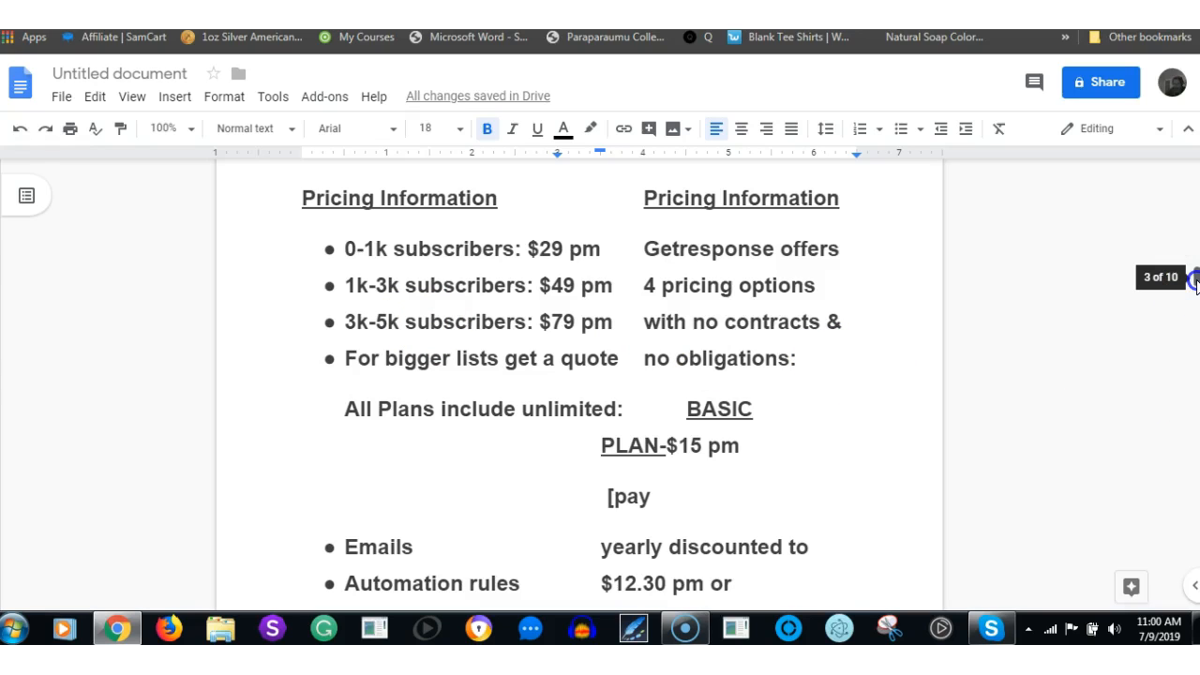
pyautogui.scroll(-3)
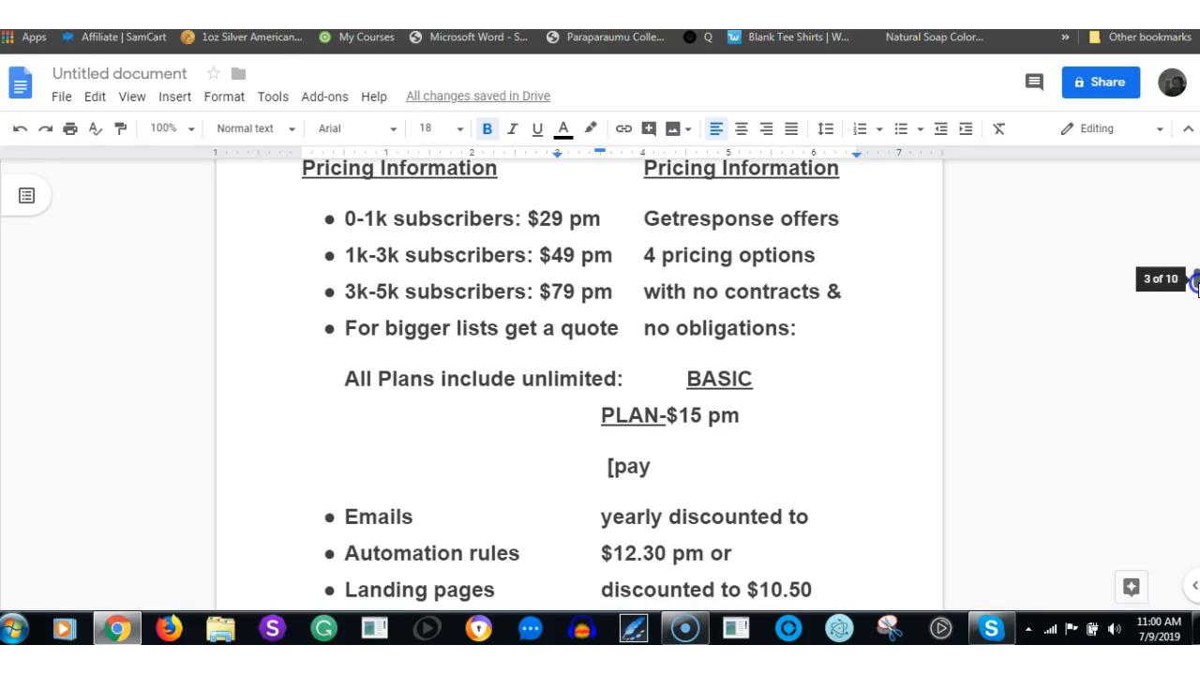
# Scroll back up to User Satisfaction, then down to the Pro plan's 10,000 contacts and 300-attendee webinars.
pyautogui.scroll(3)
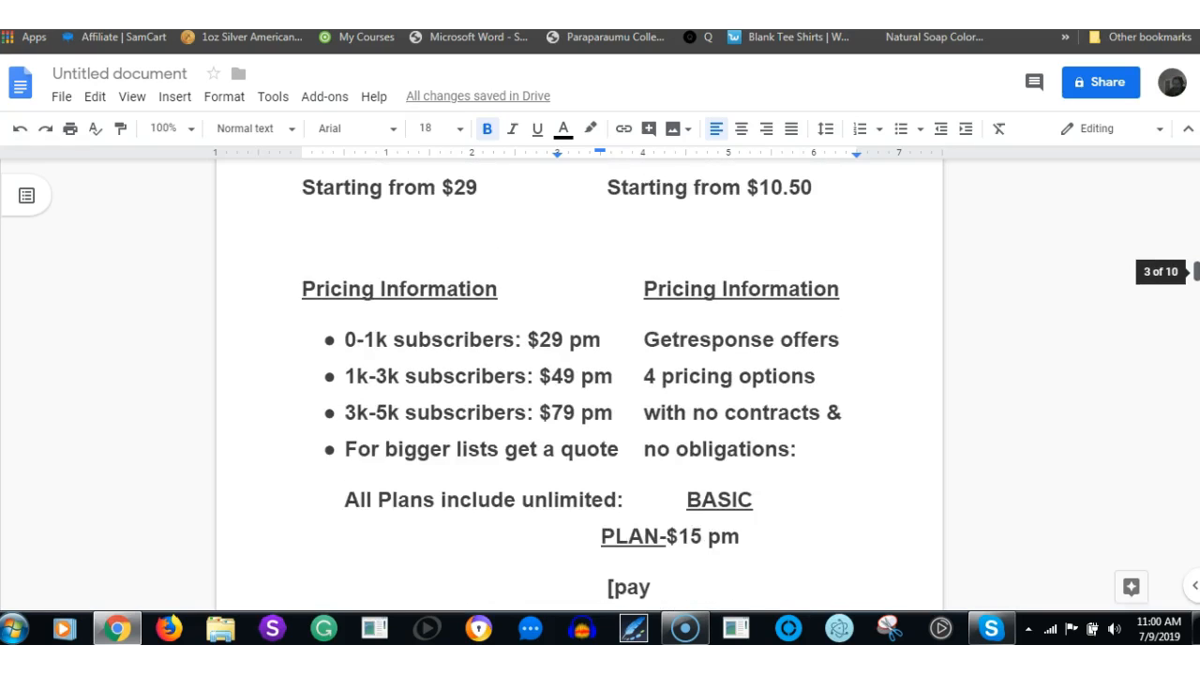
pyautogui.scroll(3)
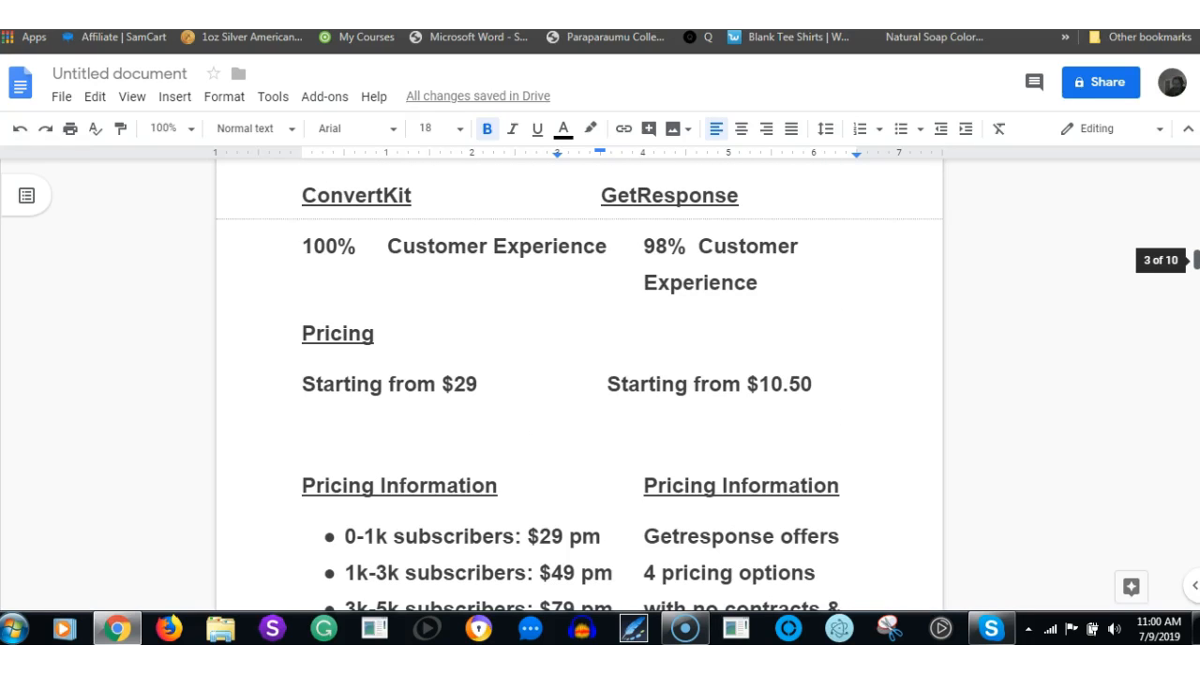
pyautogui.scroll(3)
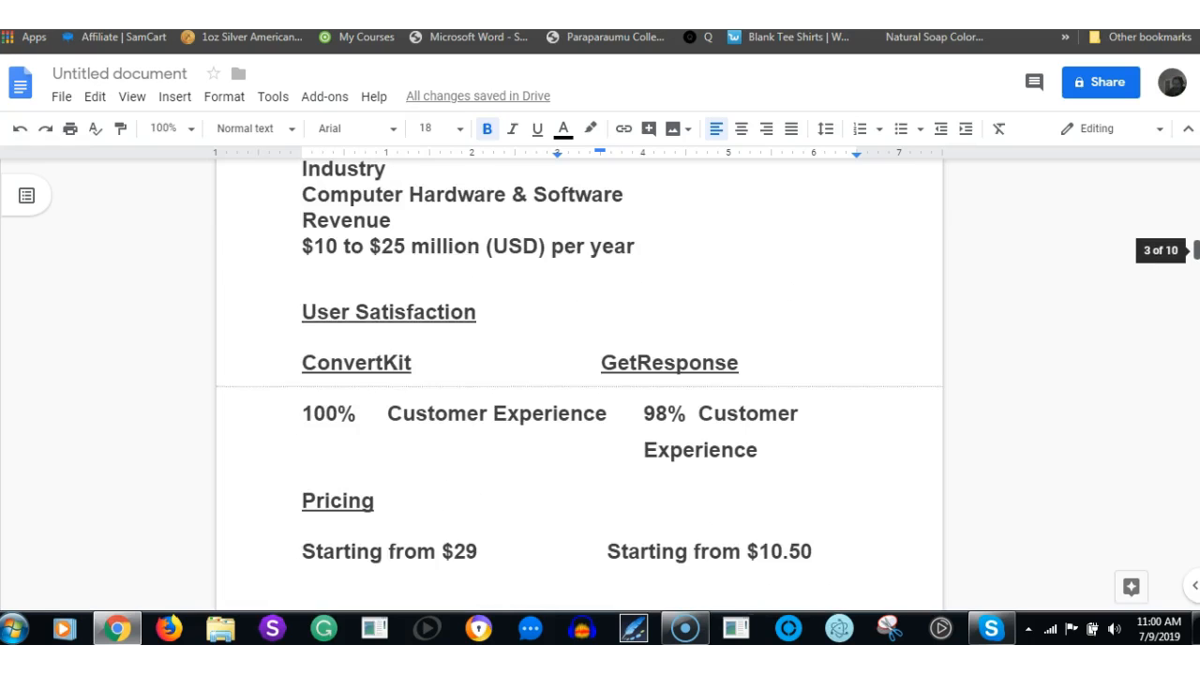
pyautogui.scroll(-3)
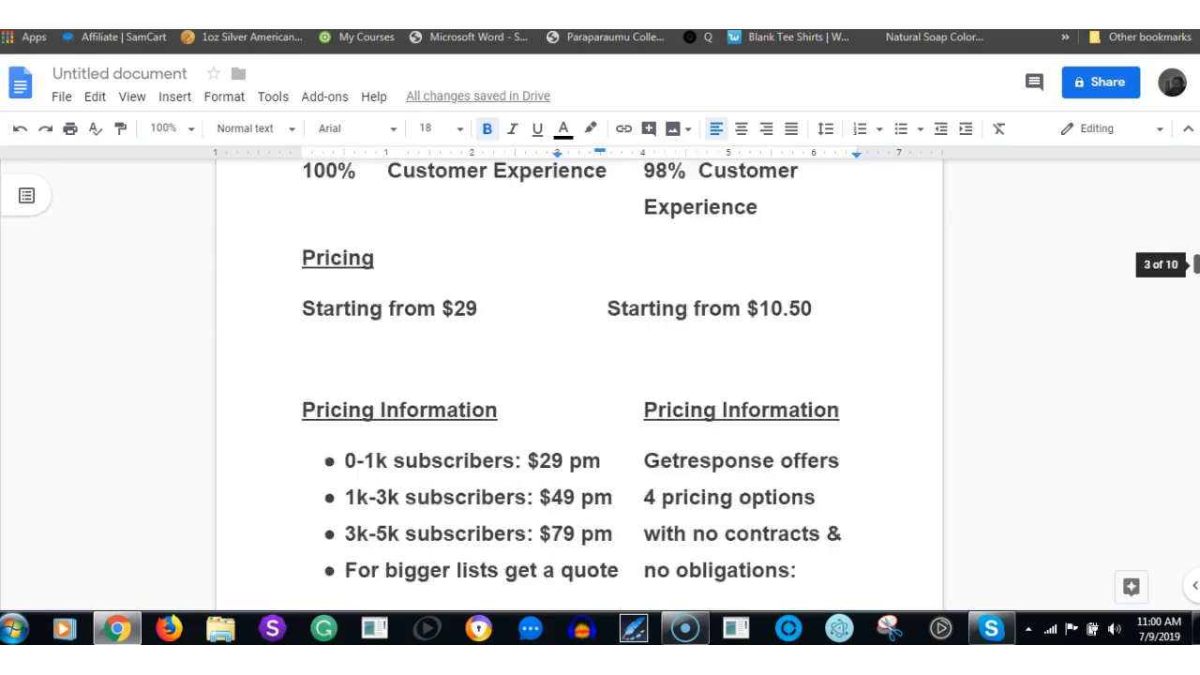
pyautogui.scroll(-3)
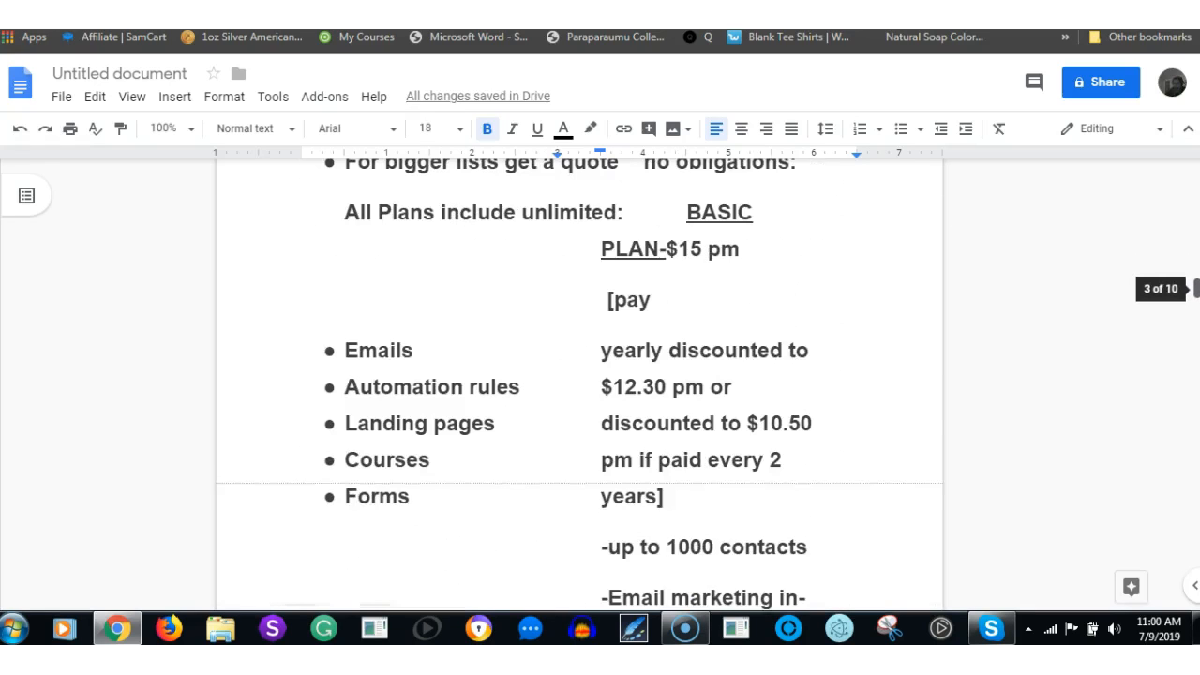
pyautogui.scroll(-3)
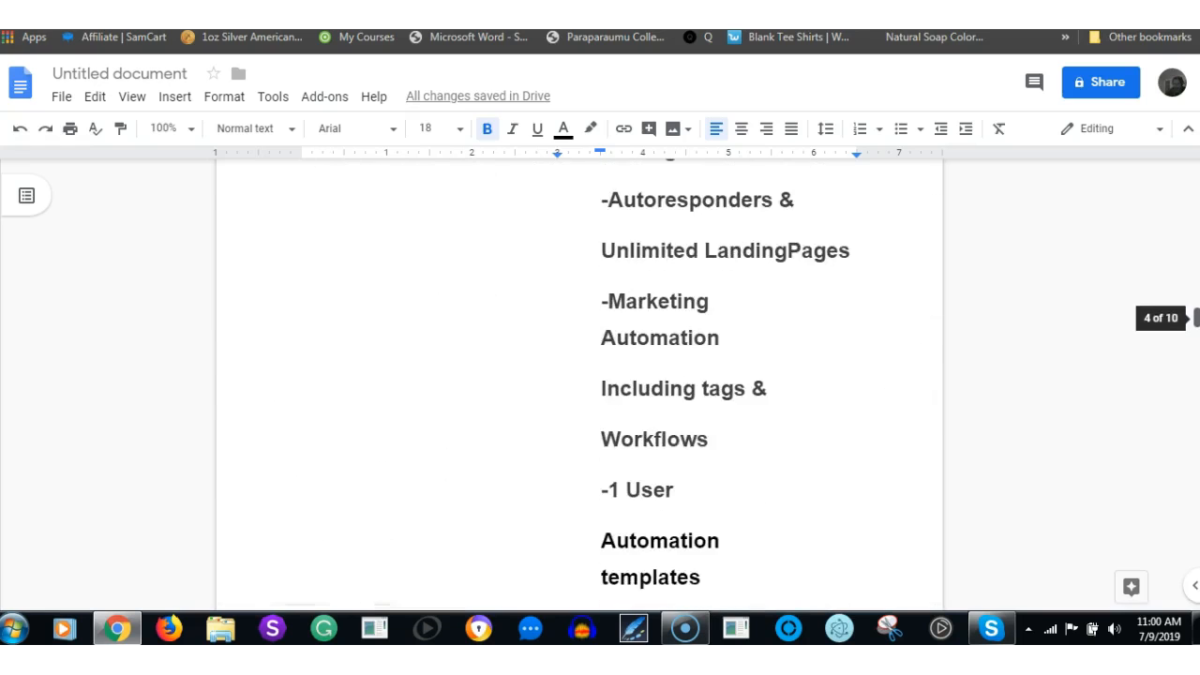
pyautogui.scroll(-3)
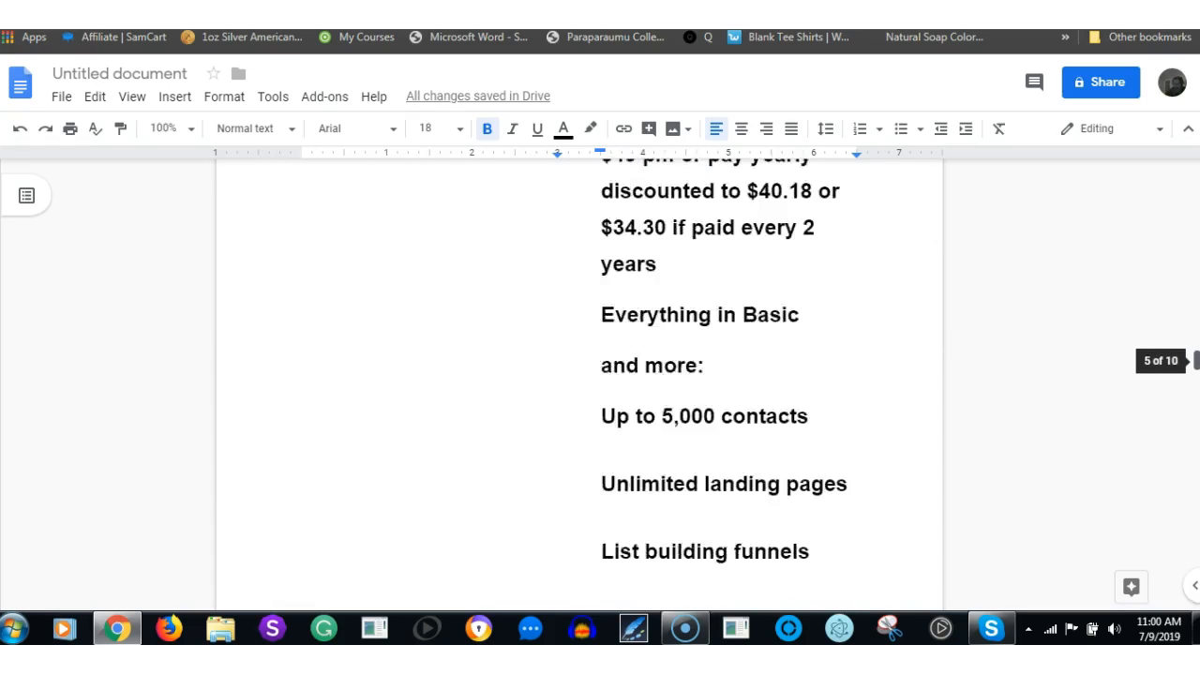
pyautogui.scroll(-3)
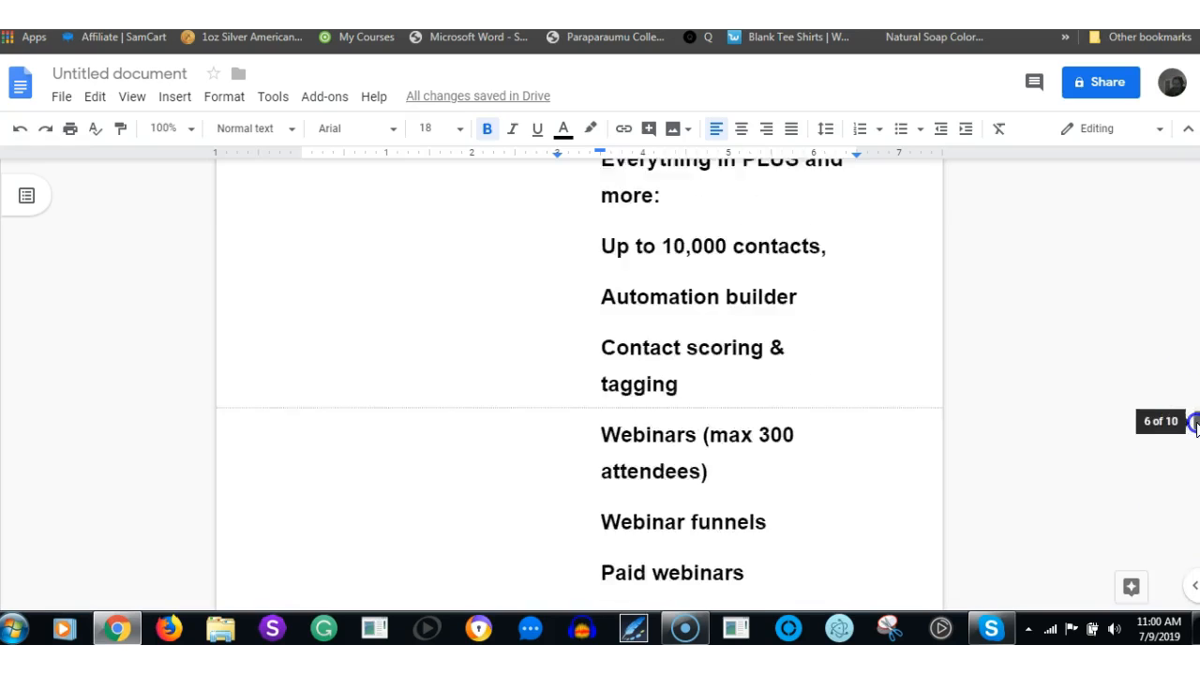
# Scroll through the two-column feature table to Custom Segmenting and the social media popularity paragraph.
pyautogui.scroll(-3)
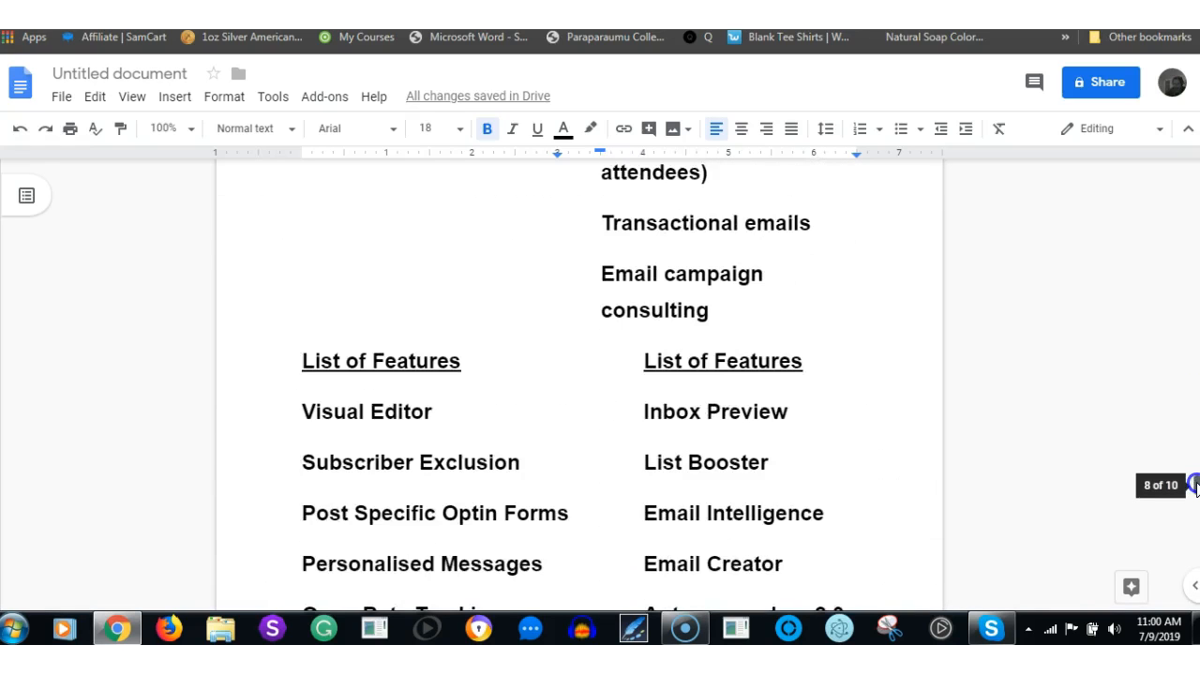
pyautogui.scroll(-3)
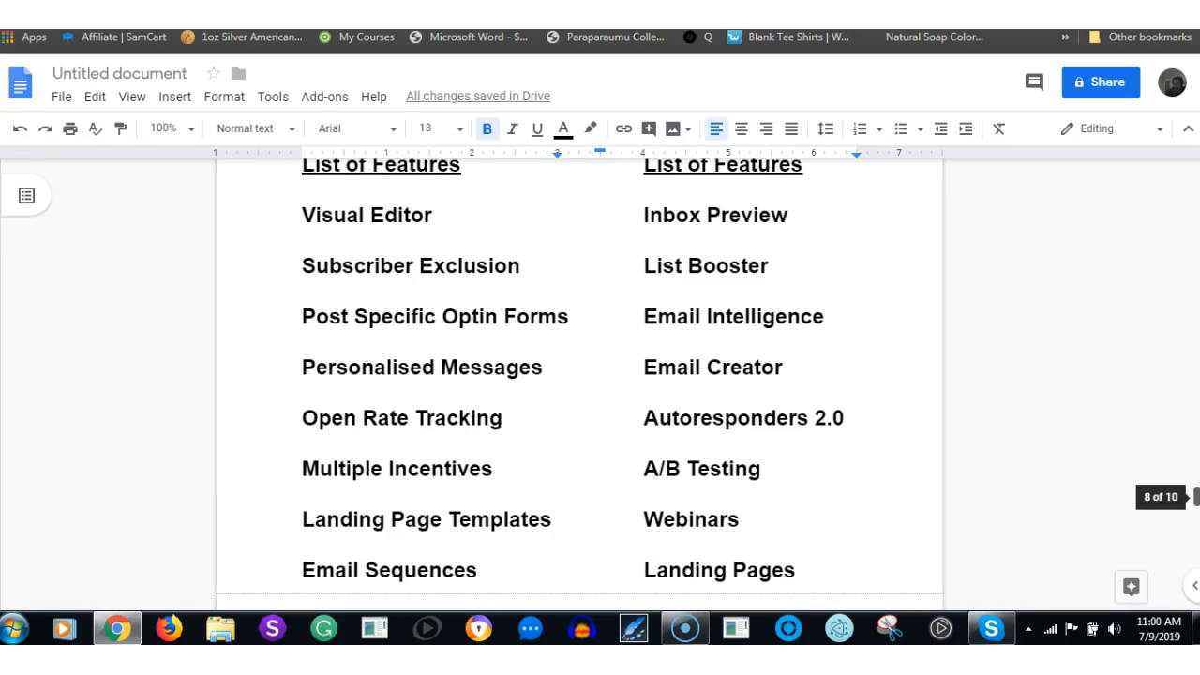
pyautogui.moveTo(473, 208)
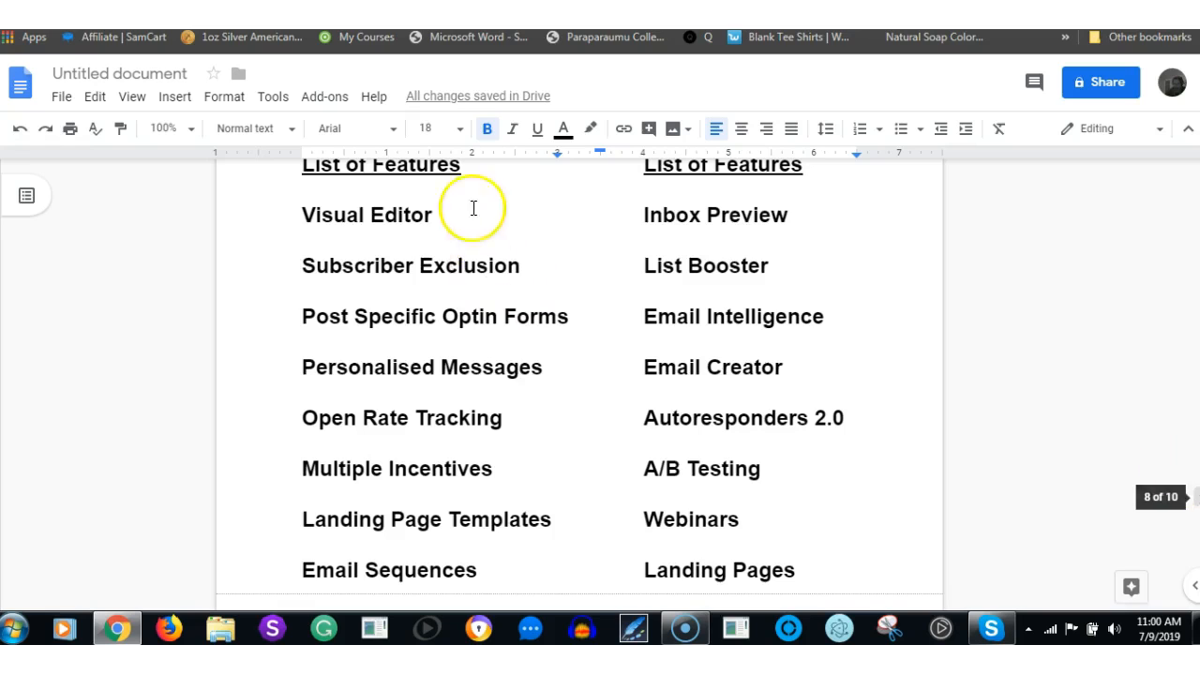
pyautogui.moveTo(770, 319)
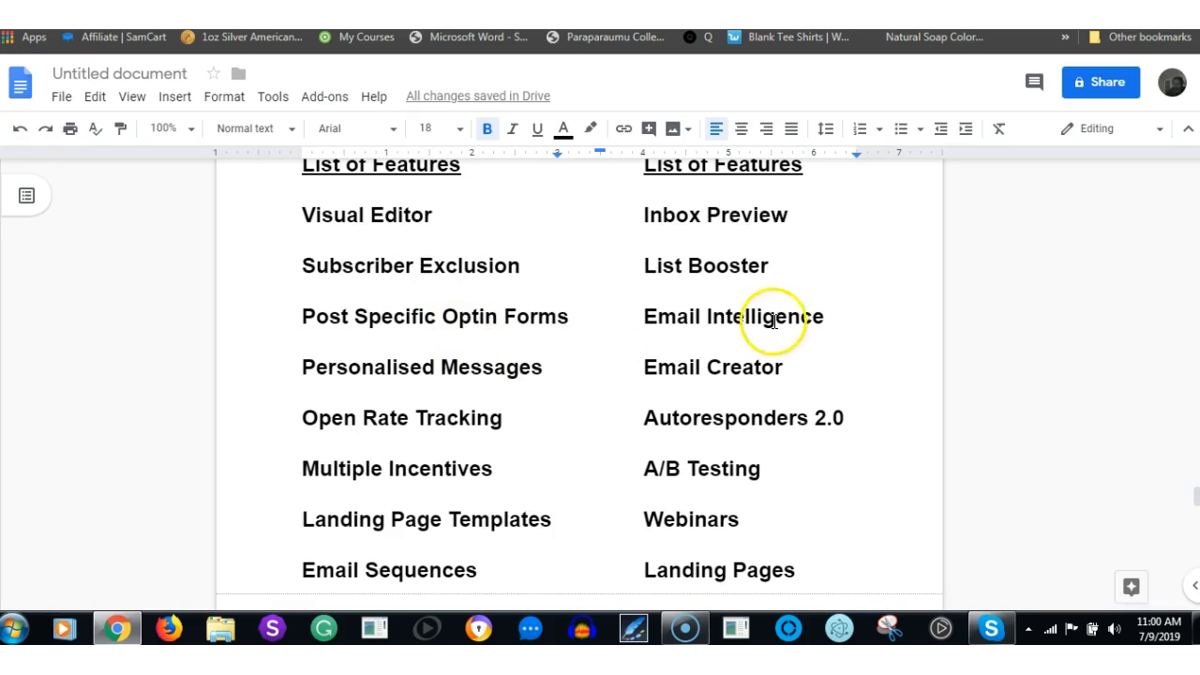
pyautogui.moveTo(1196, 497)
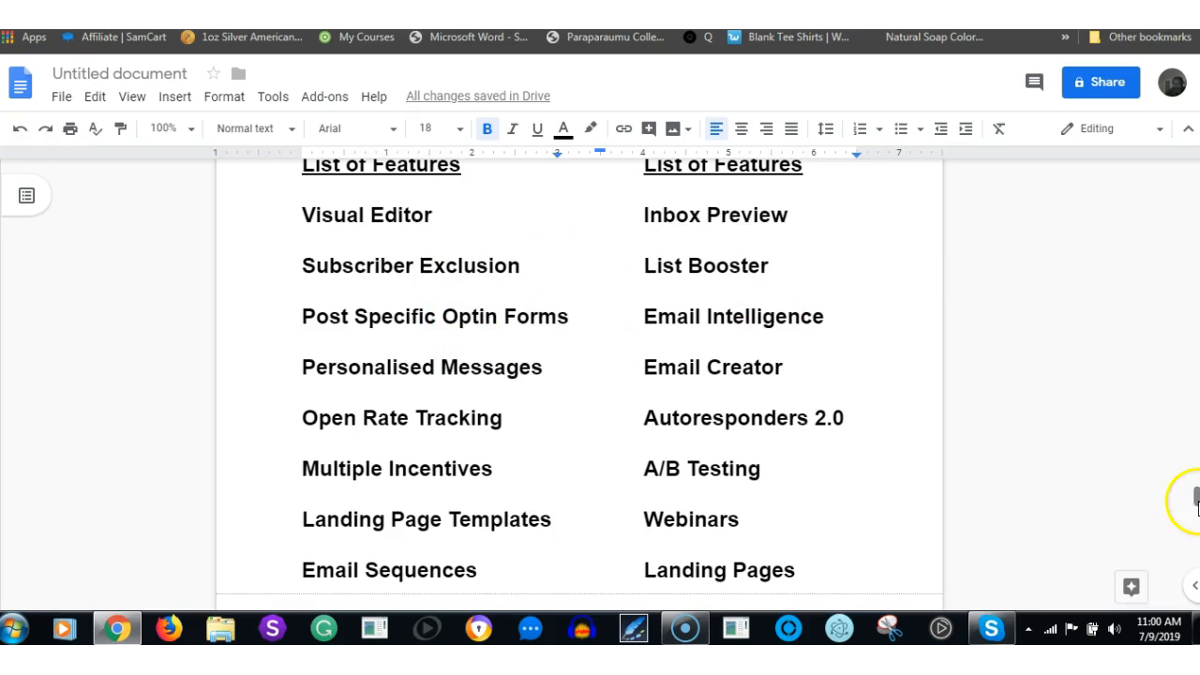
pyautogui.scroll(-3)
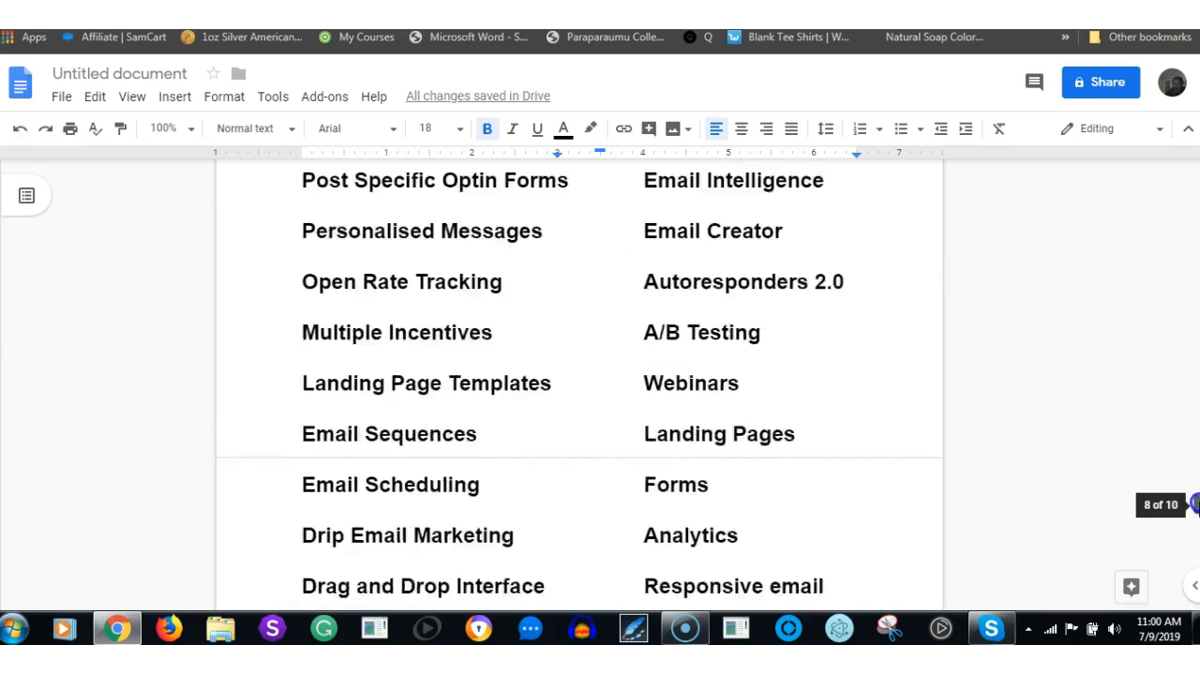
pyautogui.scroll(-3)
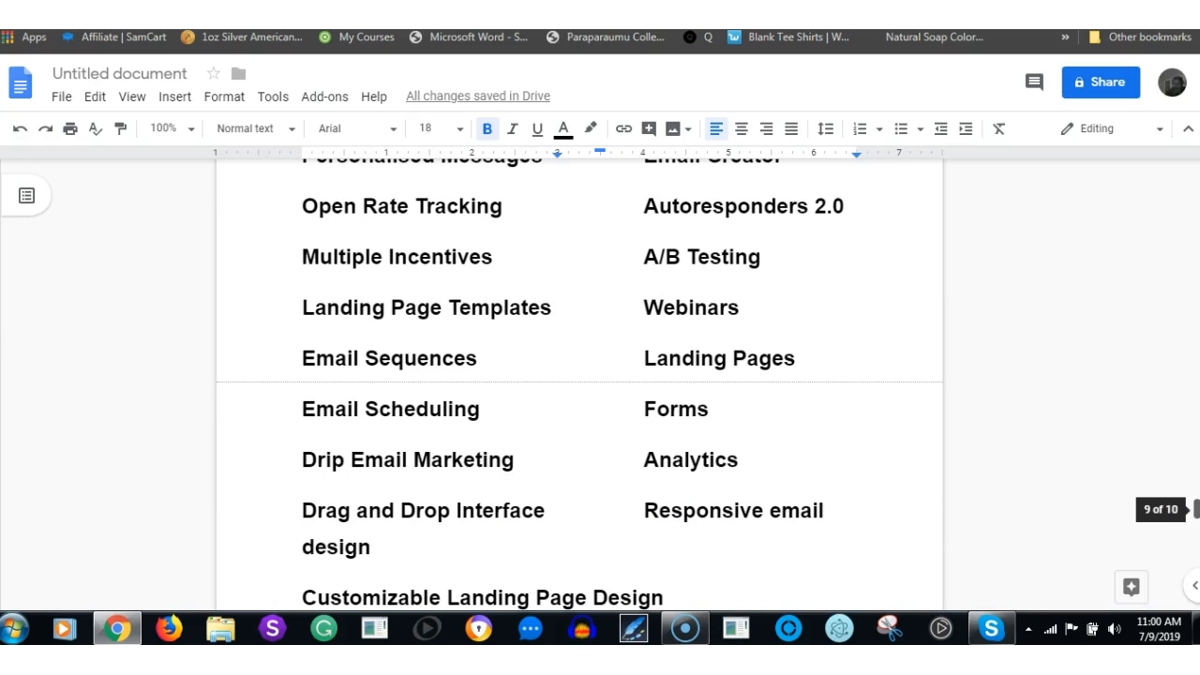
pyautogui.scroll(3)
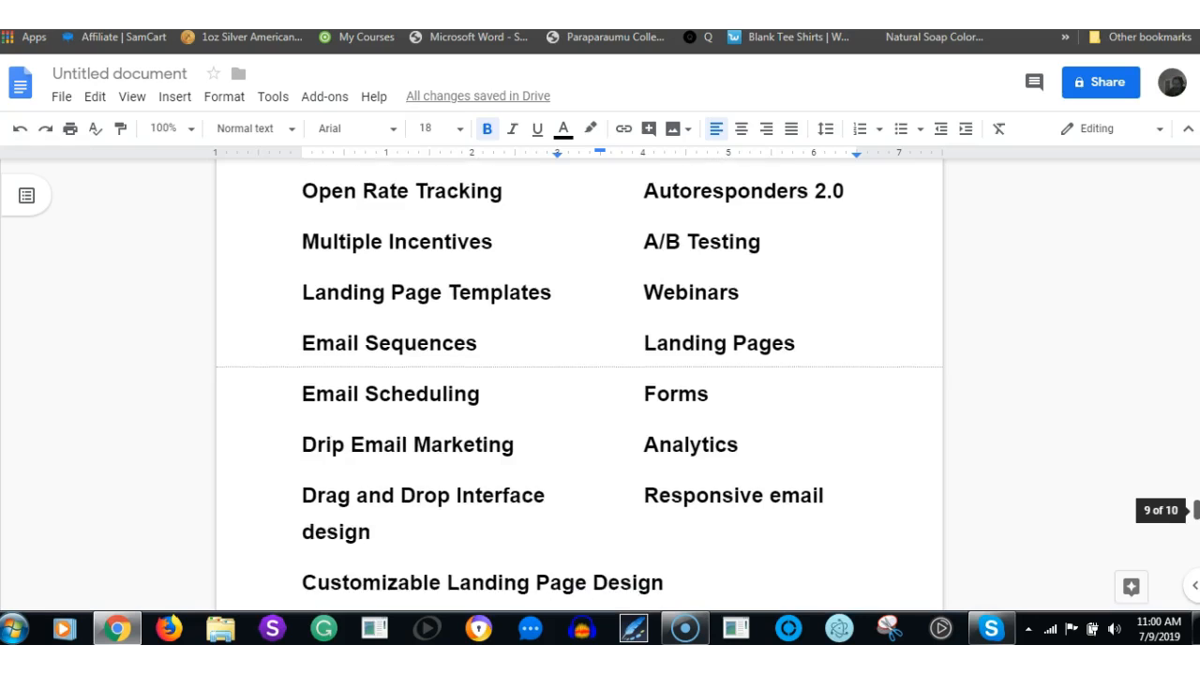
pyautogui.scroll(-3)
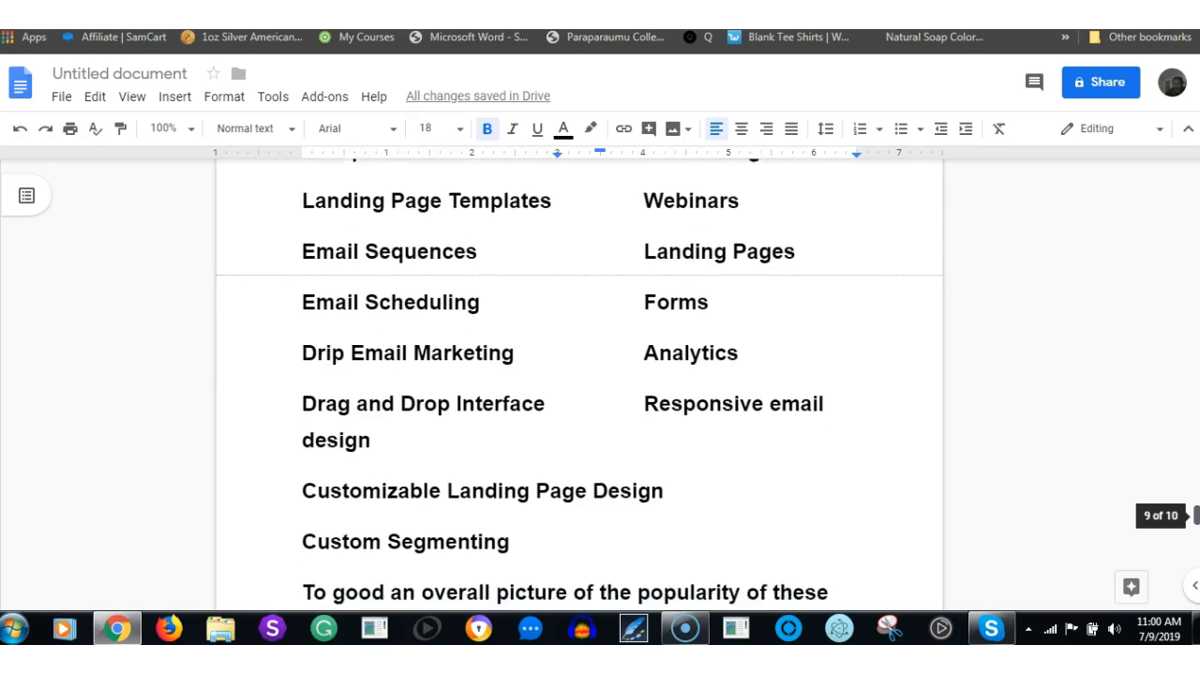
pyautogui.scroll(-3)
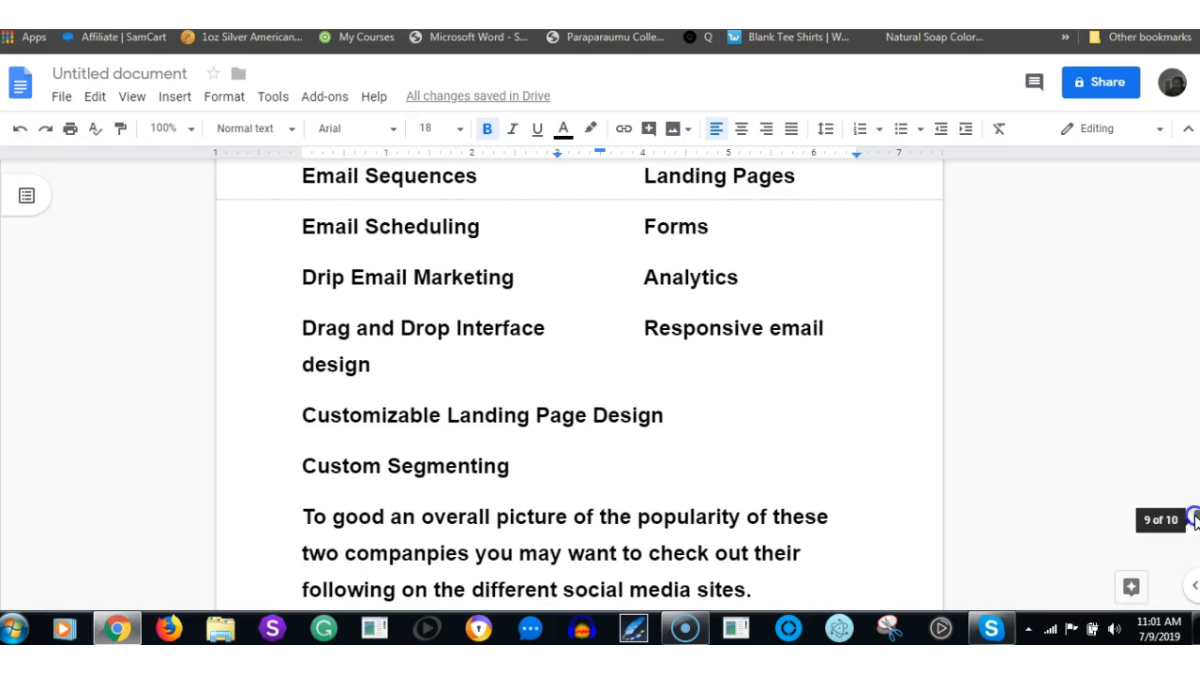
# Scroll past the Facebook and Twitter follower counts to the full 'In my opinion' recommendation paragraph.
pyautogui.scroll(-3)
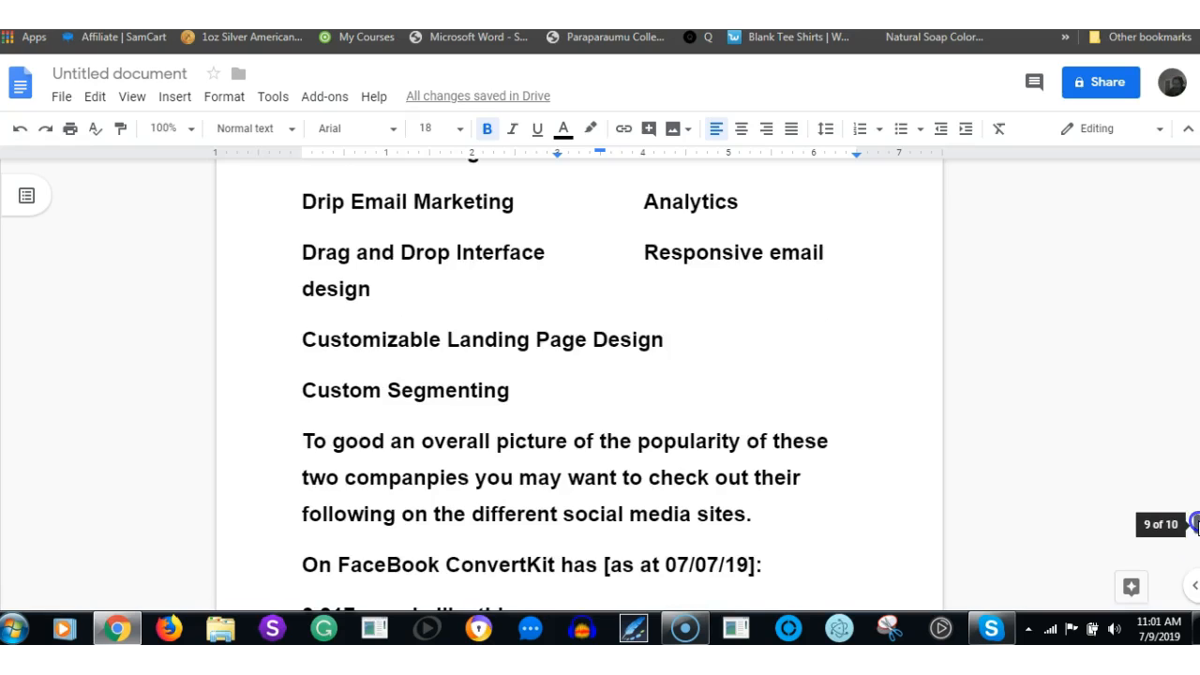
pyautogui.scroll(-3)
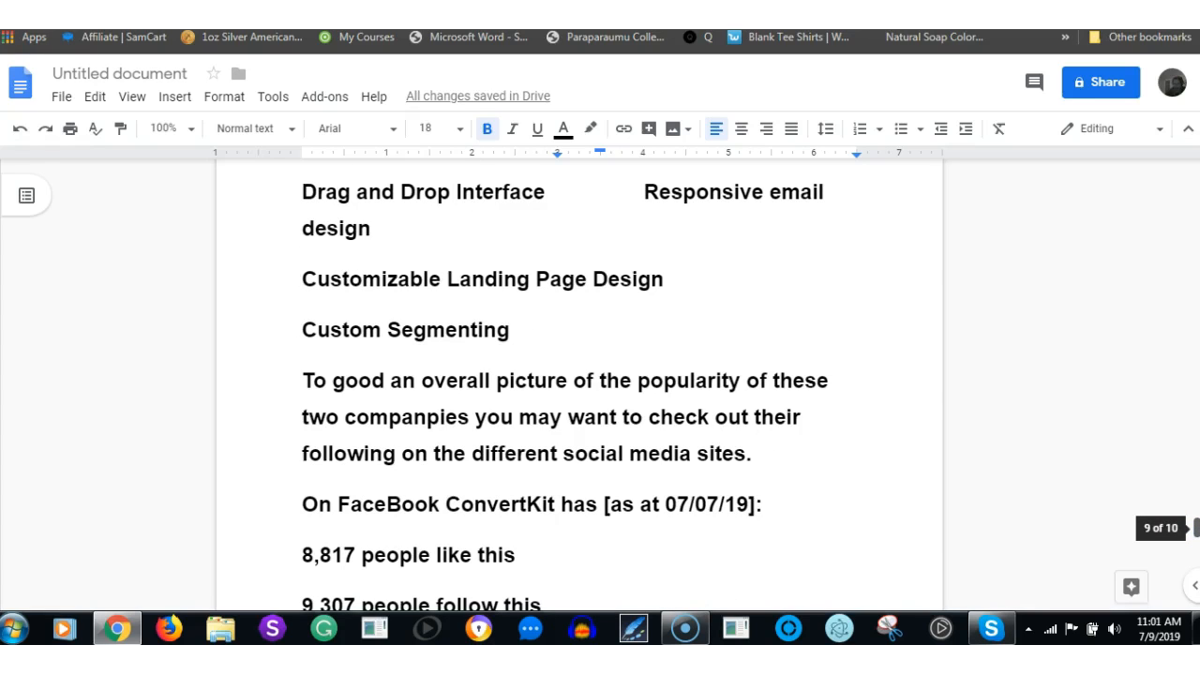
pyautogui.scroll(-3)
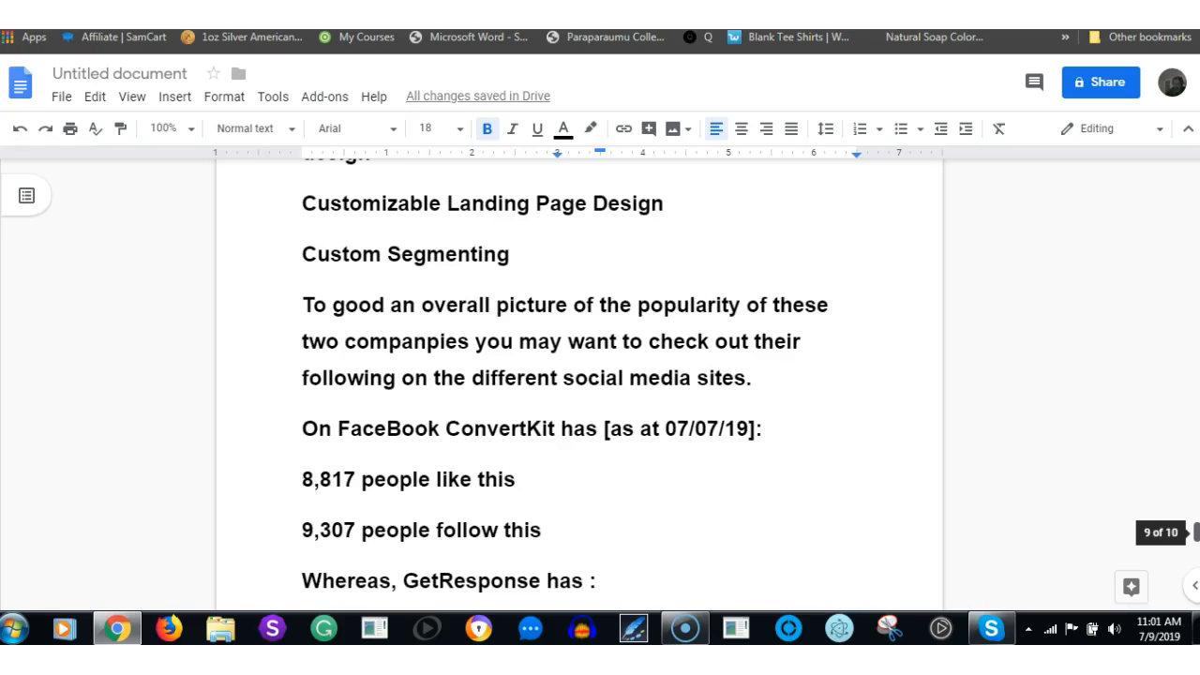
pyautogui.scroll(-3)
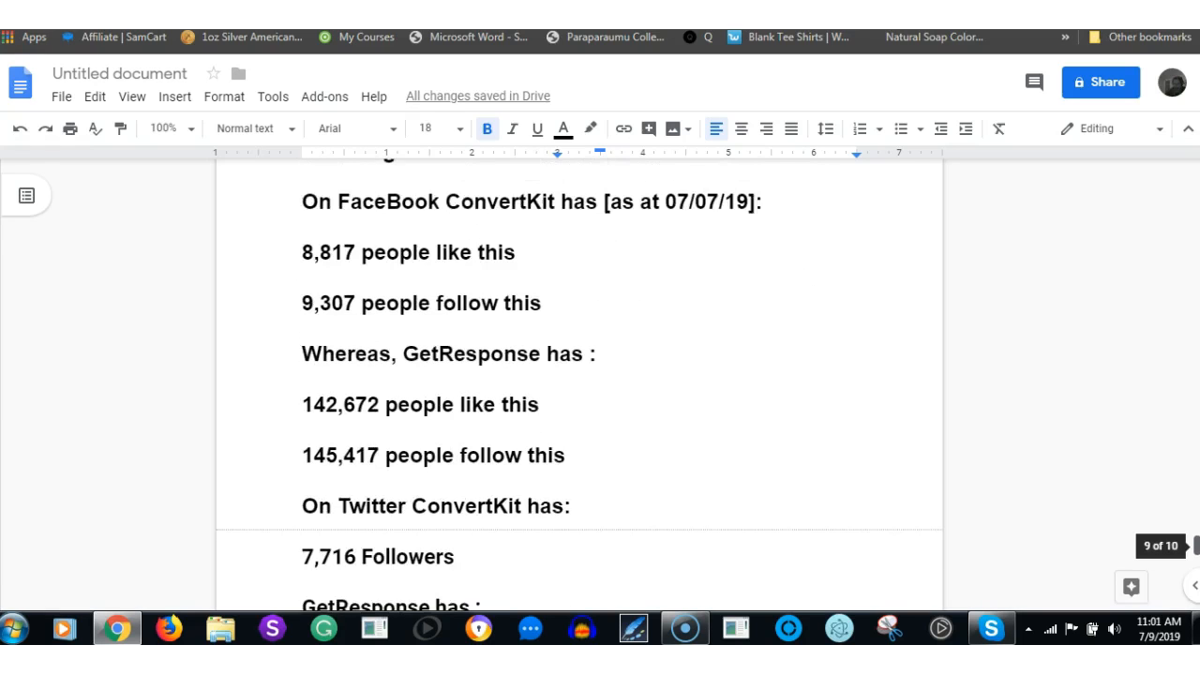
pyautogui.scroll(-3)
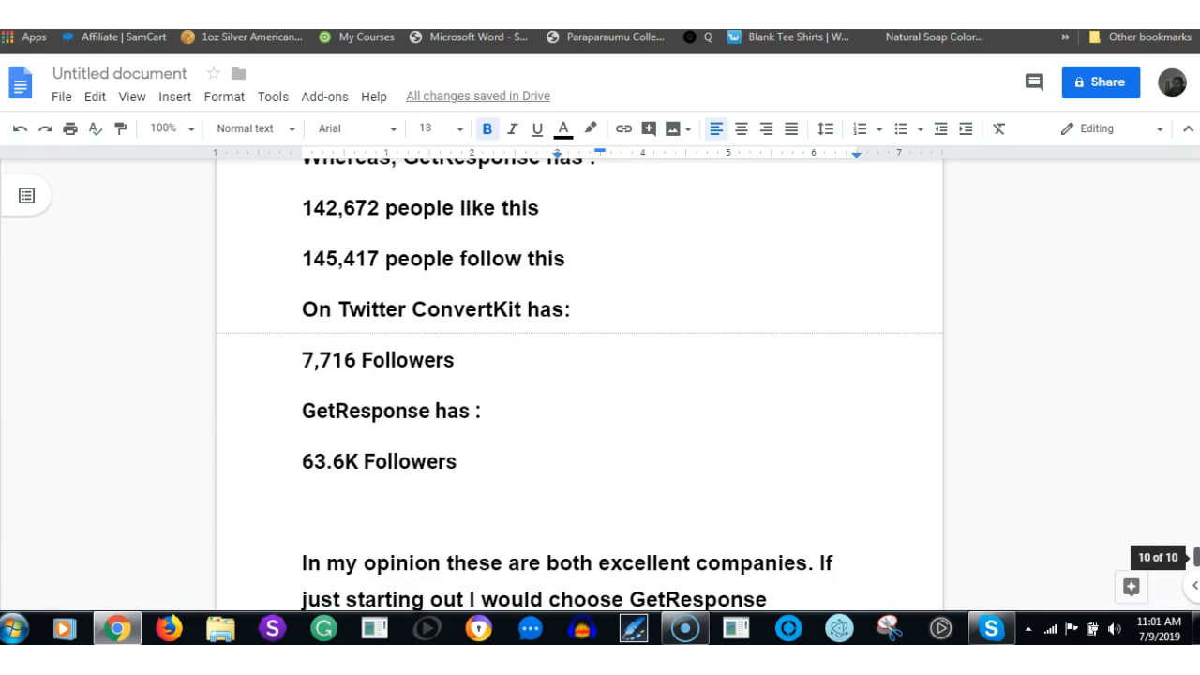
pyautogui.scroll(-3)
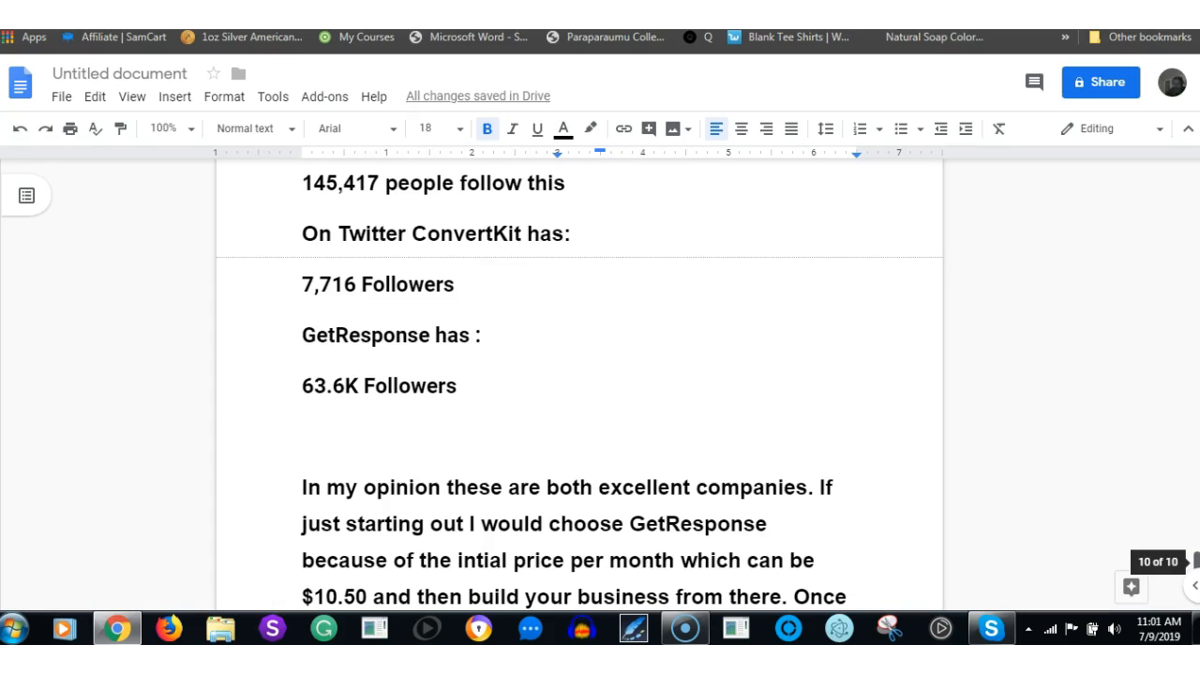
pyautogui.scroll(-3)
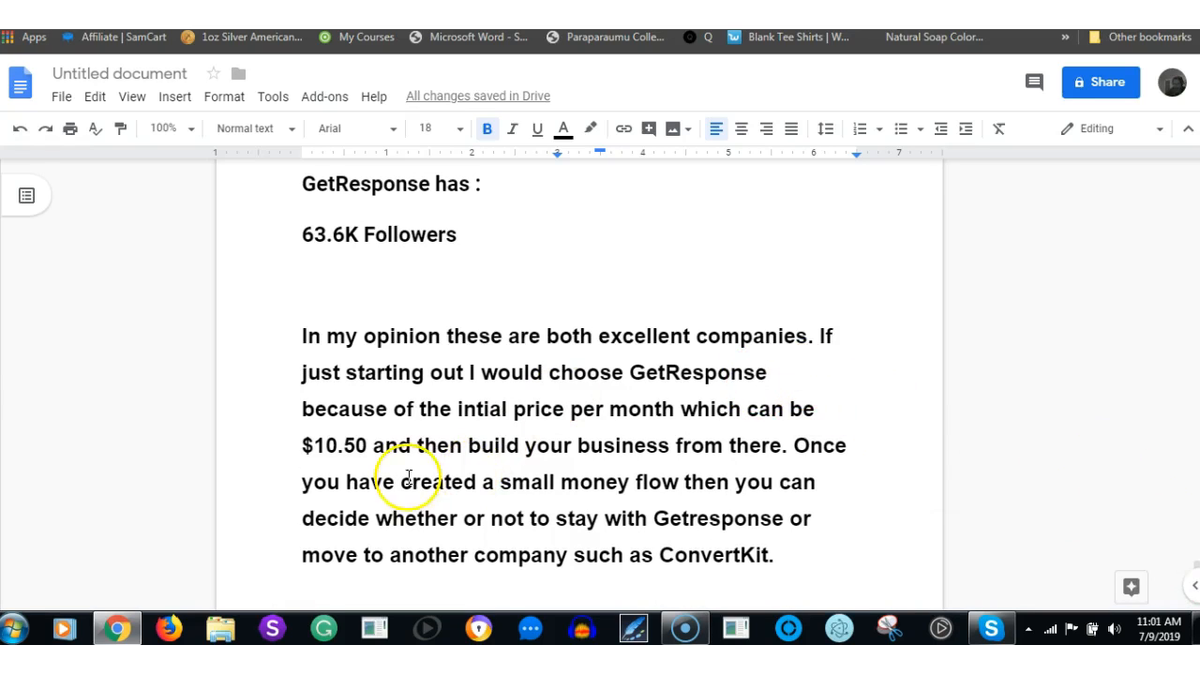
pyautogui.moveTo(675, 283)
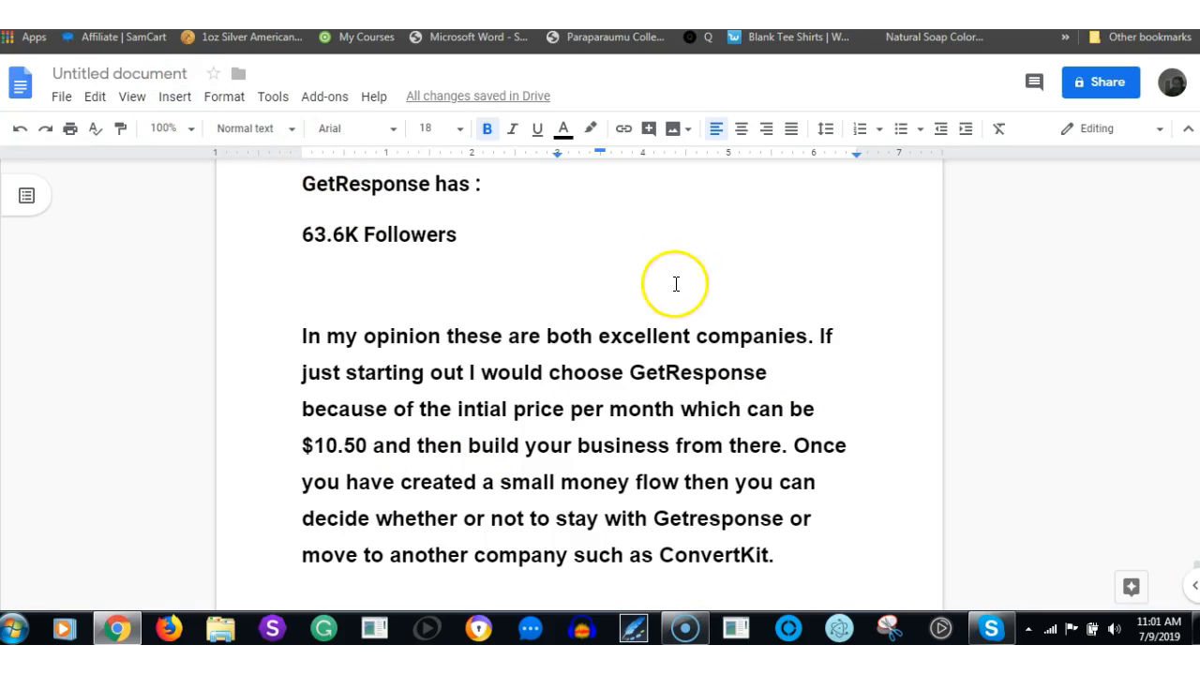
pyautogui.moveTo(675, 270)
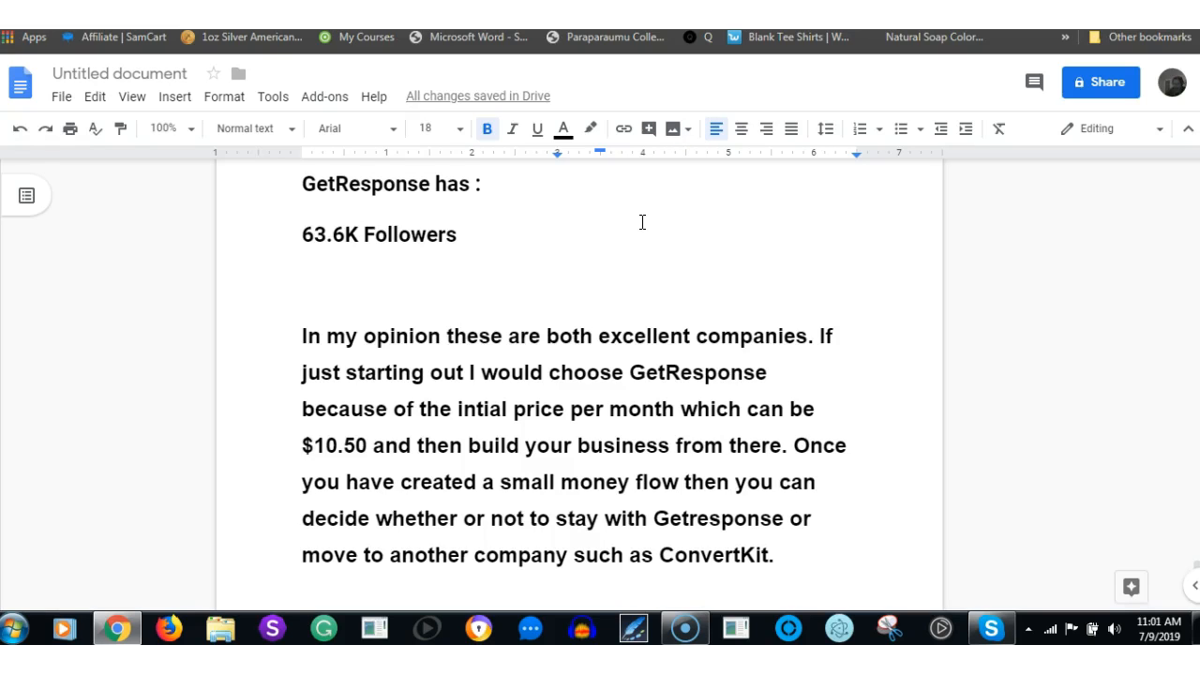
pyautogui.moveTo(660, 289)
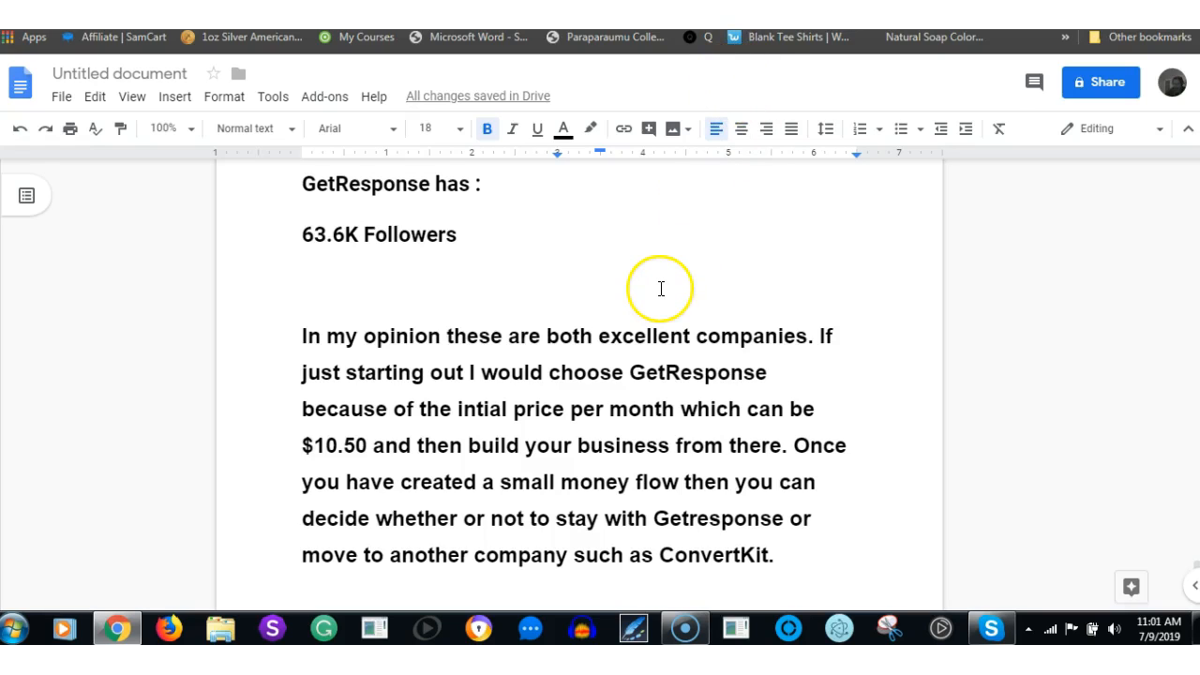
pyautogui.moveTo(660, 289)
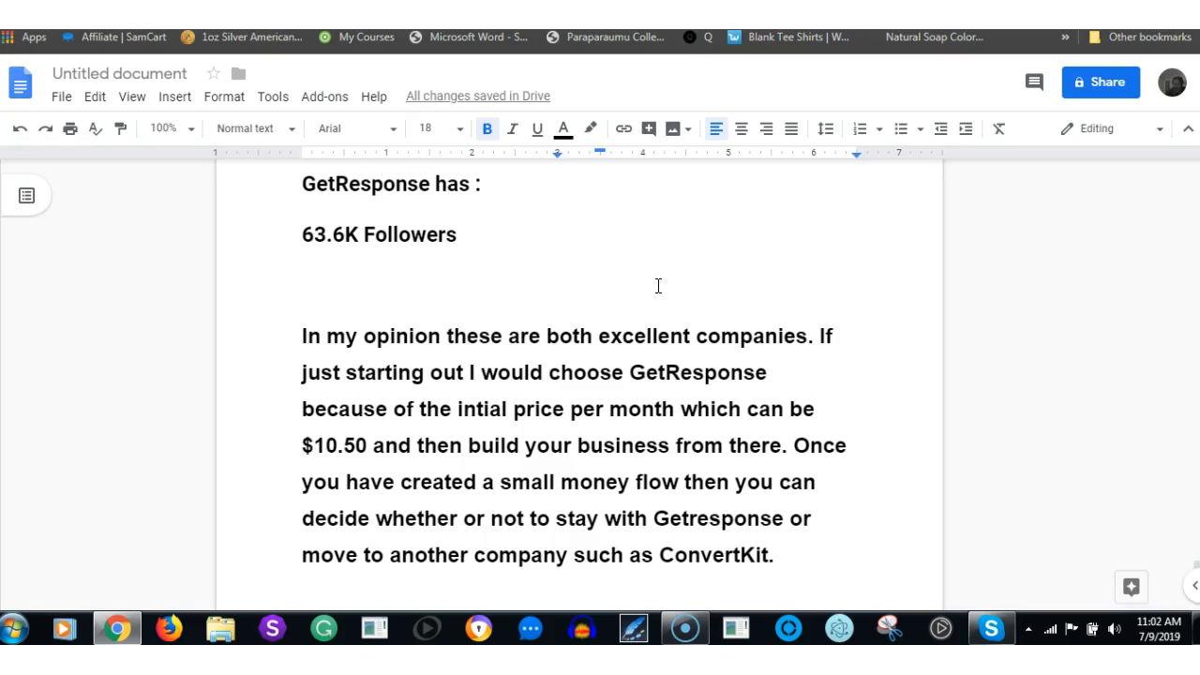
pyautogui.moveTo(666, 256)
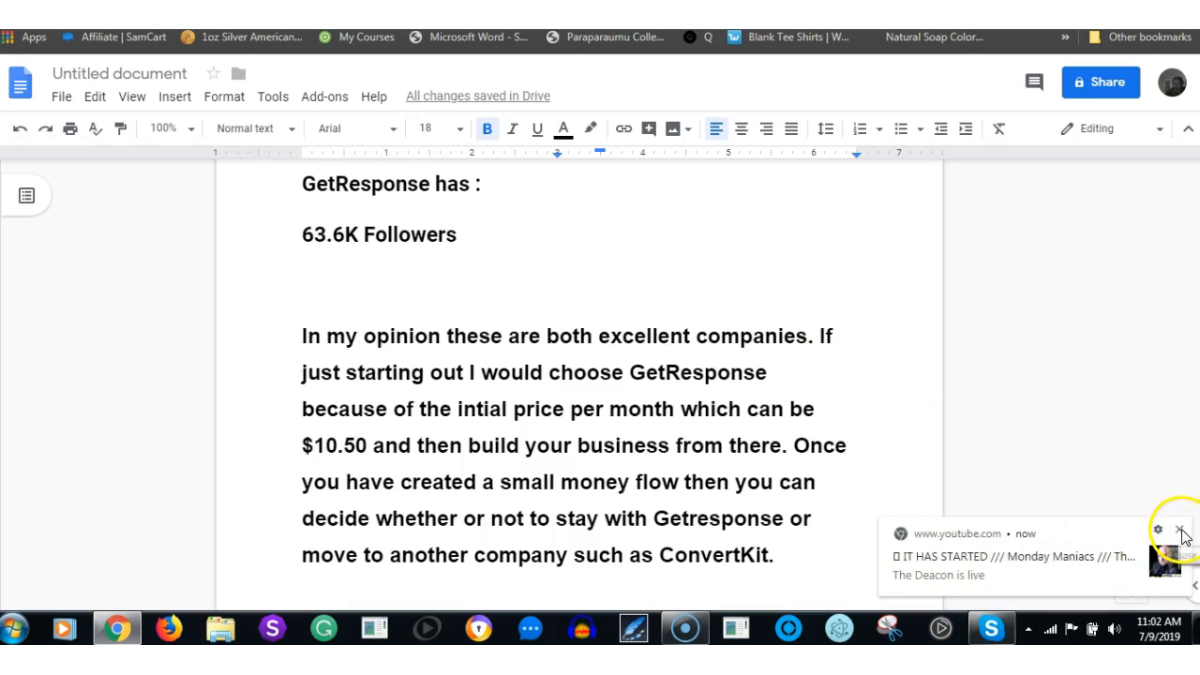
pyautogui.click(1181, 531)
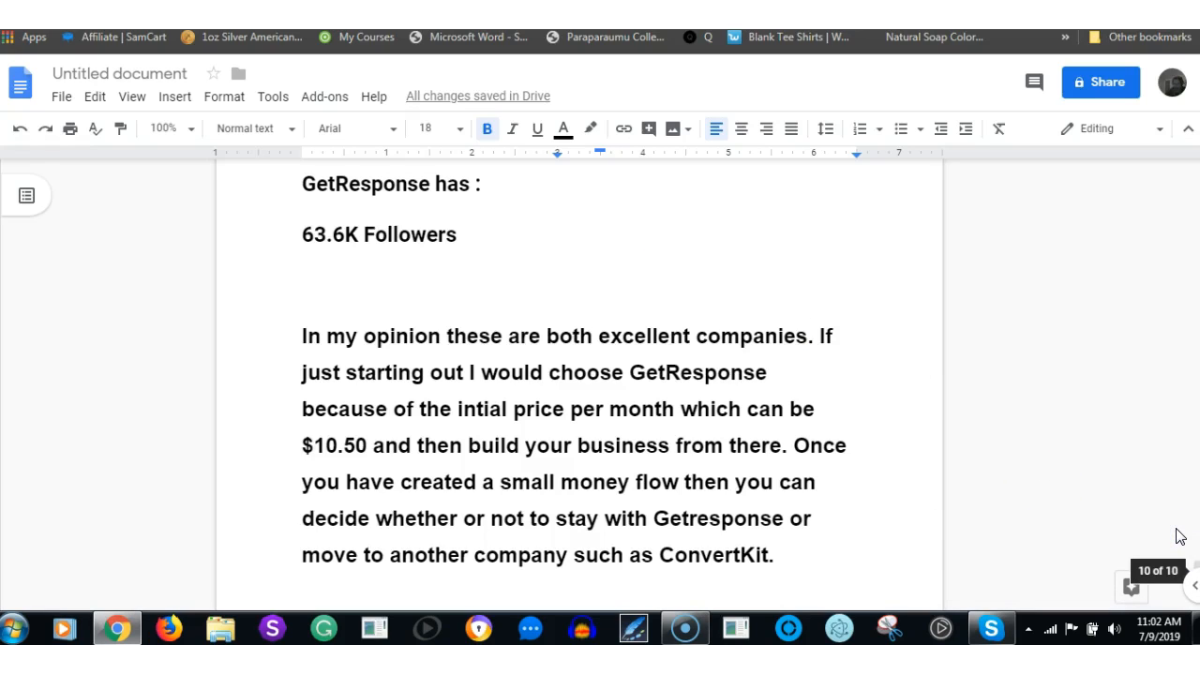
pyautogui.moveTo(915, 247)
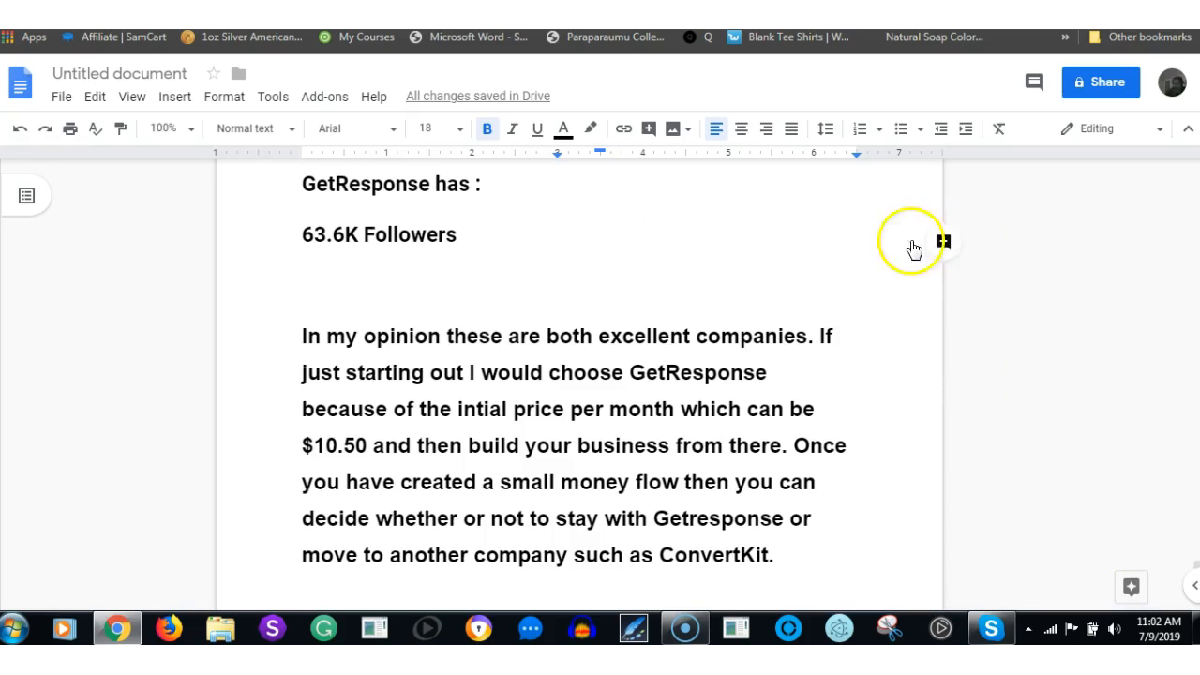
pyautogui.moveTo(730, 73)
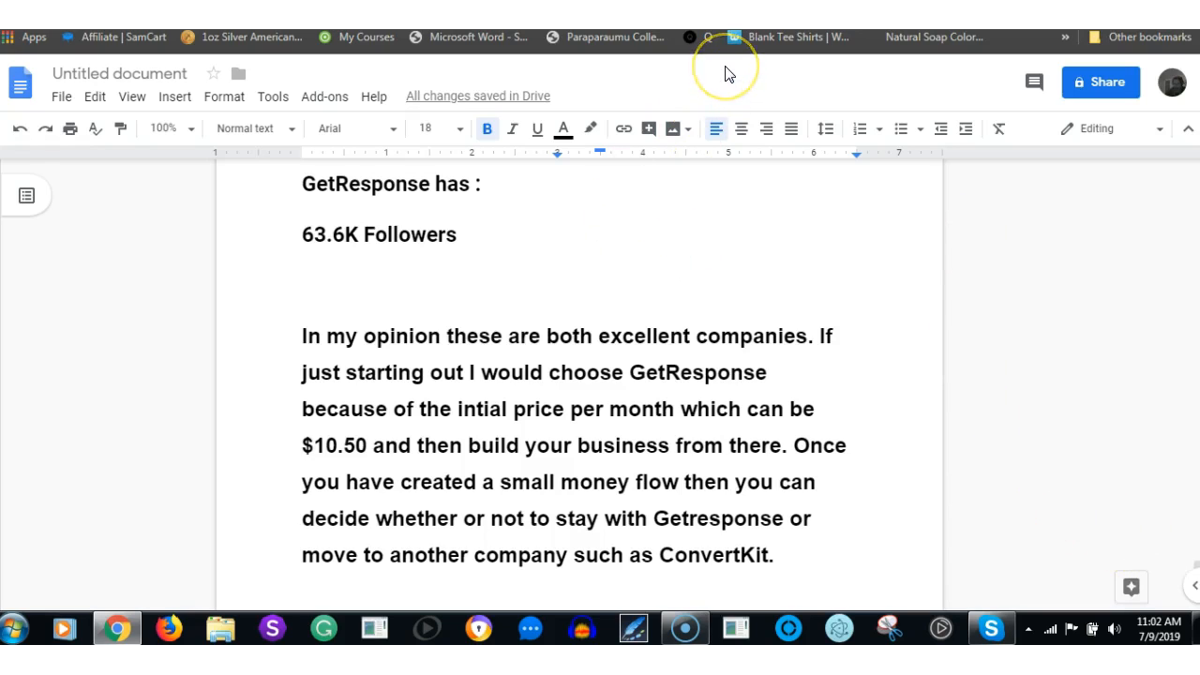
pyautogui.moveTo(729, 75)
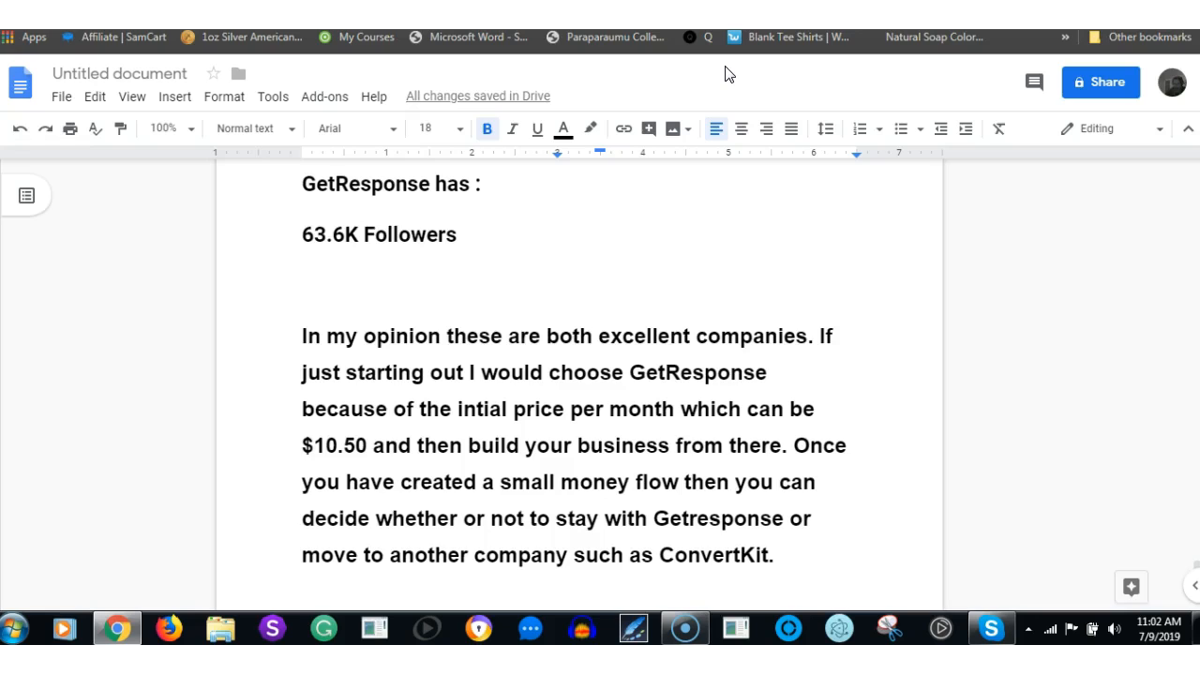
pyautogui.moveTo(13, 120)
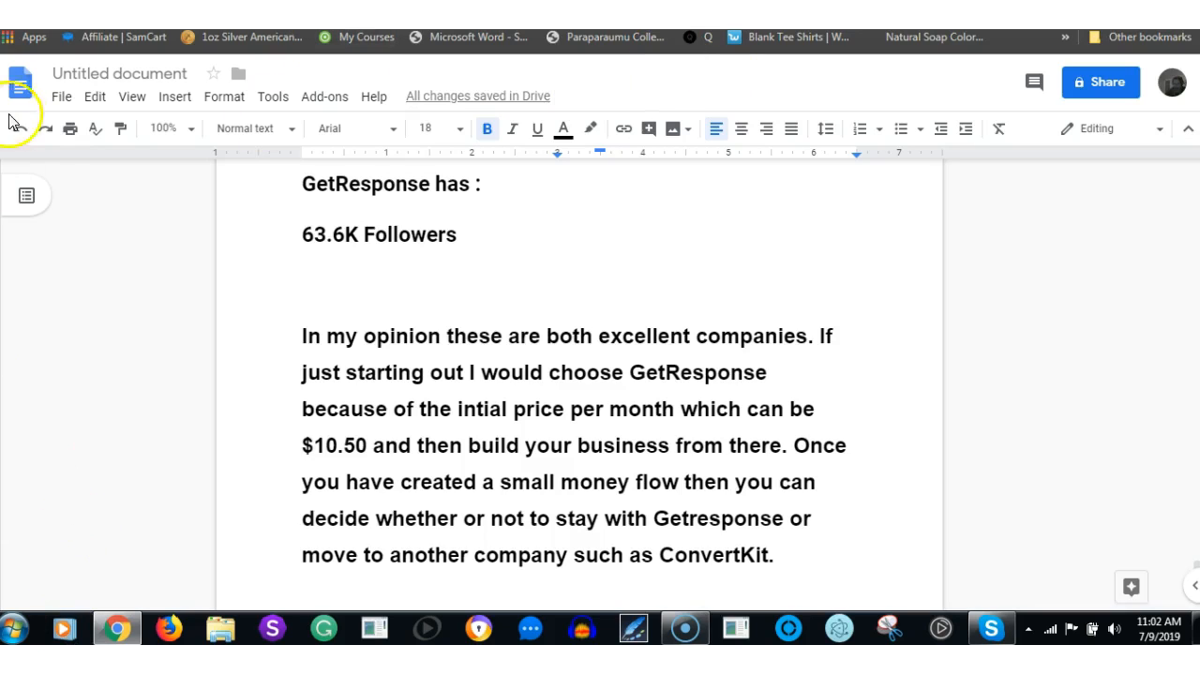